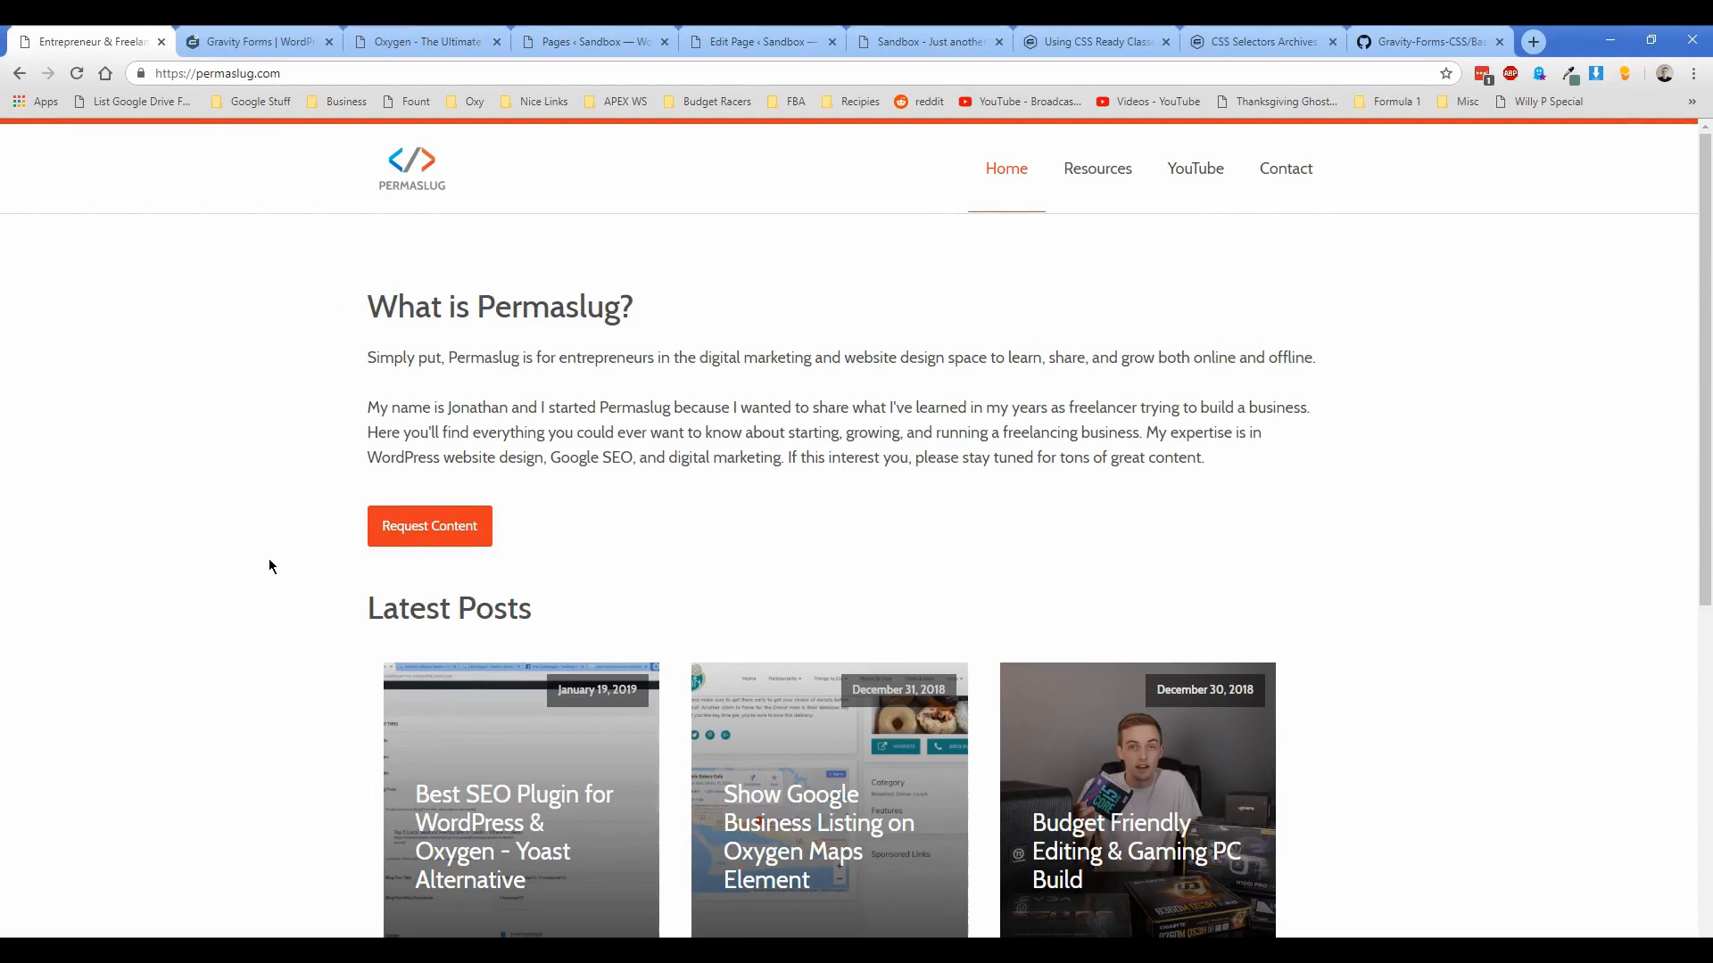
{"action": "mouse_move", "coordinate": [234, 351]}
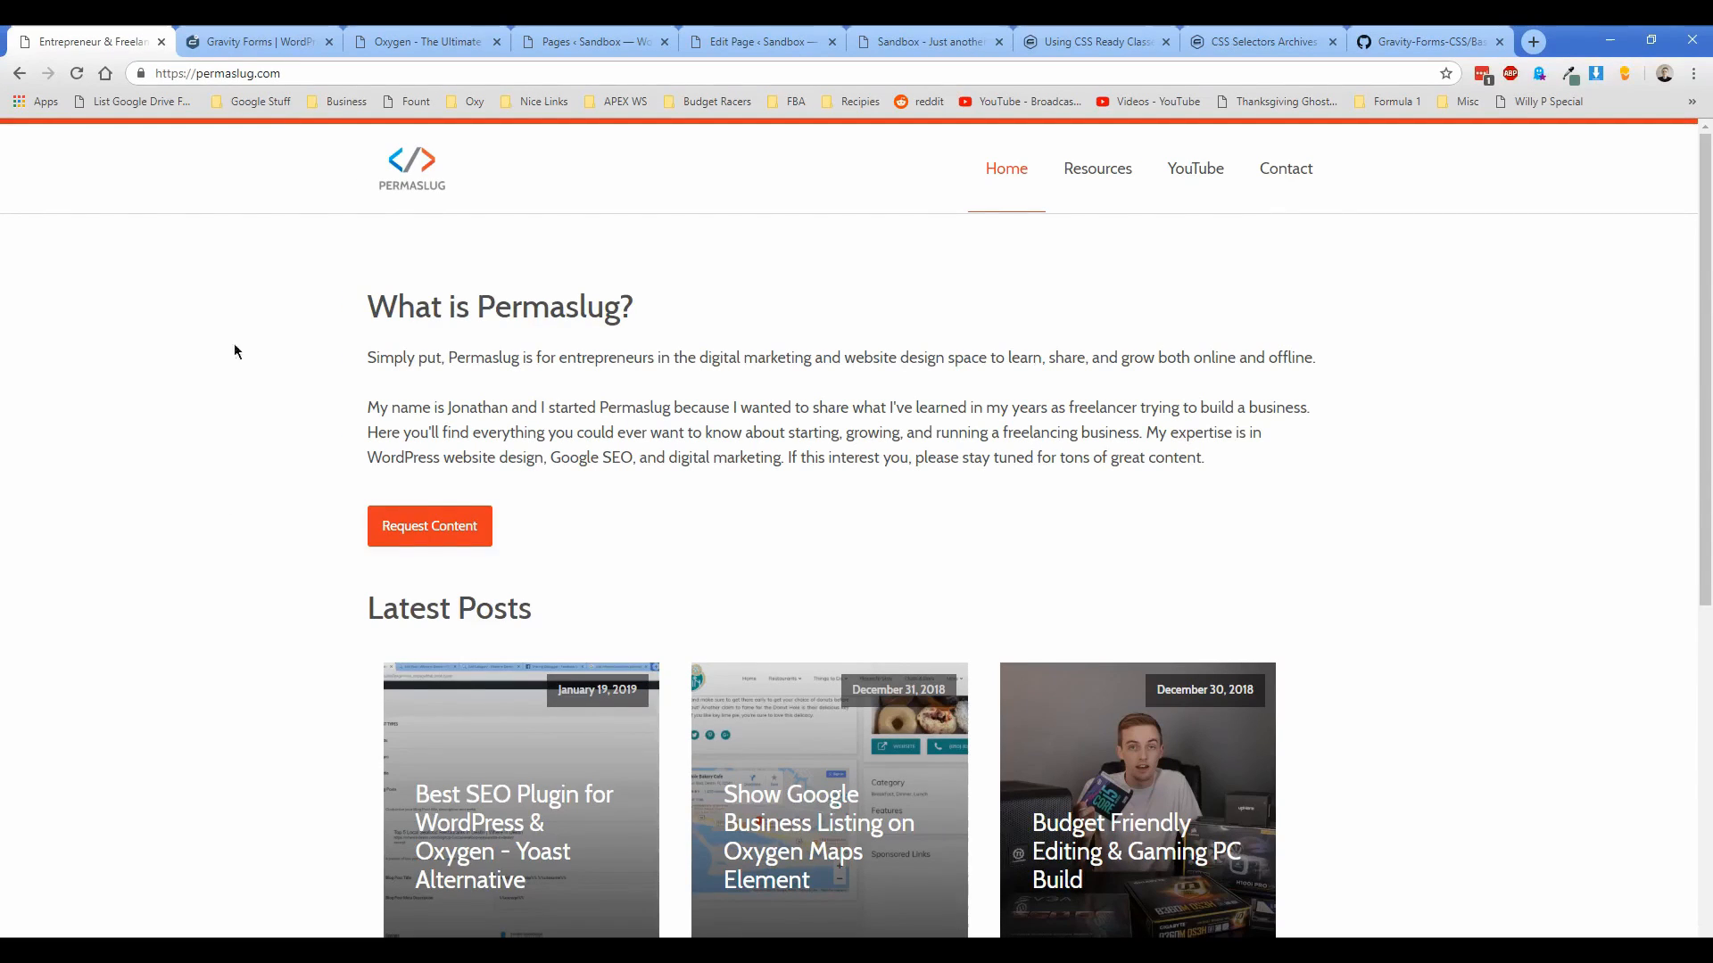
Step: Browse the Gravity Forms and Oxygen websites, ending back on the Gravity Forms homepage
{"action": "left_click", "coordinate": [257, 42]}
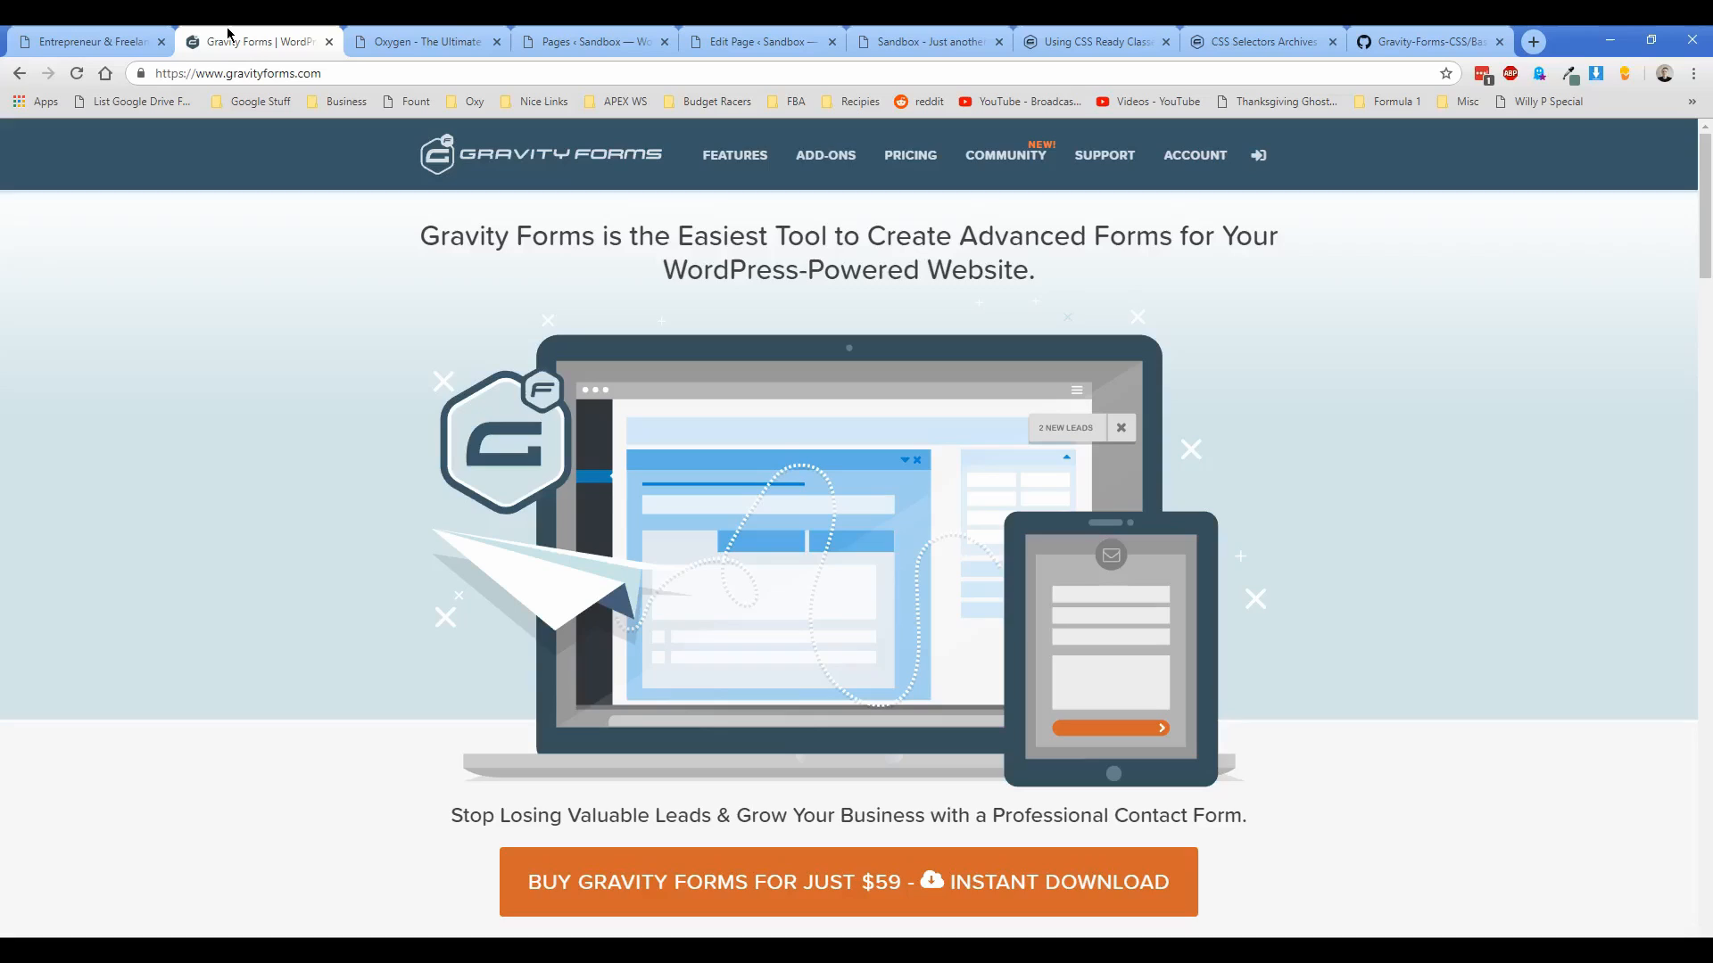
{"action": "mouse_move", "coordinate": [394, 33]}
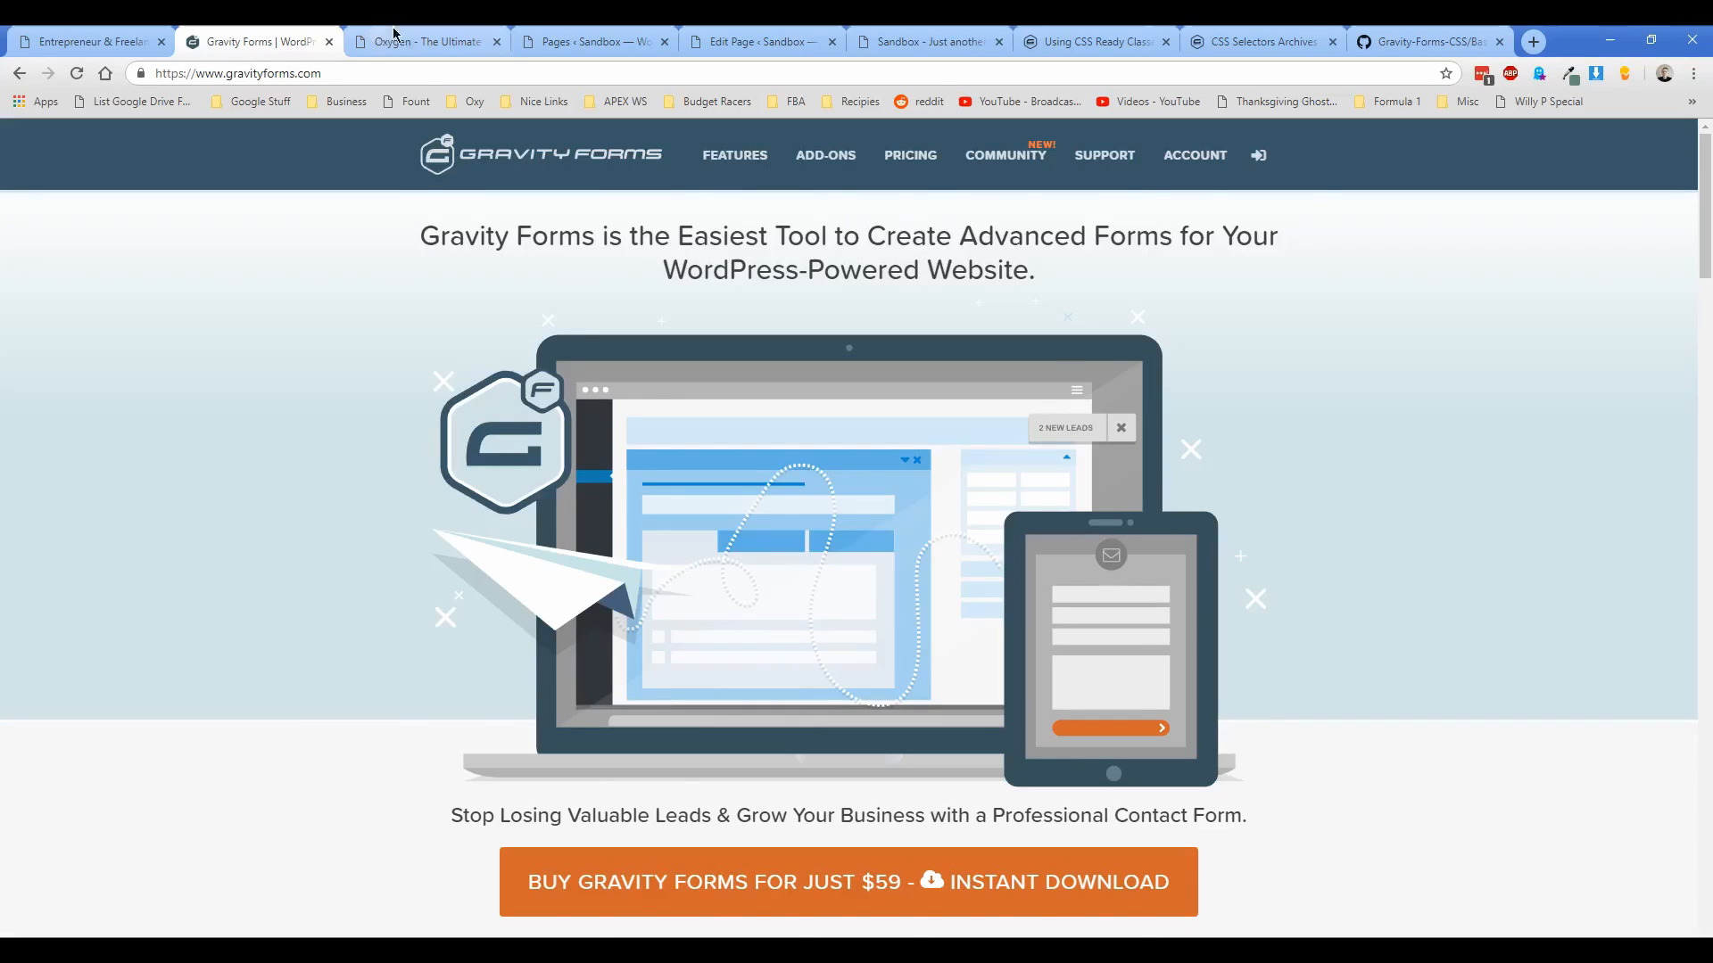
{"action": "left_click", "coordinate": [427, 42]}
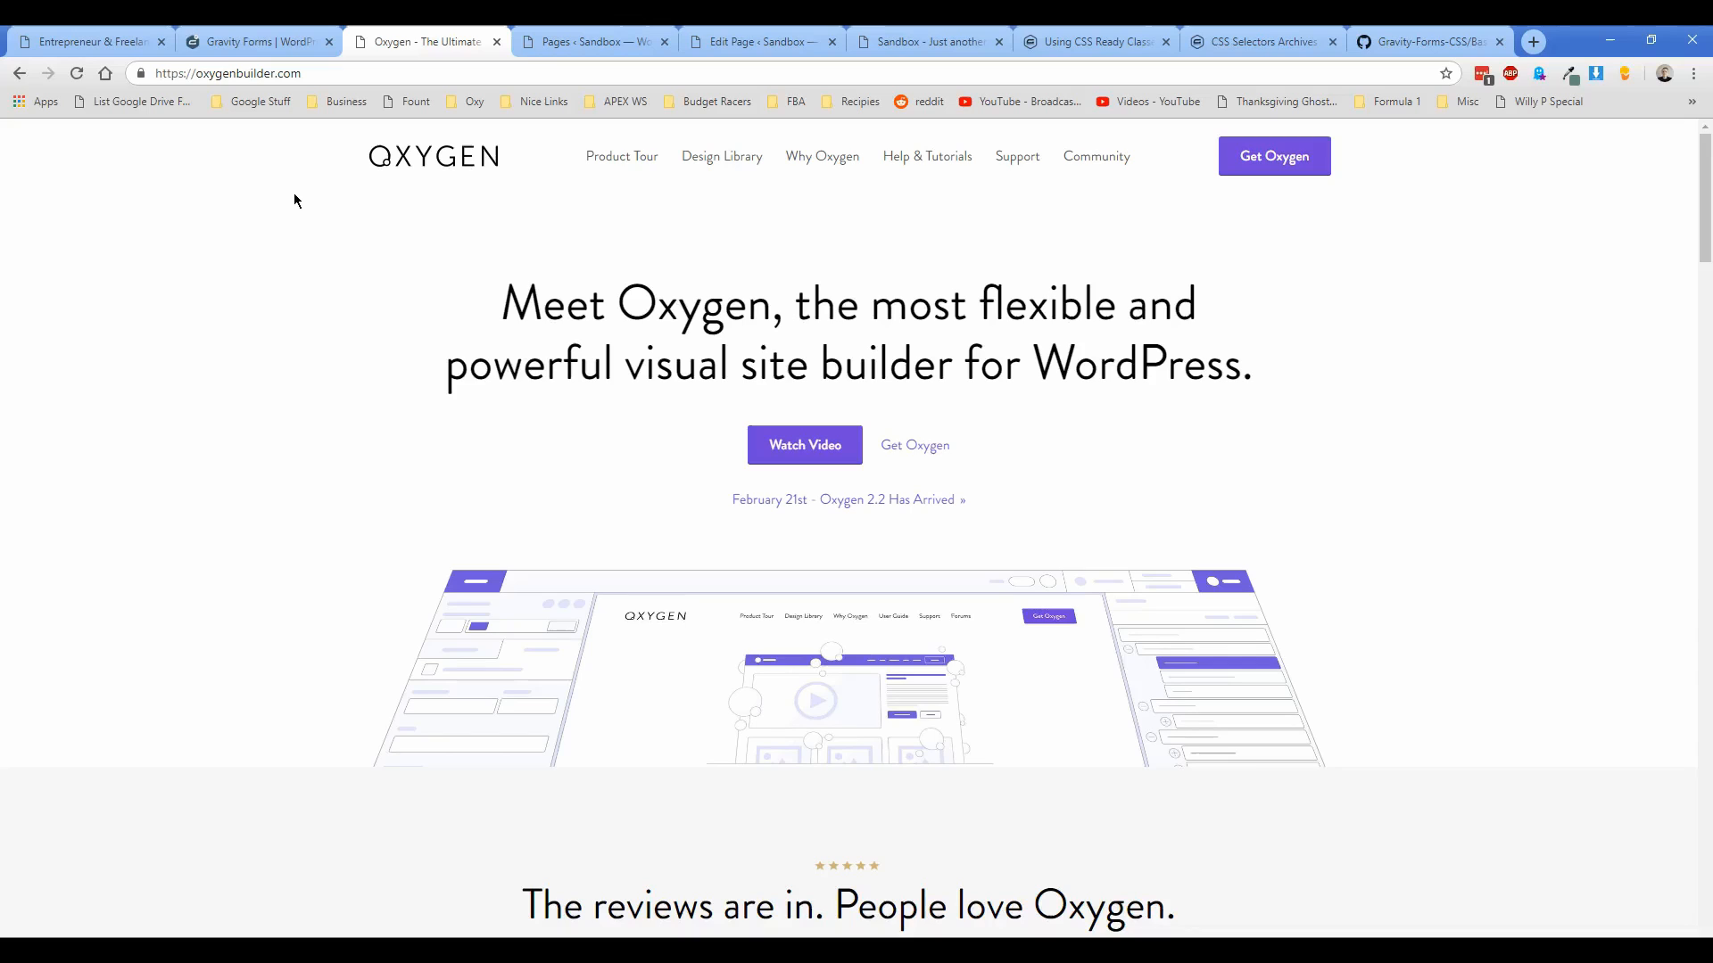
{"action": "mouse_move", "coordinate": [282, 222]}
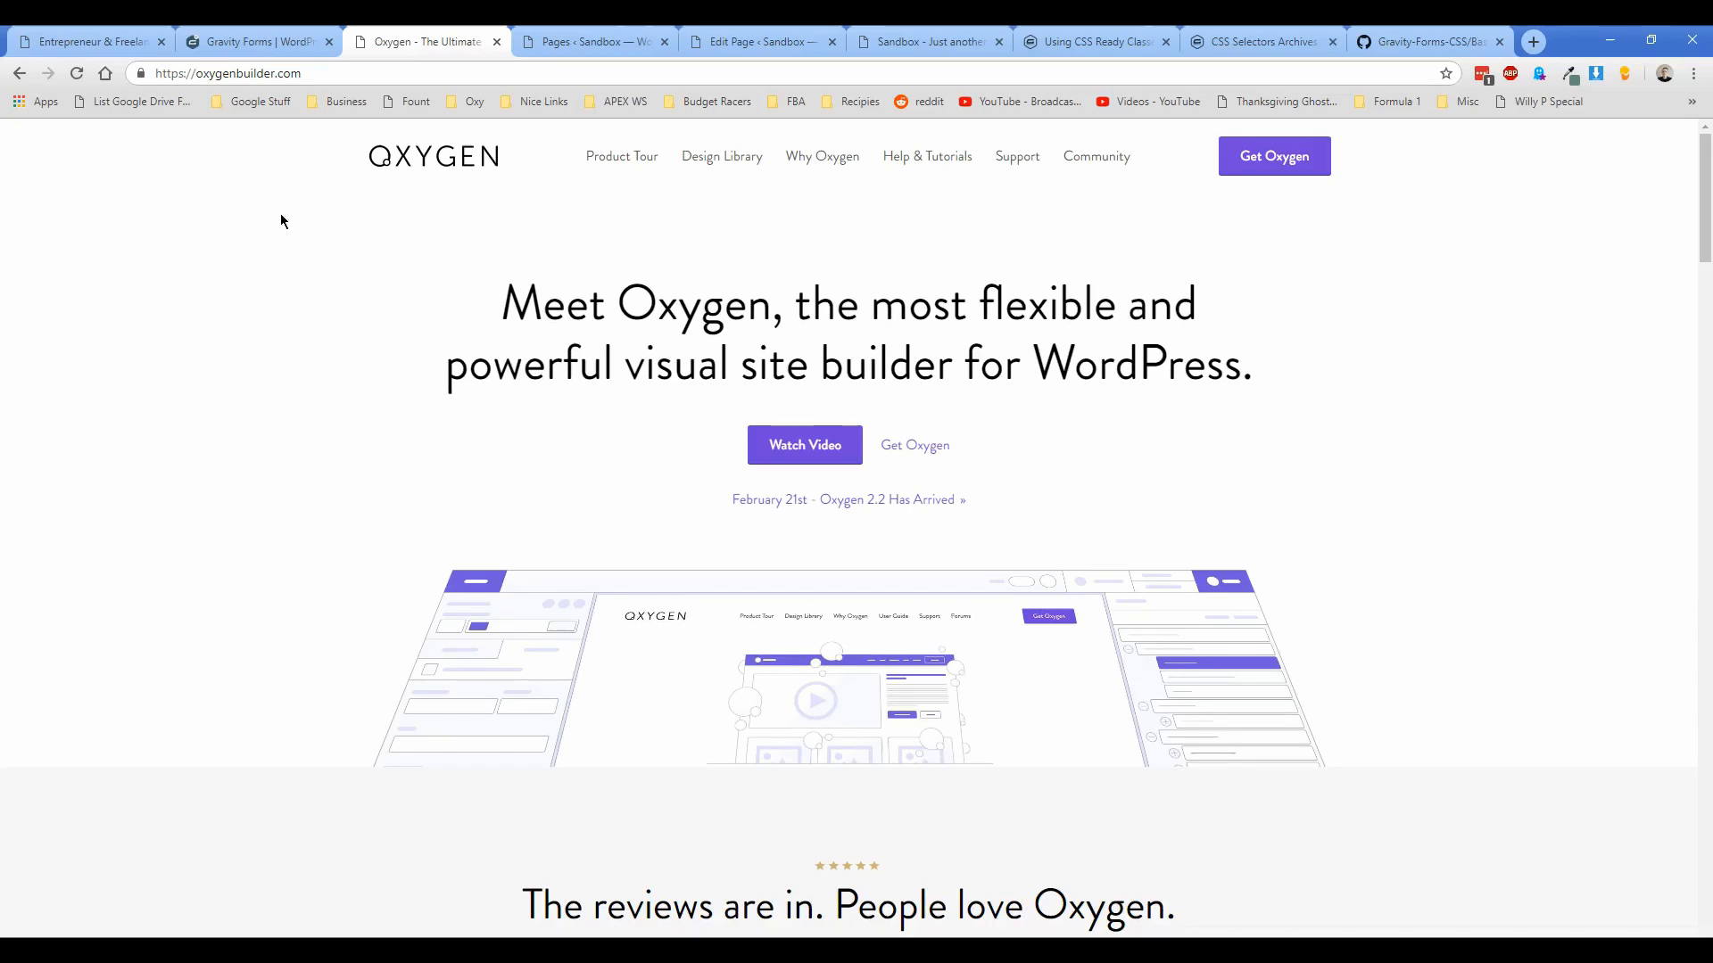
{"action": "left_click", "coordinate": [257, 42]}
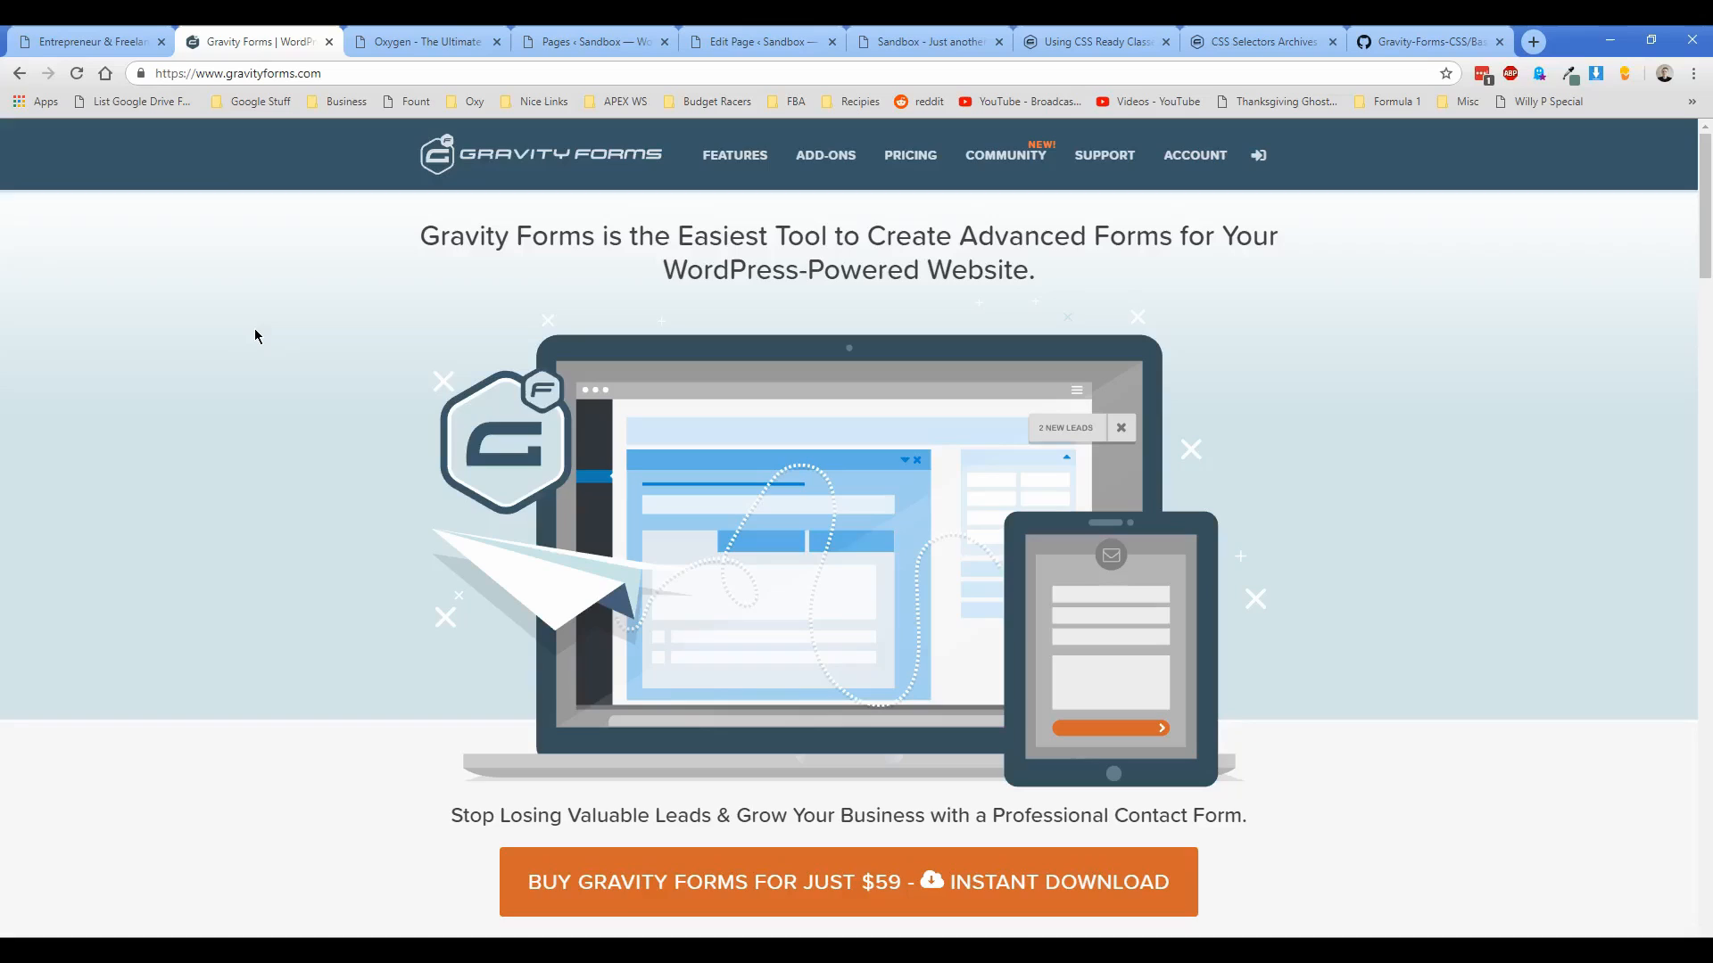
{"action": "mouse_move", "coordinate": [910, 156]}
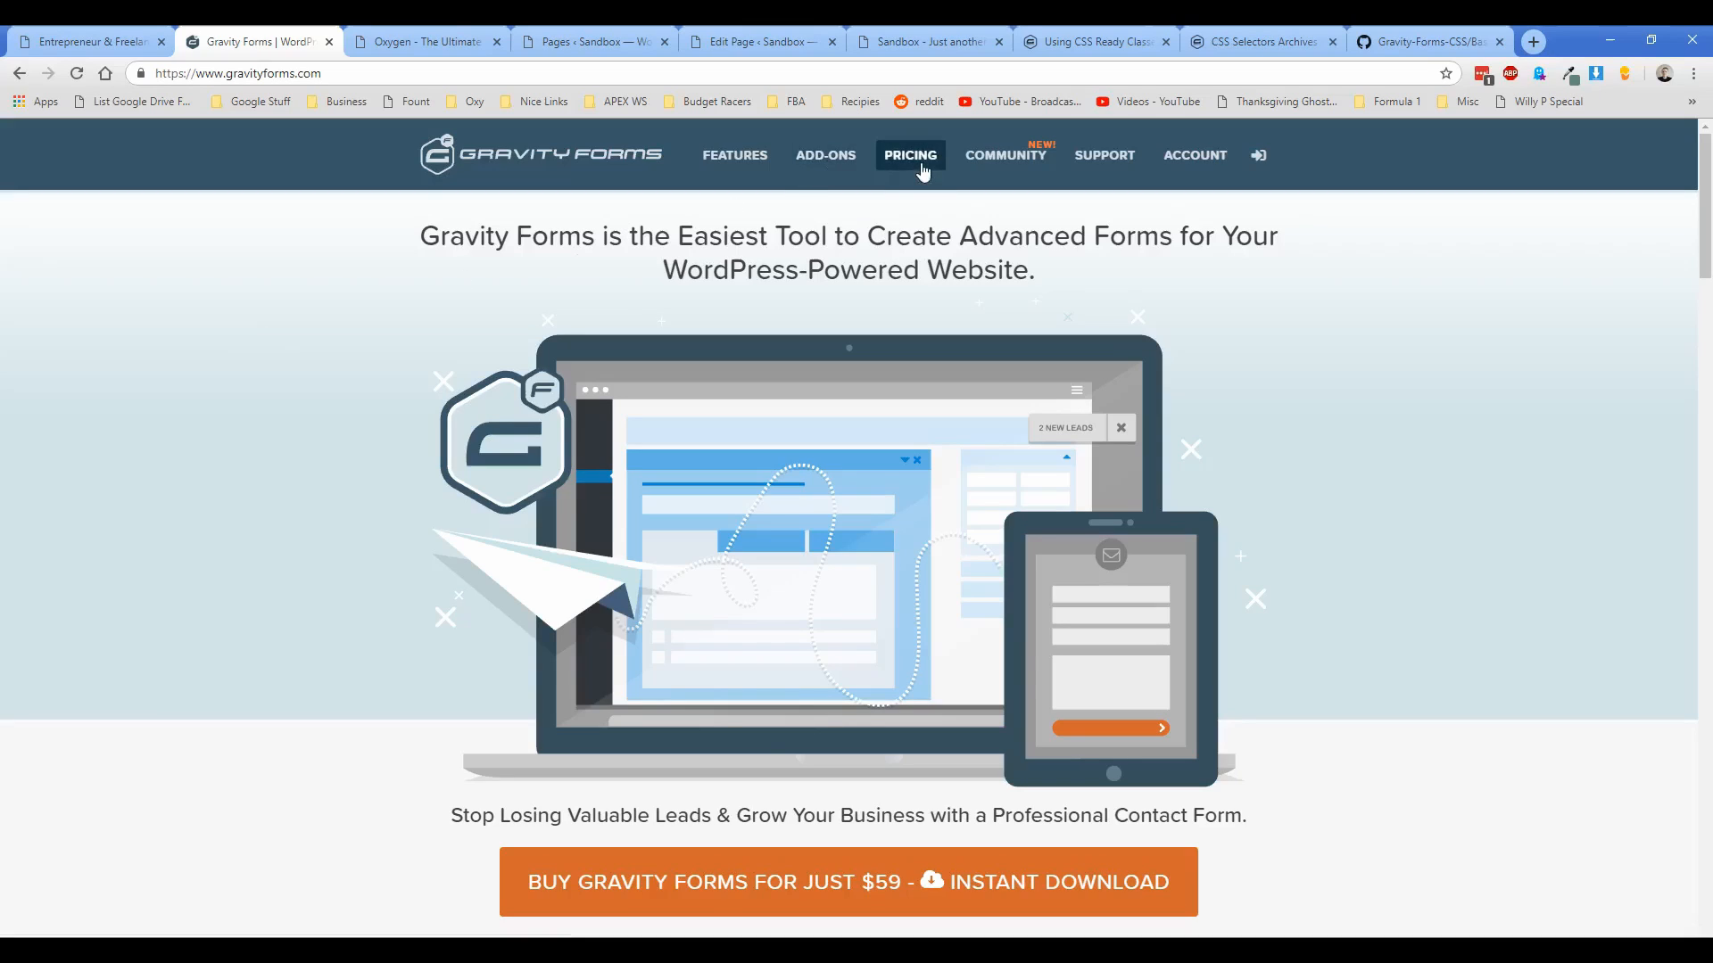
{"action": "mouse_move", "coordinate": [371, 413]}
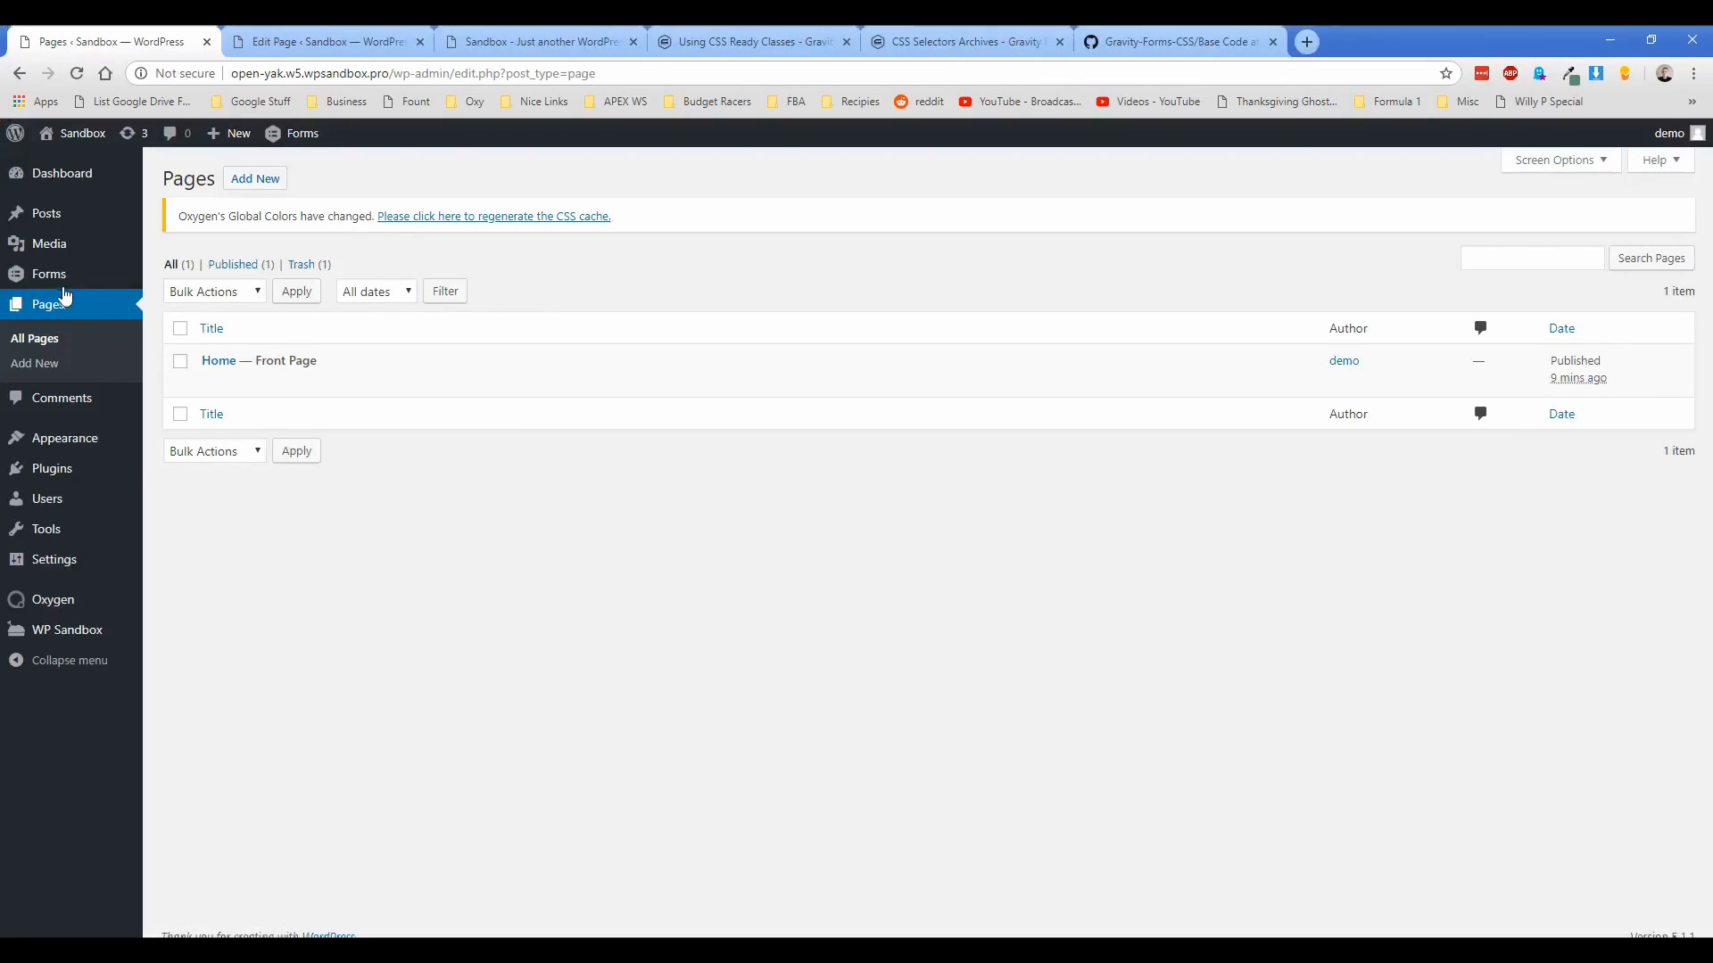
{"action": "mouse_move", "coordinate": [54, 360]}
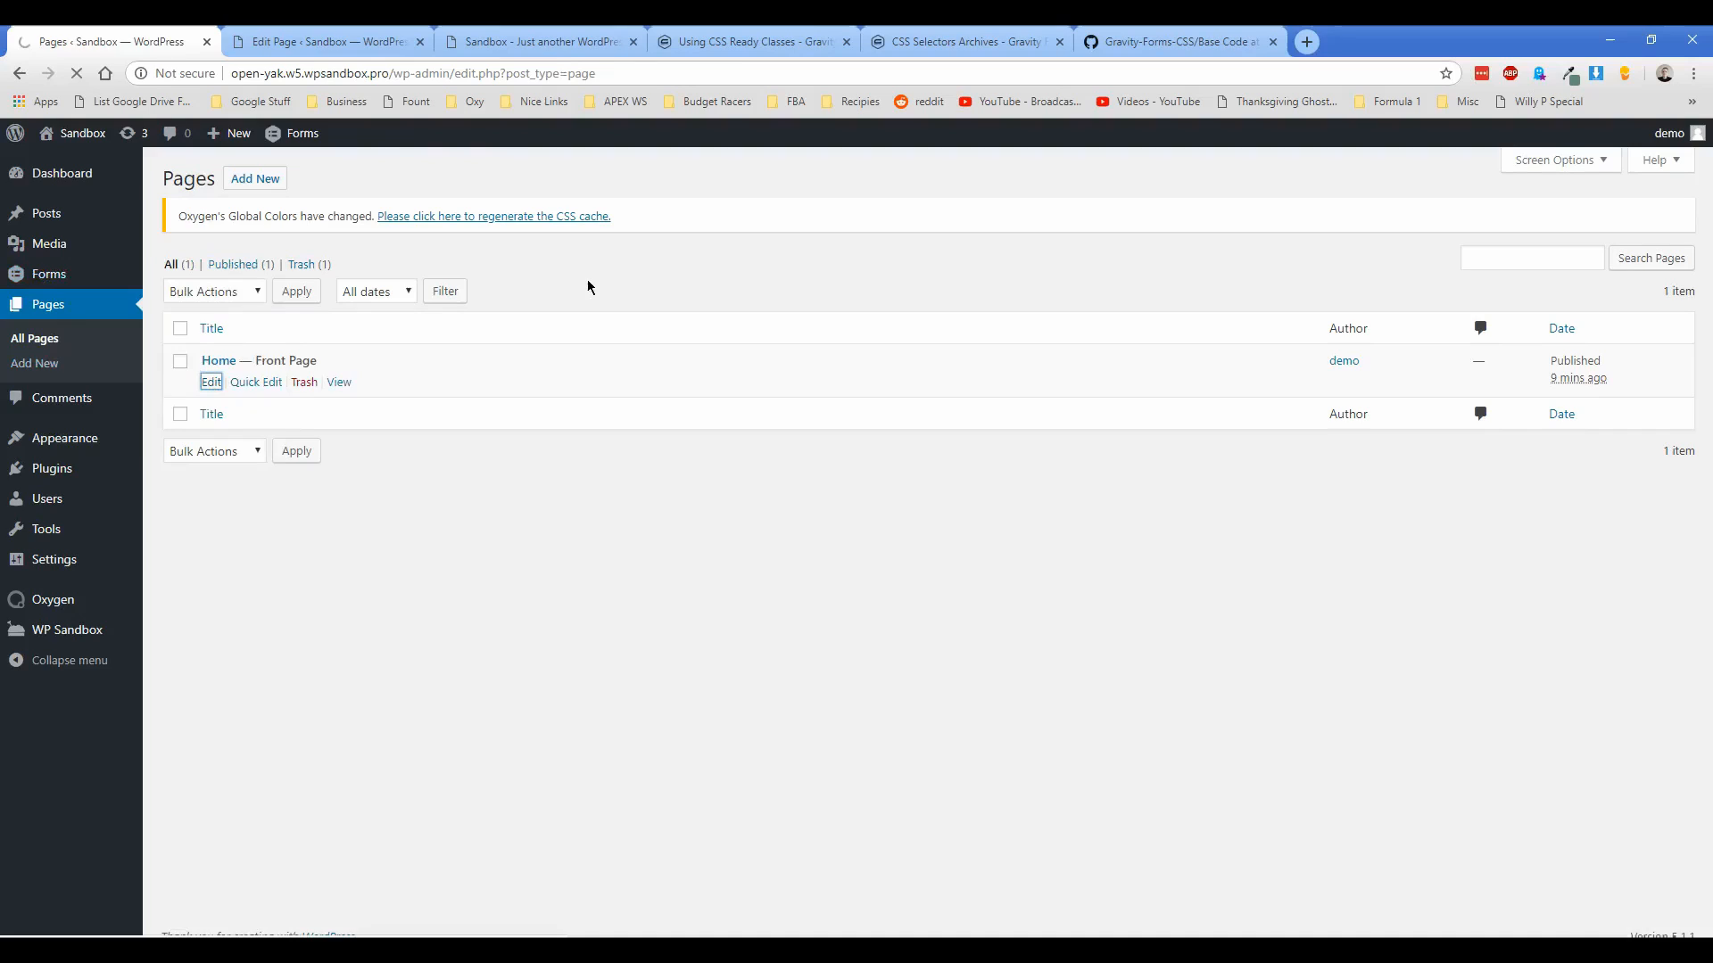
Step: Open the Home page in the WordPress editor to see its gravityform shortcode
{"action": "left_click", "coordinate": [210, 381]}
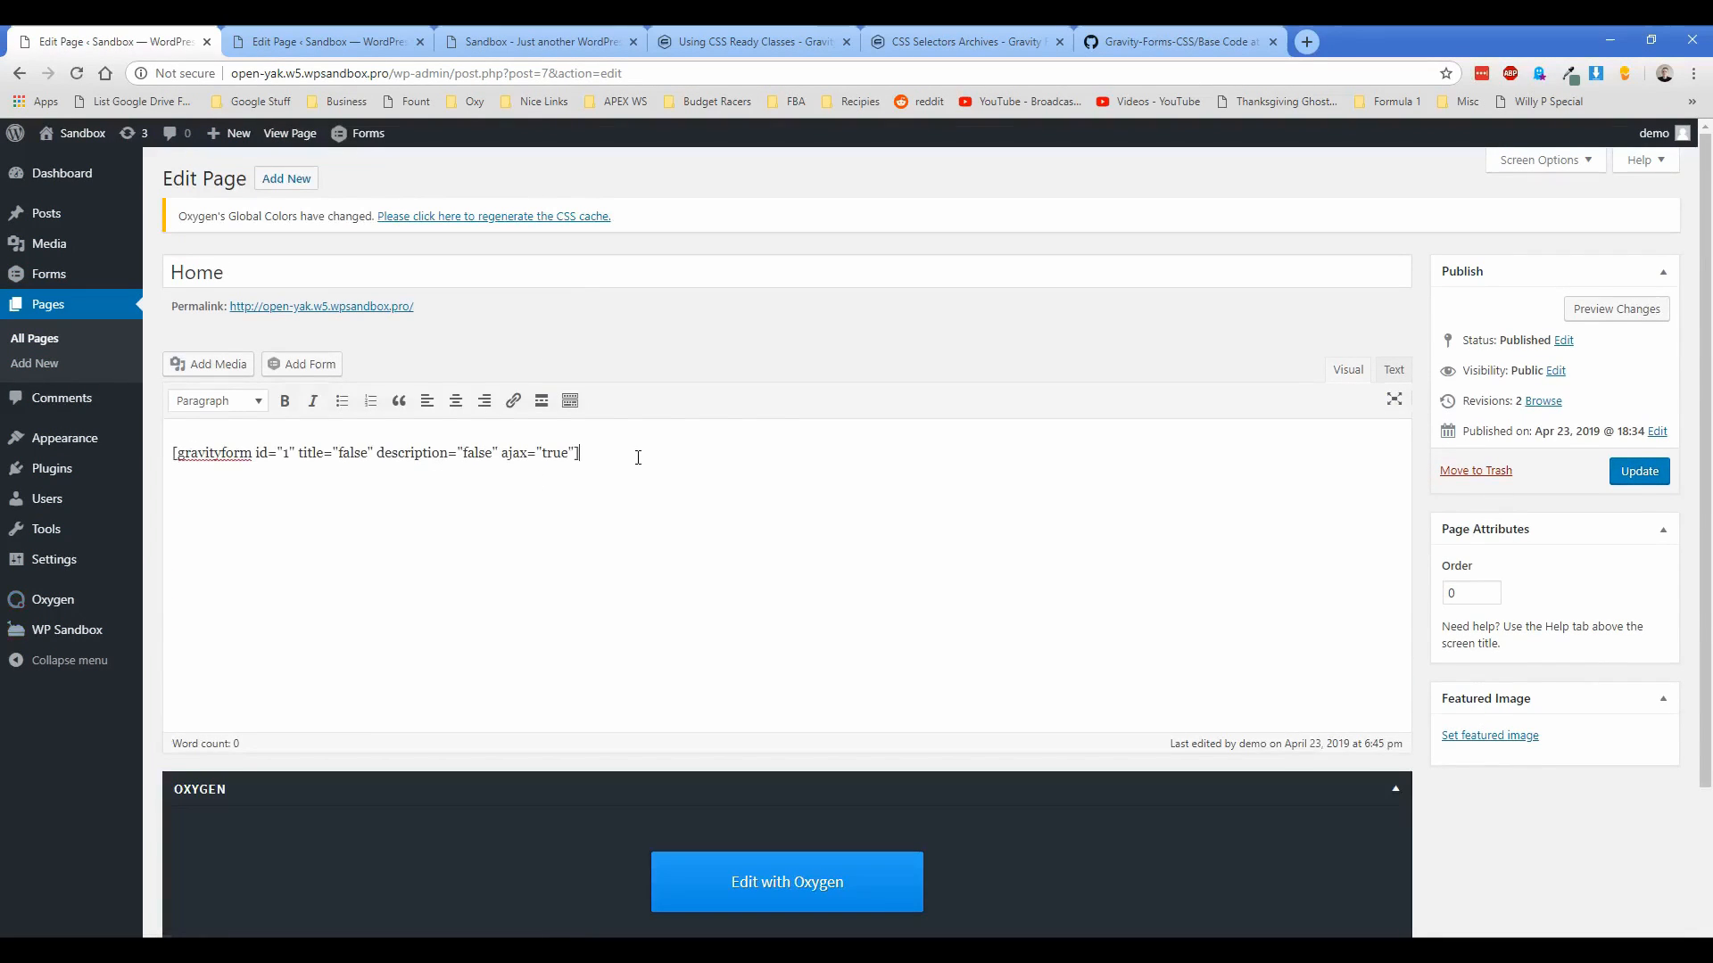
{"action": "mouse_move", "coordinate": [623, 464]}
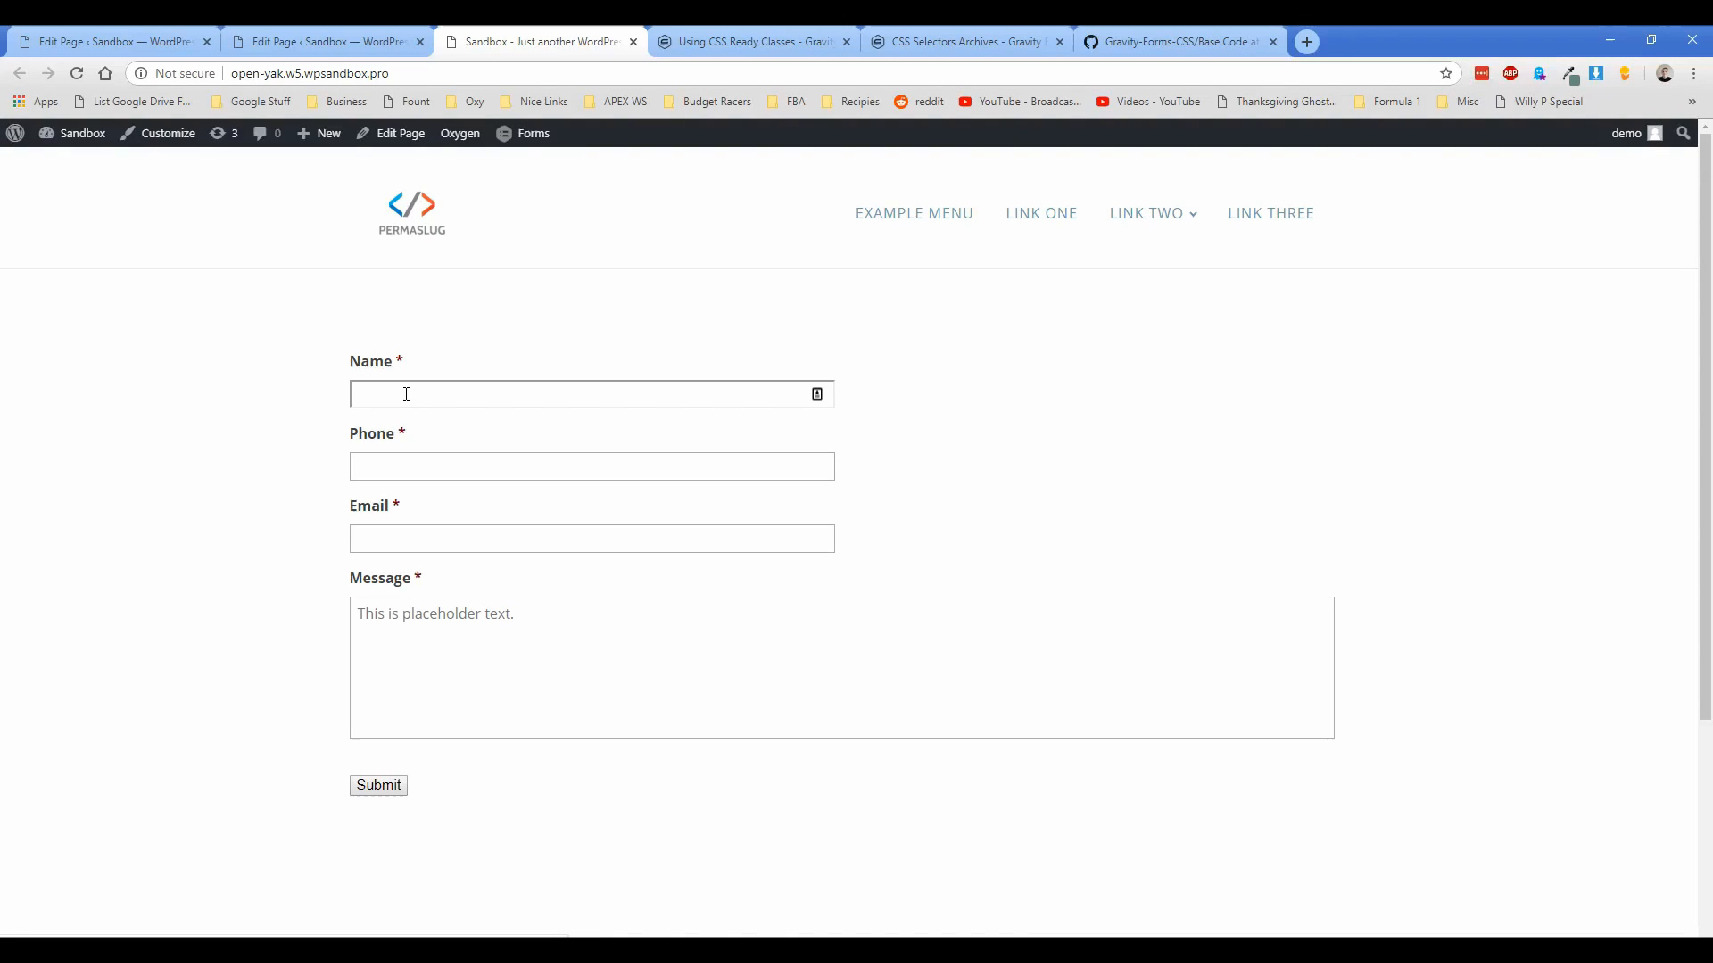
{"action": "left_click", "coordinate": [591, 467]}
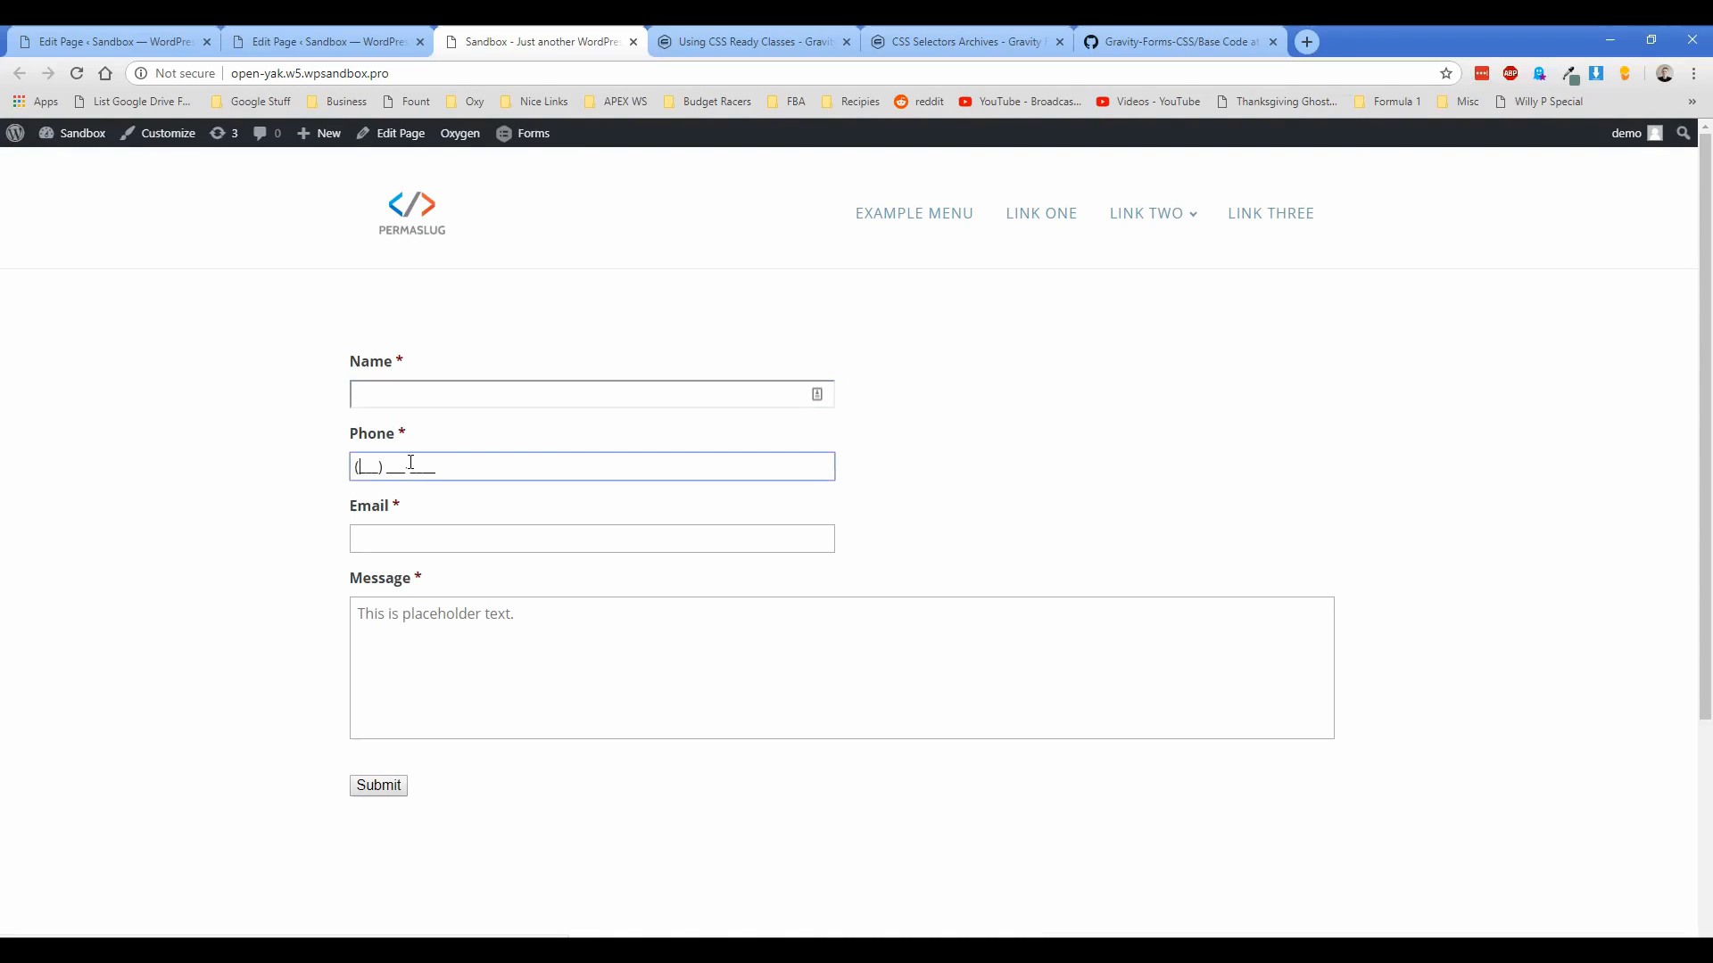
{"action": "left_click", "coordinate": [262, 473]}
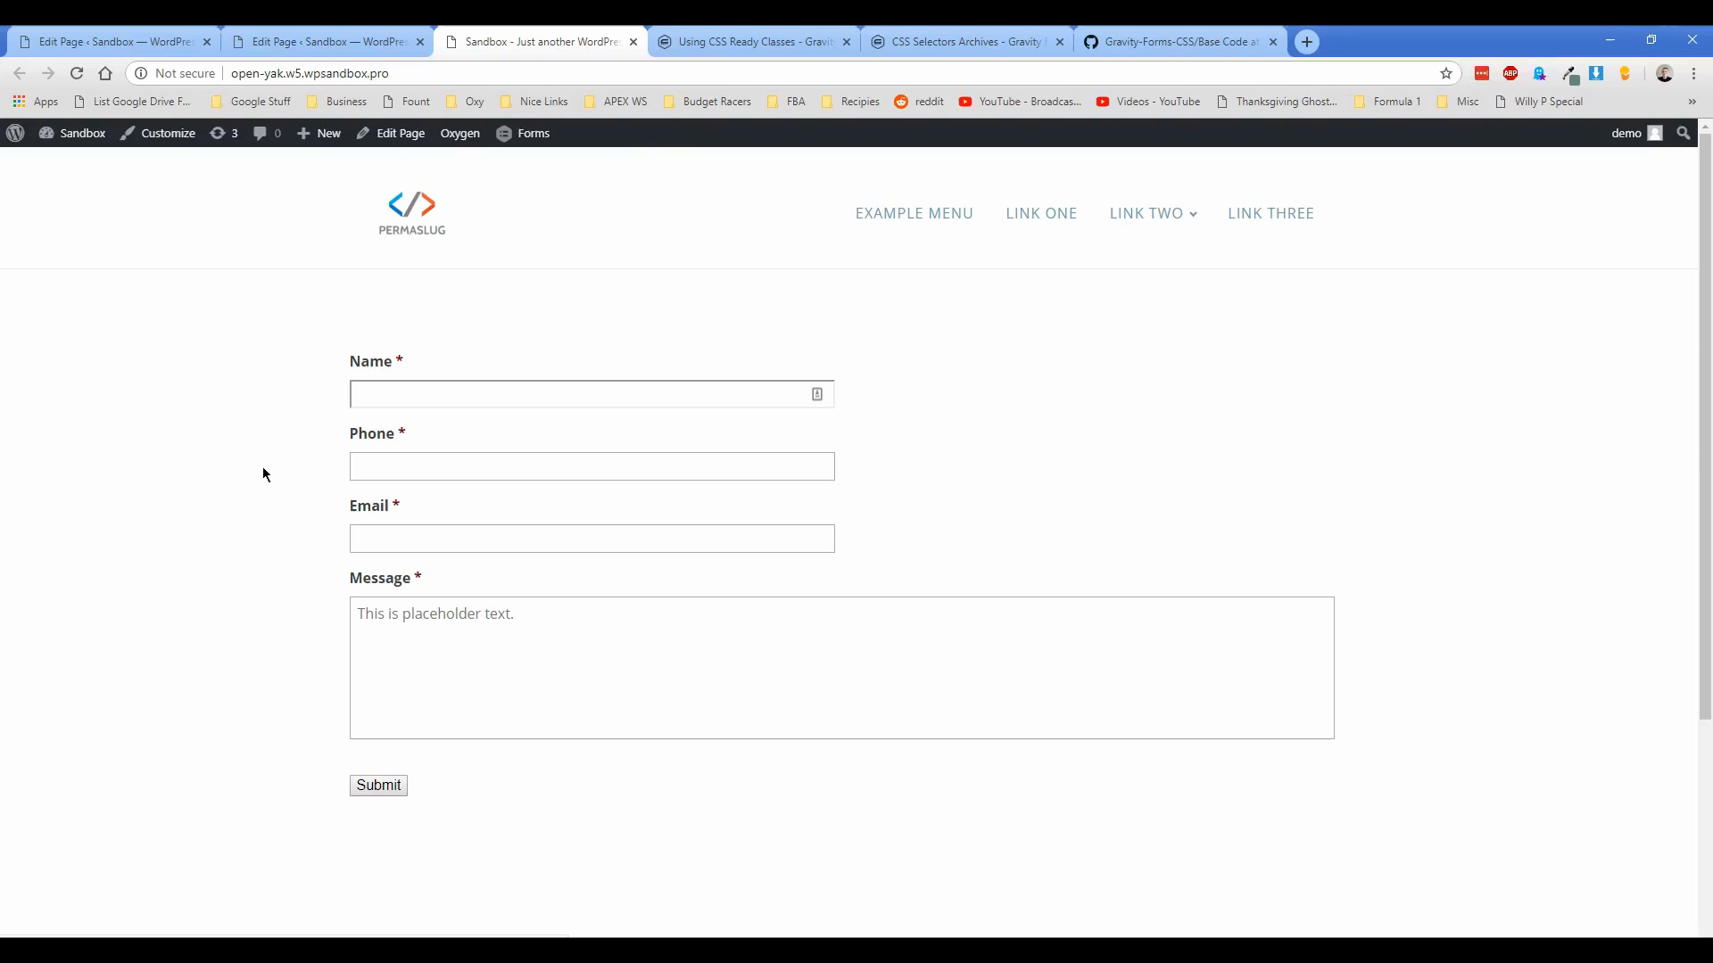
{"action": "mouse_move", "coordinate": [303, 391]}
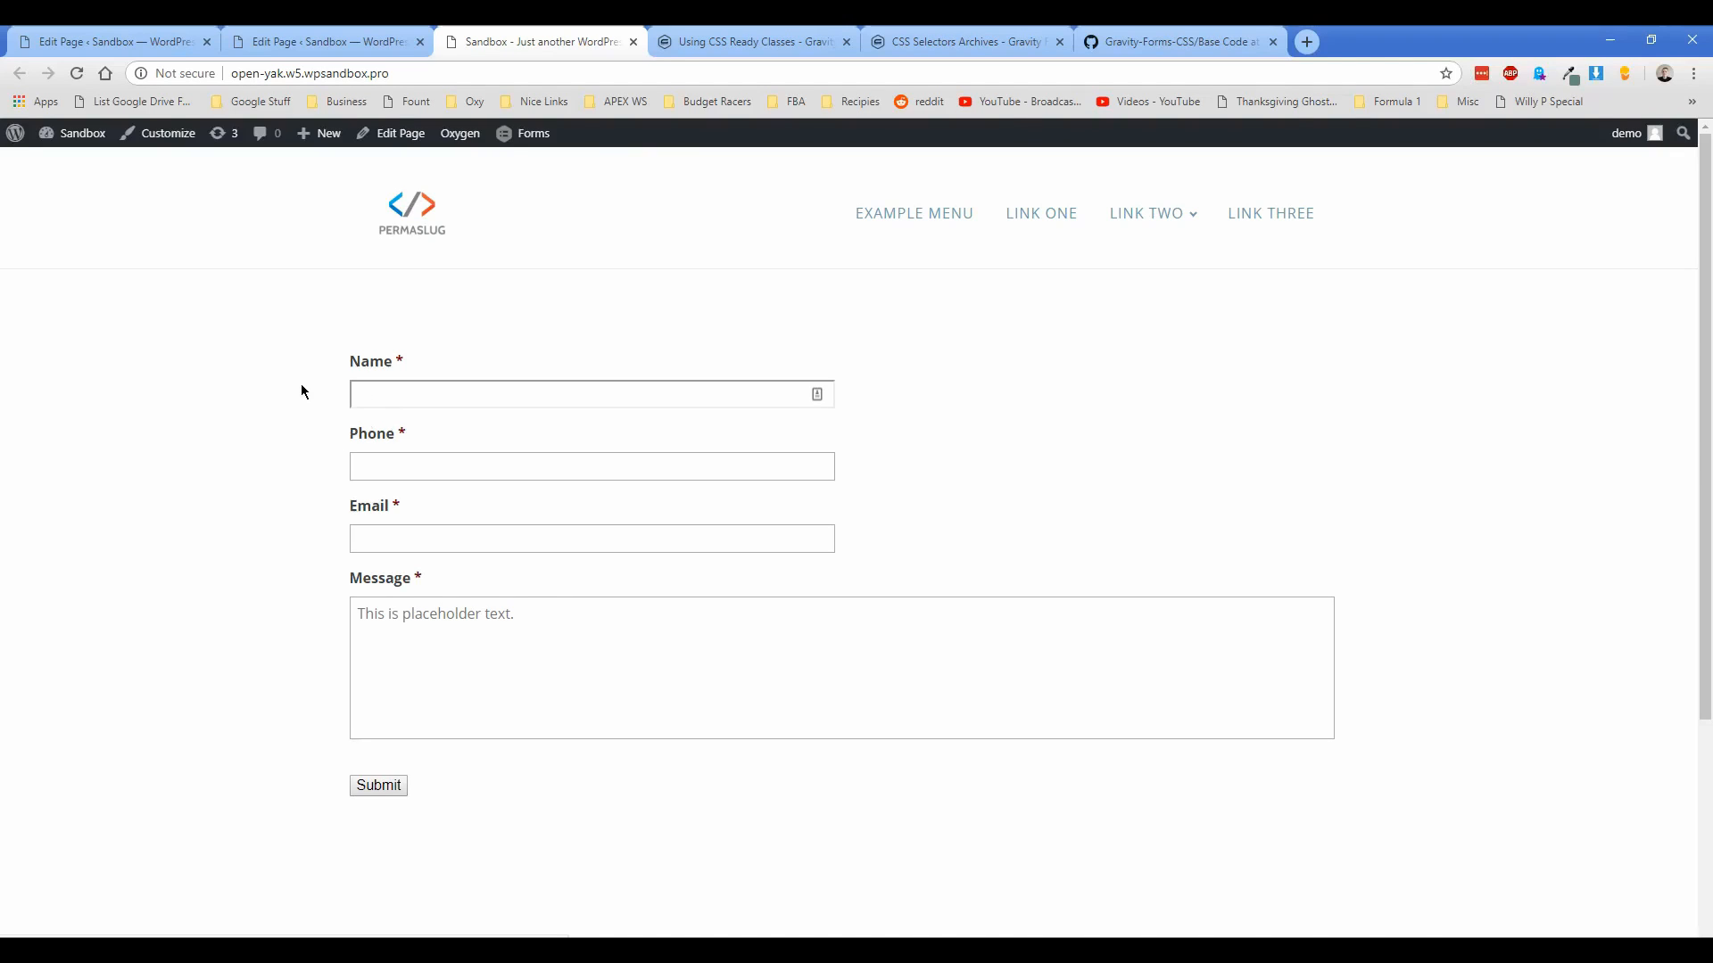
{"action": "mouse_move", "coordinate": [300, 400]}
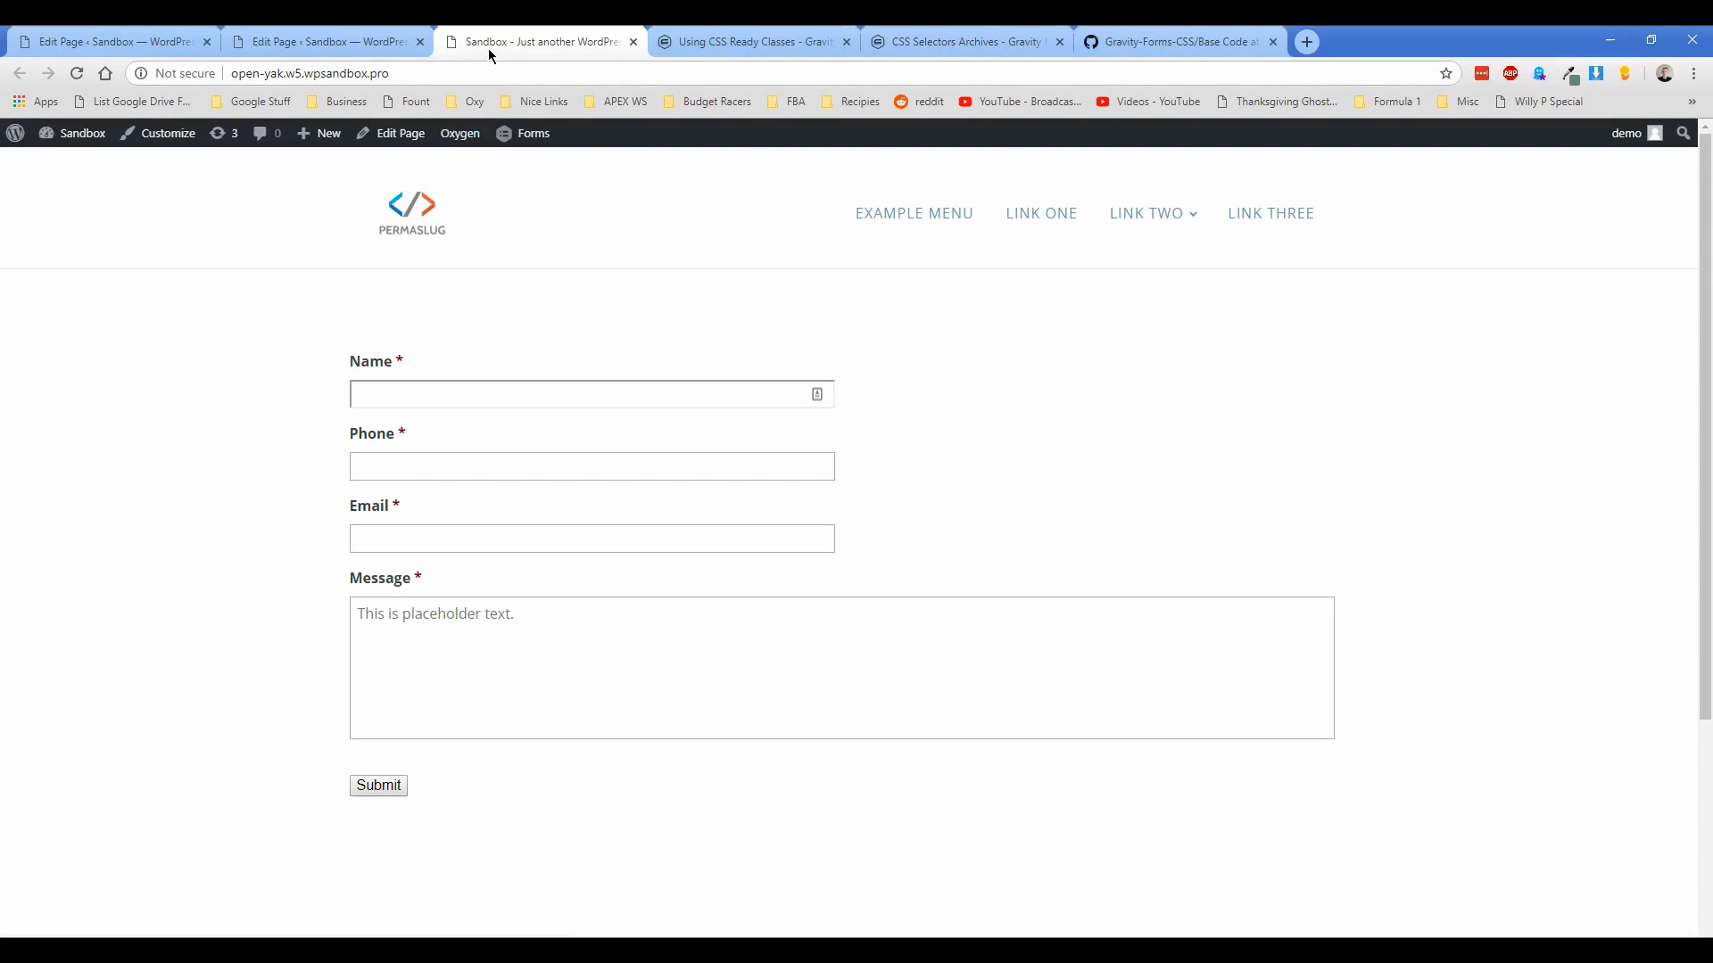
{"action": "mouse_move", "coordinate": [541, 42]}
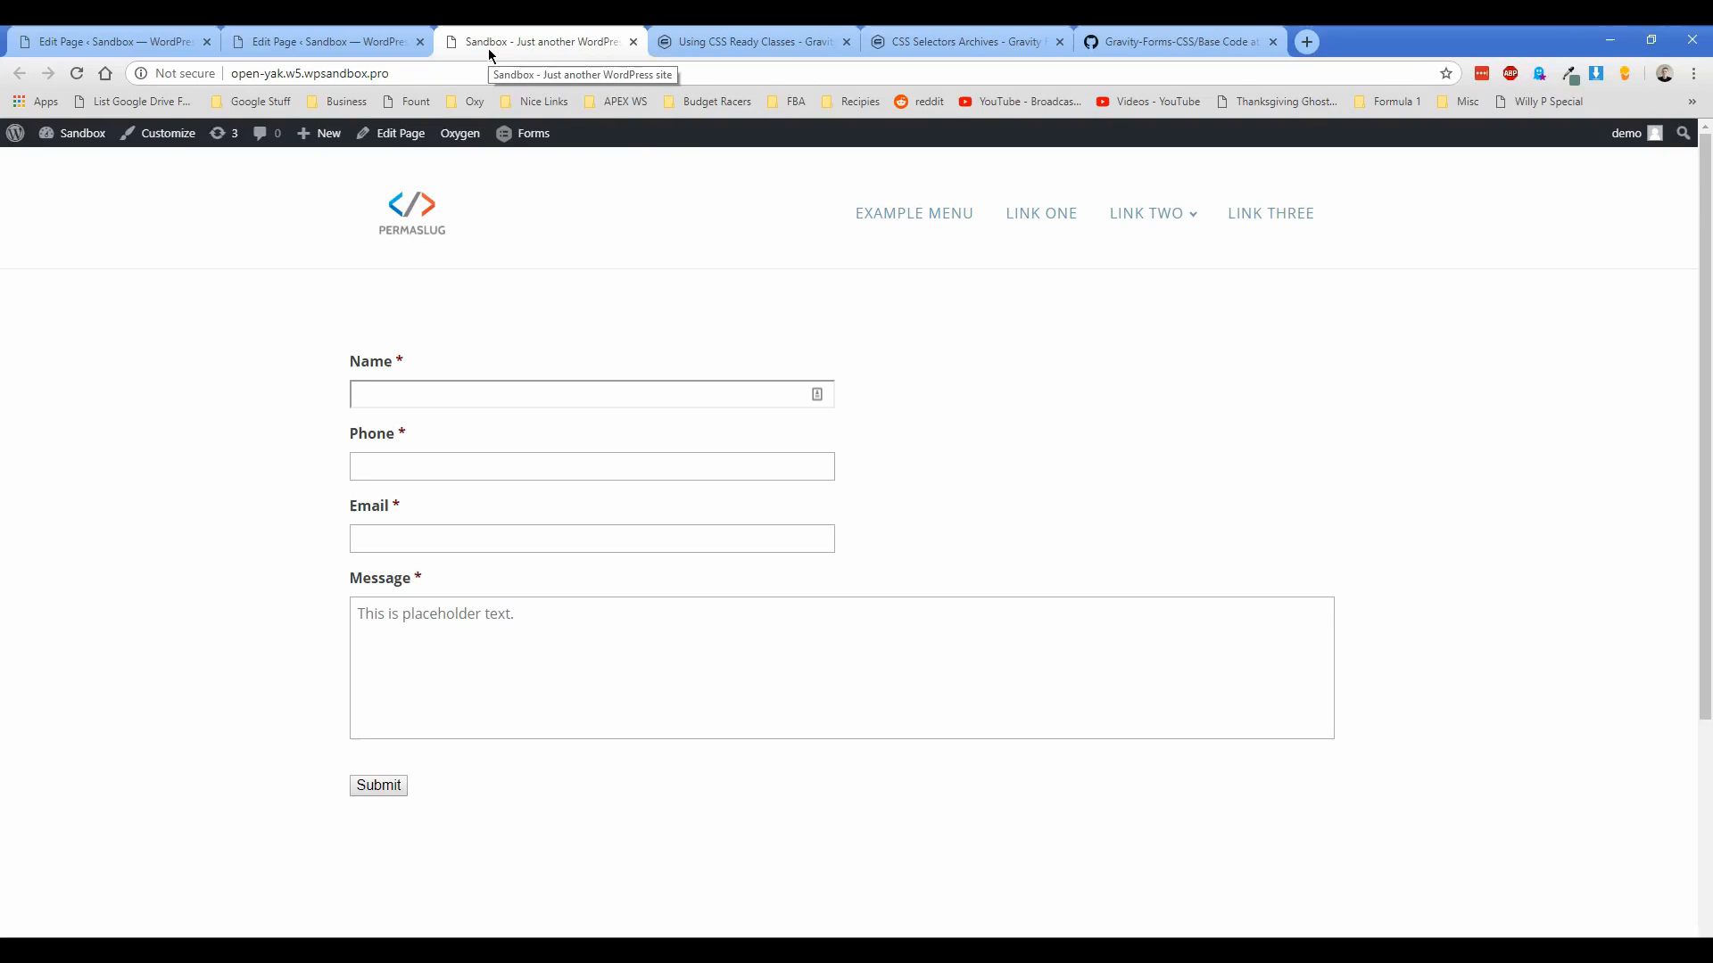
{"action": "mouse_move", "coordinate": [593, 33]}
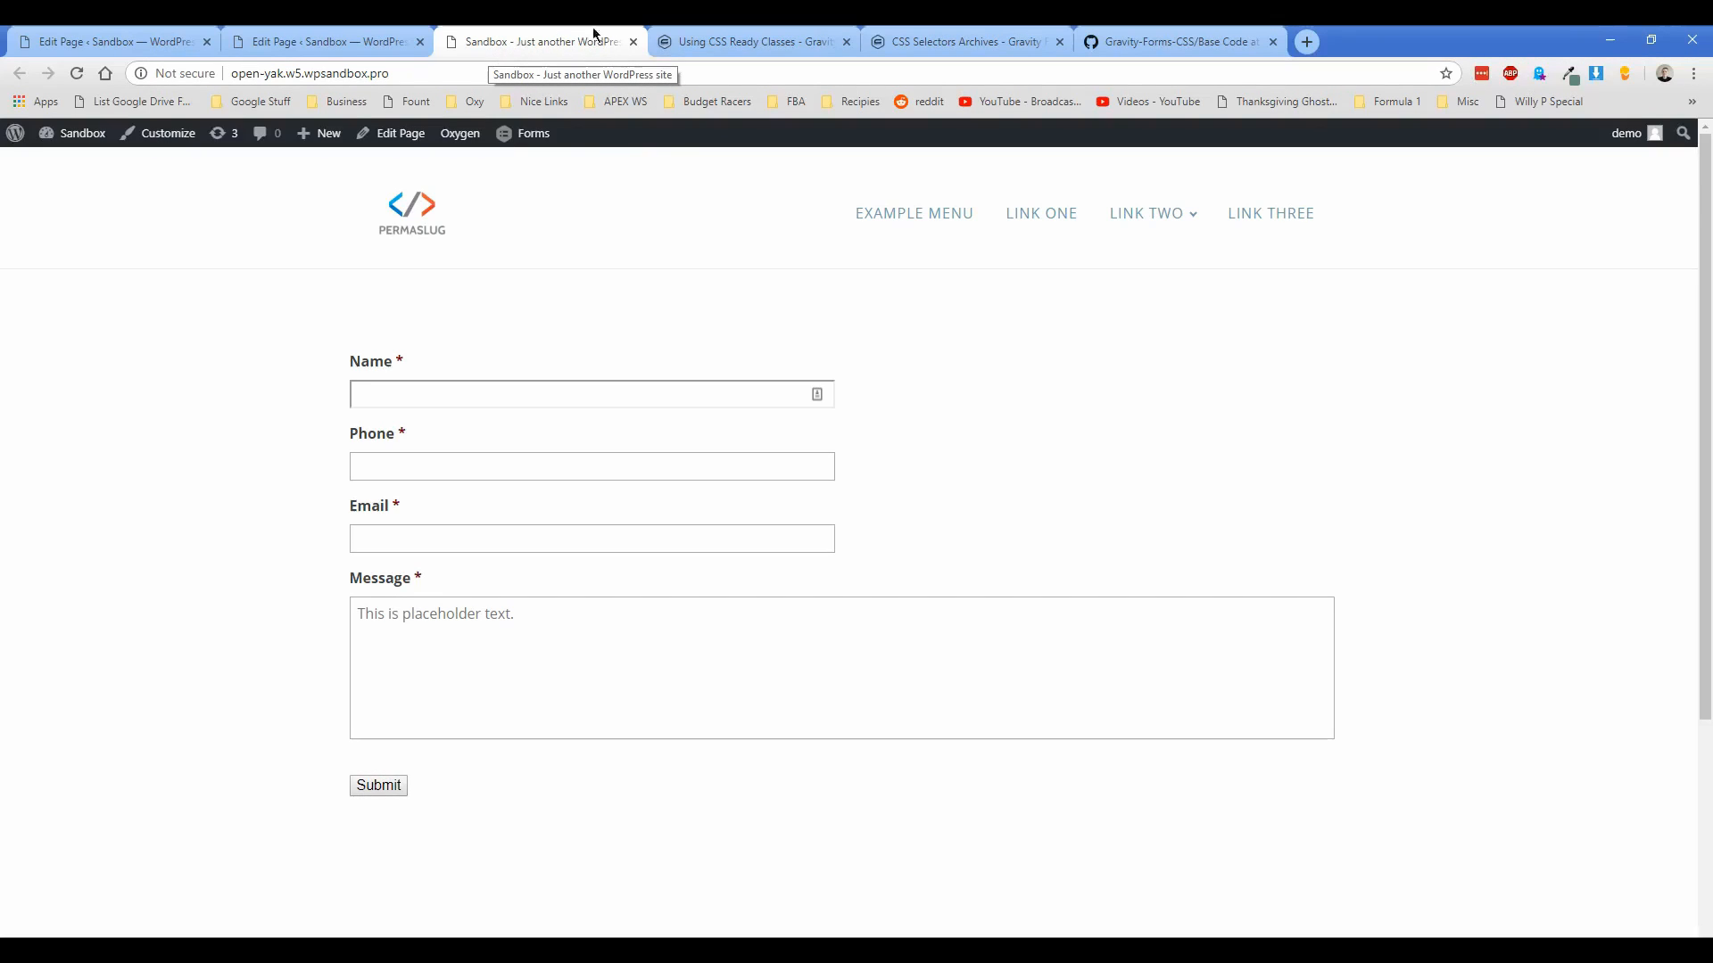
Step: Read the CSS Ready Classes documentation, then move to the CSS Selectors guide
{"action": "left_click", "coordinate": [753, 42]}
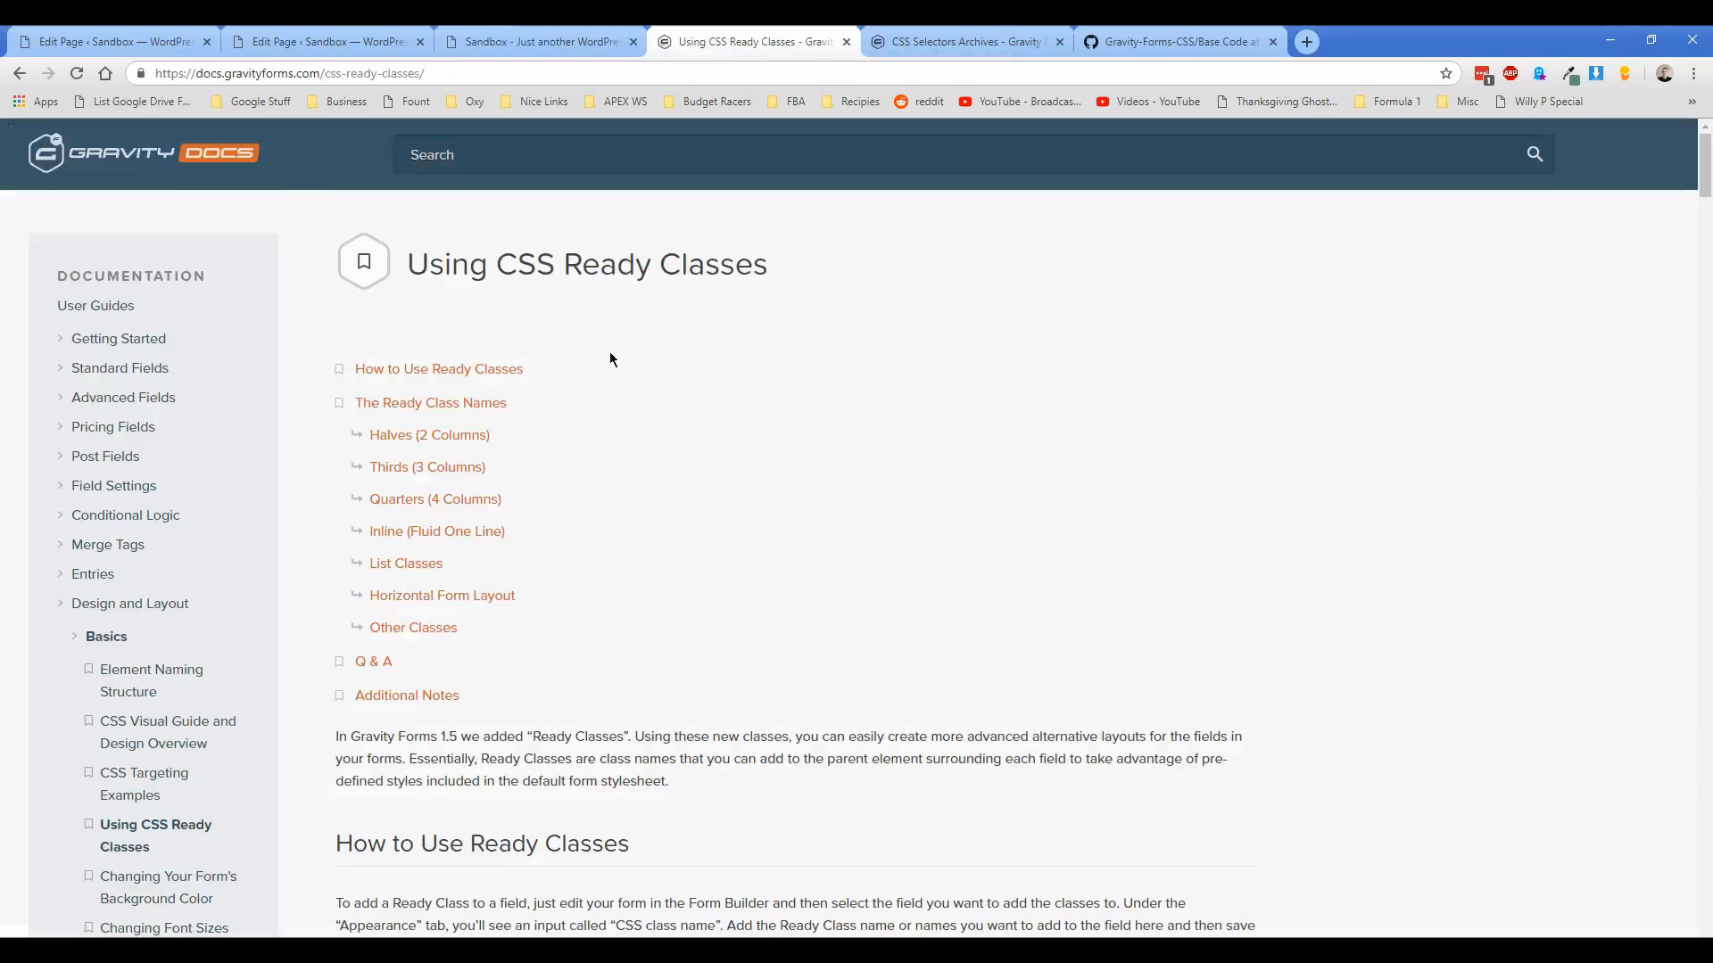
{"action": "scroll", "scroll_direction": "down", "scroll_amount": 3}
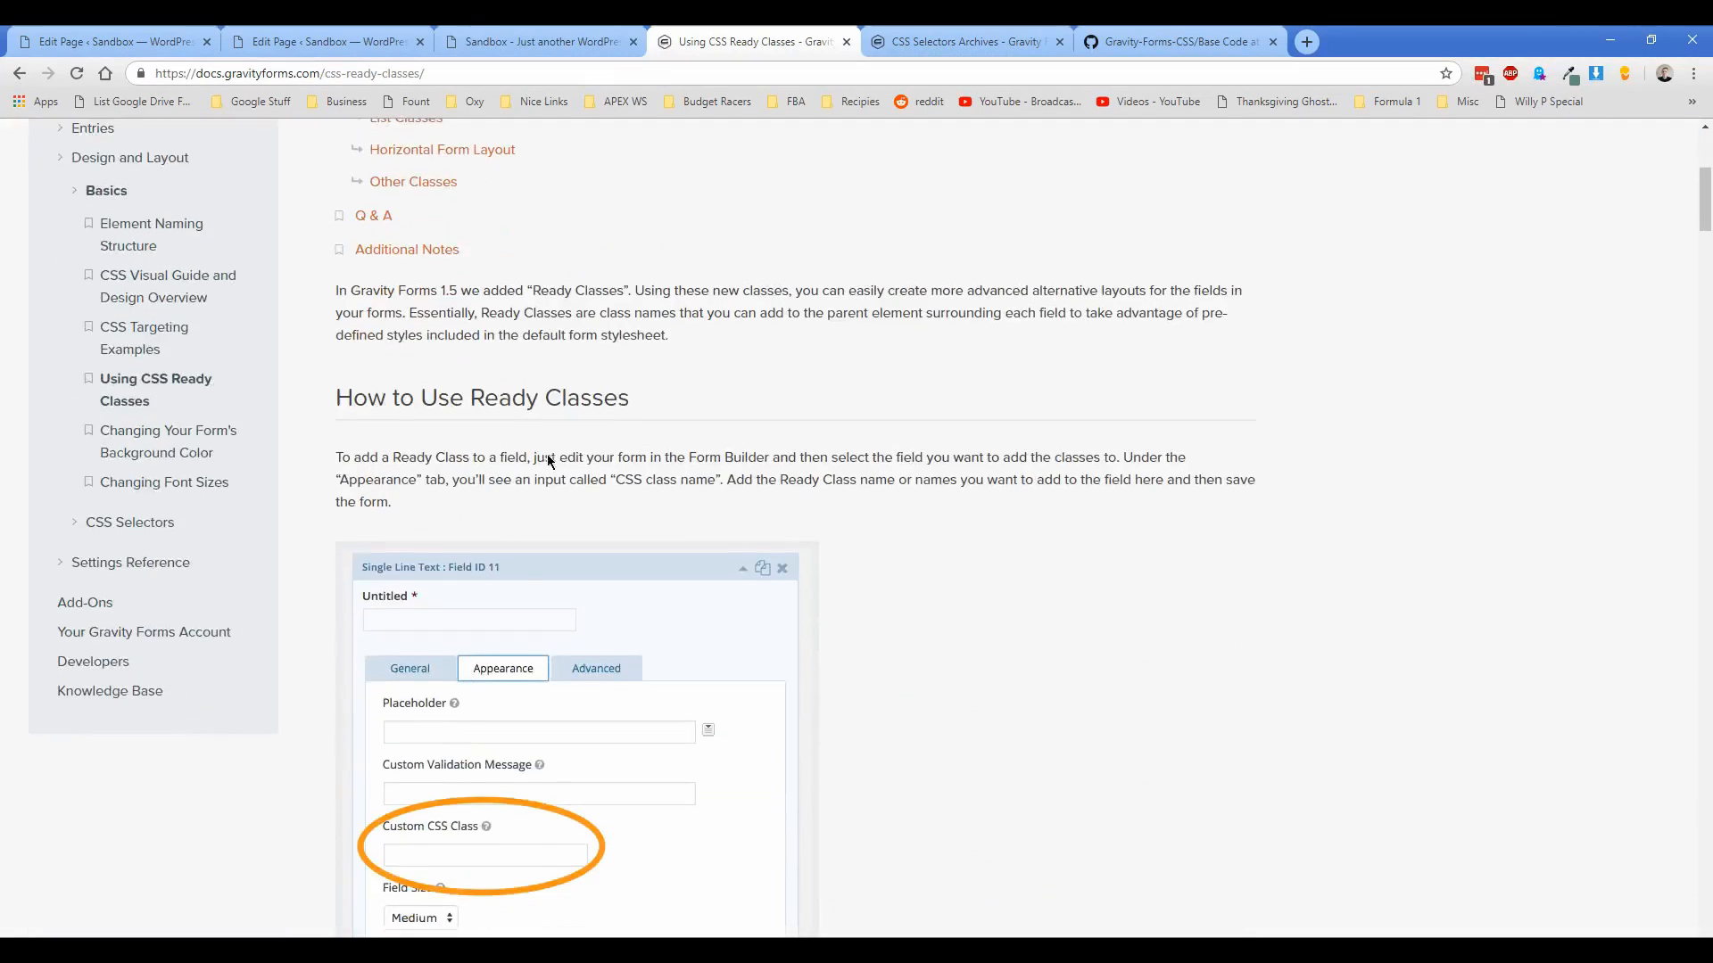
{"action": "scroll", "scroll_direction": "down", "scroll_amount": 3}
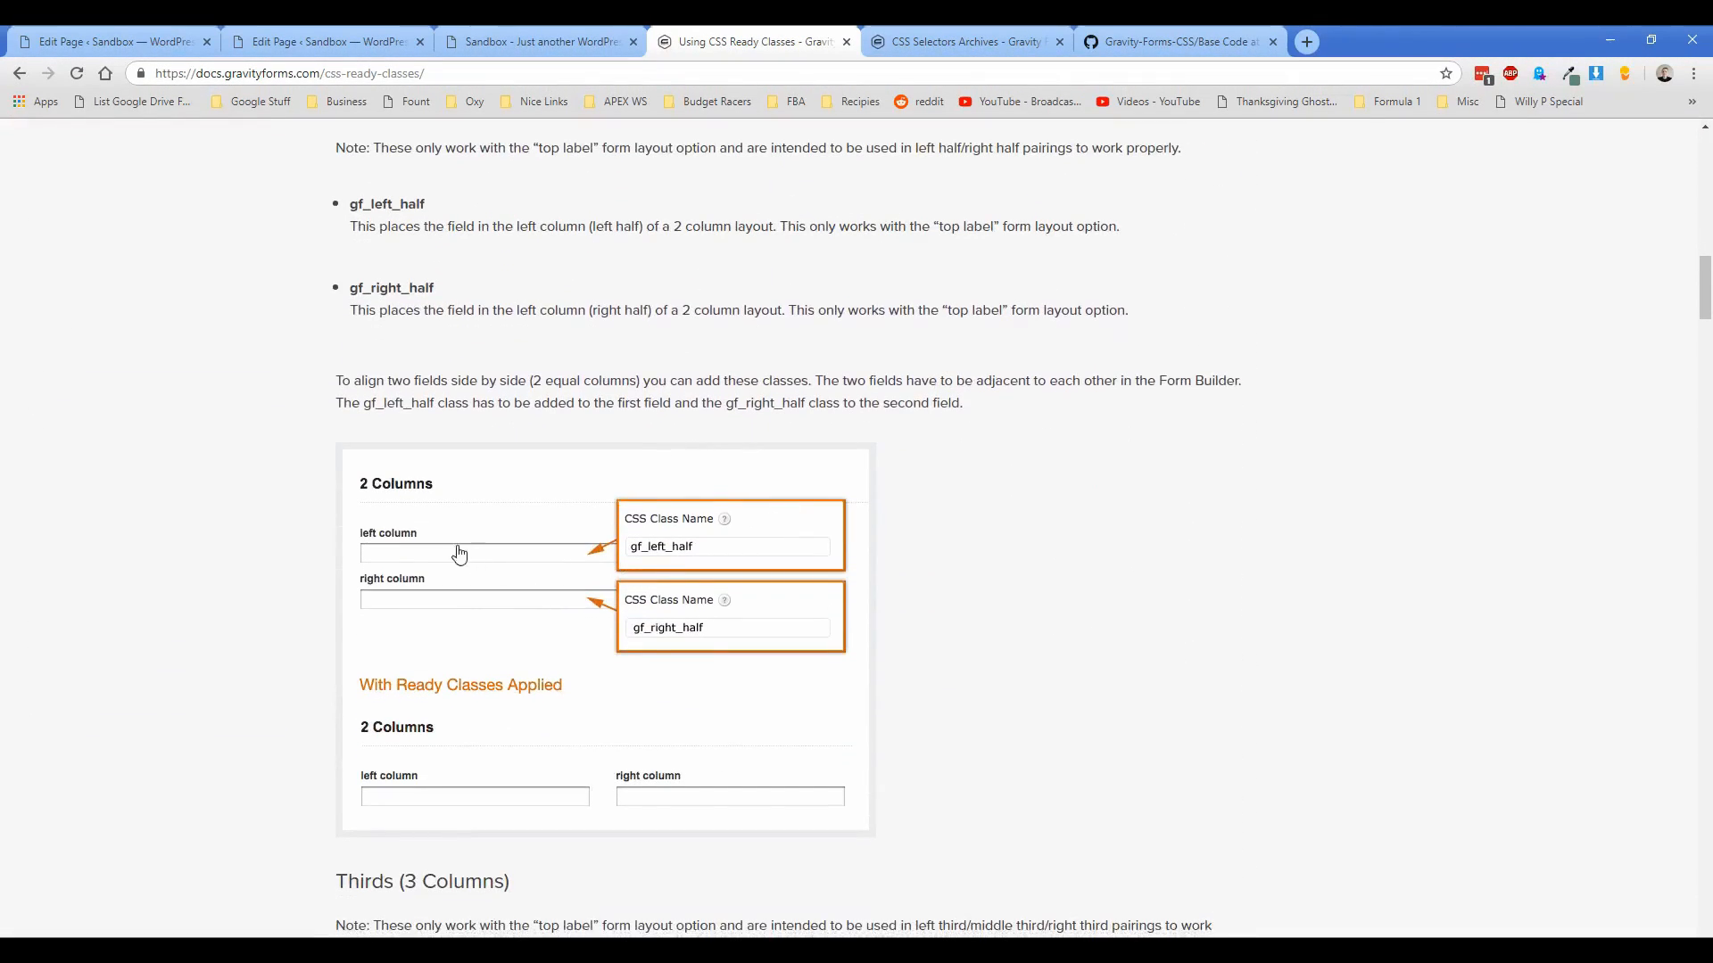
{"action": "mouse_move", "coordinate": [404, 759]}
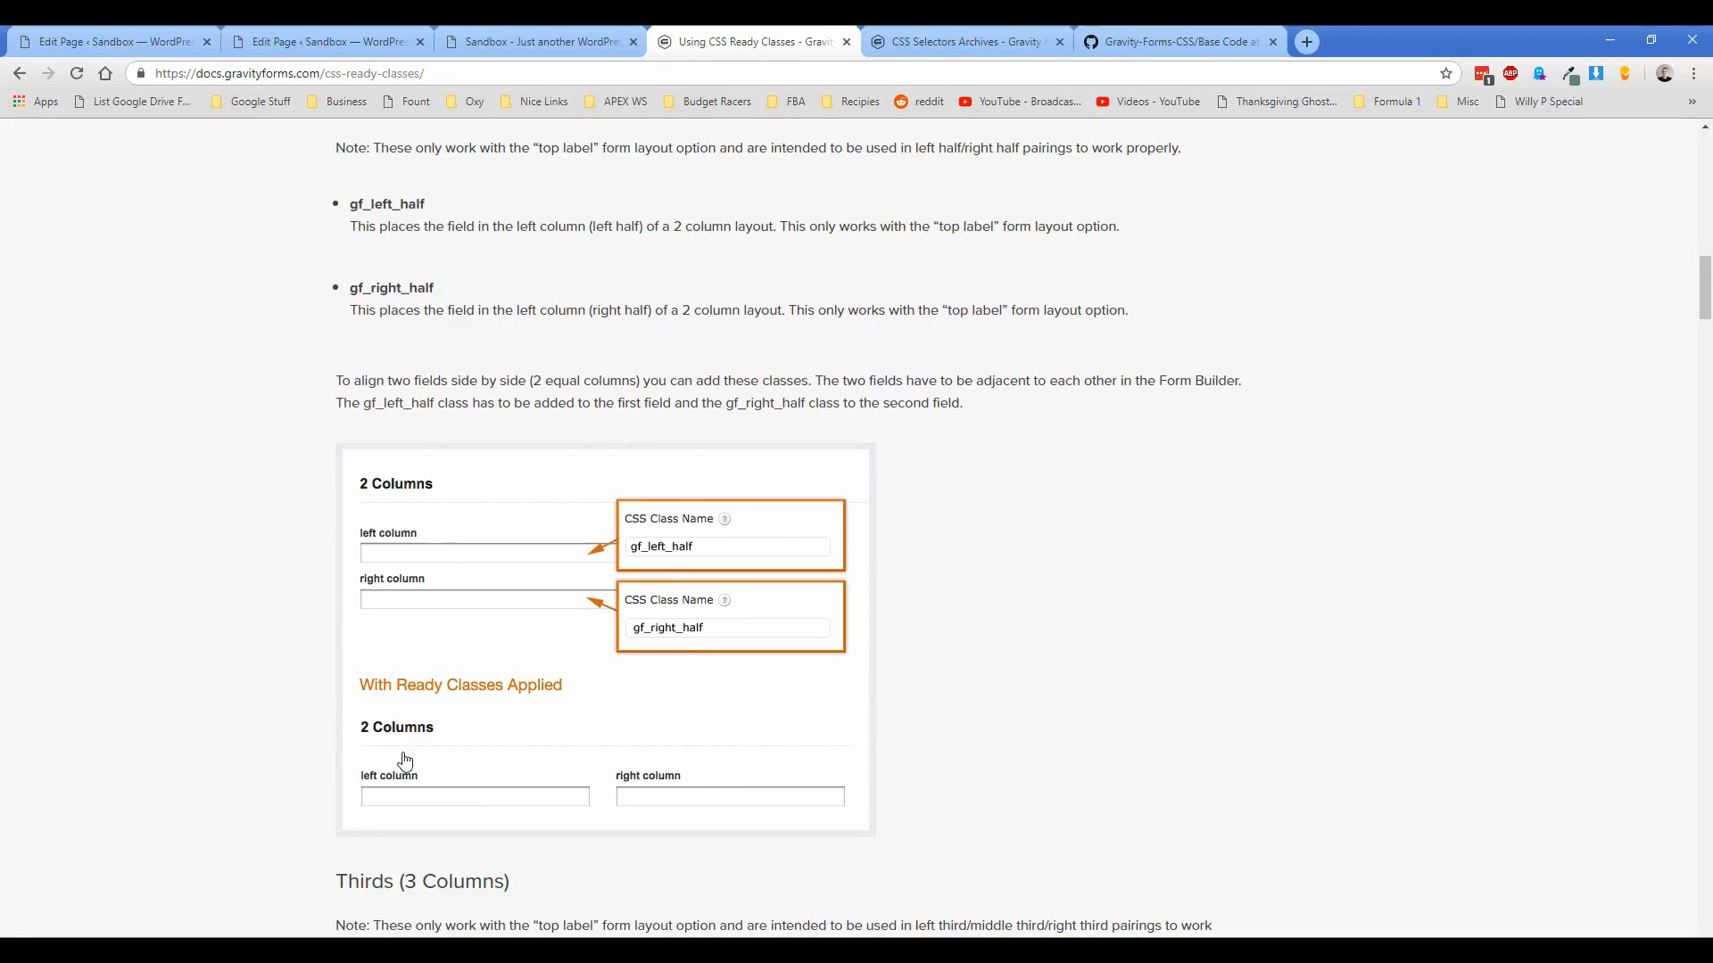
{"action": "scroll", "scroll_direction": "down", "scroll_amount": 3}
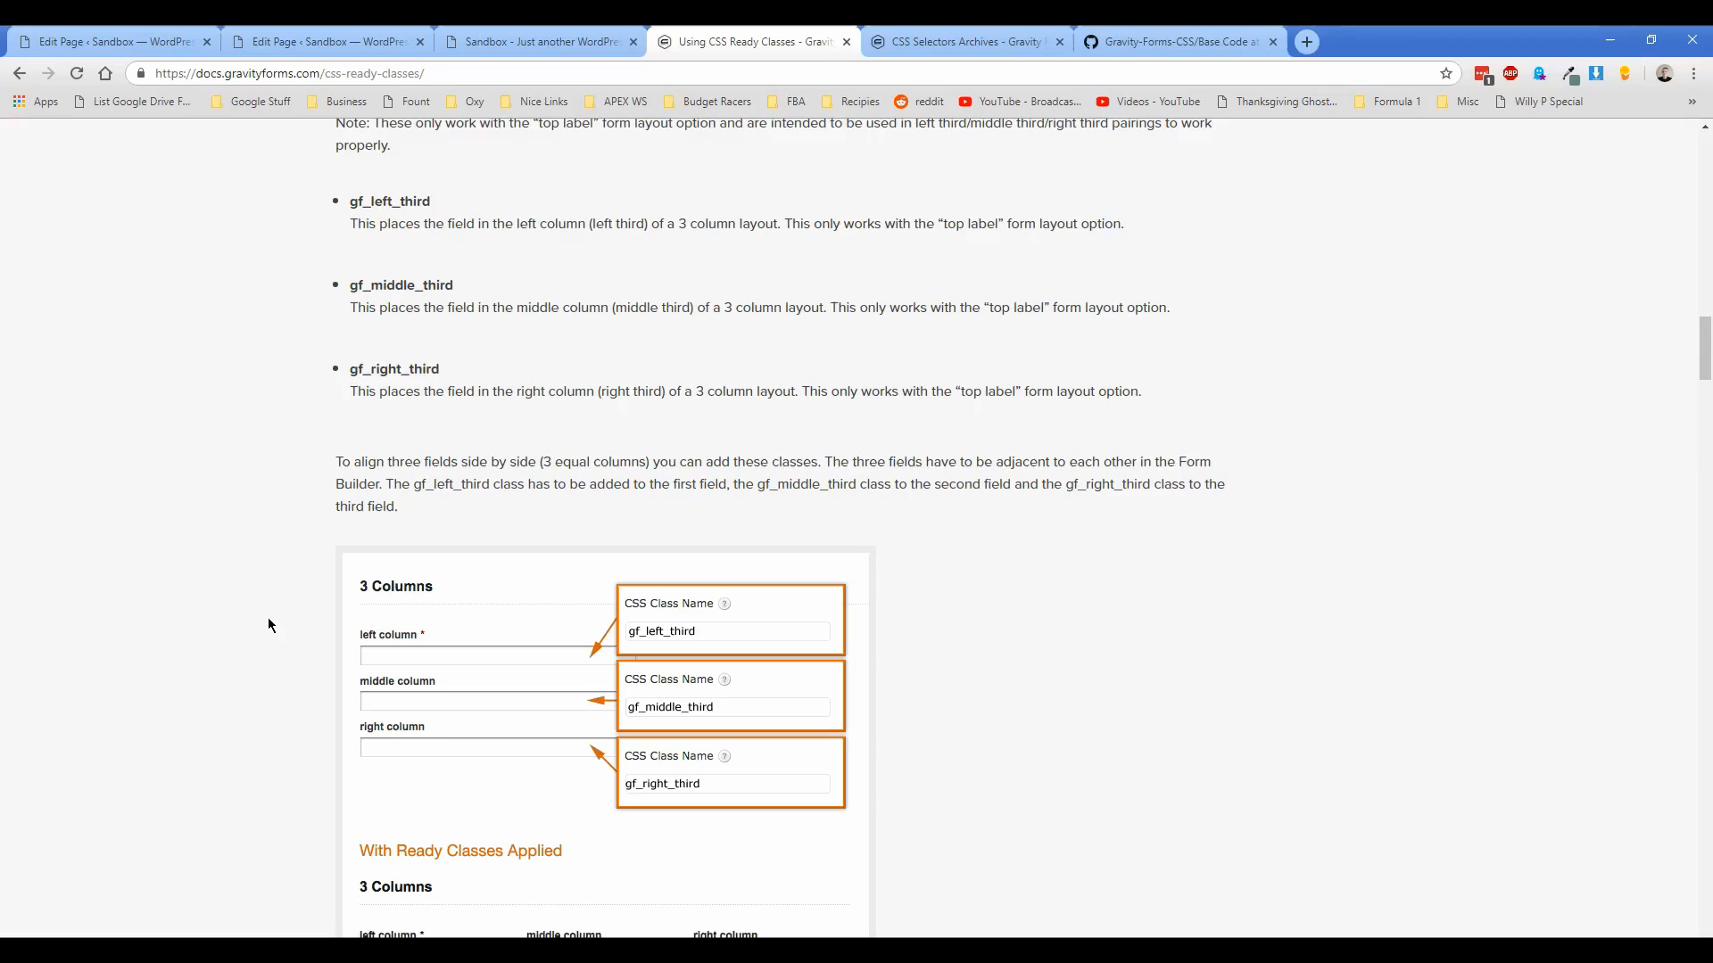
{"action": "left_click", "coordinate": [965, 42]}
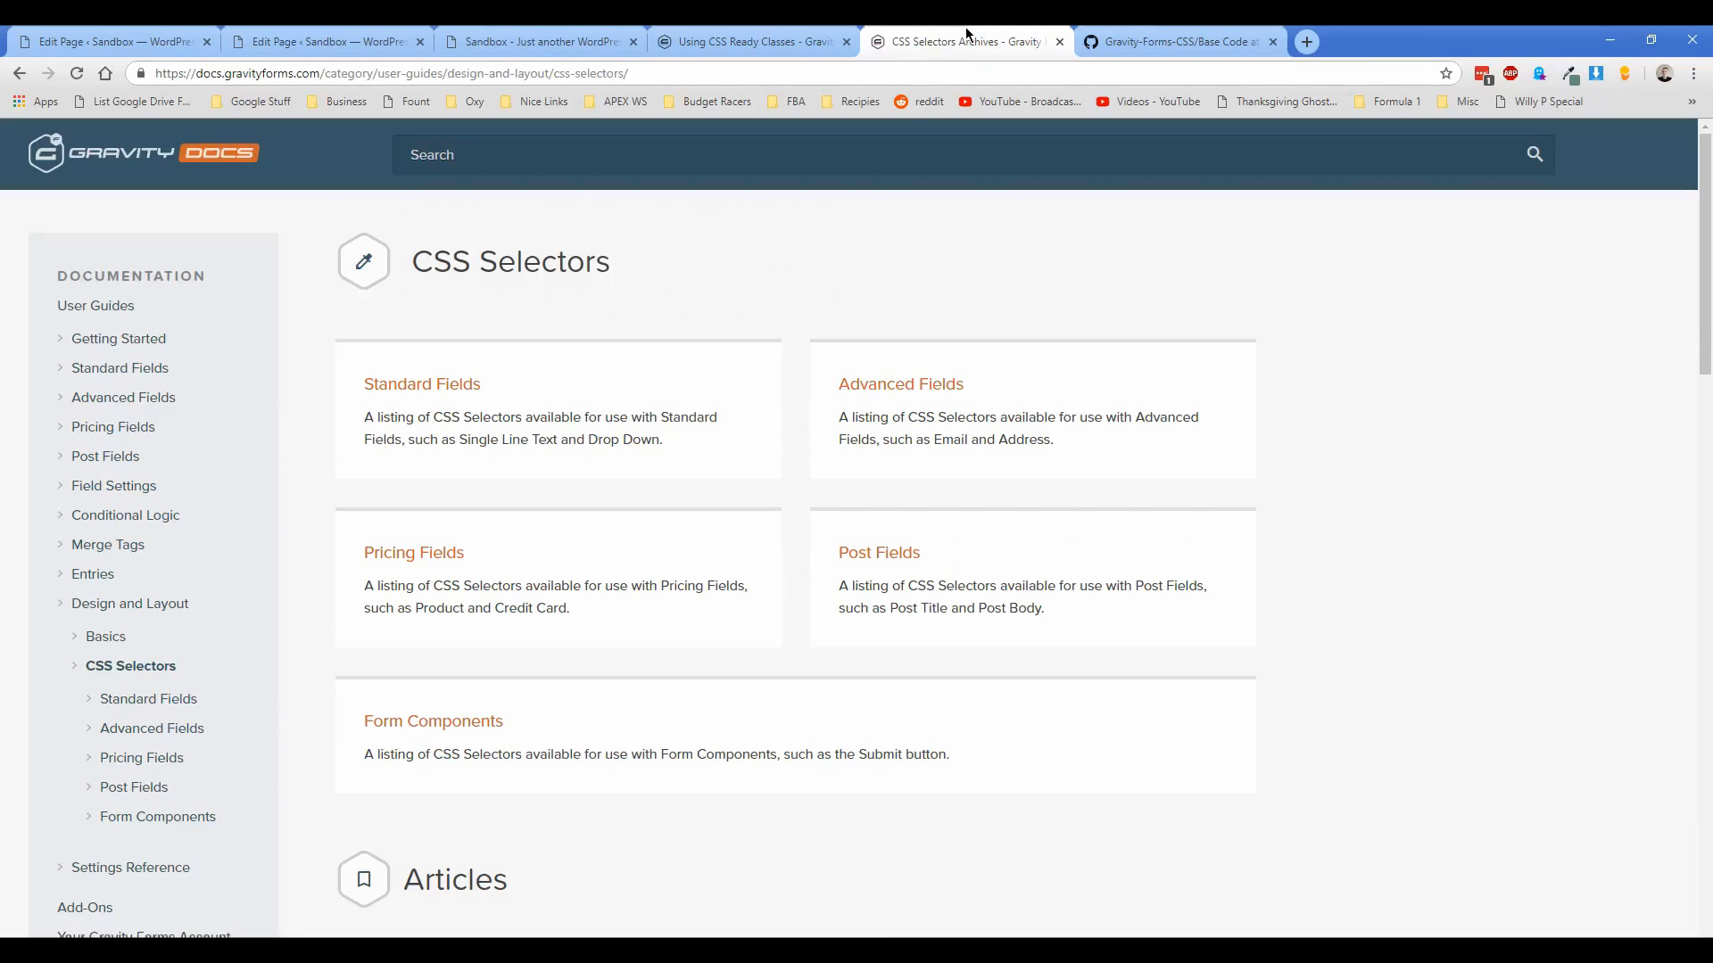
{"action": "mouse_move", "coordinate": [309, 458]}
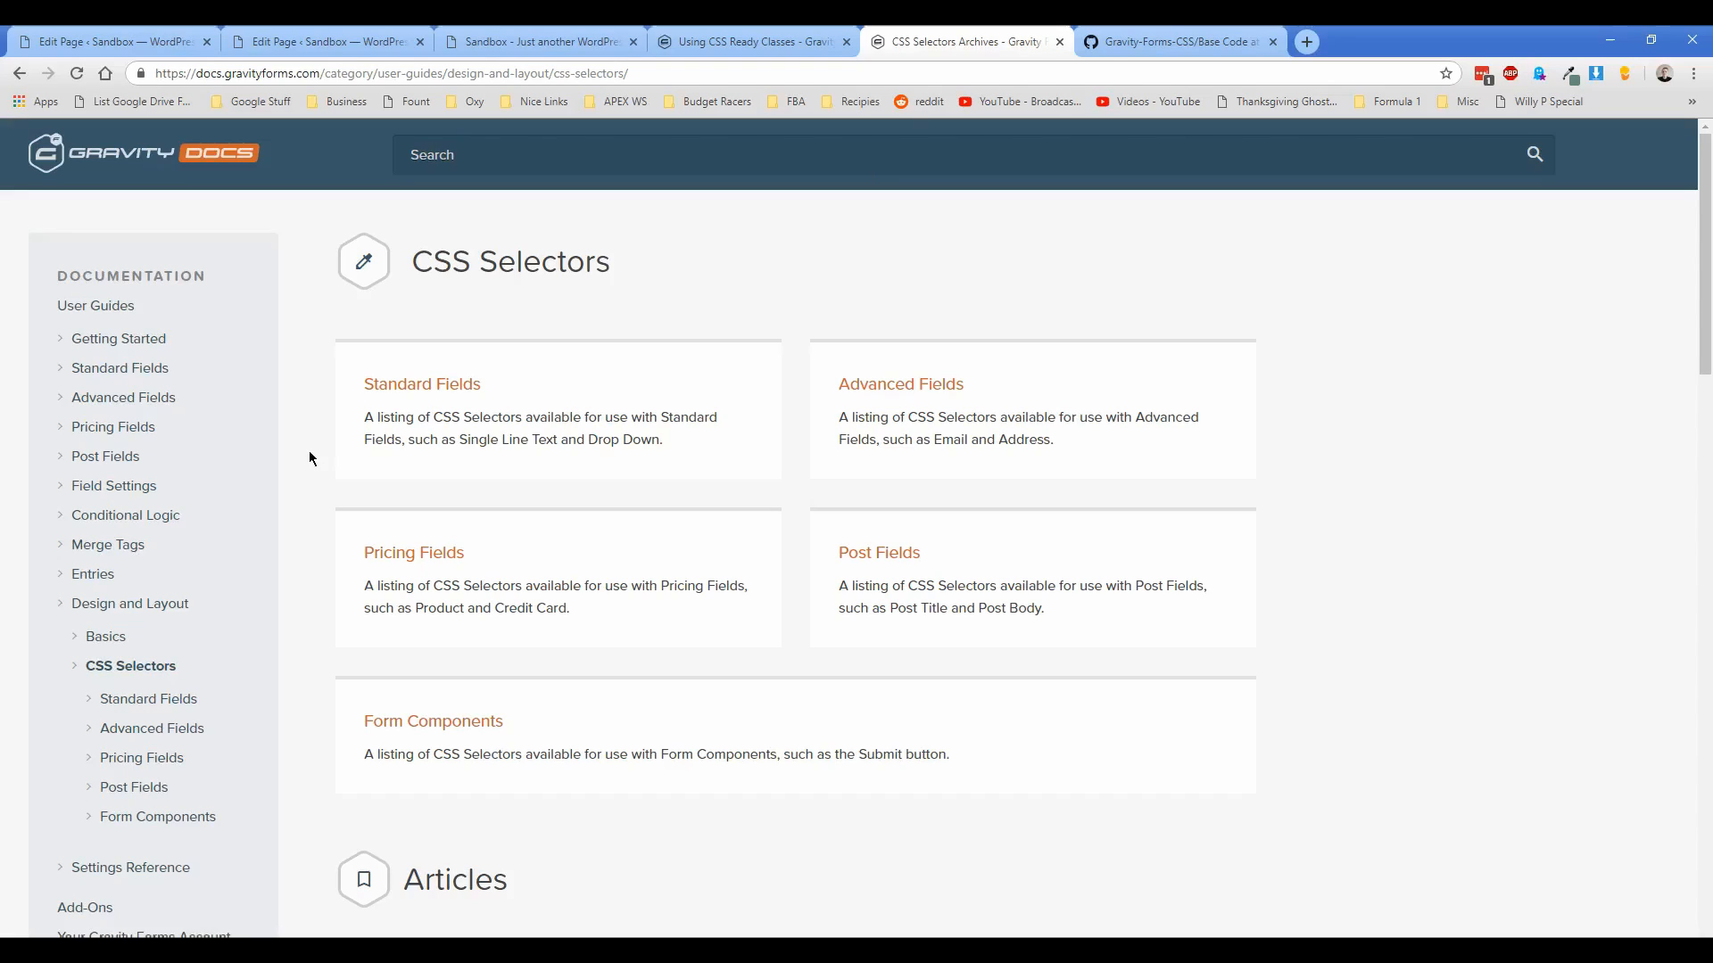
Step: Inspect the Name label on the live contact form
{"action": "left_click", "coordinate": [540, 42]}
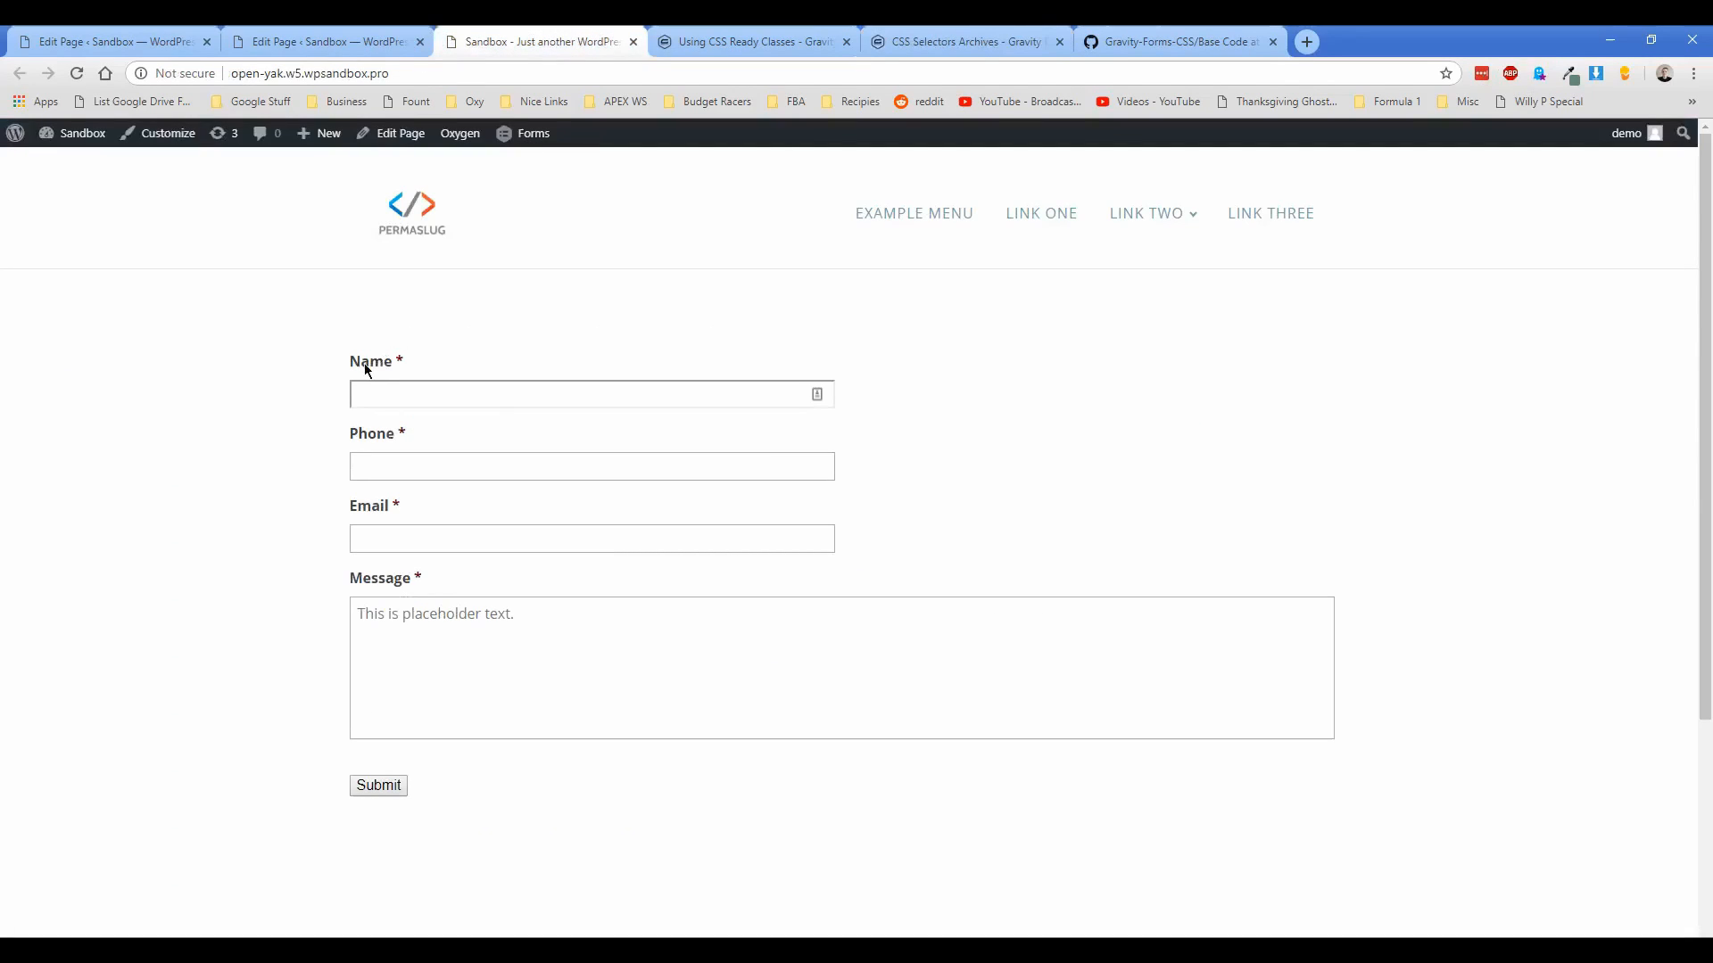
{"action": "double_click", "coordinate": [369, 362]}
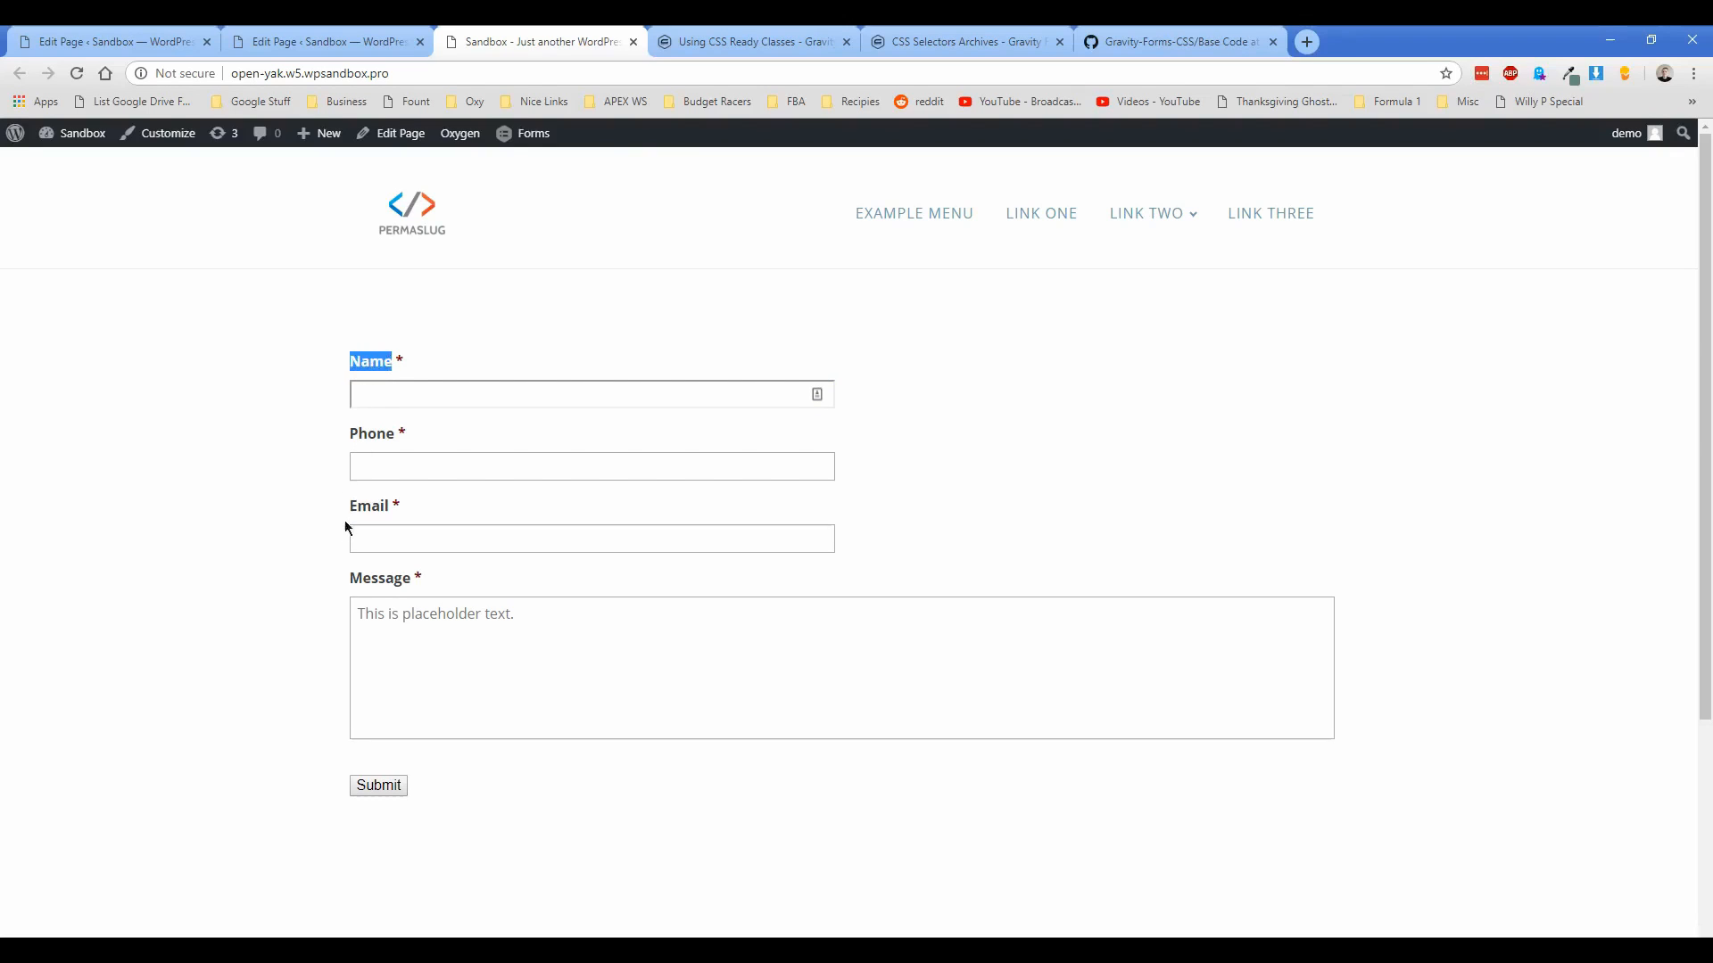
{"action": "left_click", "coordinate": [306, 385]}
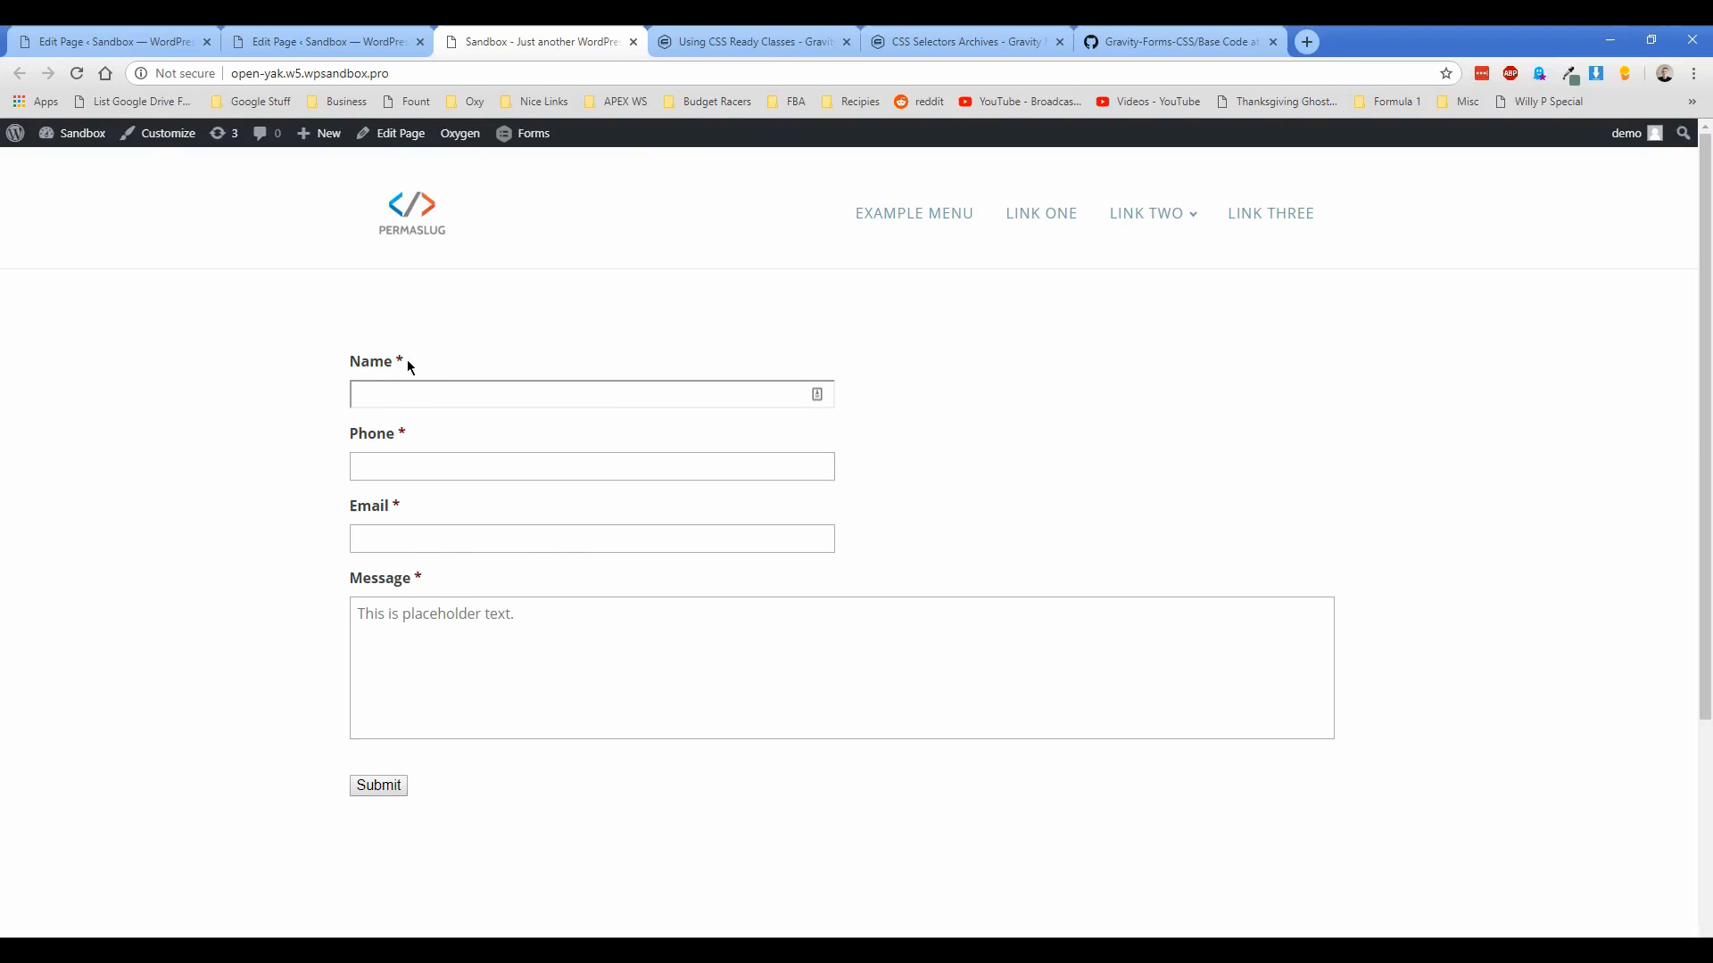
Step: Compare the CSS Selectors and Ready Classes articles, then bring up the GitHub base code
{"action": "left_click", "coordinate": [966, 42]}
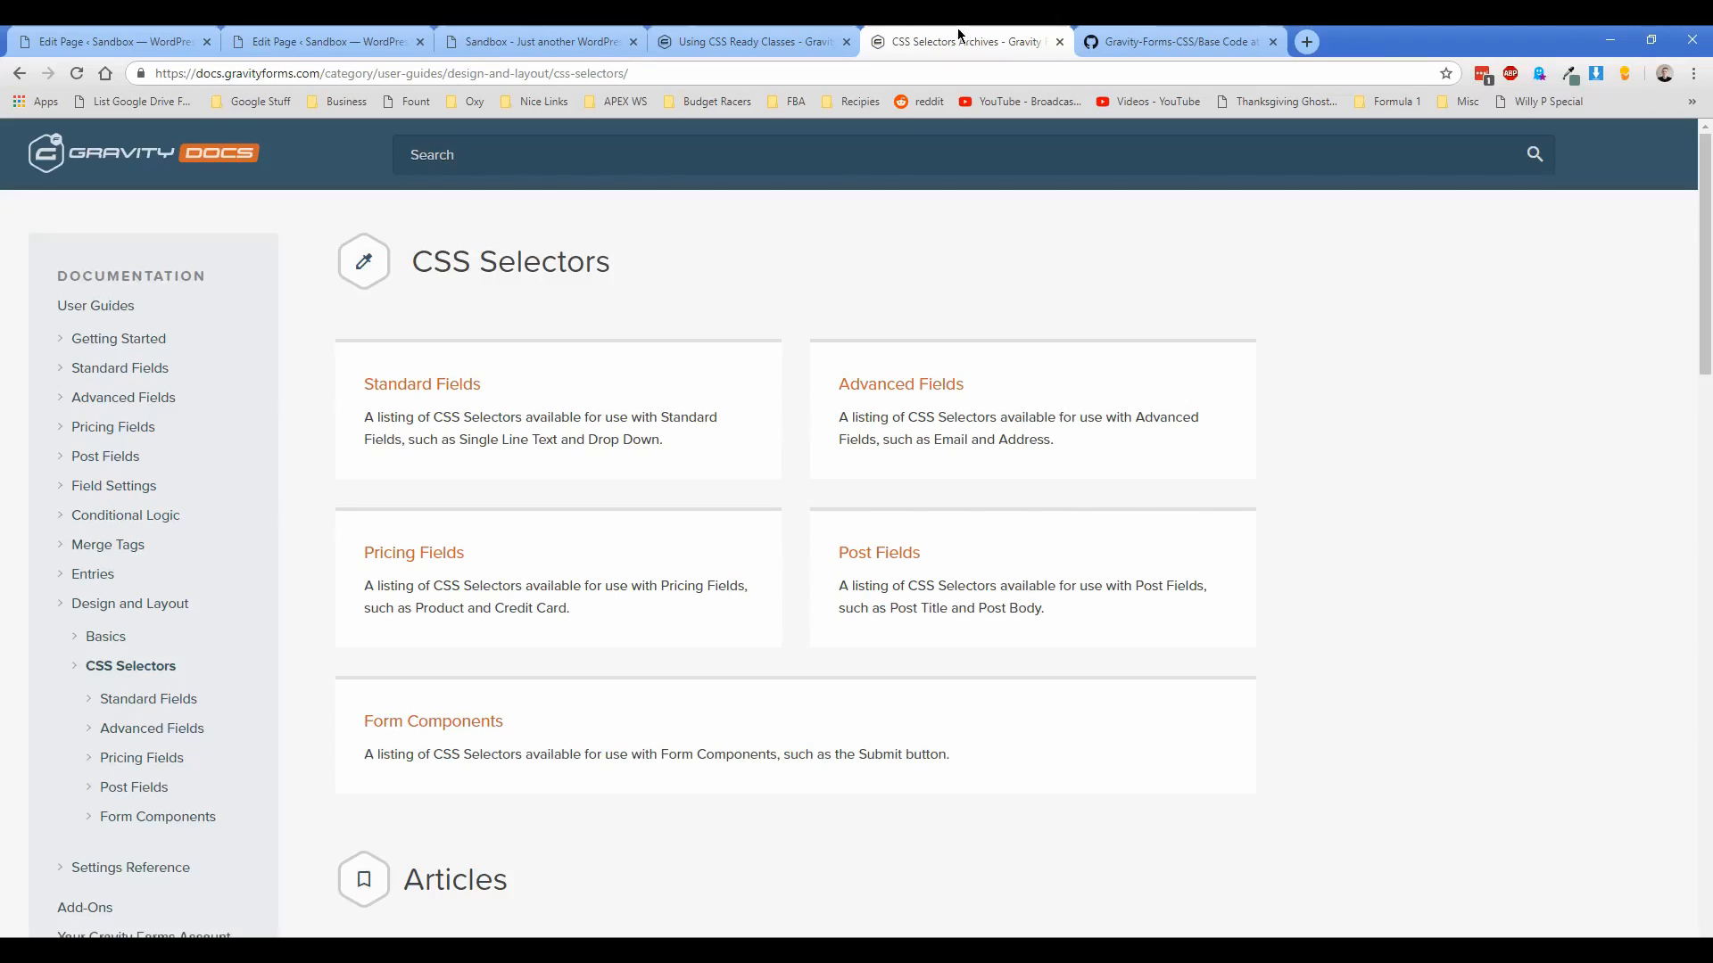
{"action": "mouse_move", "coordinate": [522, 296]}
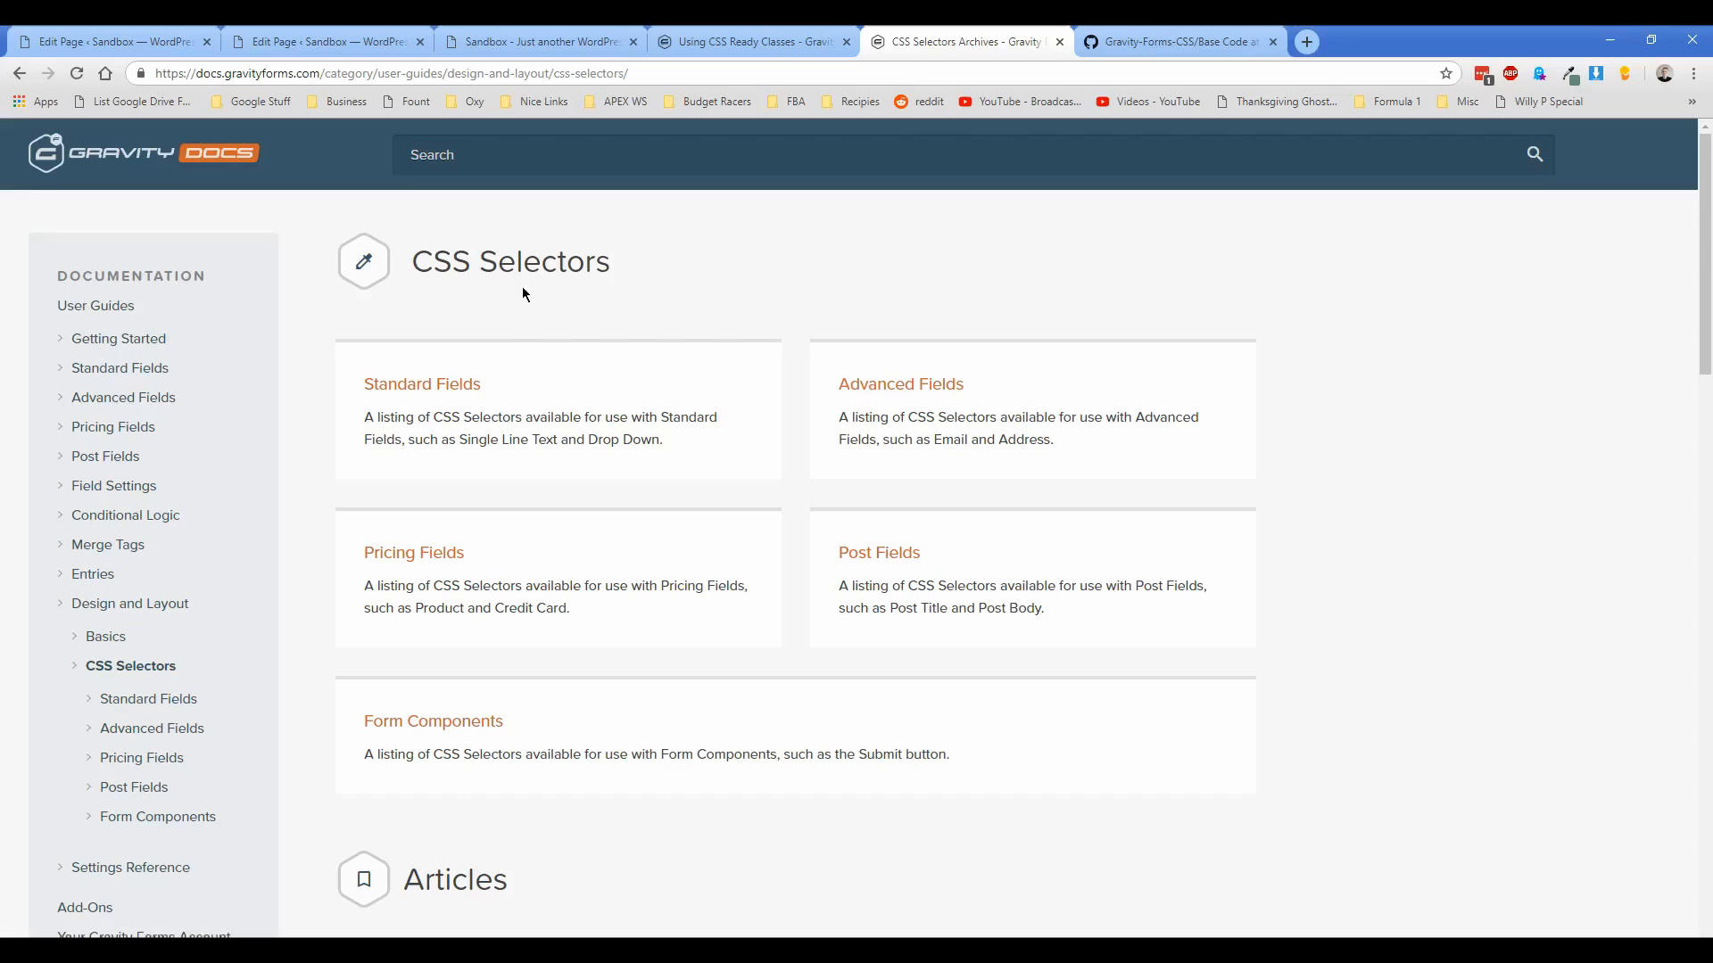
{"action": "left_click", "coordinate": [752, 42]}
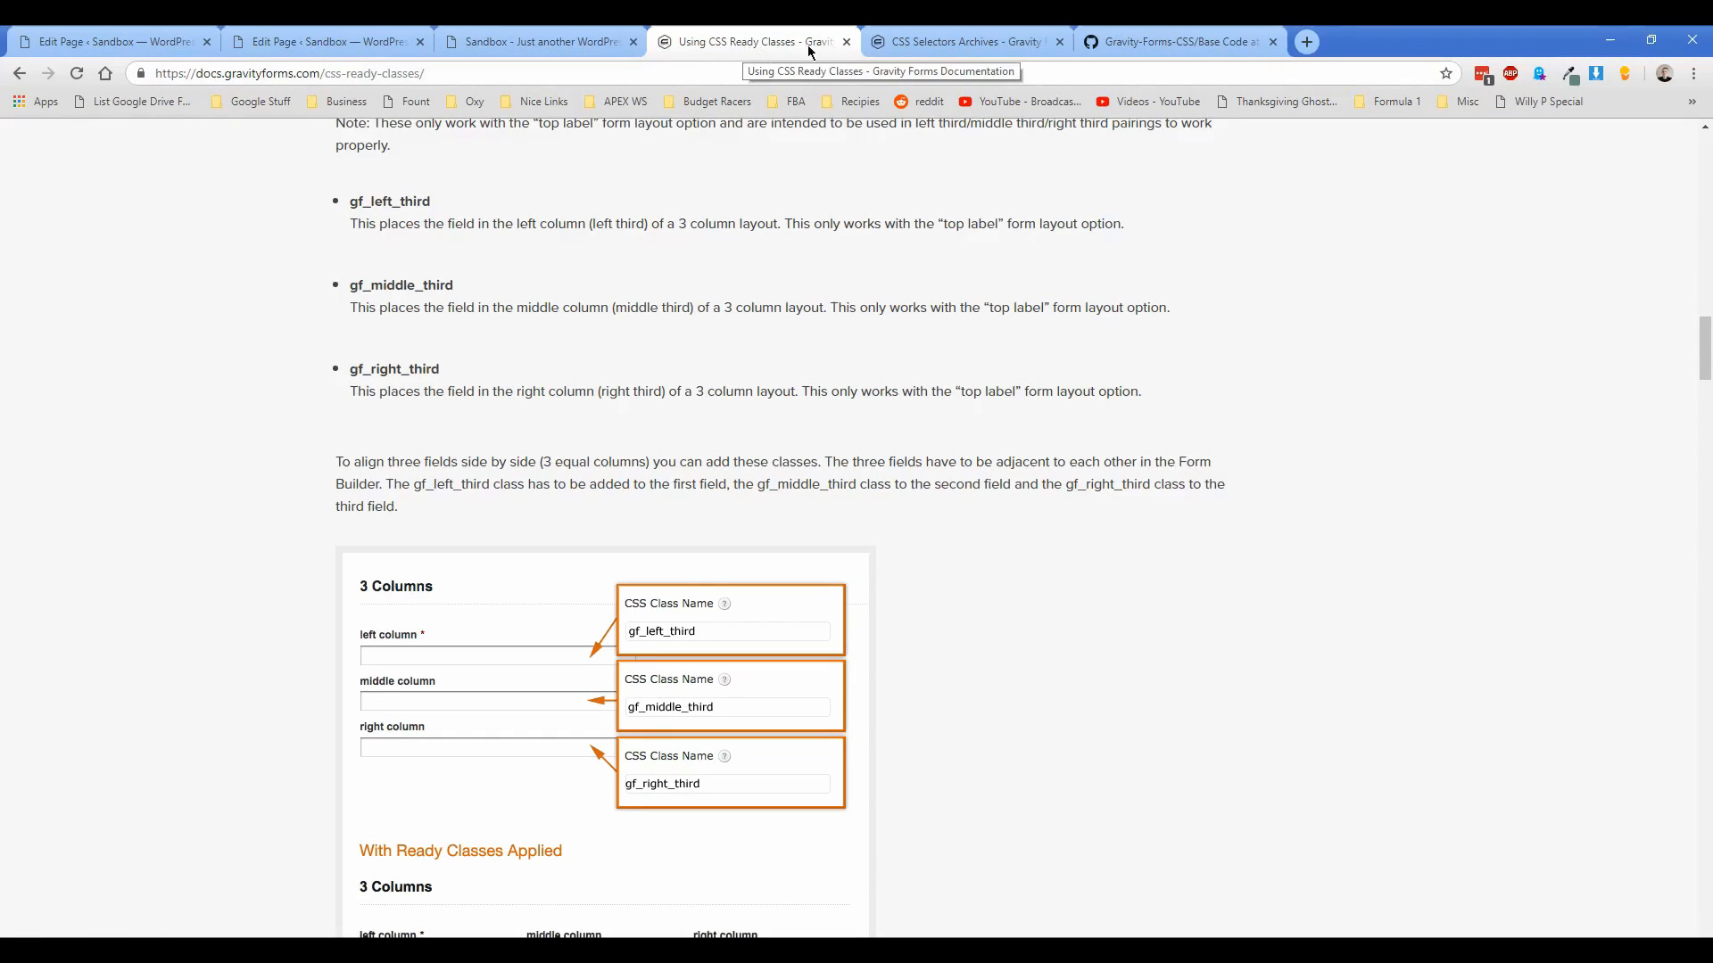
{"action": "left_click", "coordinate": [965, 42]}
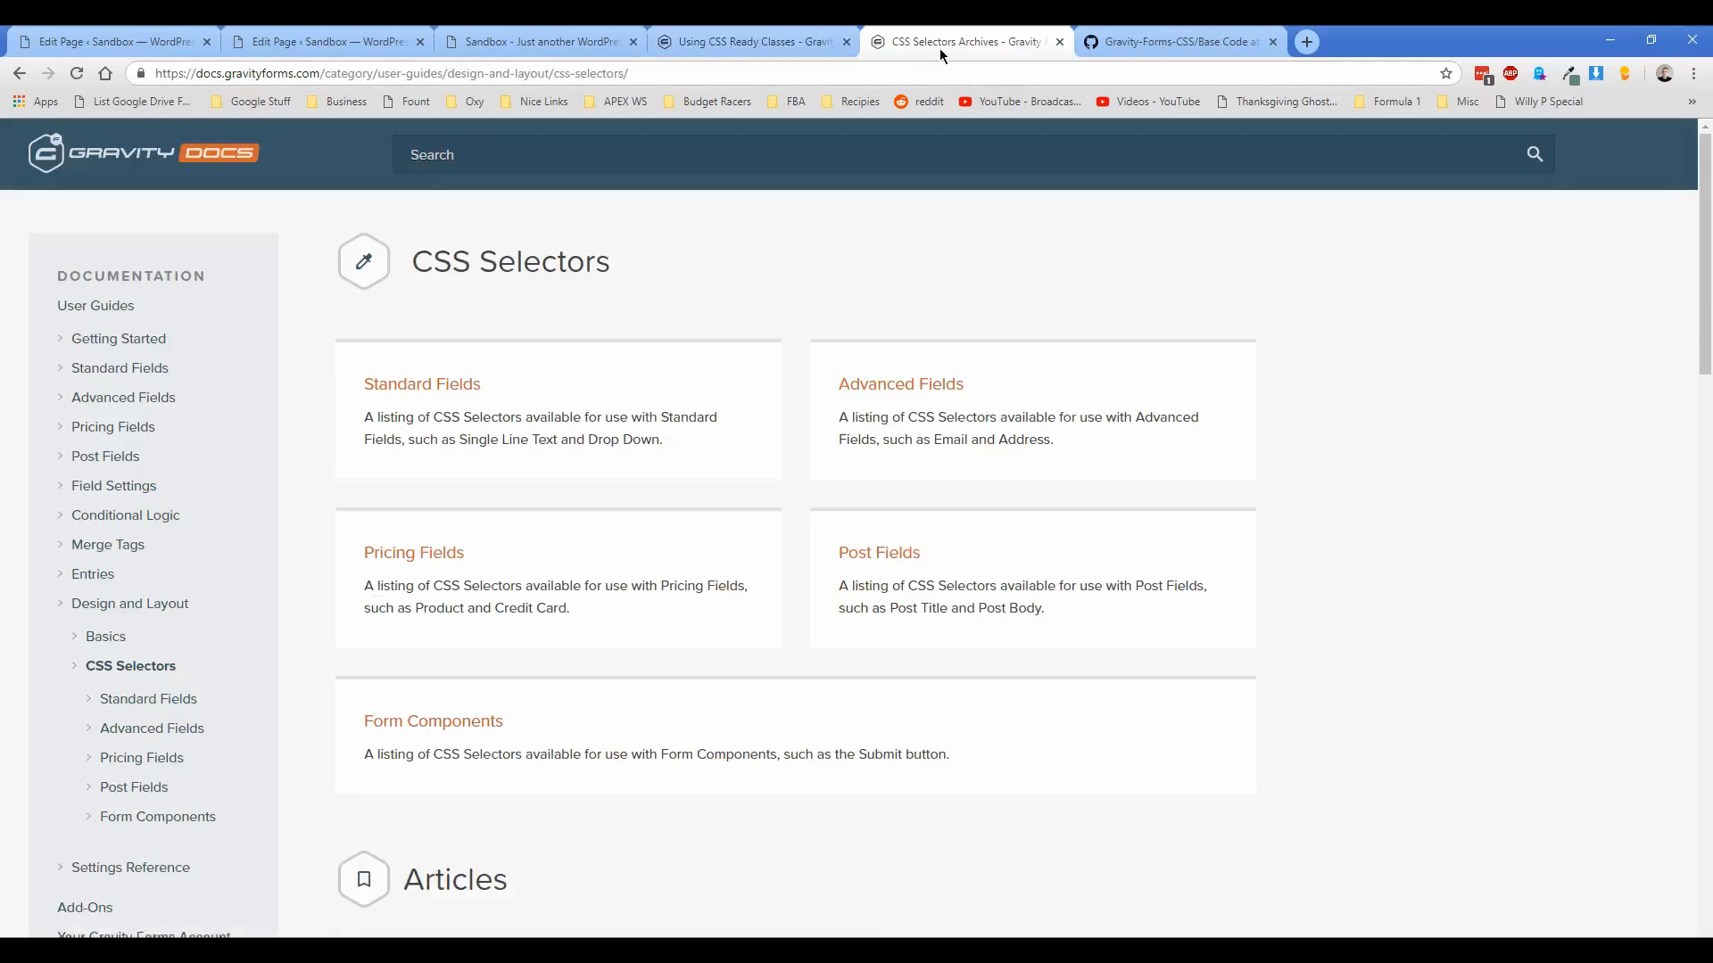
{"action": "mouse_move", "coordinate": [320, 364]}
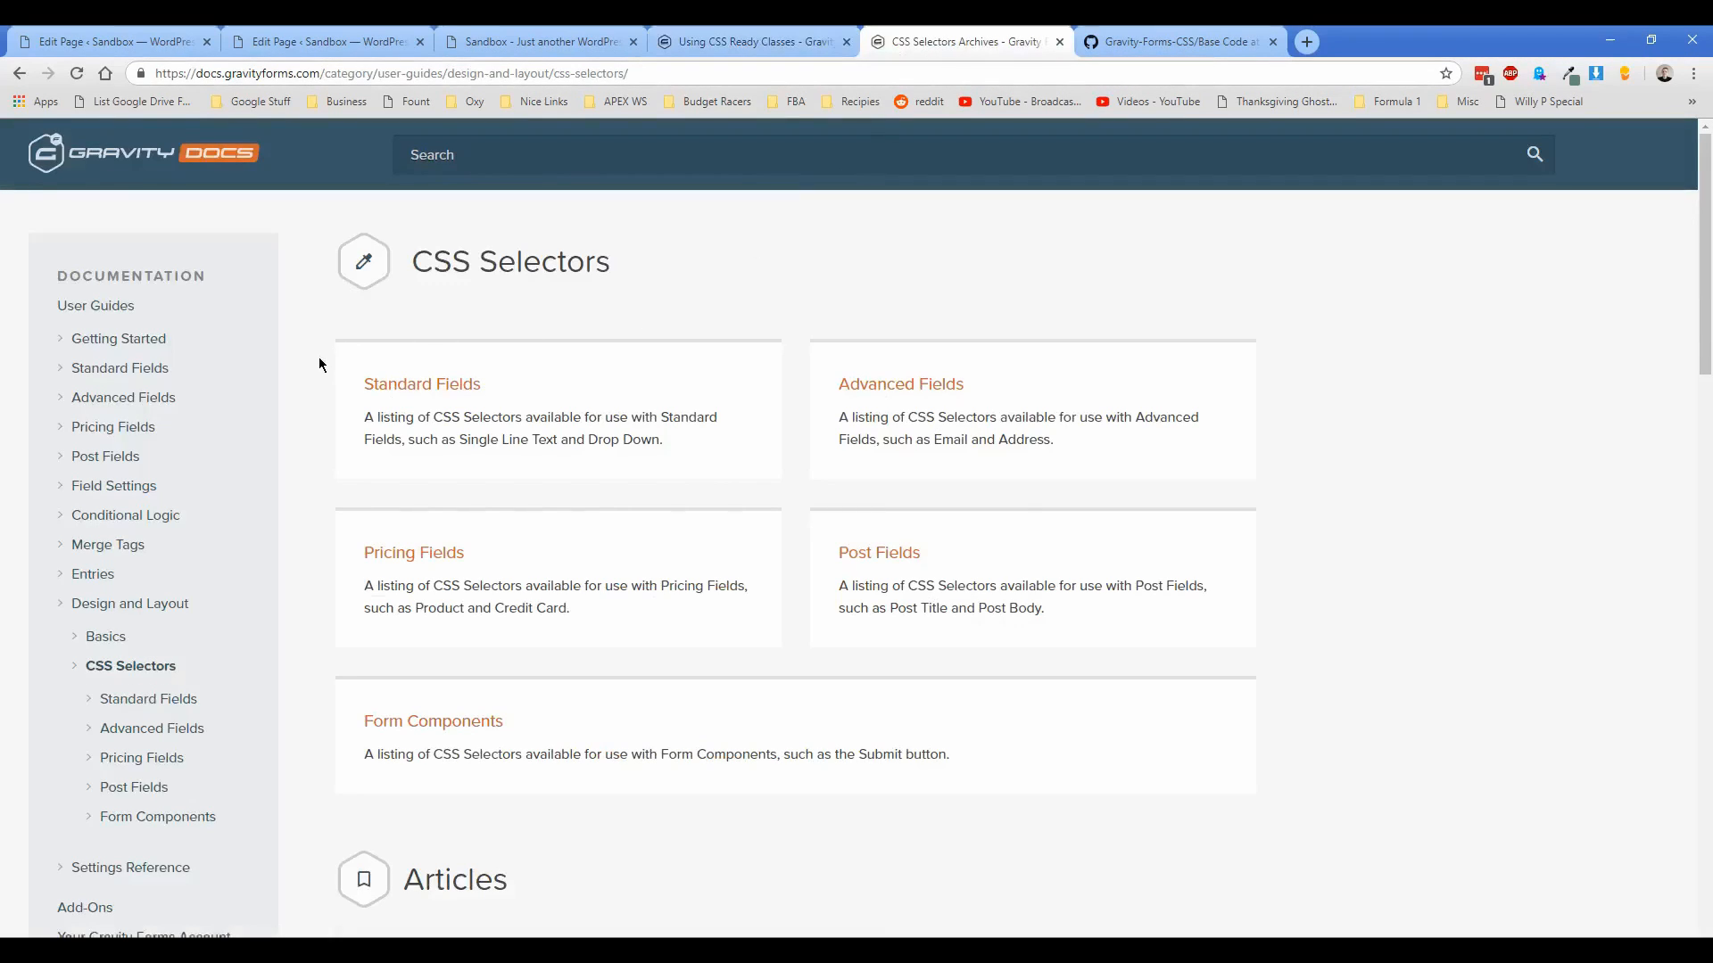
{"action": "scroll", "scroll_direction": "down", "scroll_amount": 3}
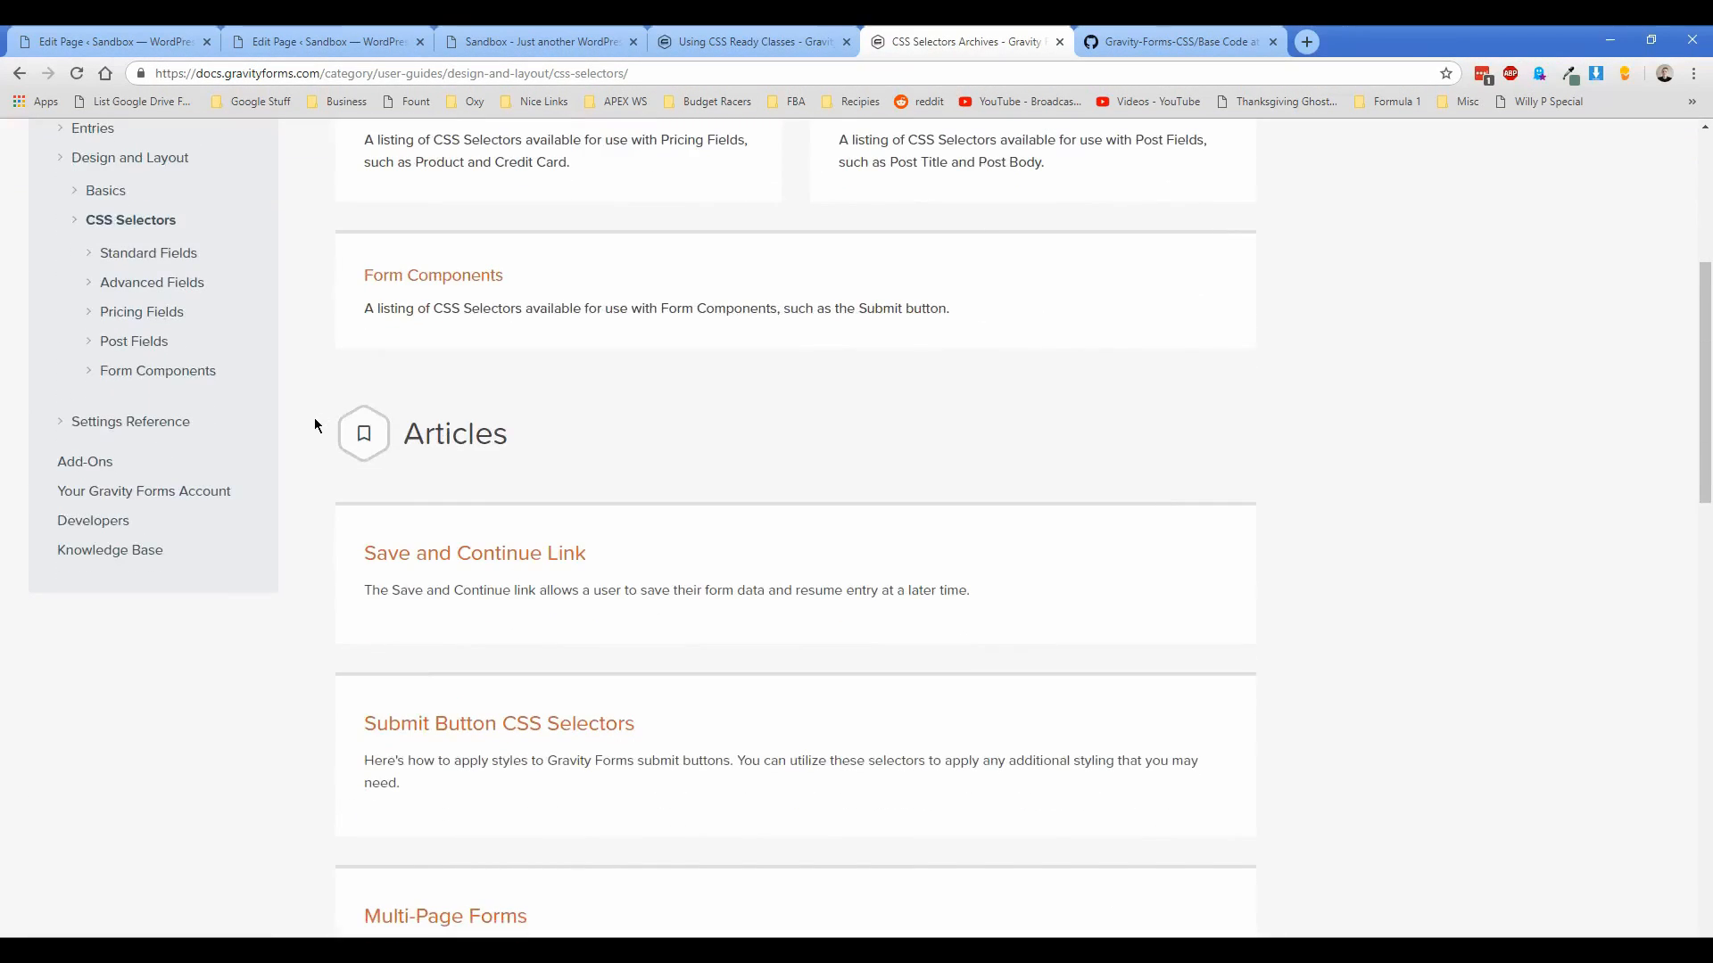
{"action": "left_click", "coordinate": [1173, 42]}
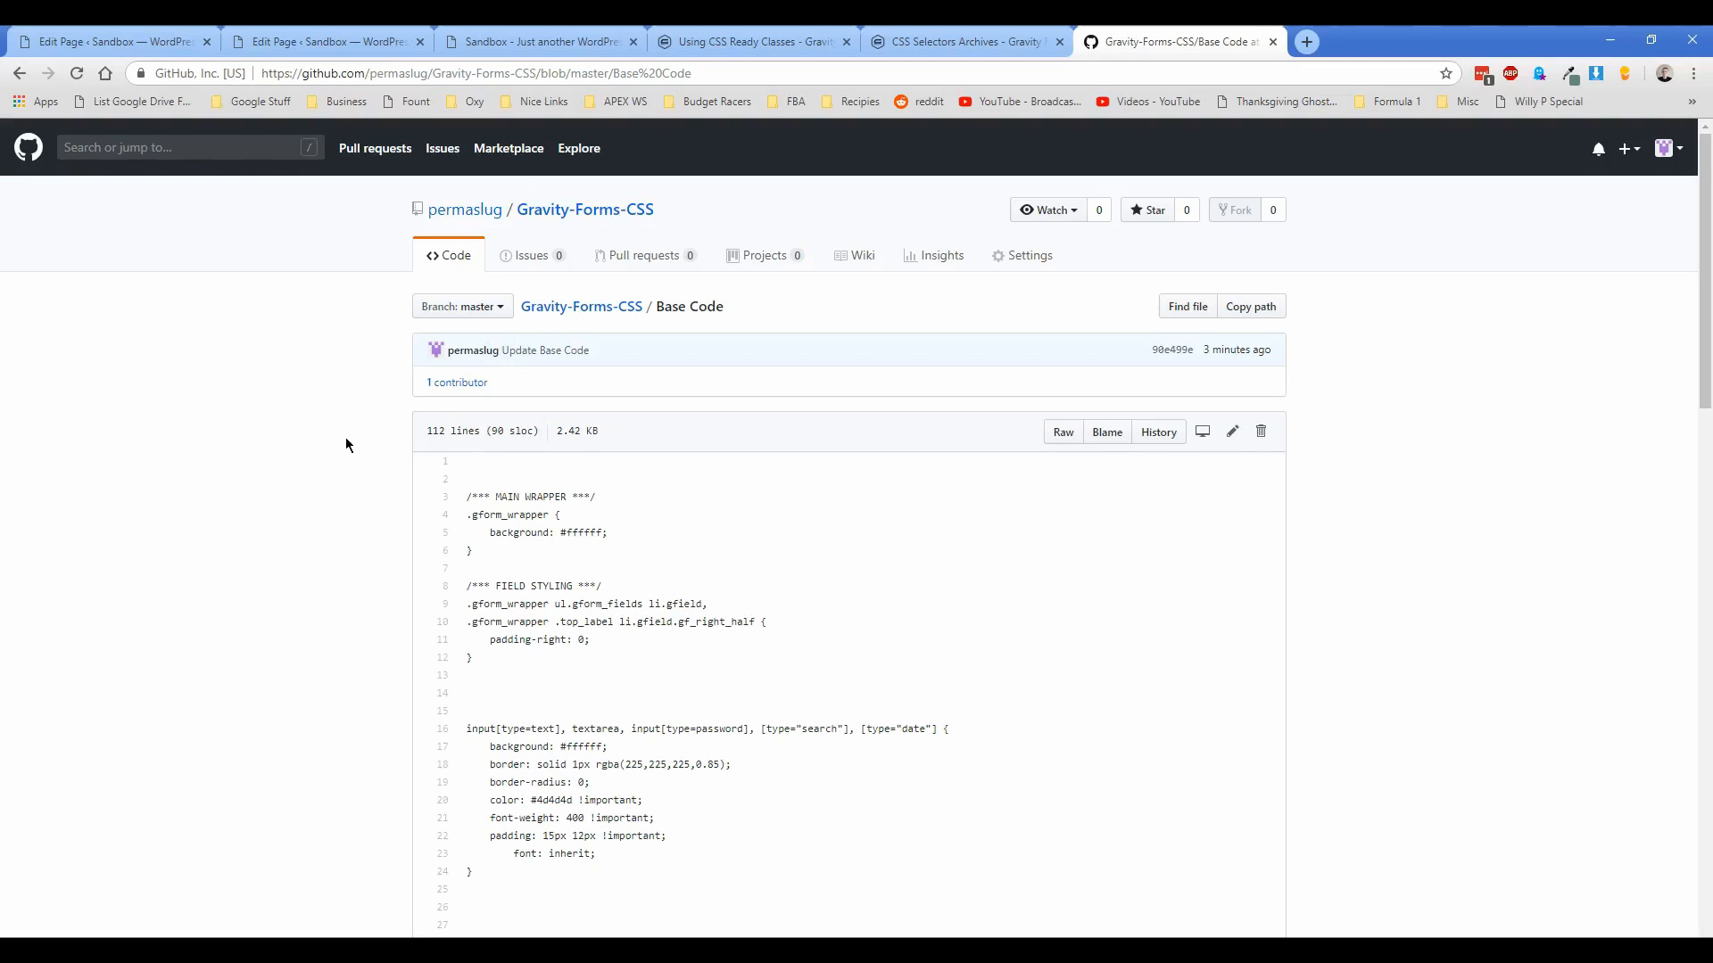
Step: Scroll the GitHub Base Code stylesheet and compare it against the live contact form
{"action": "scroll", "scroll_direction": "down", "scroll_amount": 3}
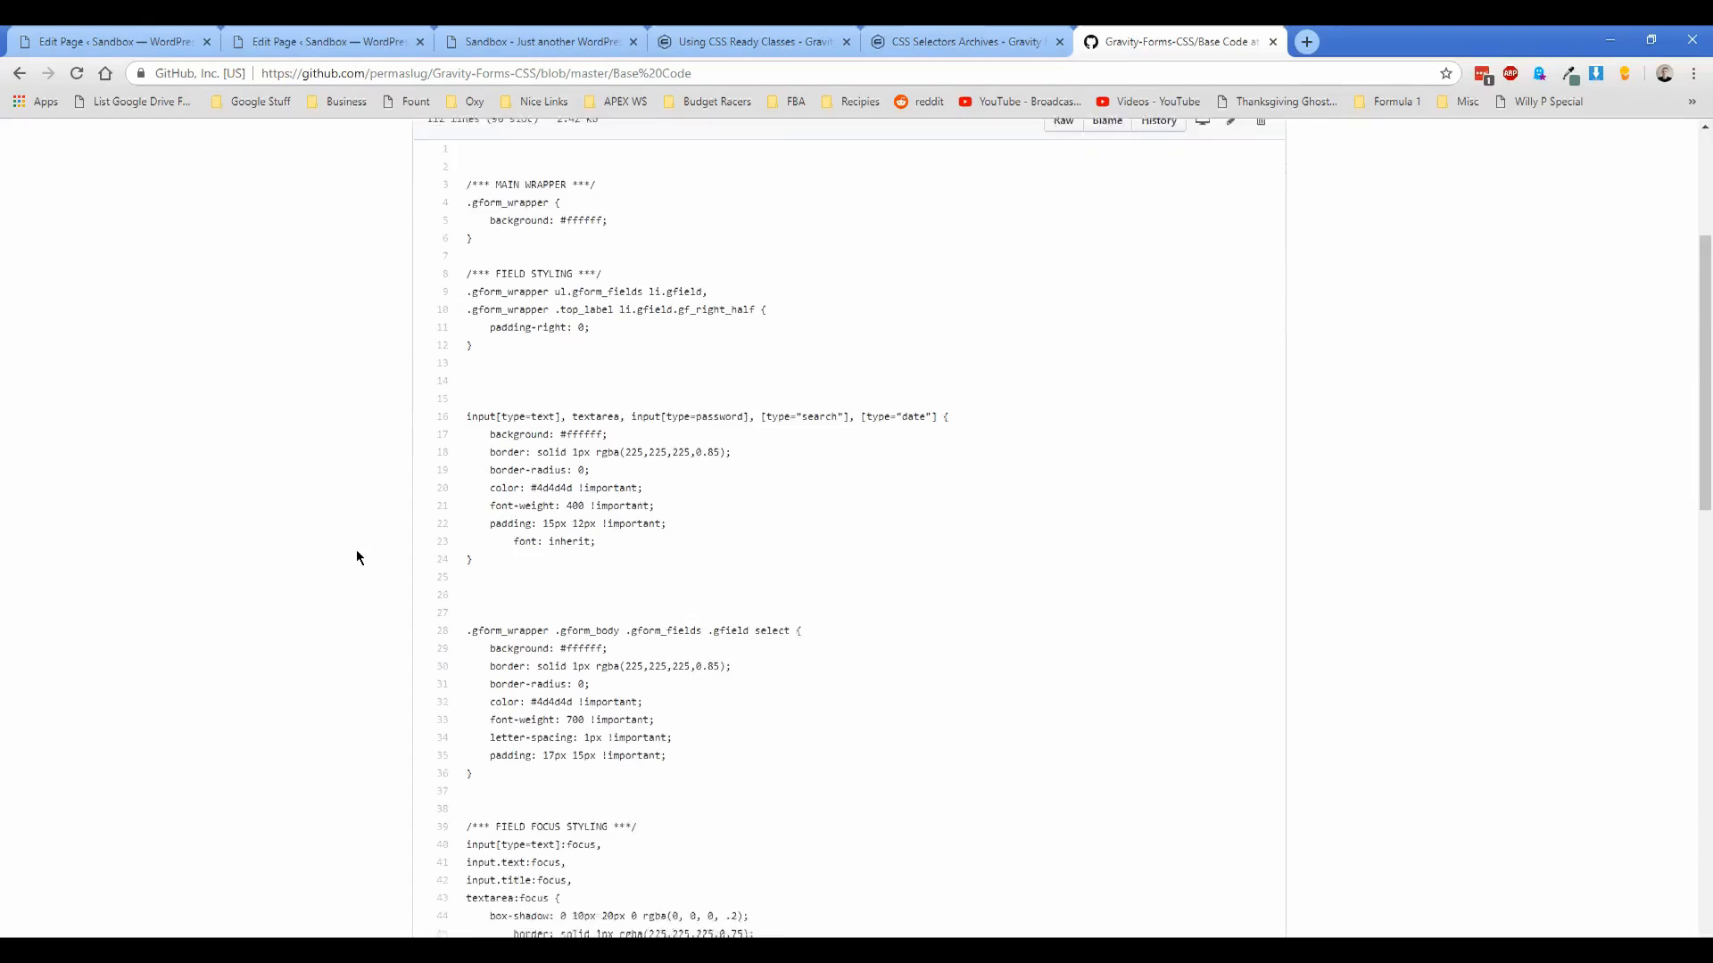
{"action": "scroll", "scroll_direction": "down", "scroll_amount": 3}
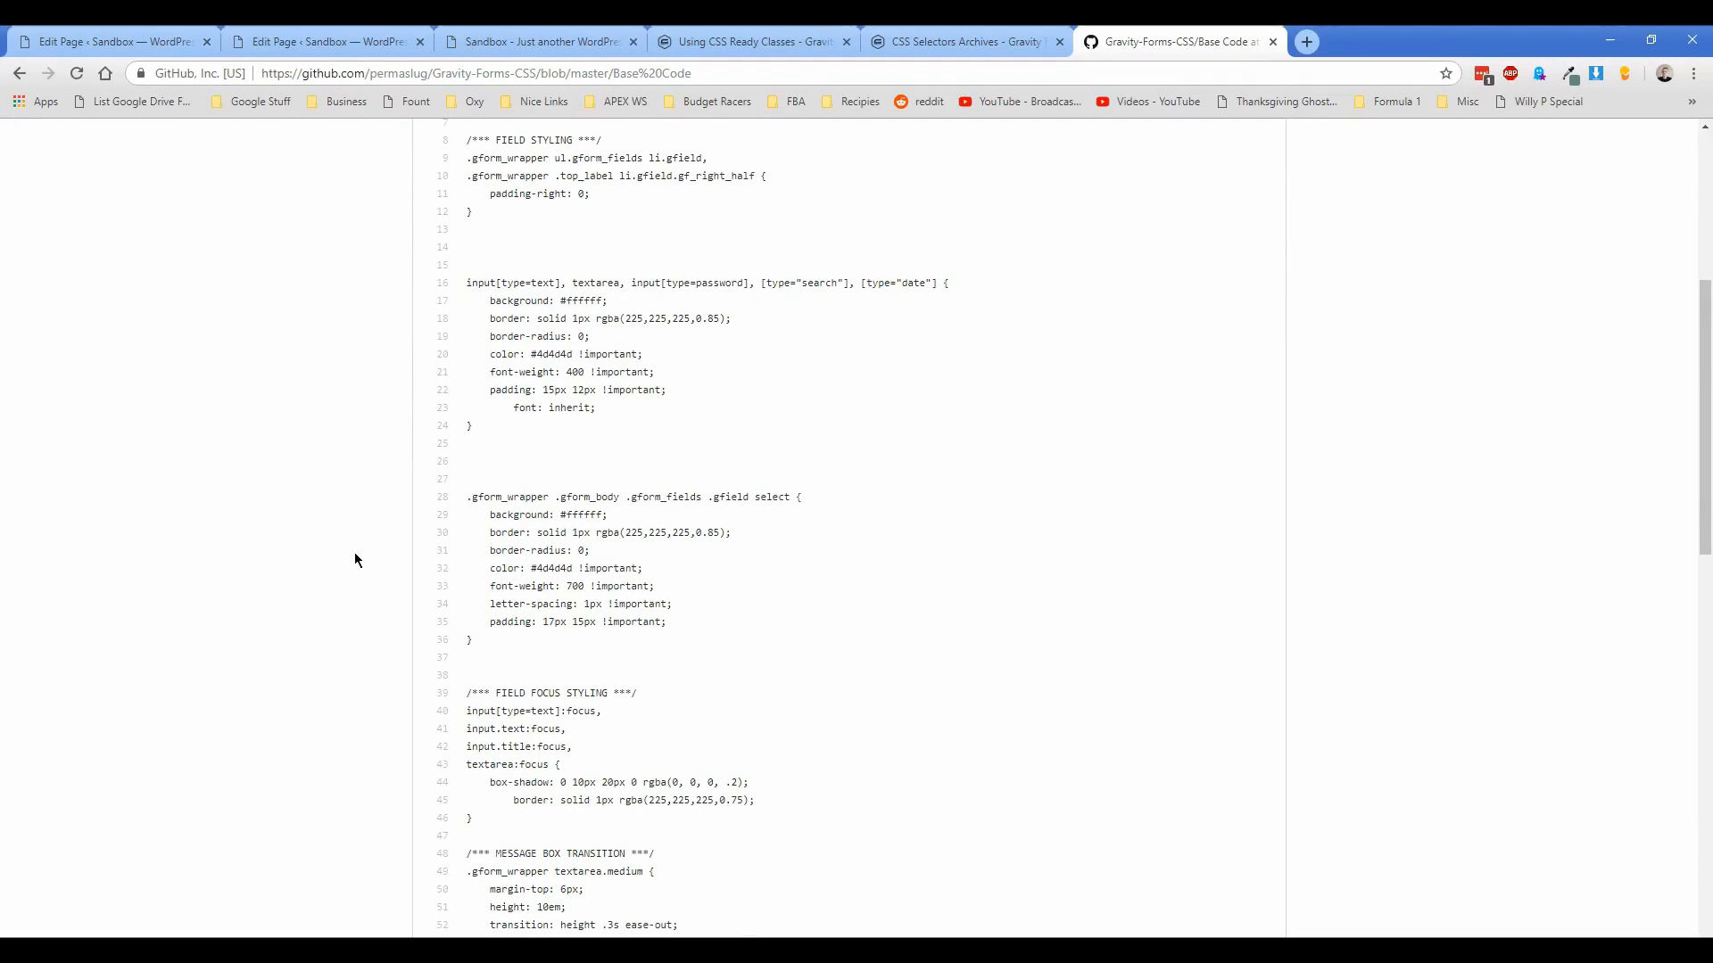
{"action": "scroll", "scroll_direction": "up", "scroll_amount": 3}
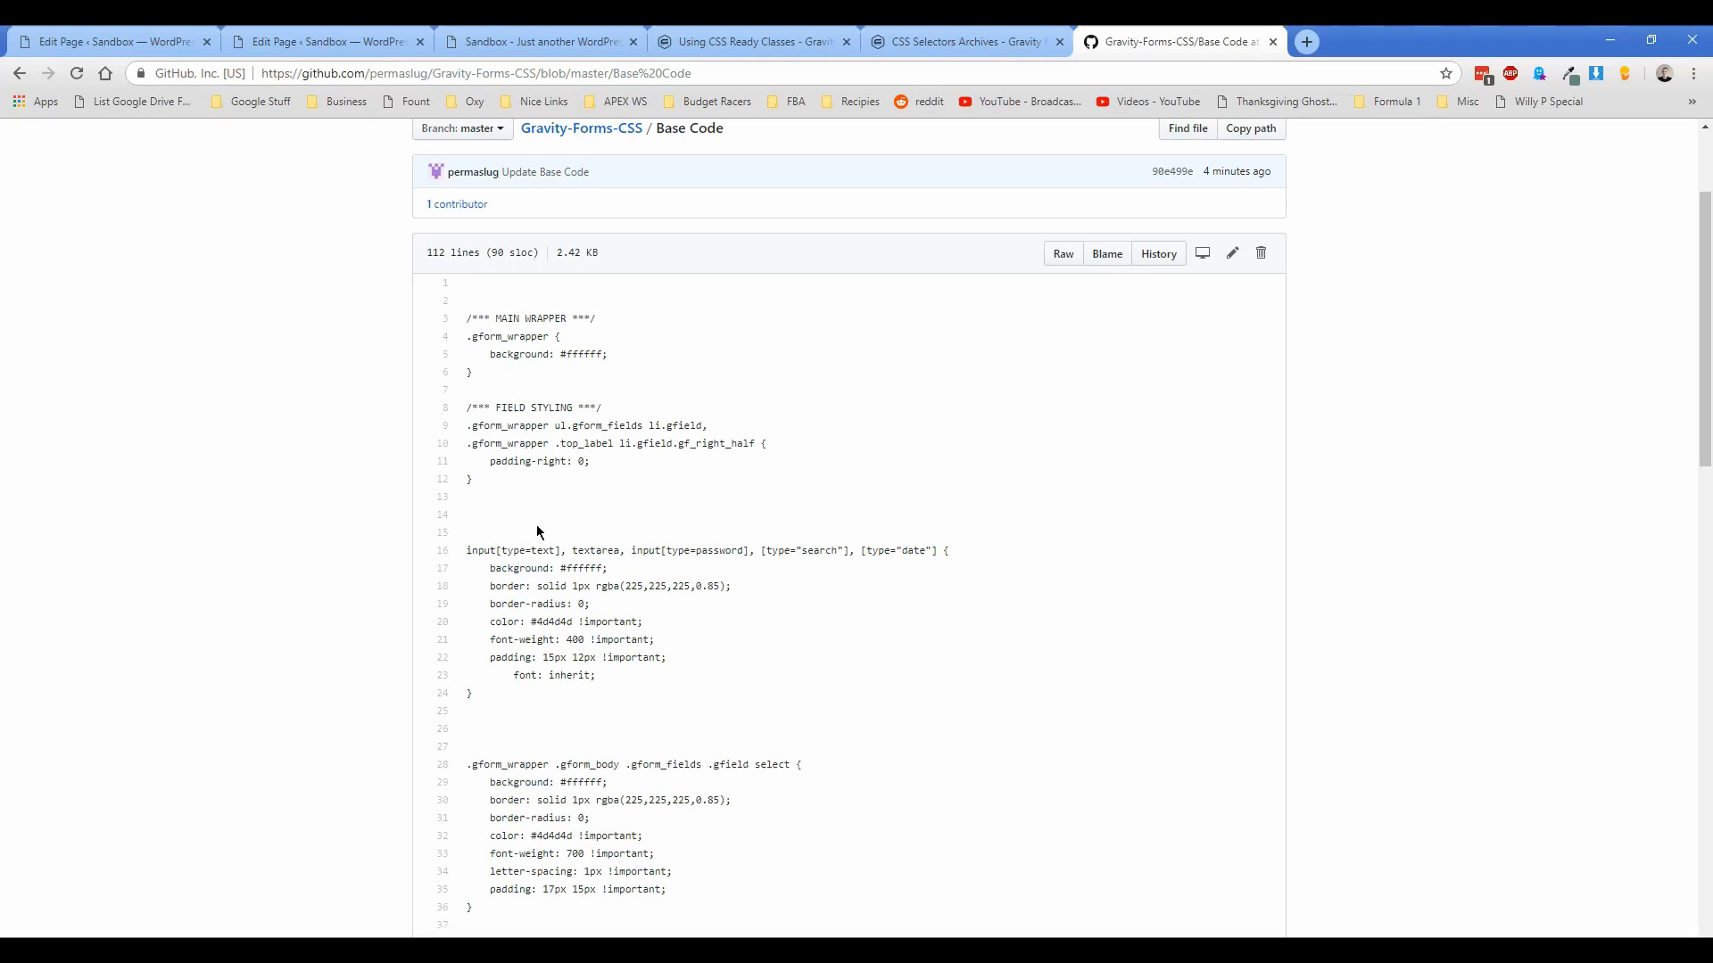
{"action": "left_click", "coordinate": [536, 42]}
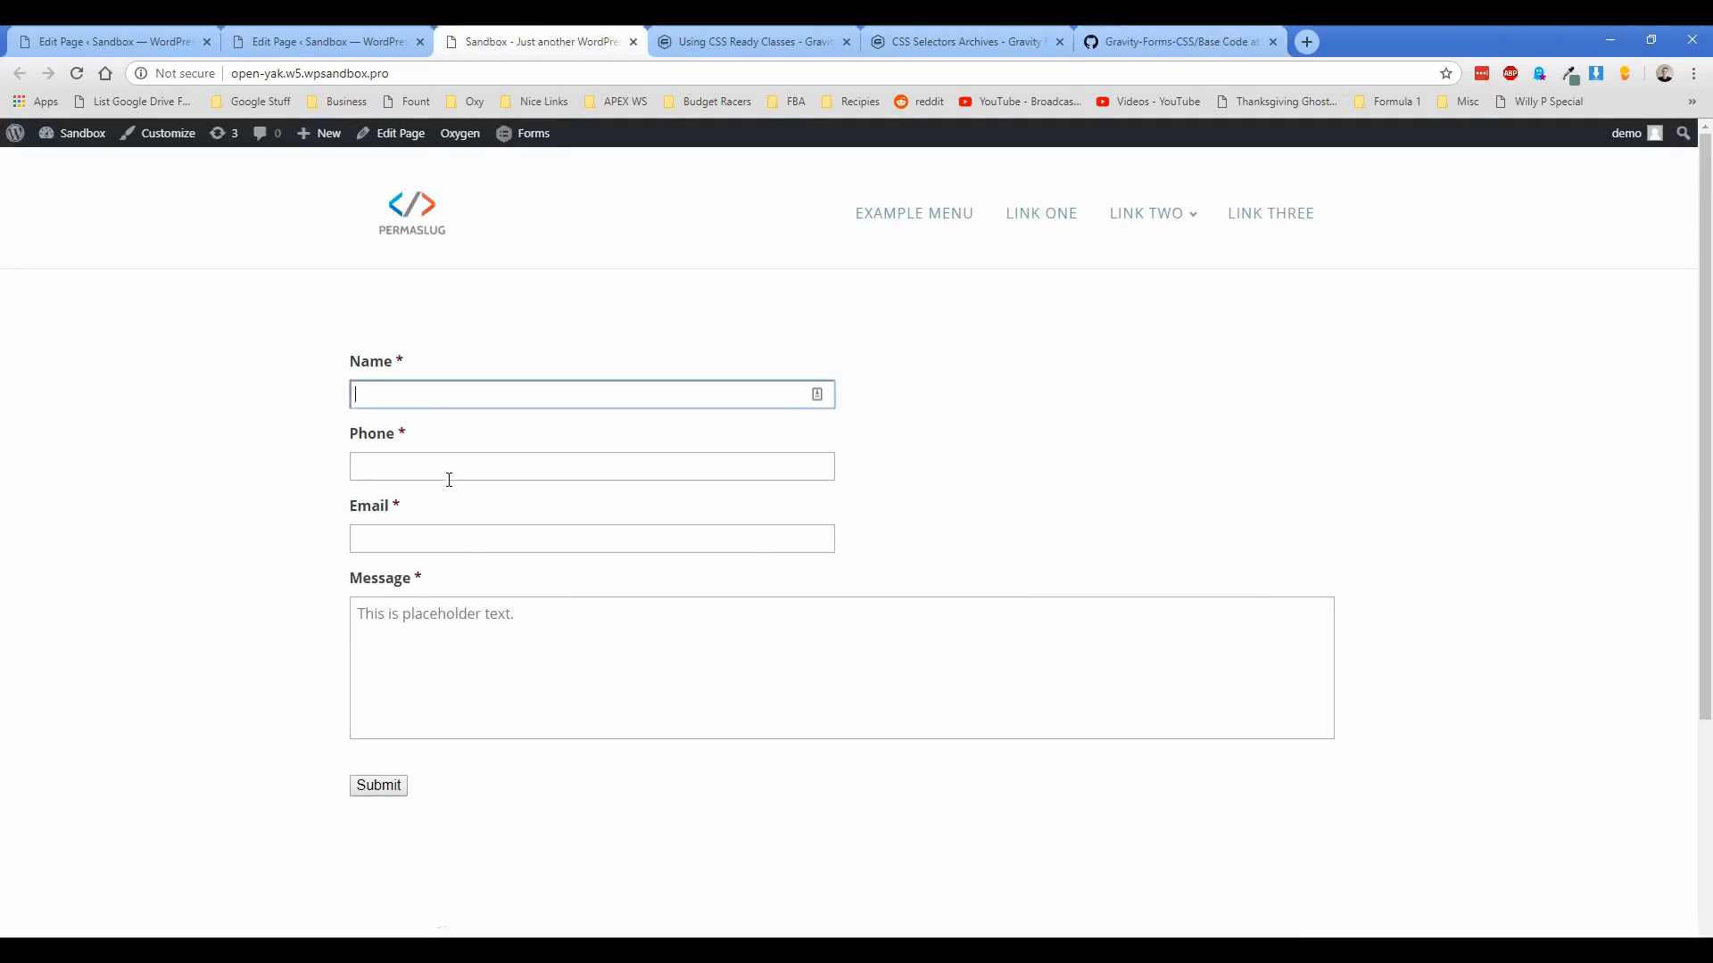
{"action": "left_click", "coordinate": [1174, 42]}
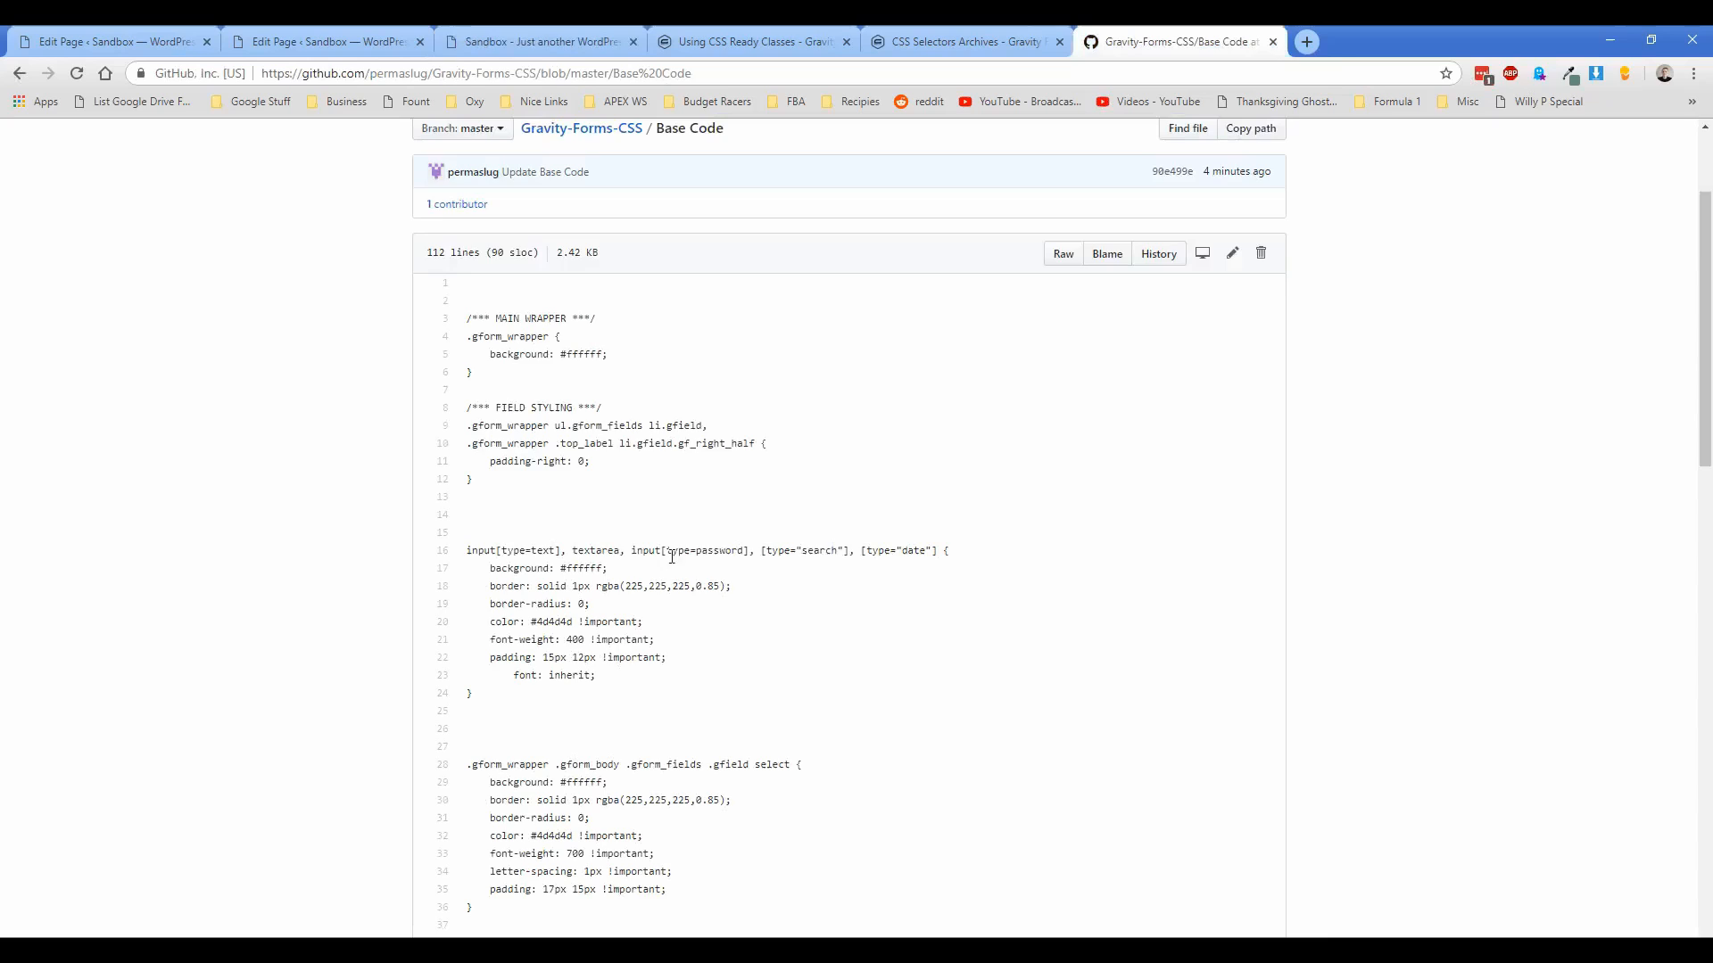
{"action": "mouse_move", "coordinate": [618, 515]}
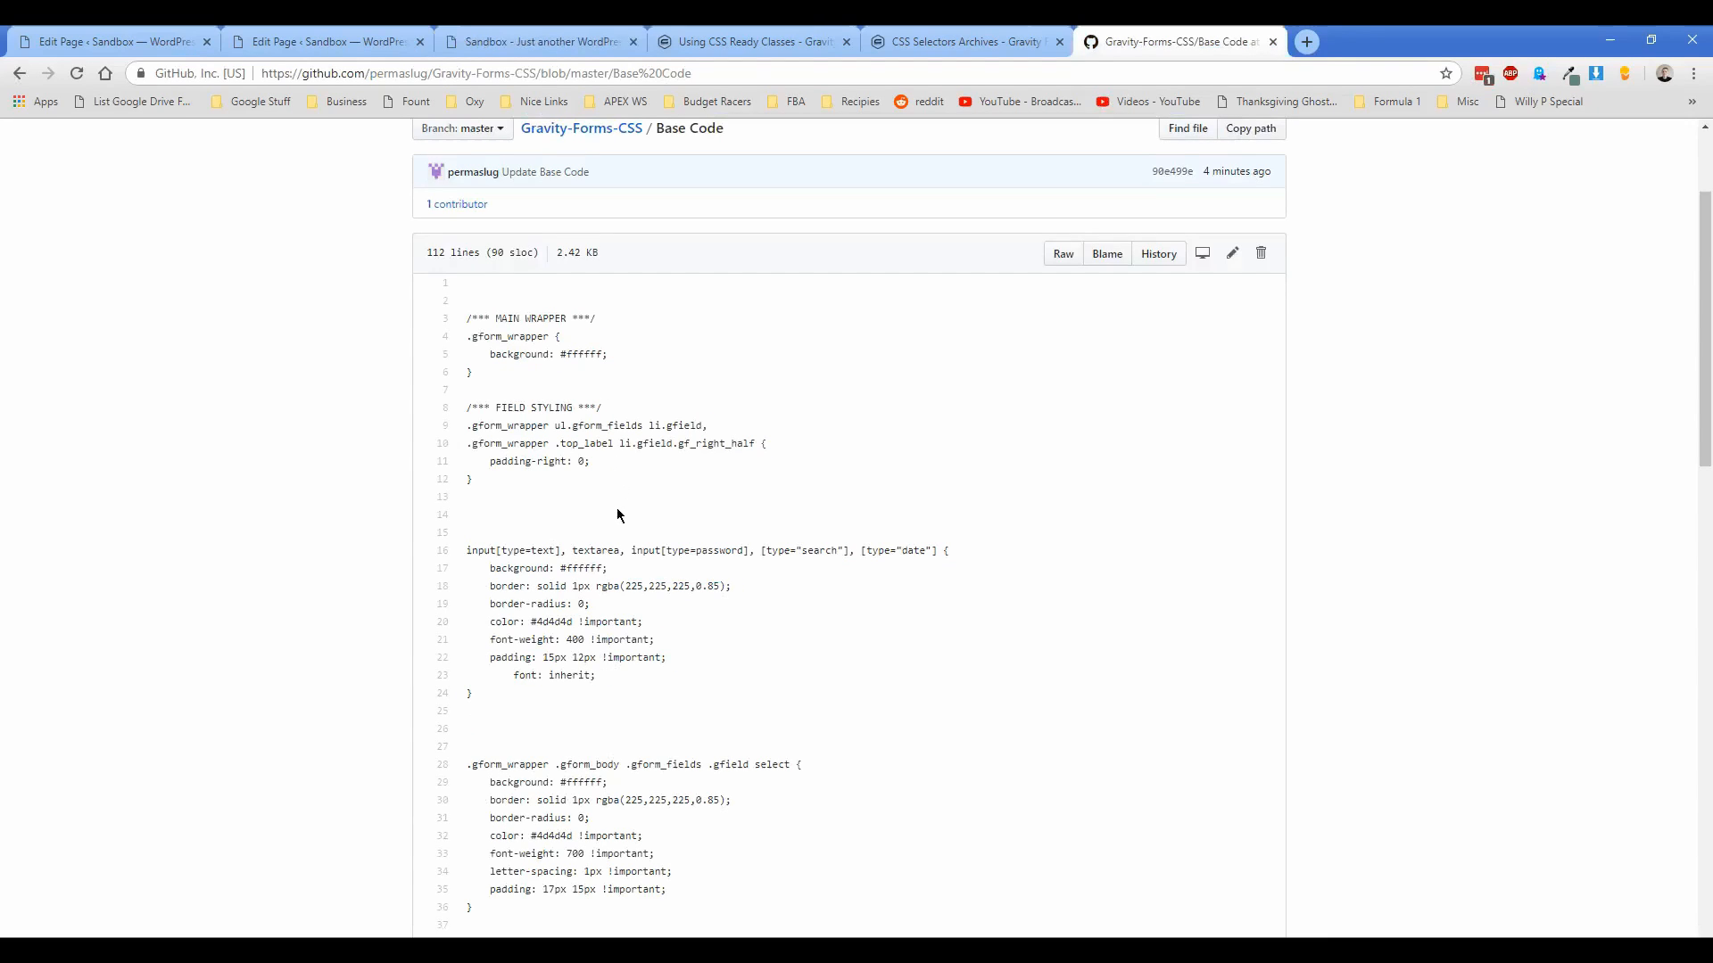
{"action": "mouse_move", "coordinate": [551, 428]}
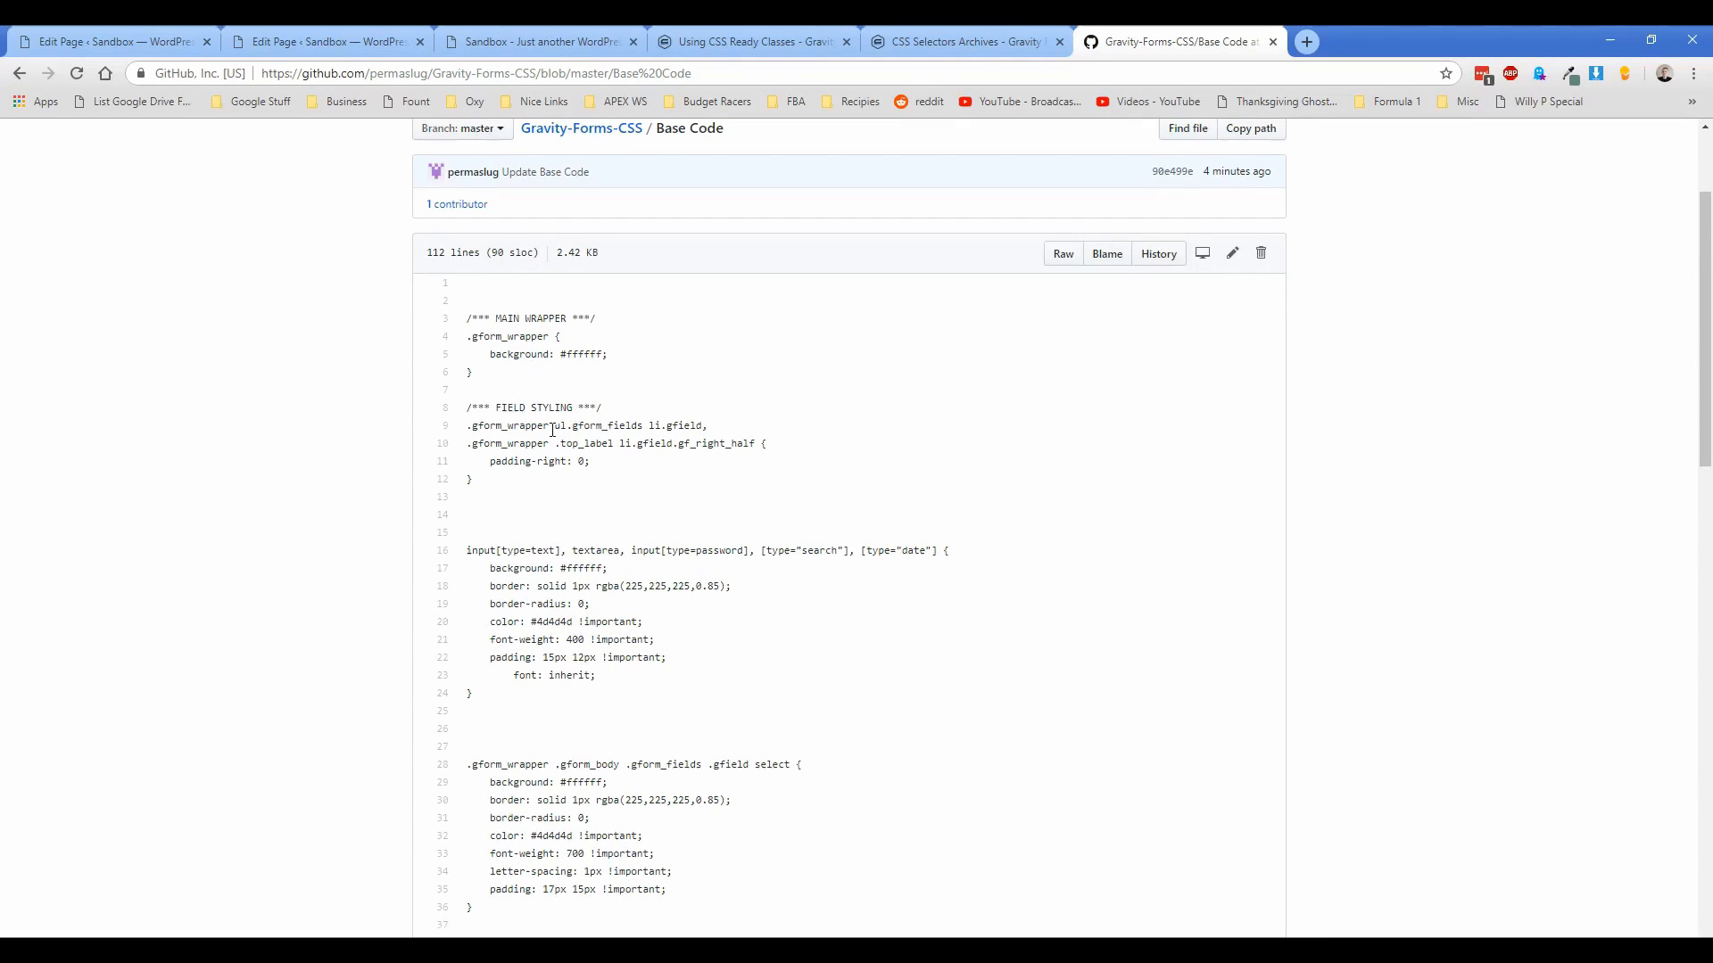
{"action": "left_click", "coordinate": [535, 42]}
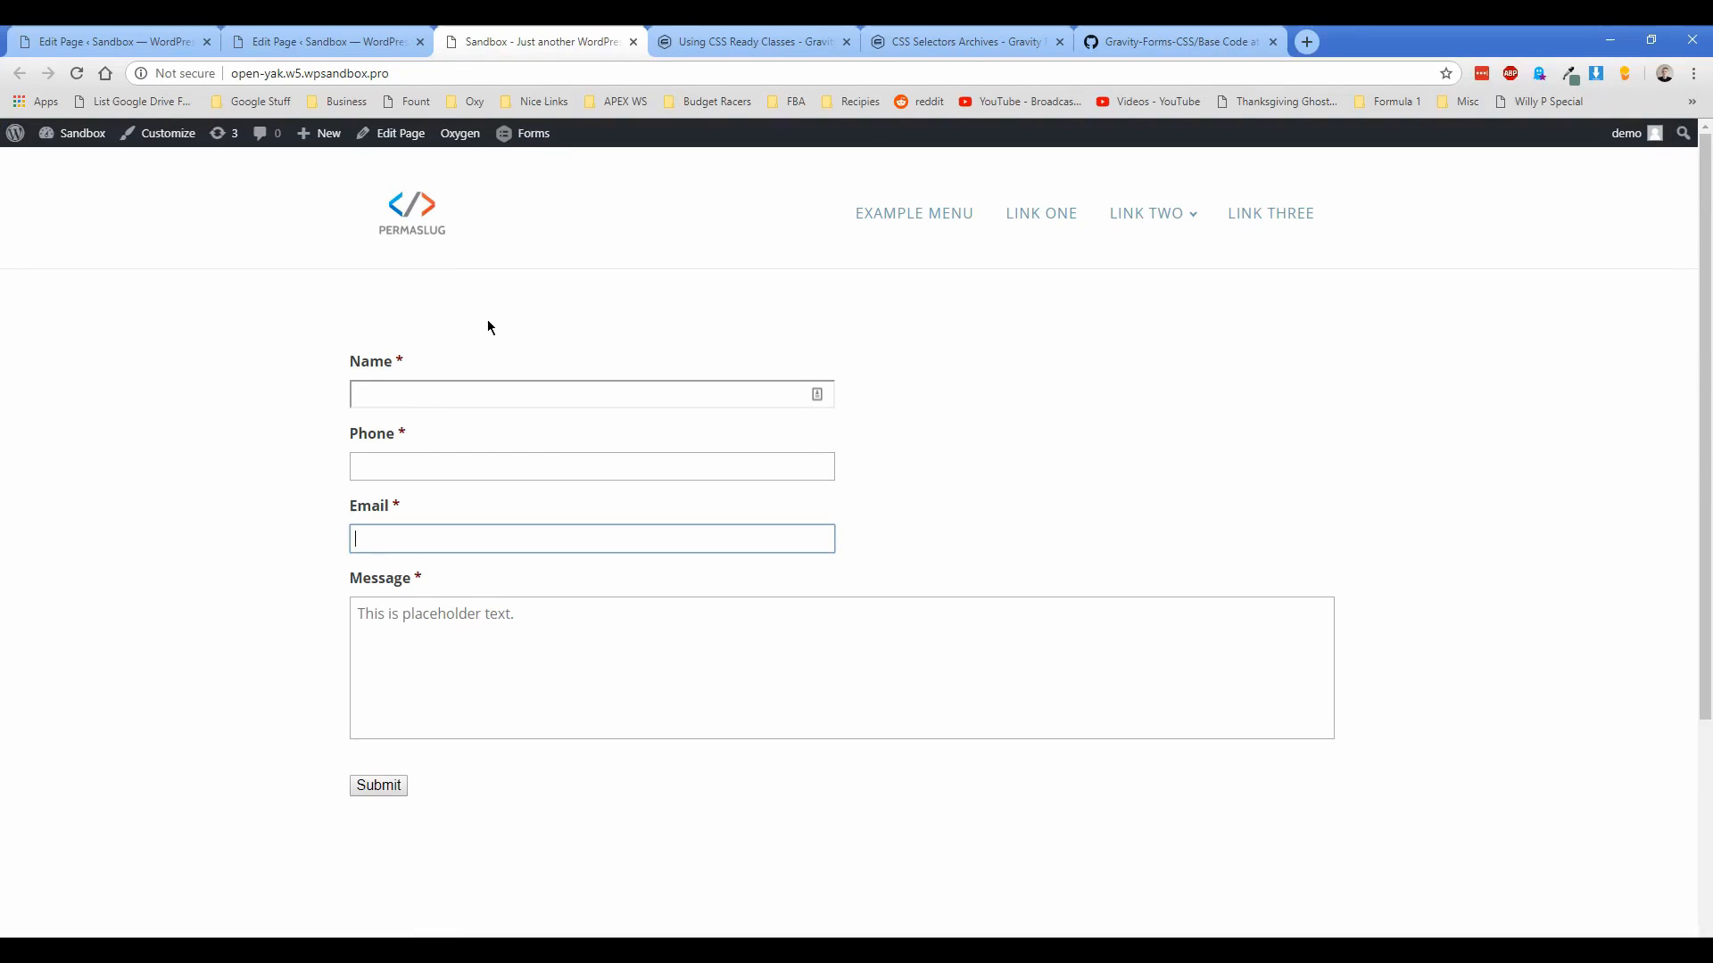
{"action": "mouse_move", "coordinate": [422, 308]}
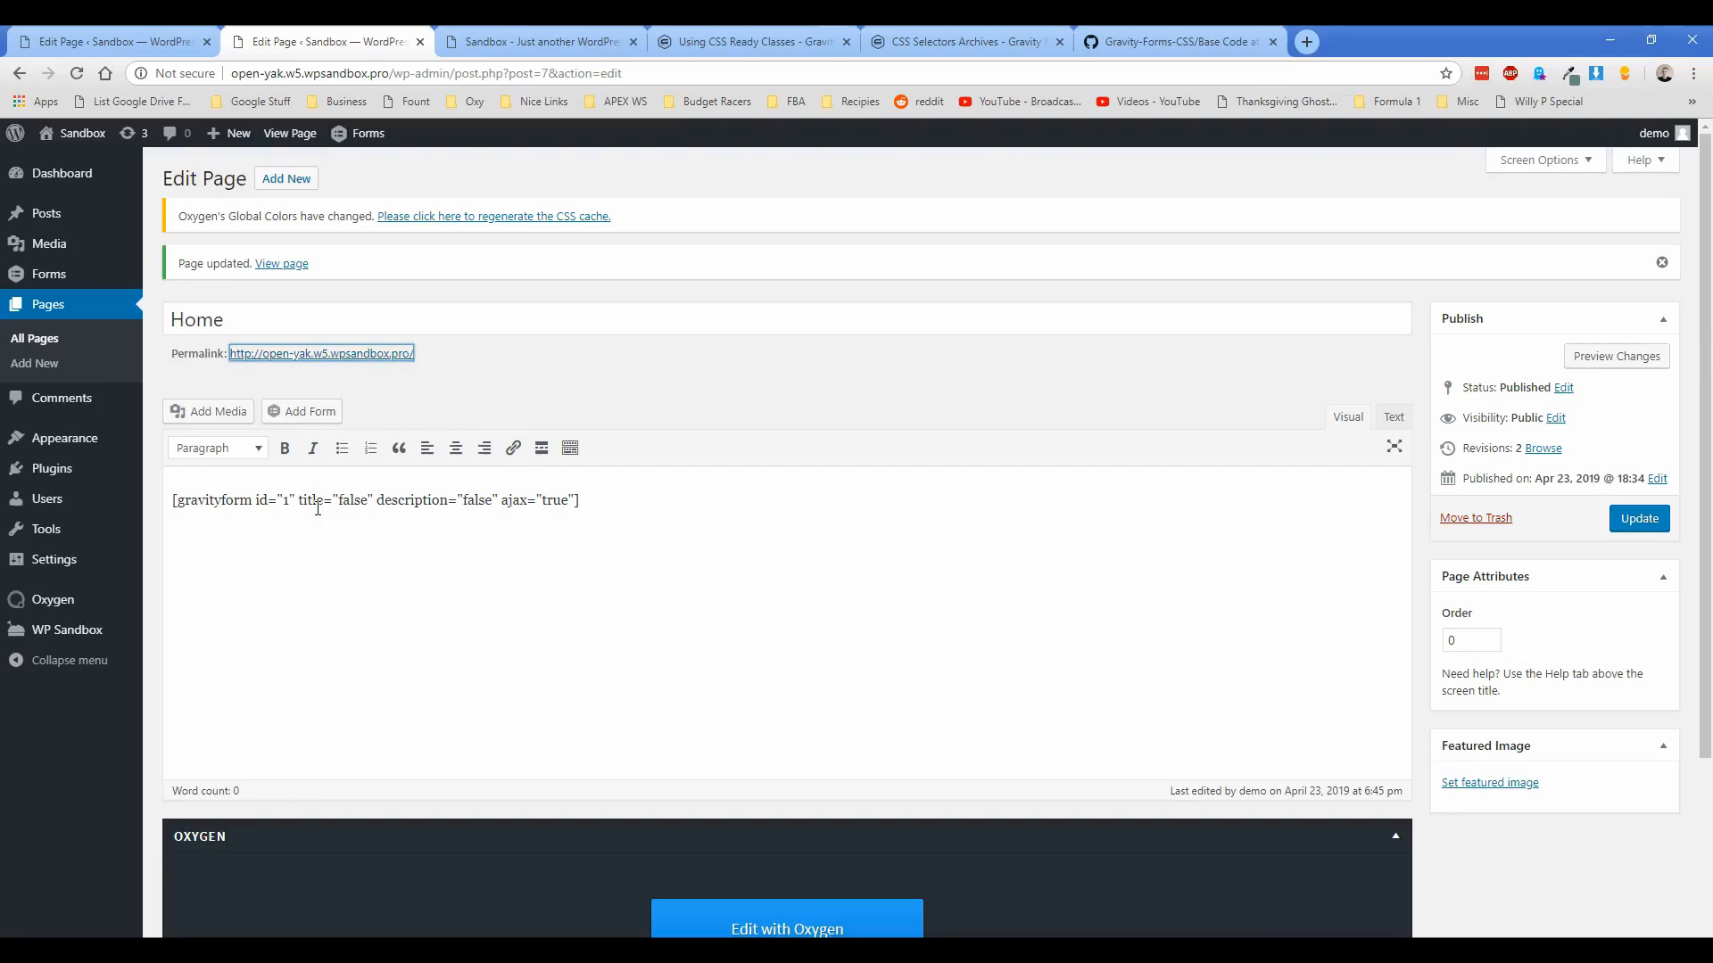
Step: Delete the gravityform shortcode, update the Home page, and launch Edit with Oxygen
{"action": "key", "text": "ctrl+a"}
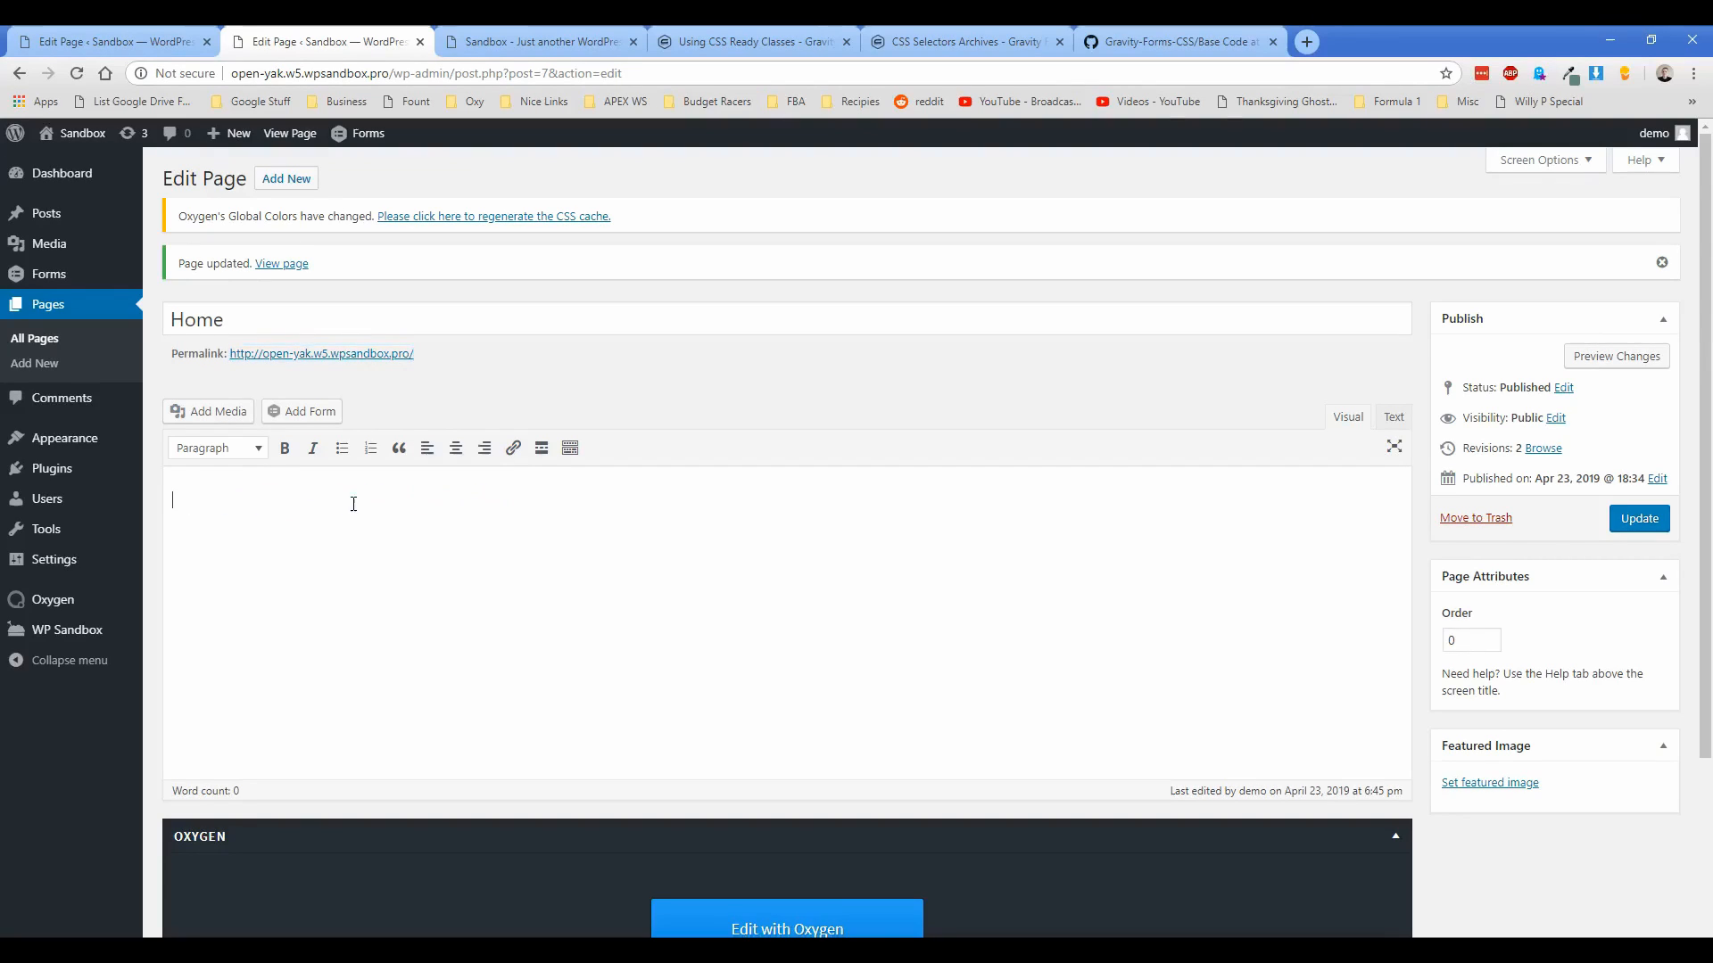
{"action": "left_click", "coordinate": [1639, 518]}
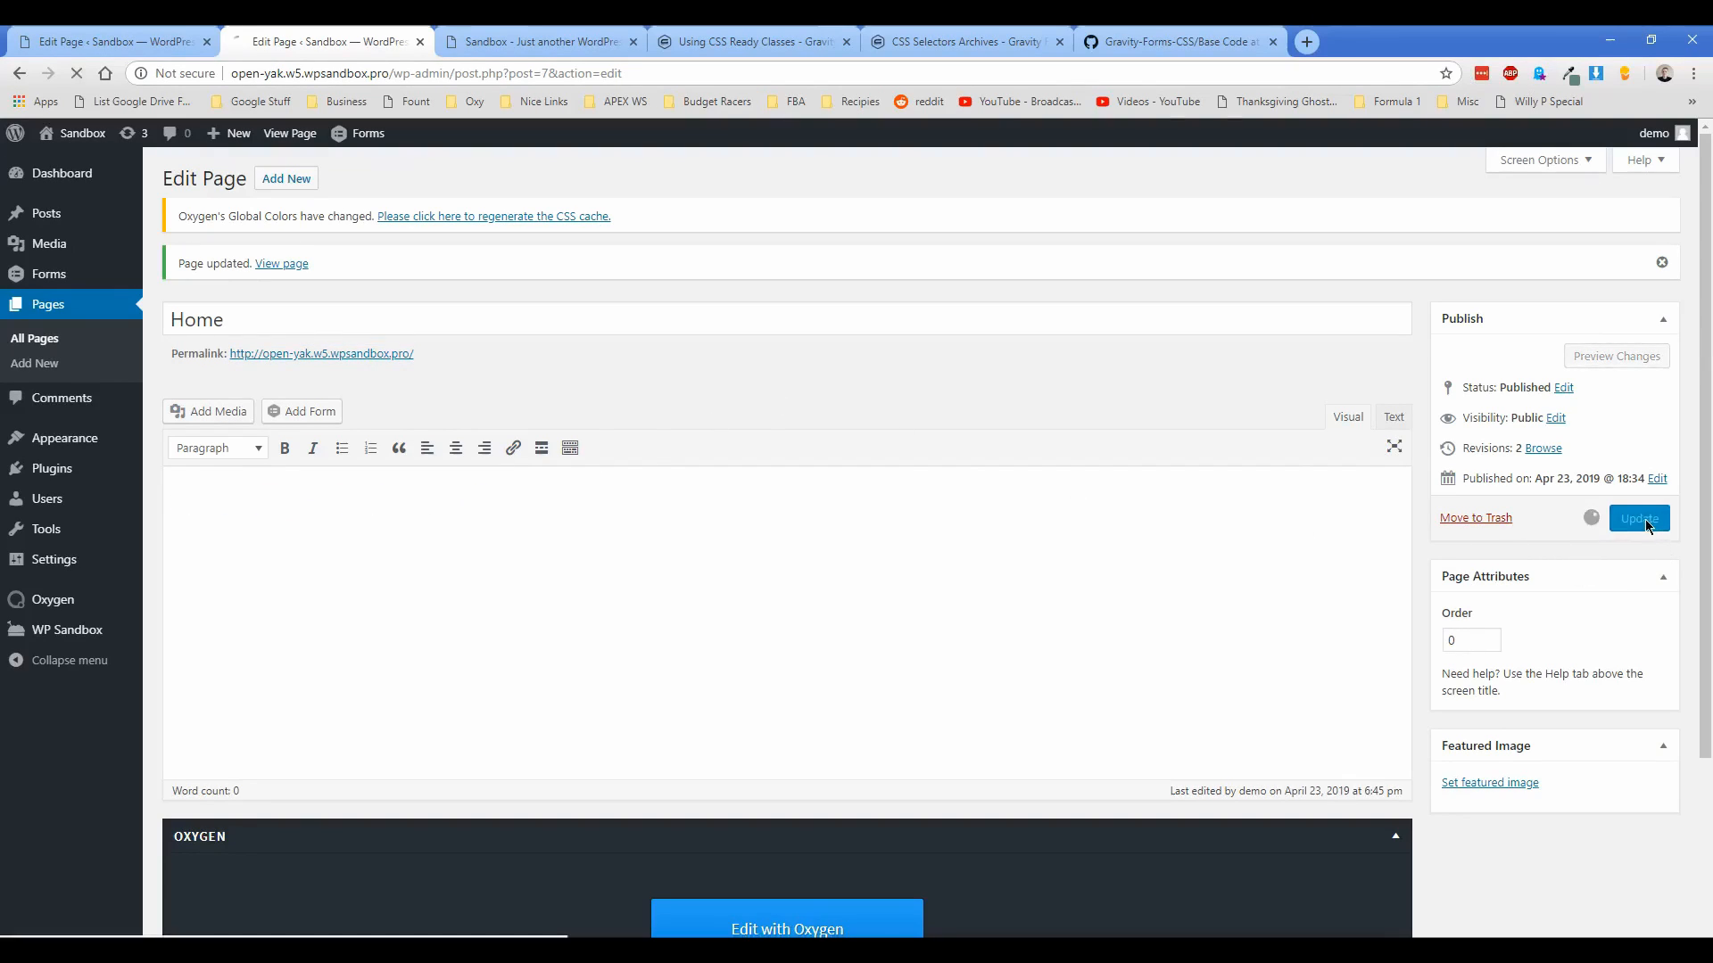
{"action": "left_click", "coordinate": [1638, 517]}
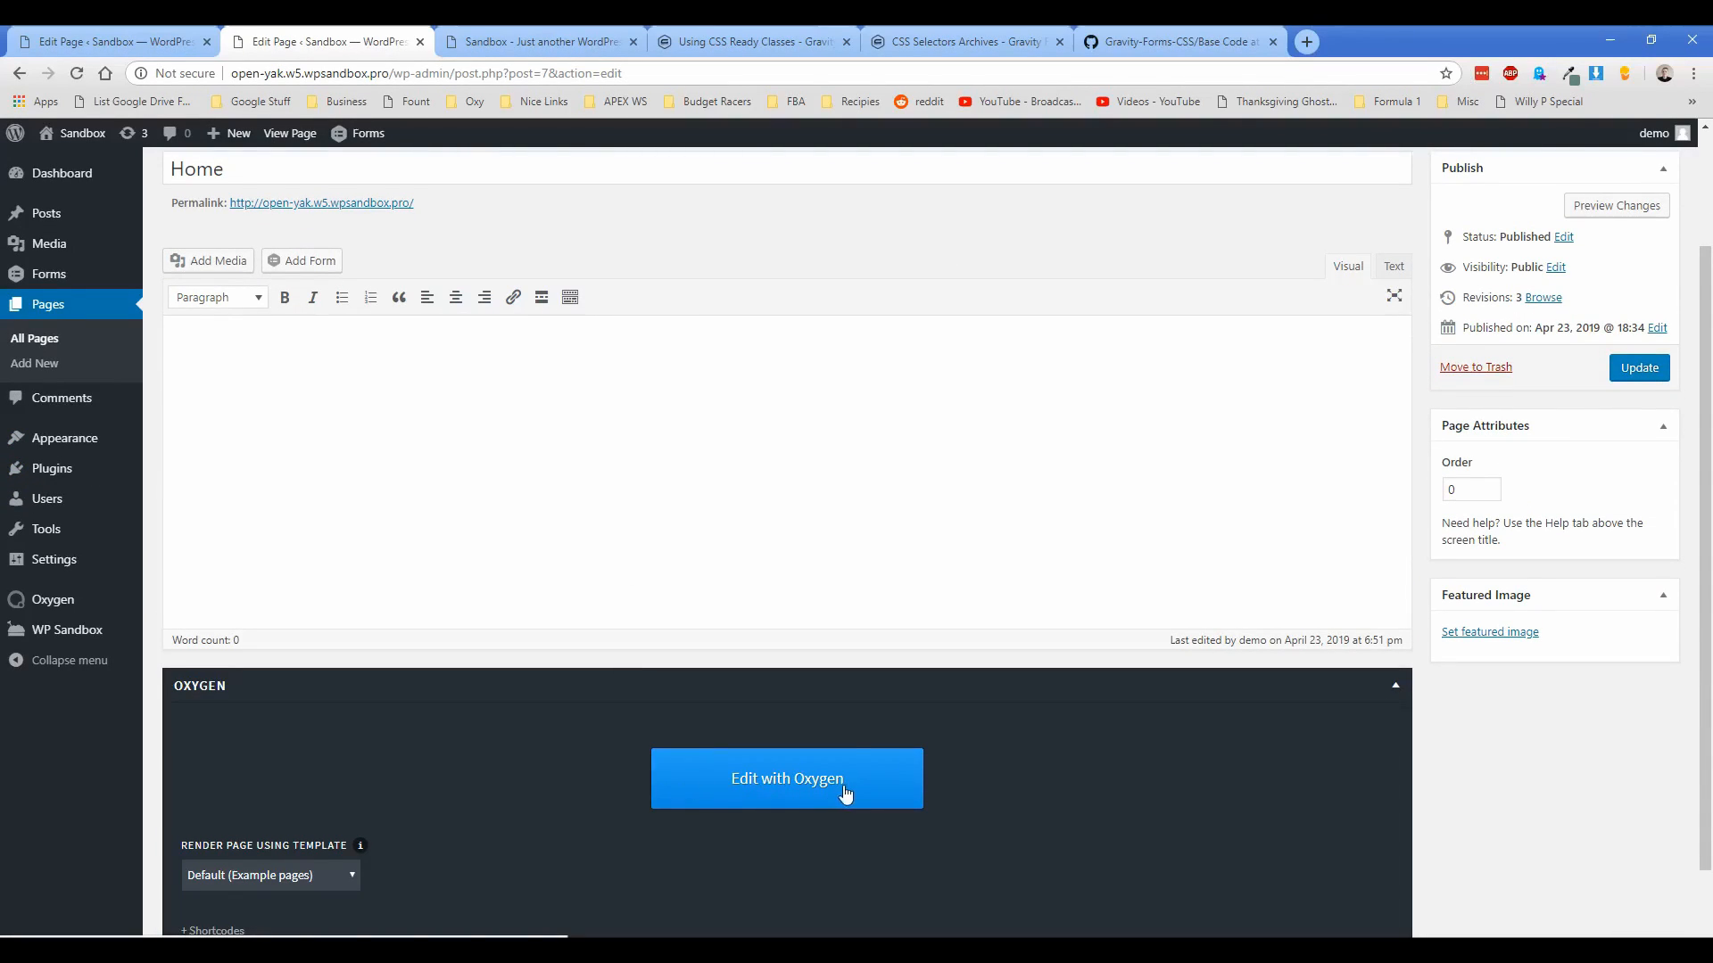
{"action": "left_click", "coordinate": [785, 778]}
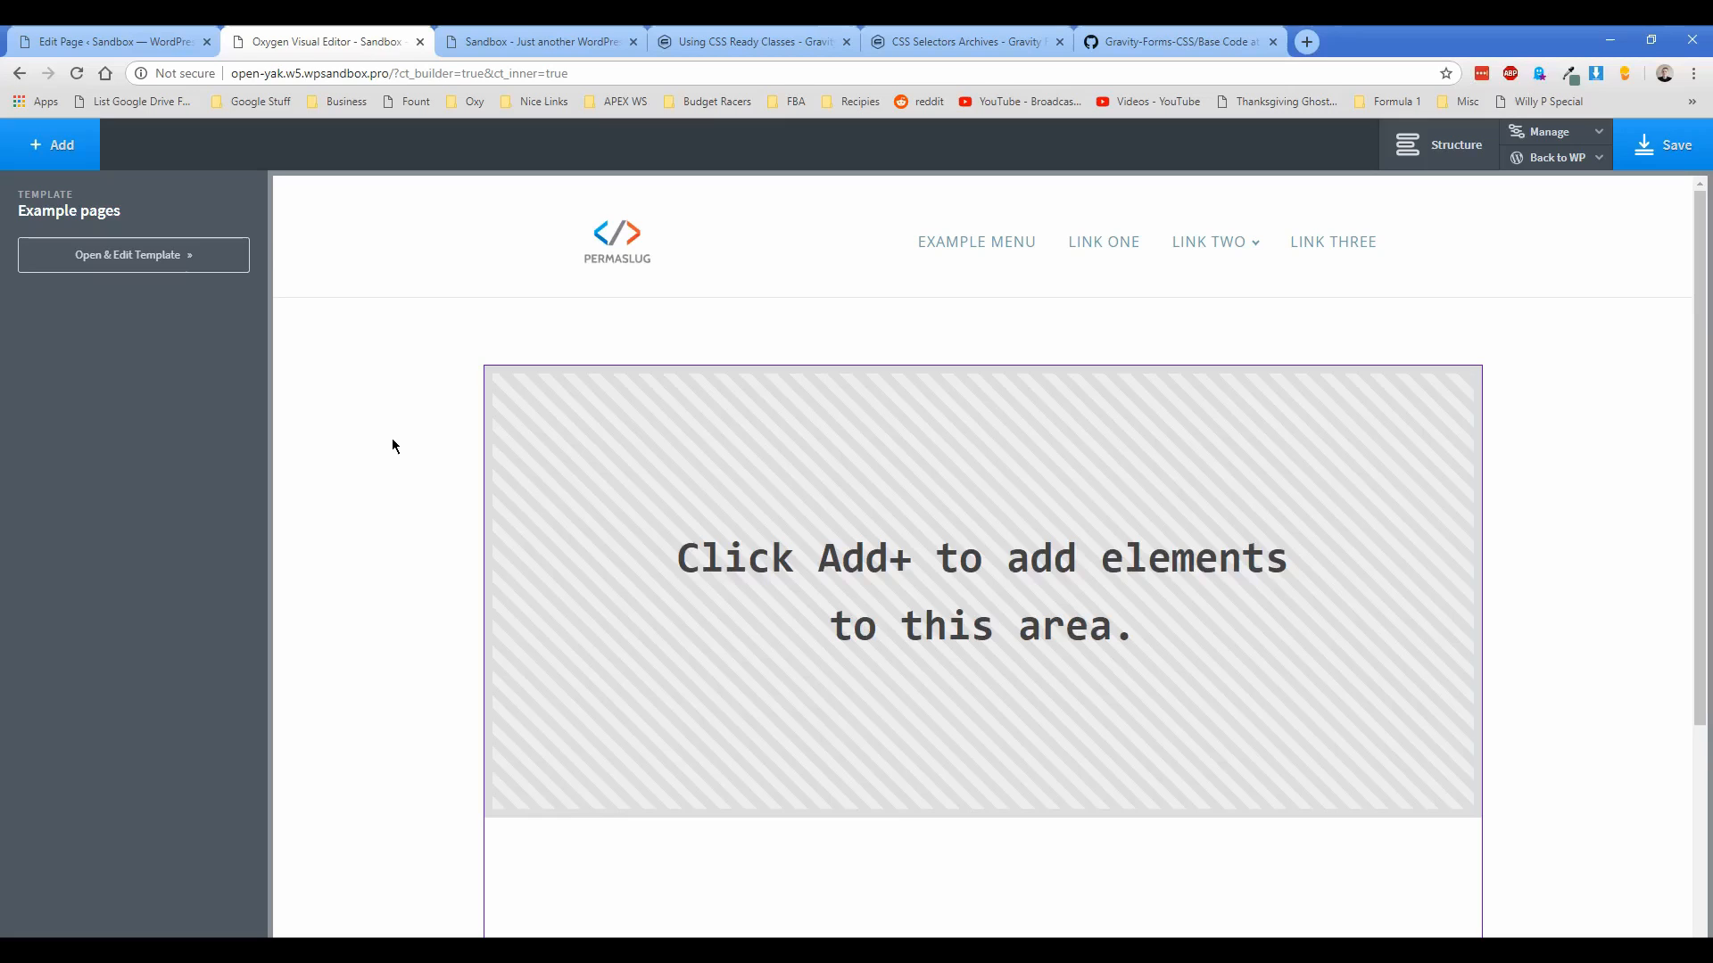
{"action": "mouse_move", "coordinate": [410, 458]}
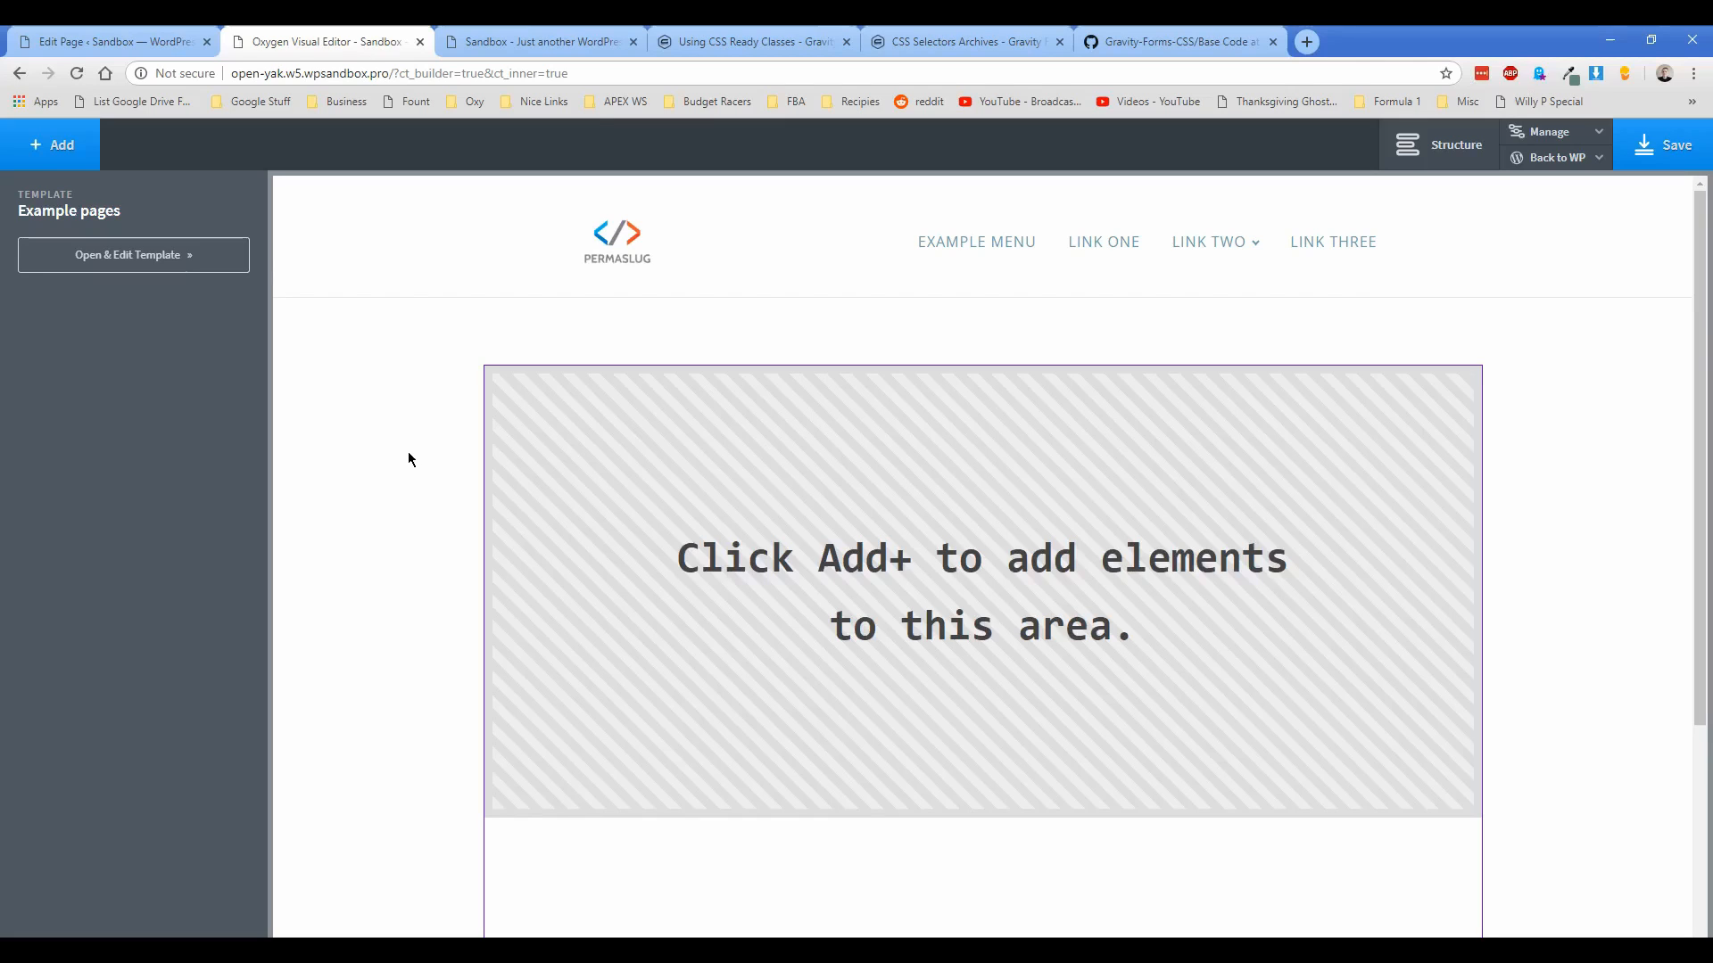
{"action": "mouse_move", "coordinate": [1114, 273]}
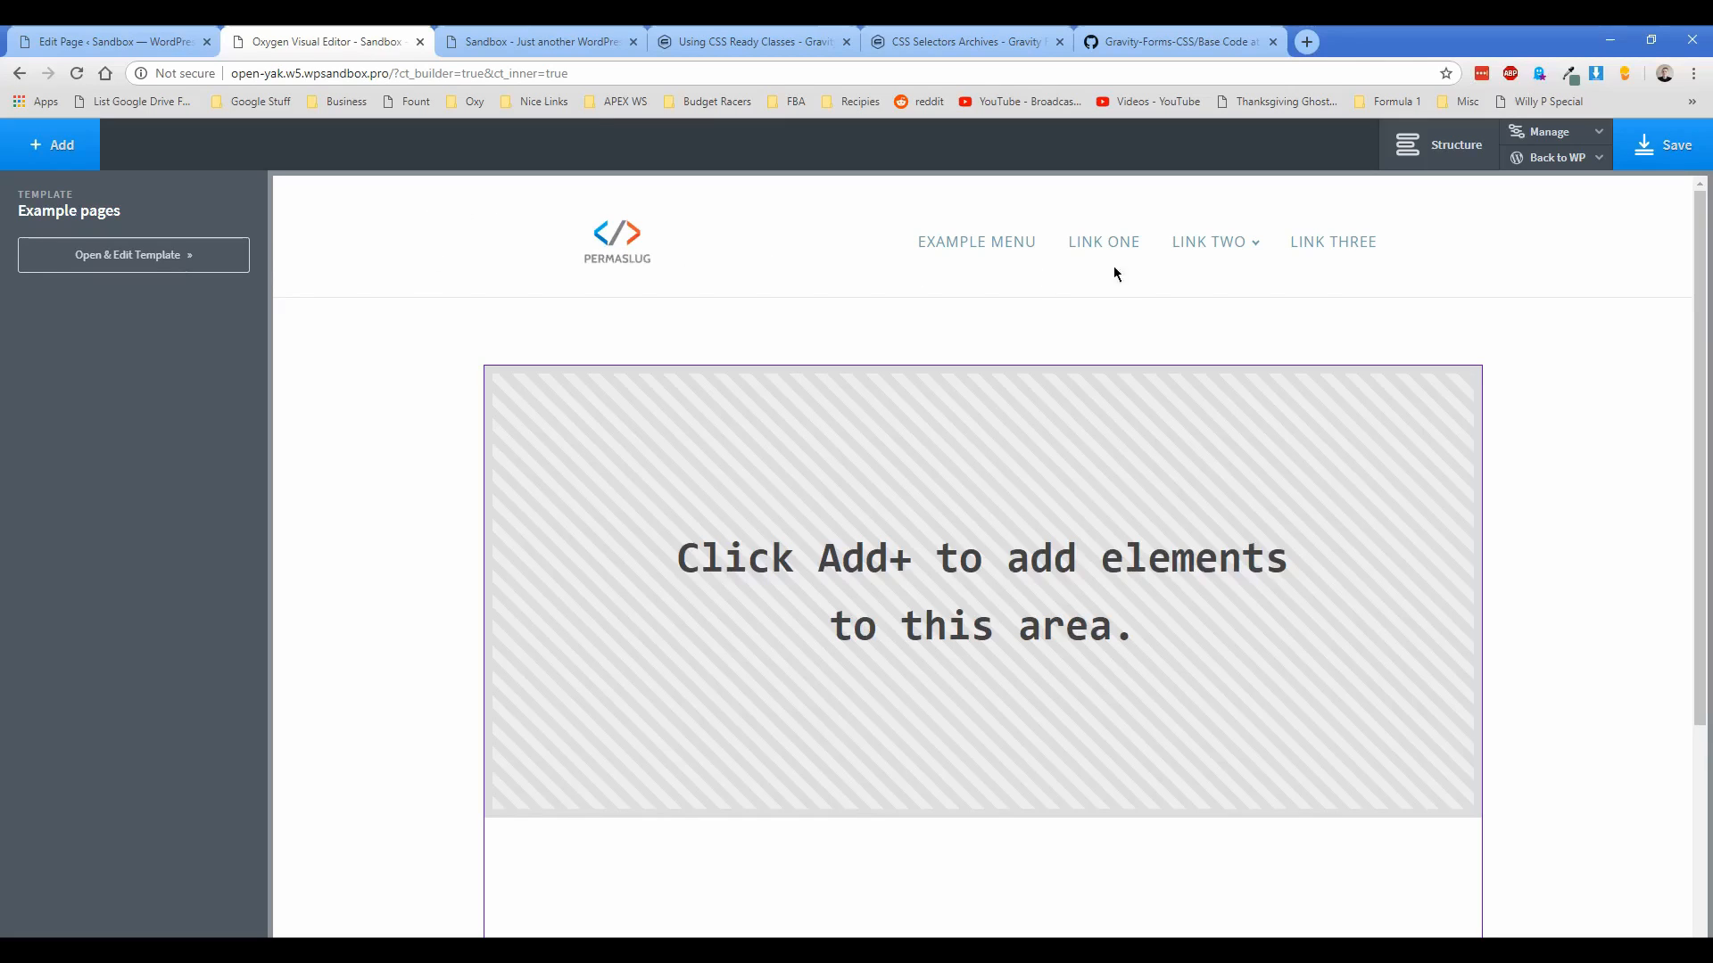
{"action": "mouse_move", "coordinate": [659, 466]}
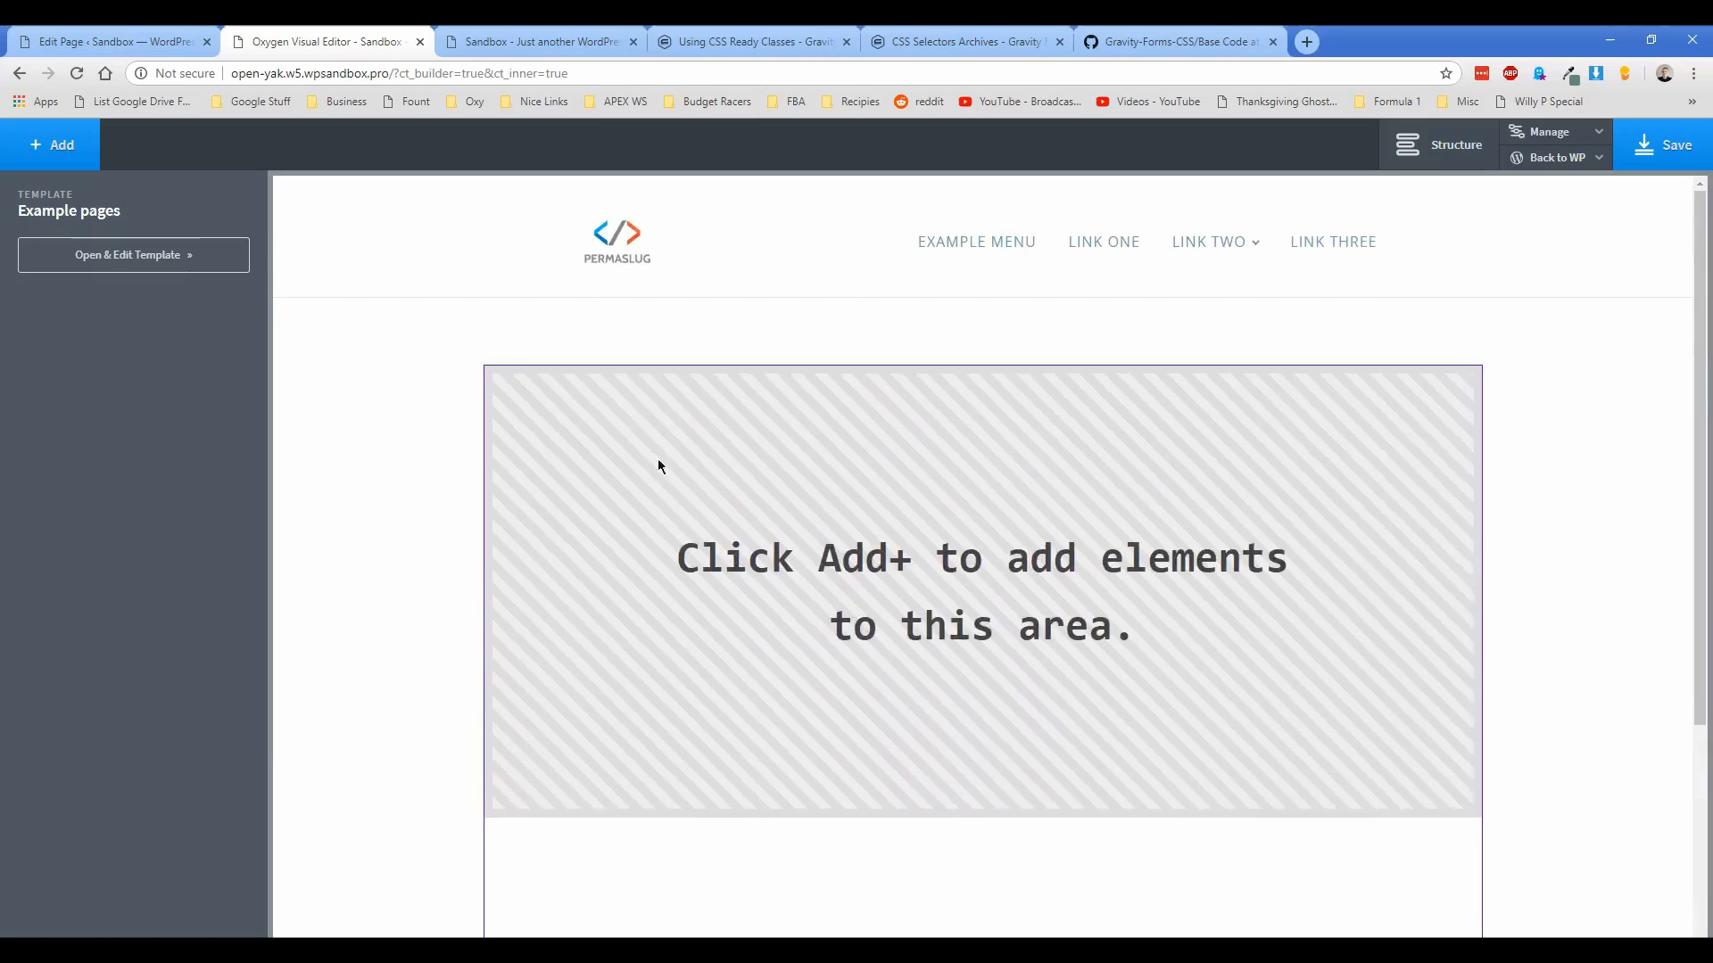
{"action": "mouse_move", "coordinate": [336, 347]}
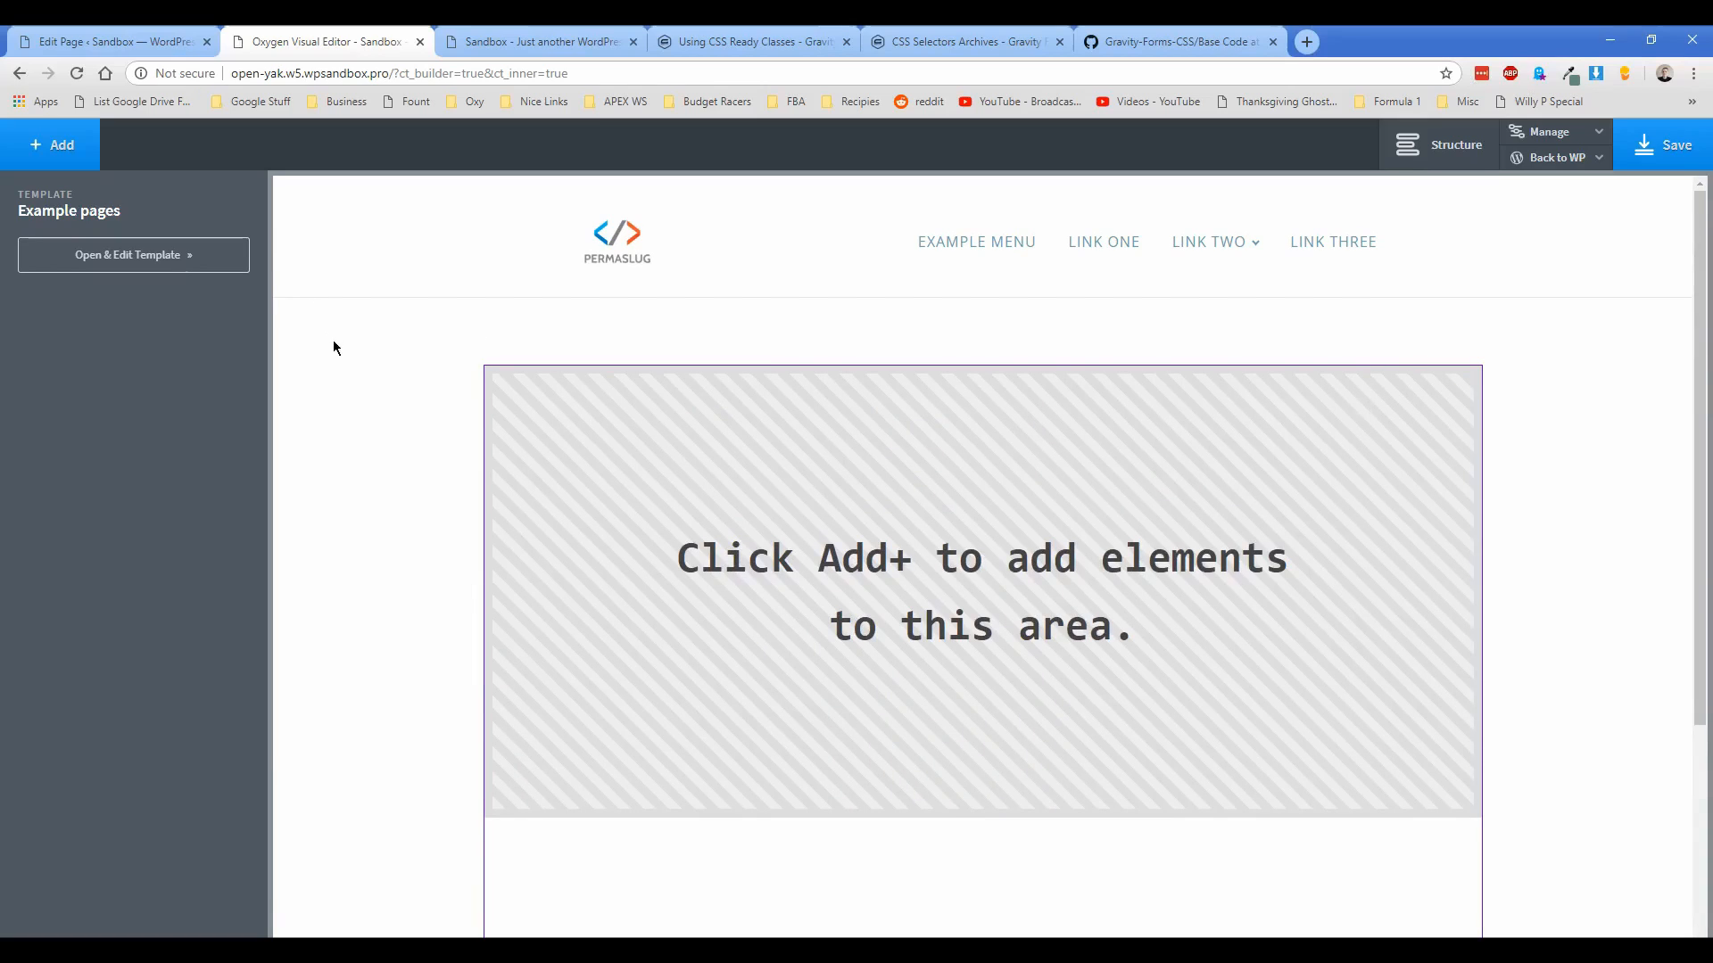
Step: Add a Section with a Shortcode element inside it
{"action": "left_click", "coordinate": [50, 145]}
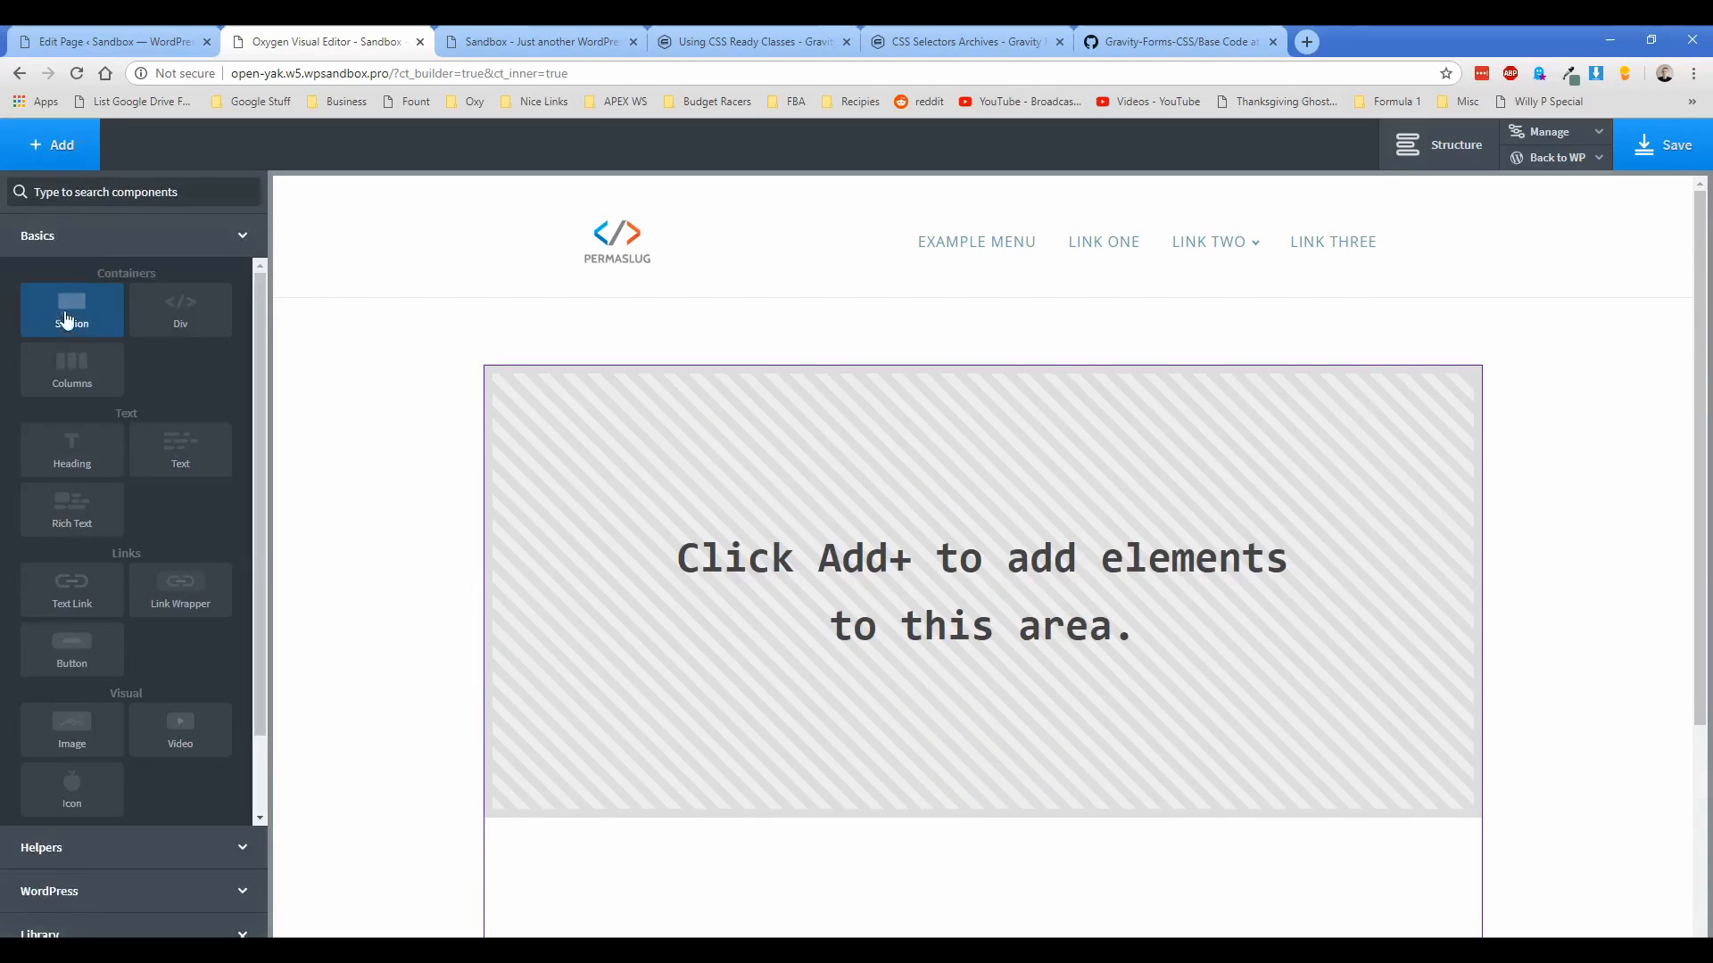
{"action": "left_click", "coordinate": [71, 310]}
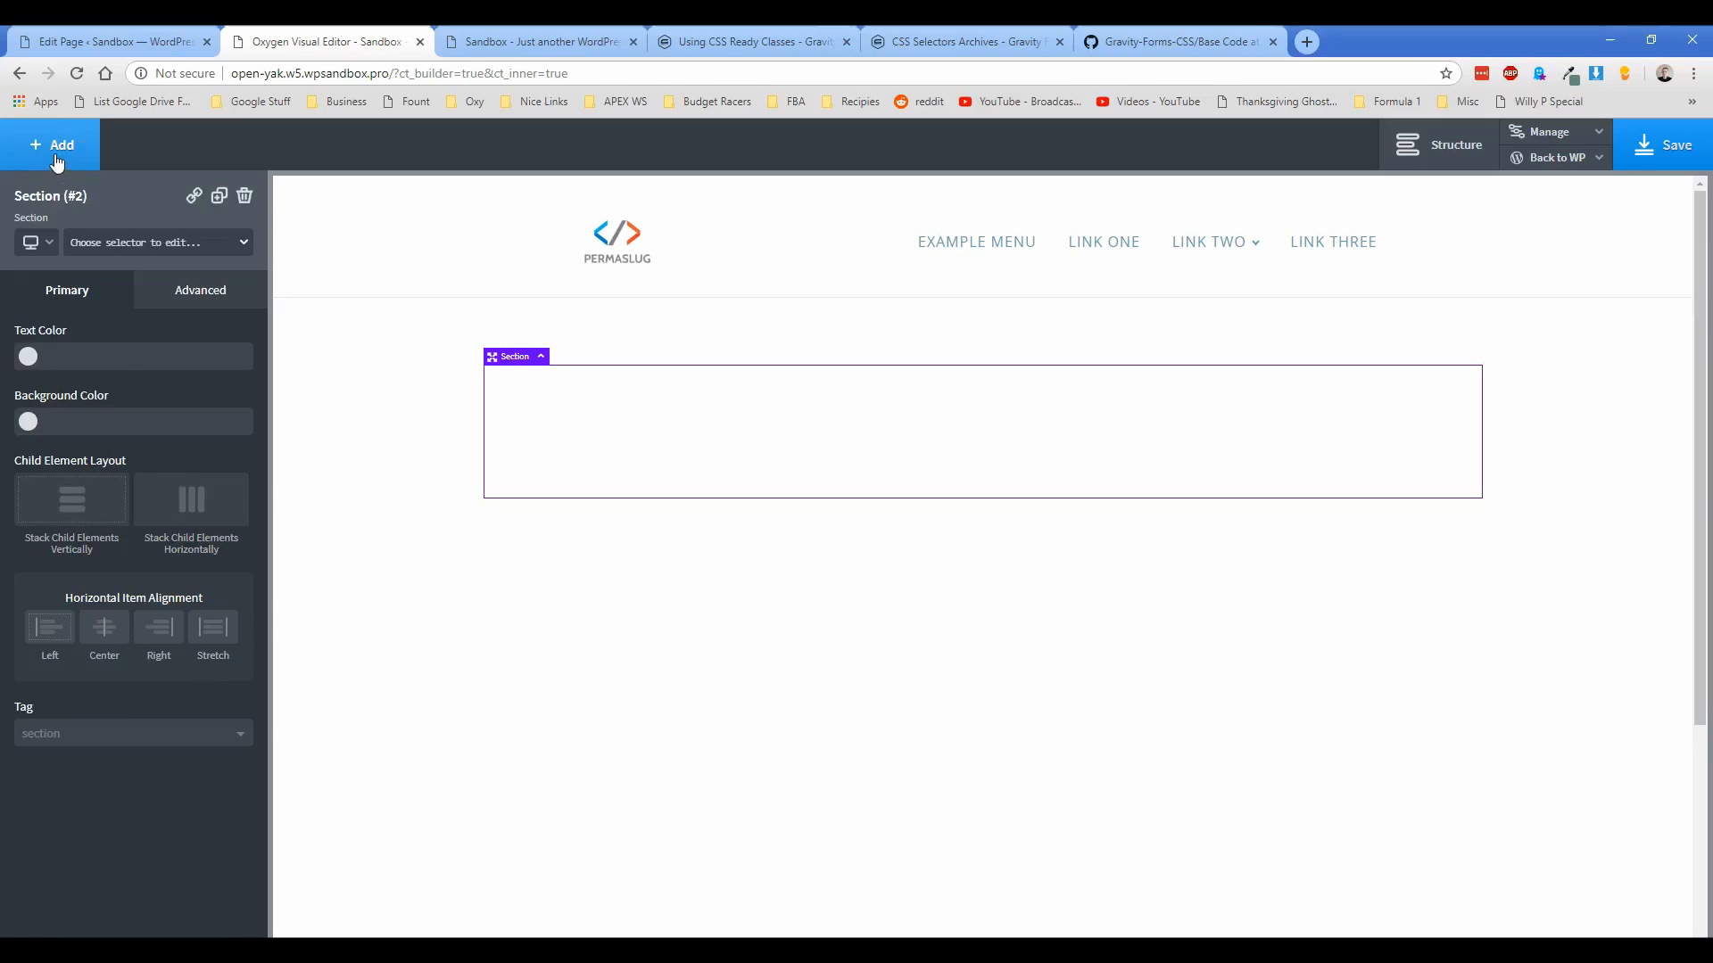
{"action": "left_click", "coordinate": [50, 144]}
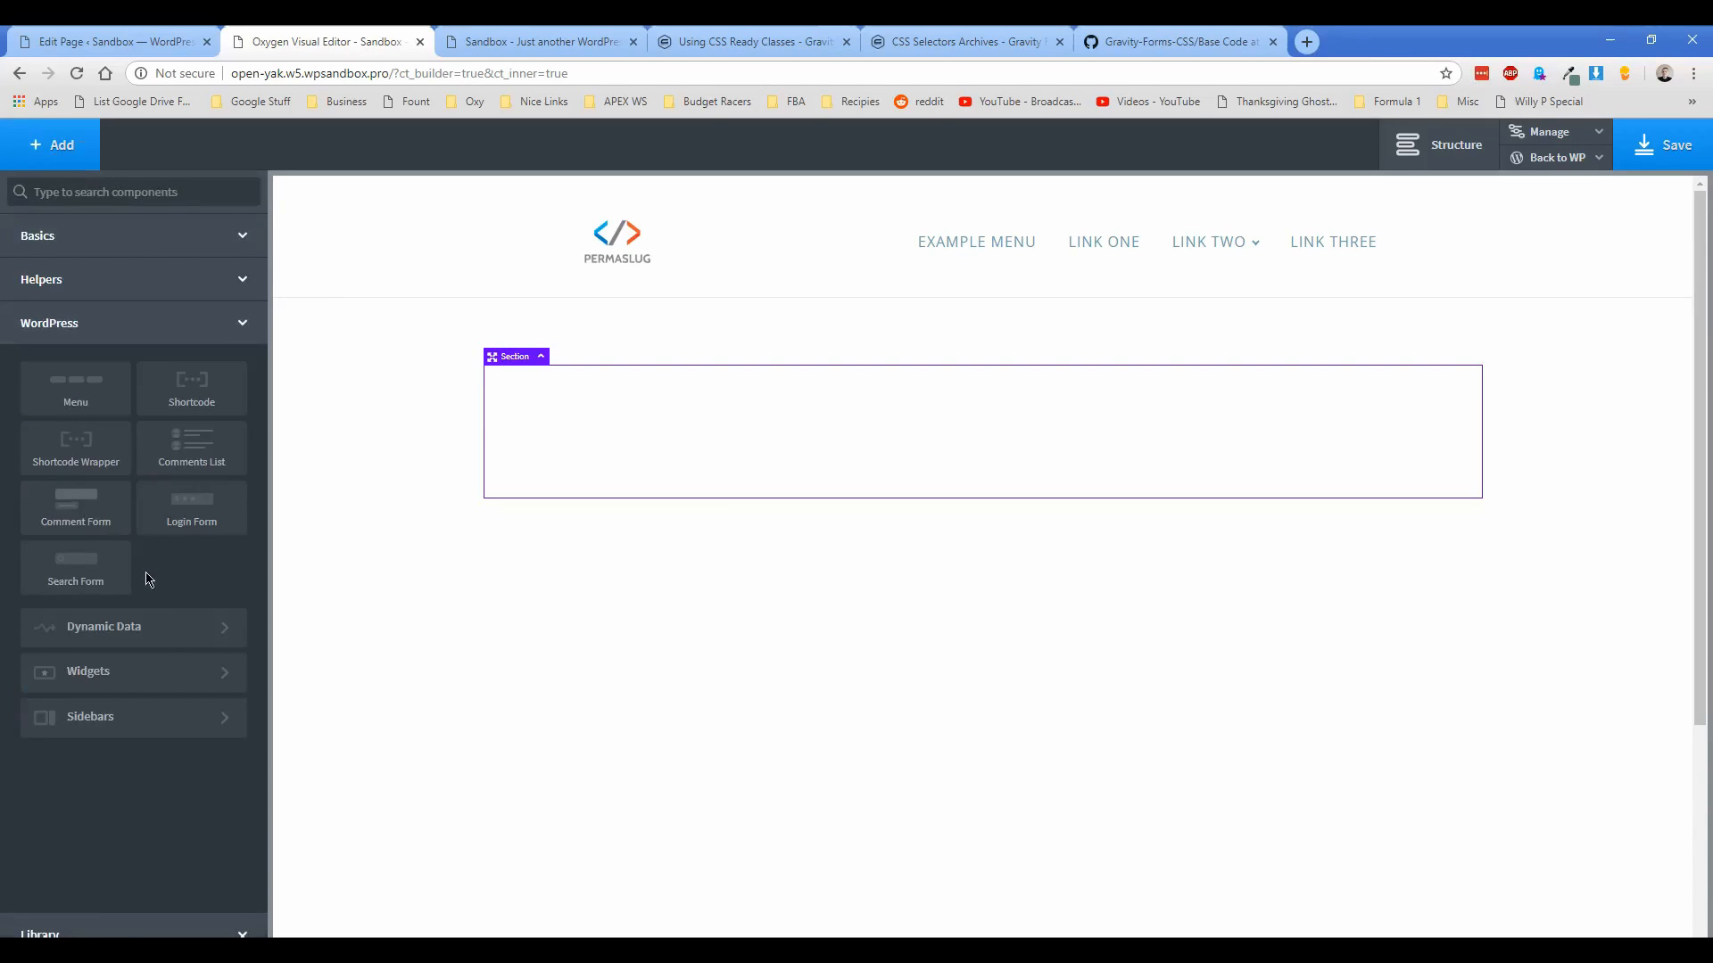
{"action": "left_click", "coordinate": [191, 388]}
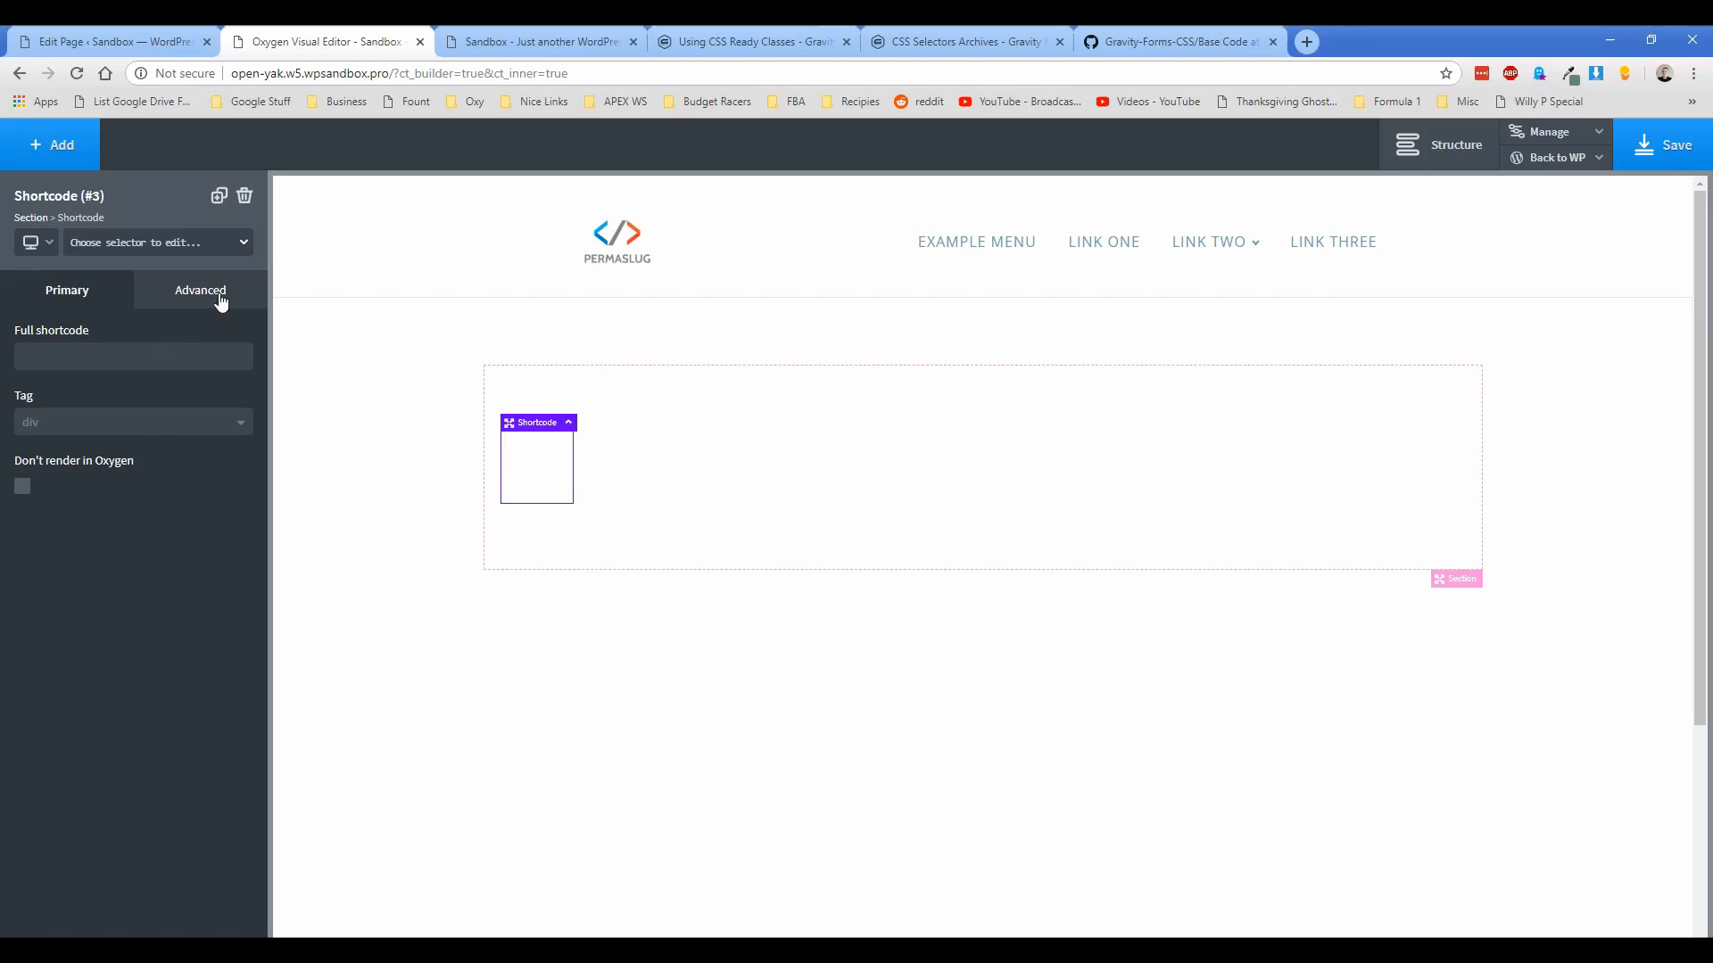
Step: Set the shortcode's Size & Spacing width to 100%
{"action": "left_click", "coordinate": [200, 289]}
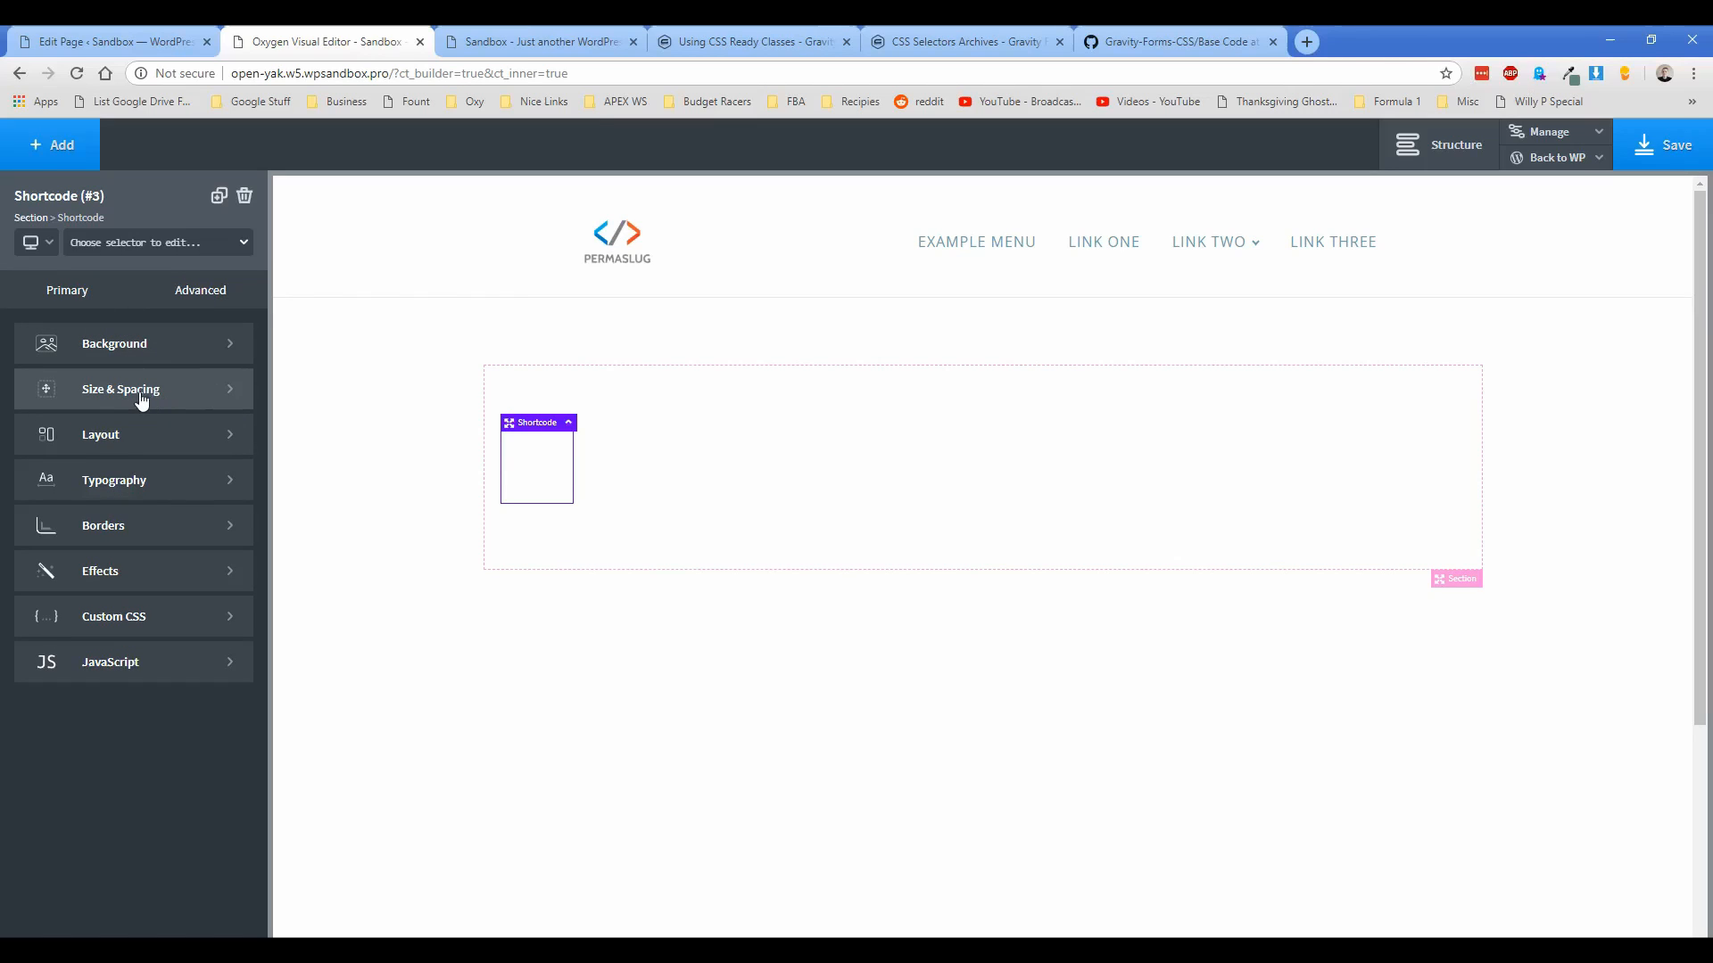
{"action": "left_click", "coordinate": [120, 389]}
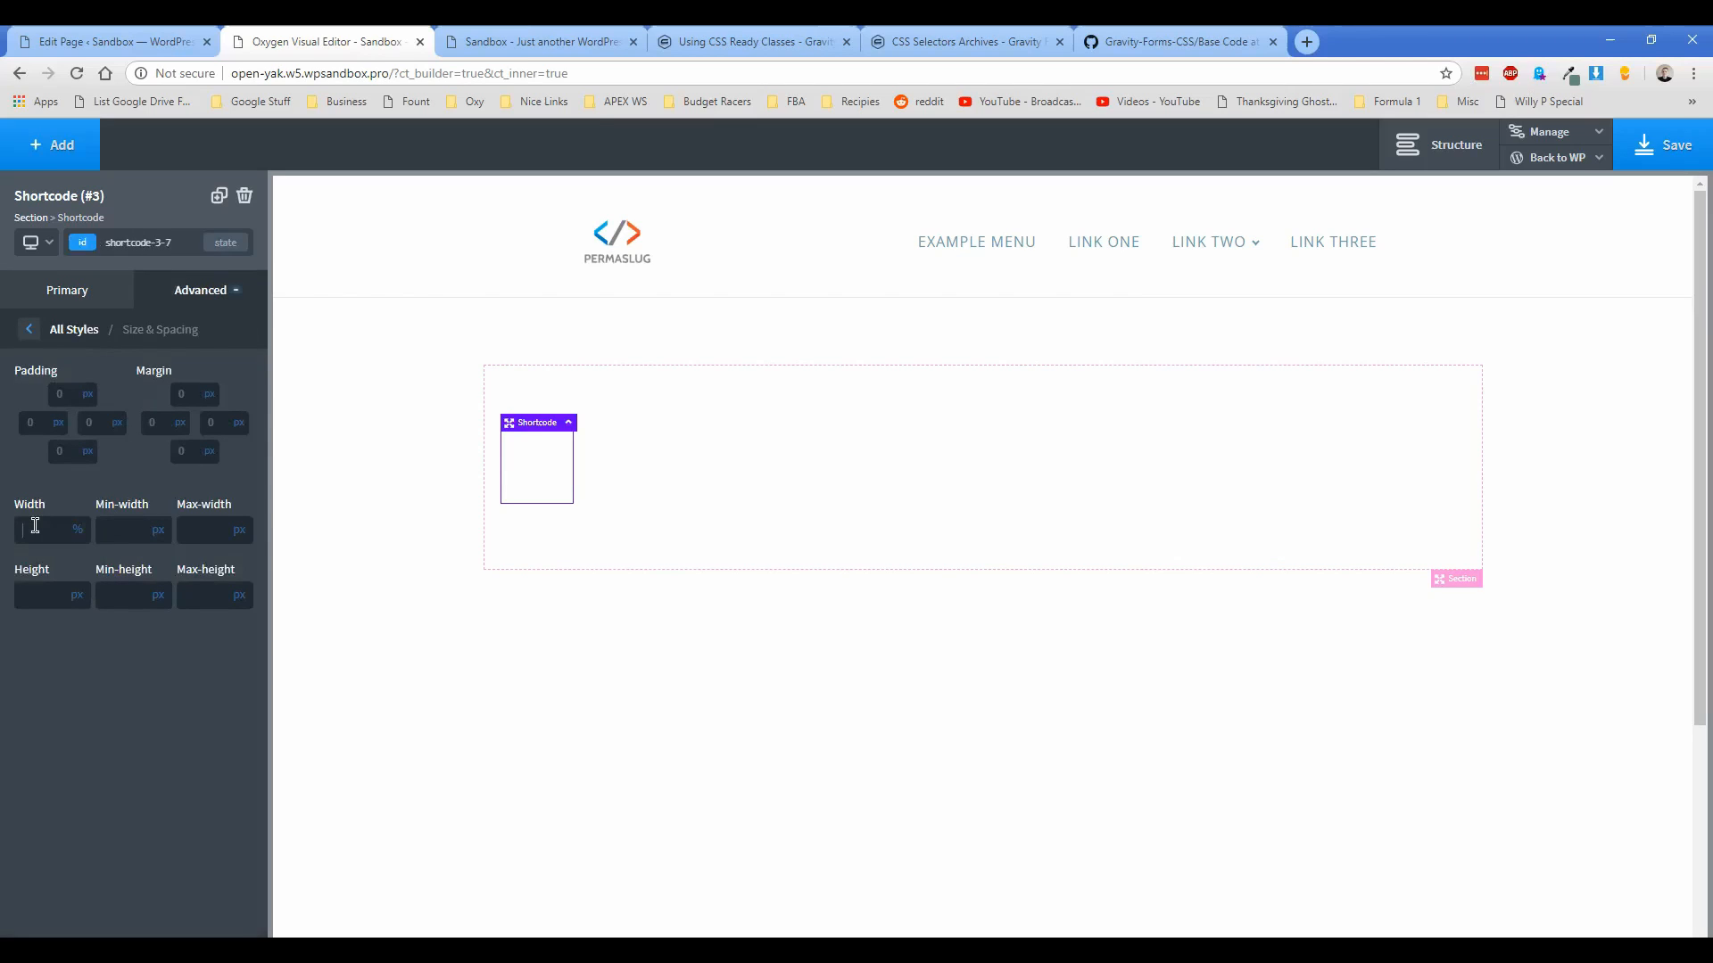
{"action": "type", "text": "100"}
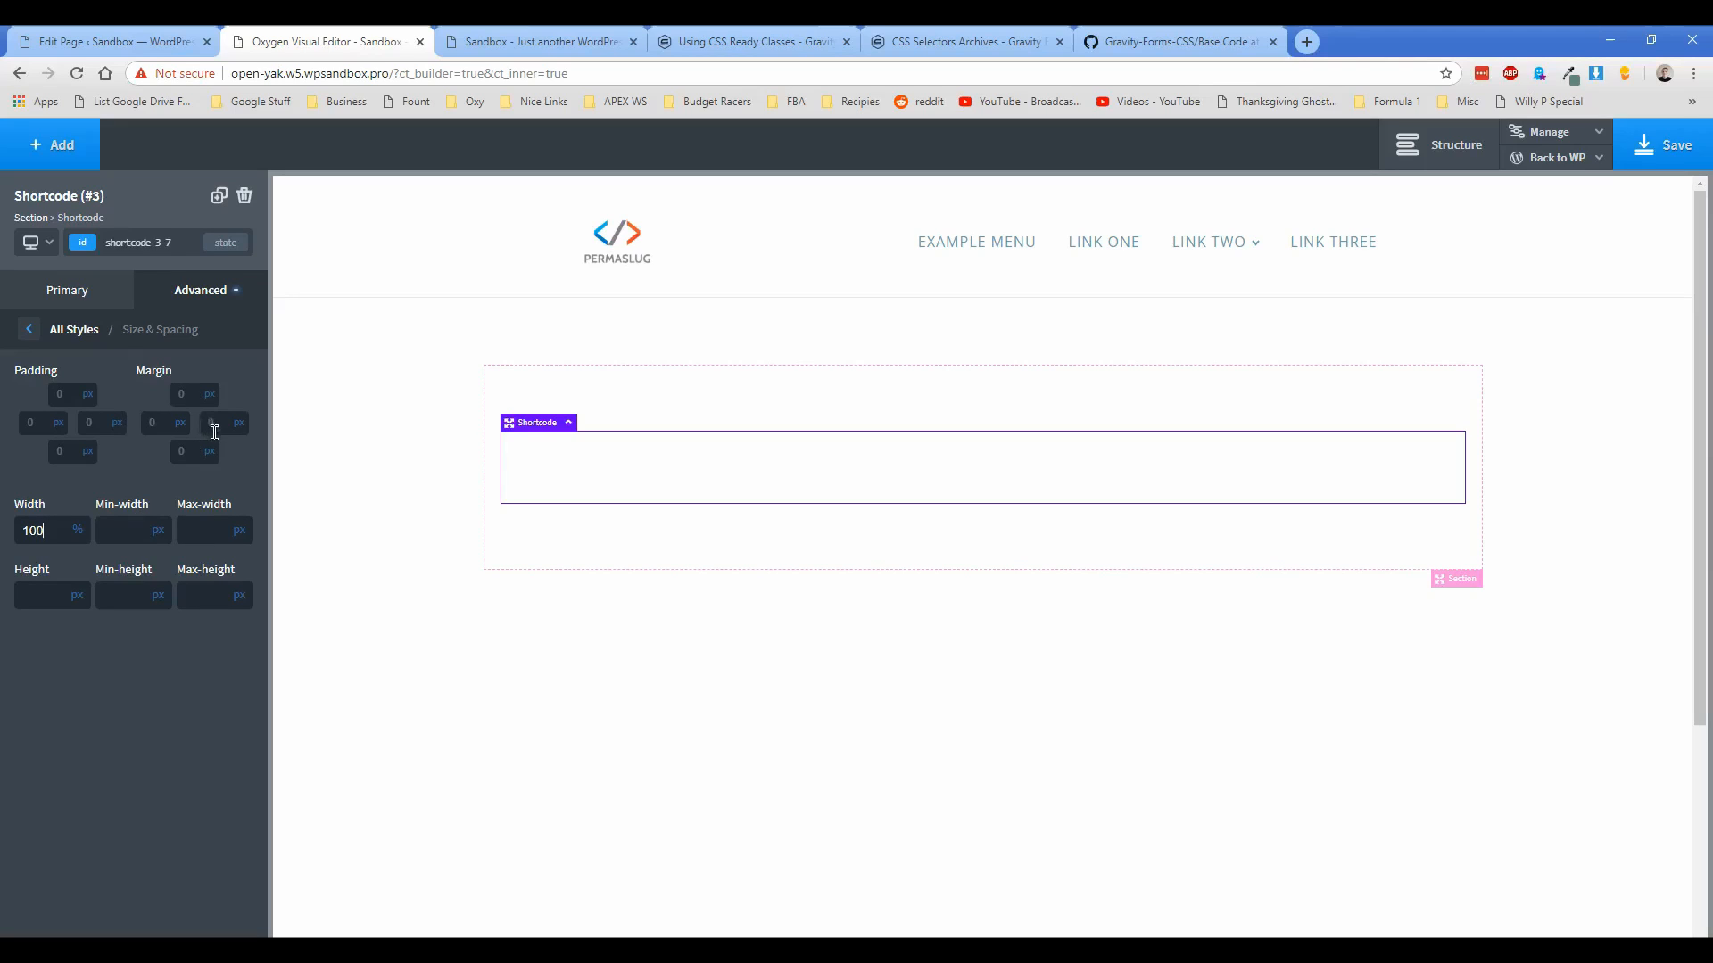
Step: Enter the form 1 gravityforms shortcode with title=false and description=false
{"action": "left_click", "coordinate": [67, 289]}
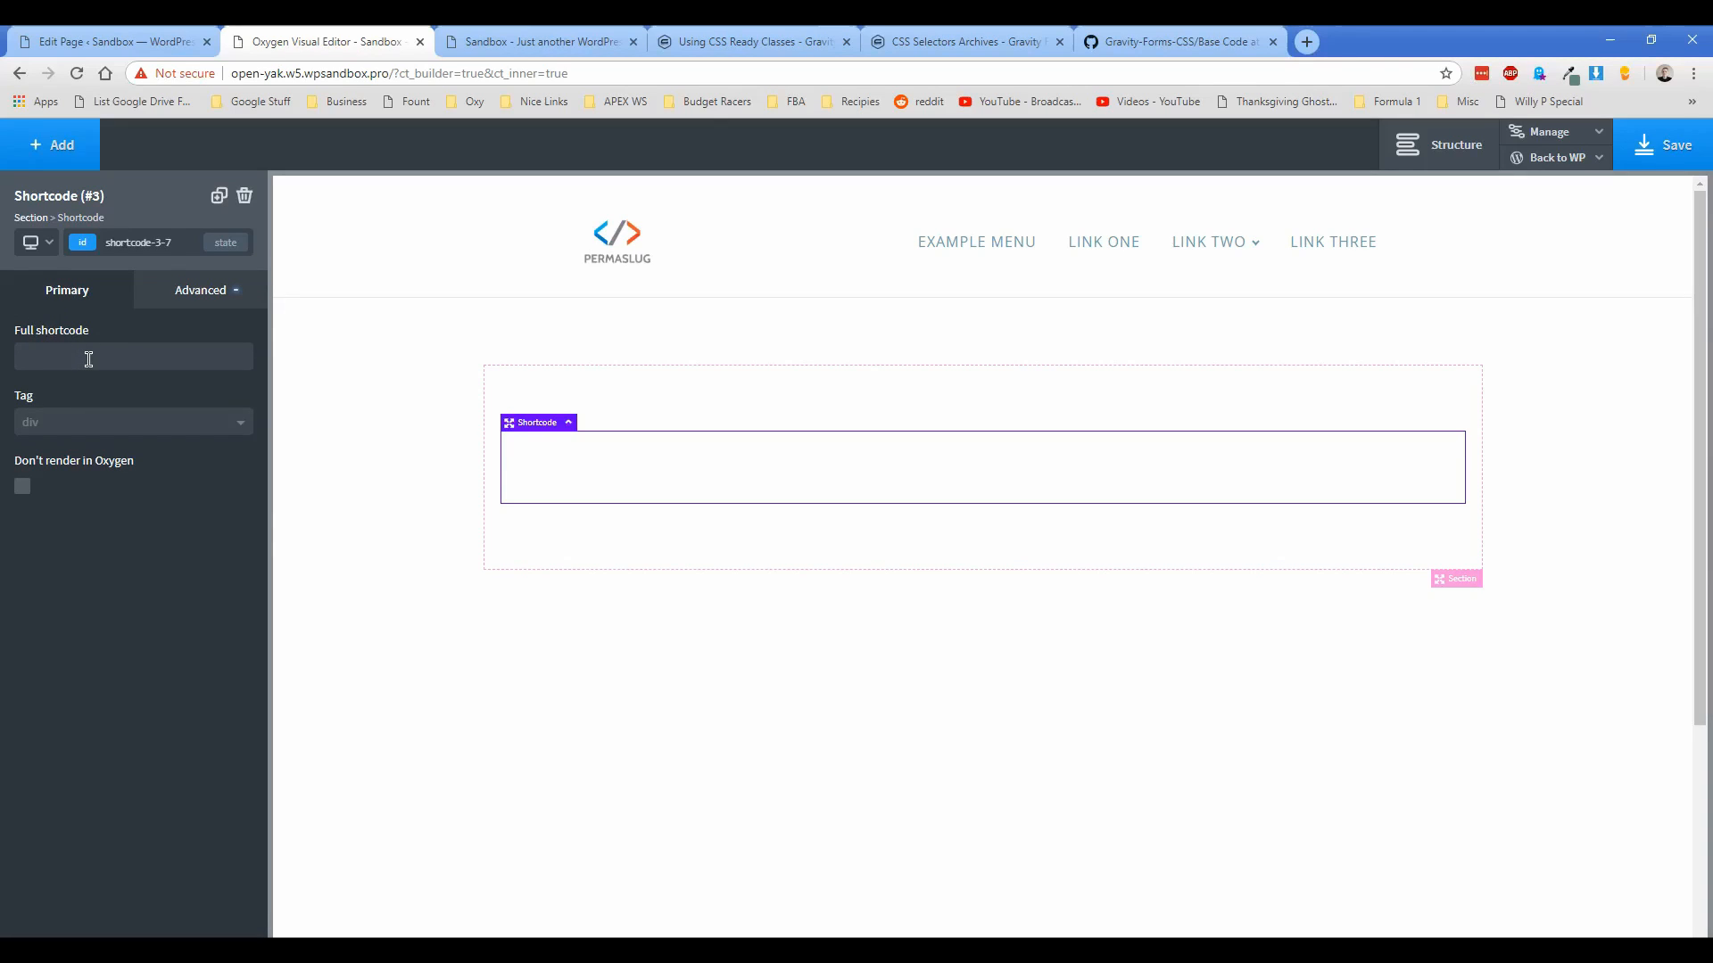
{"action": "type", "text": "[gravityforms id=1"}
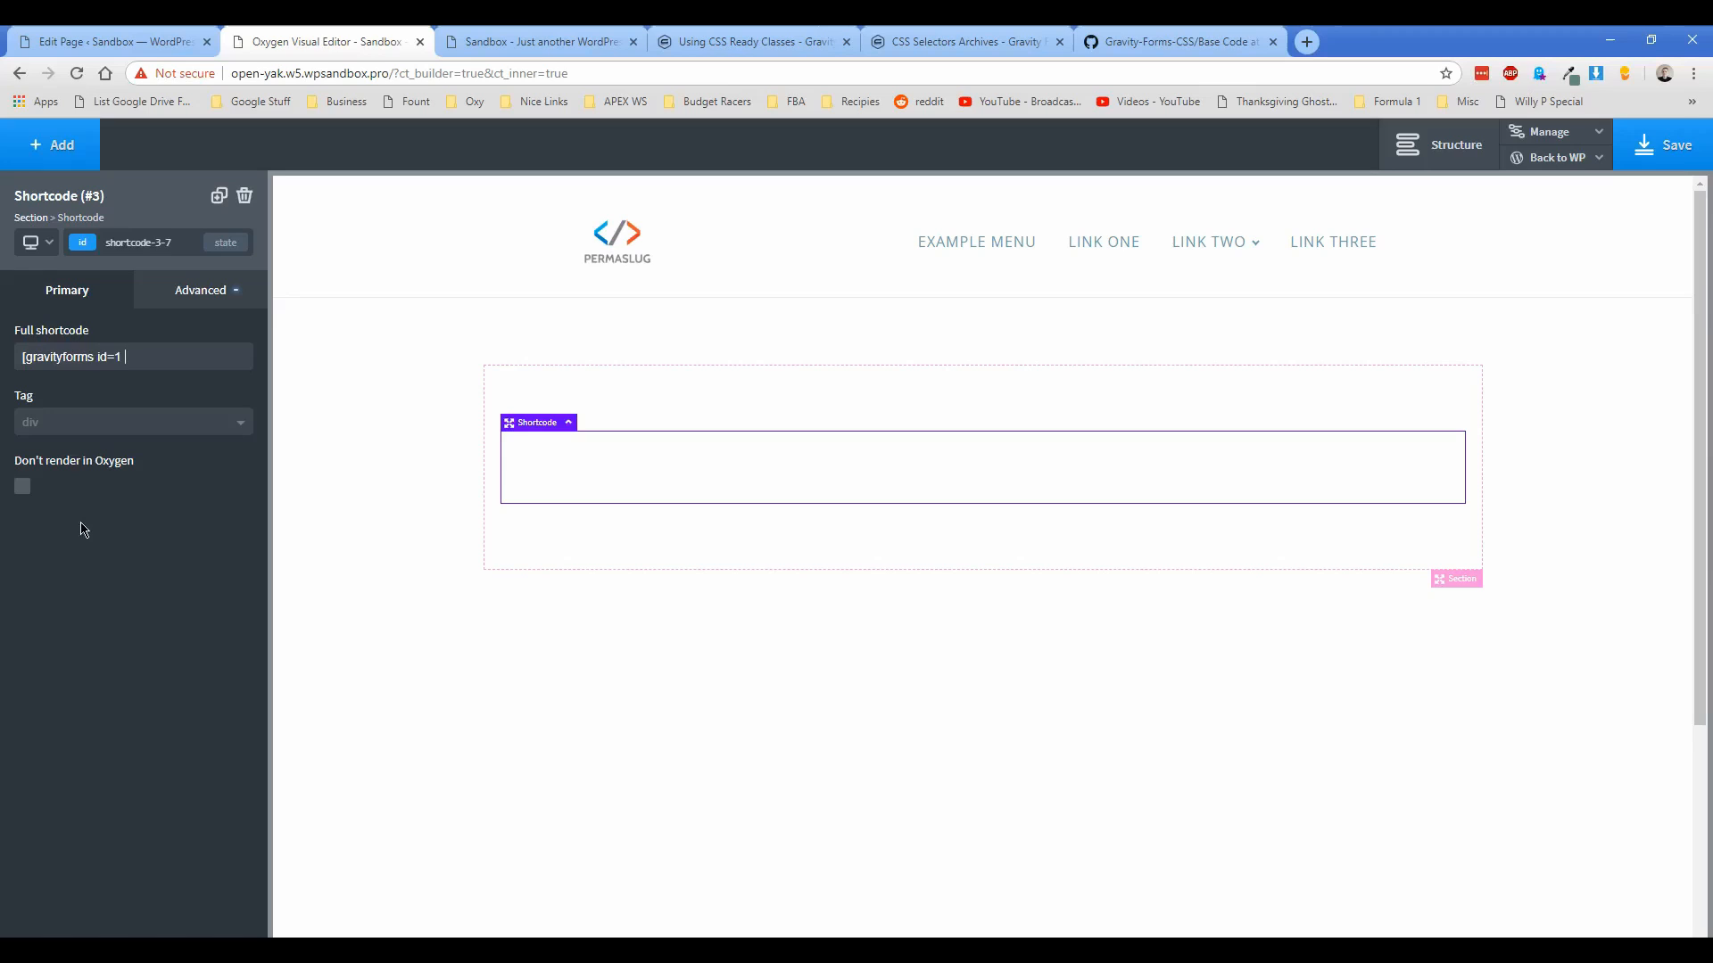
{"action": "type", "text": "title=false descr"}
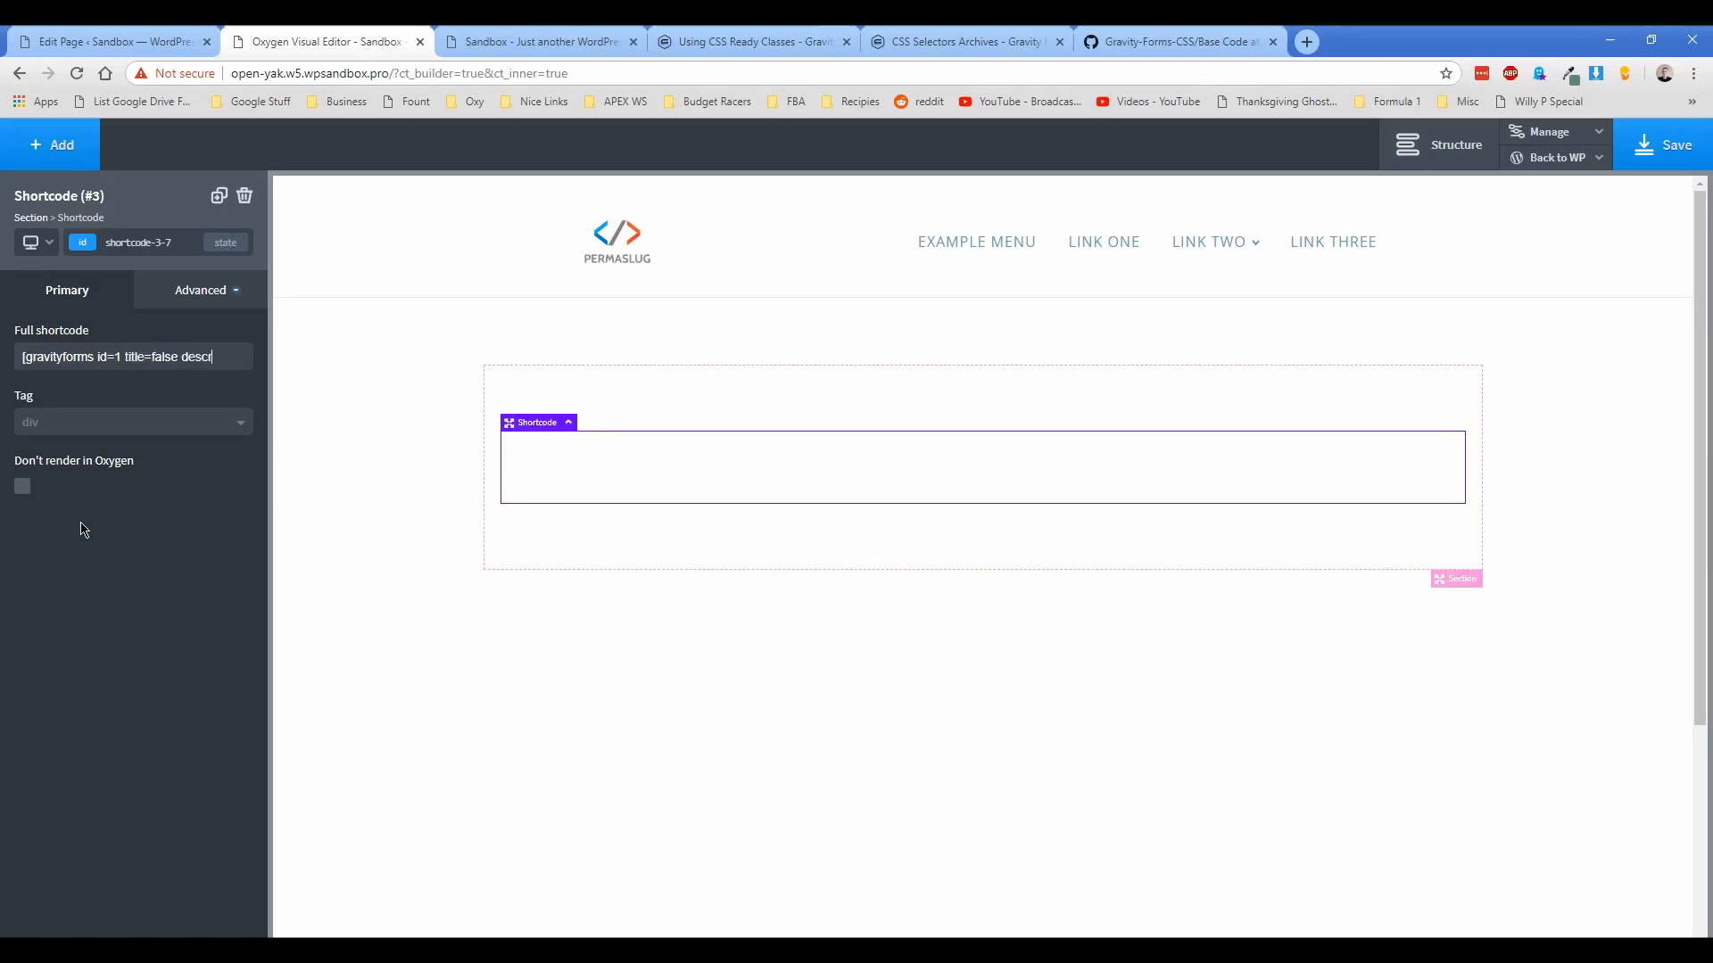
{"action": "type", "text": "iption"}
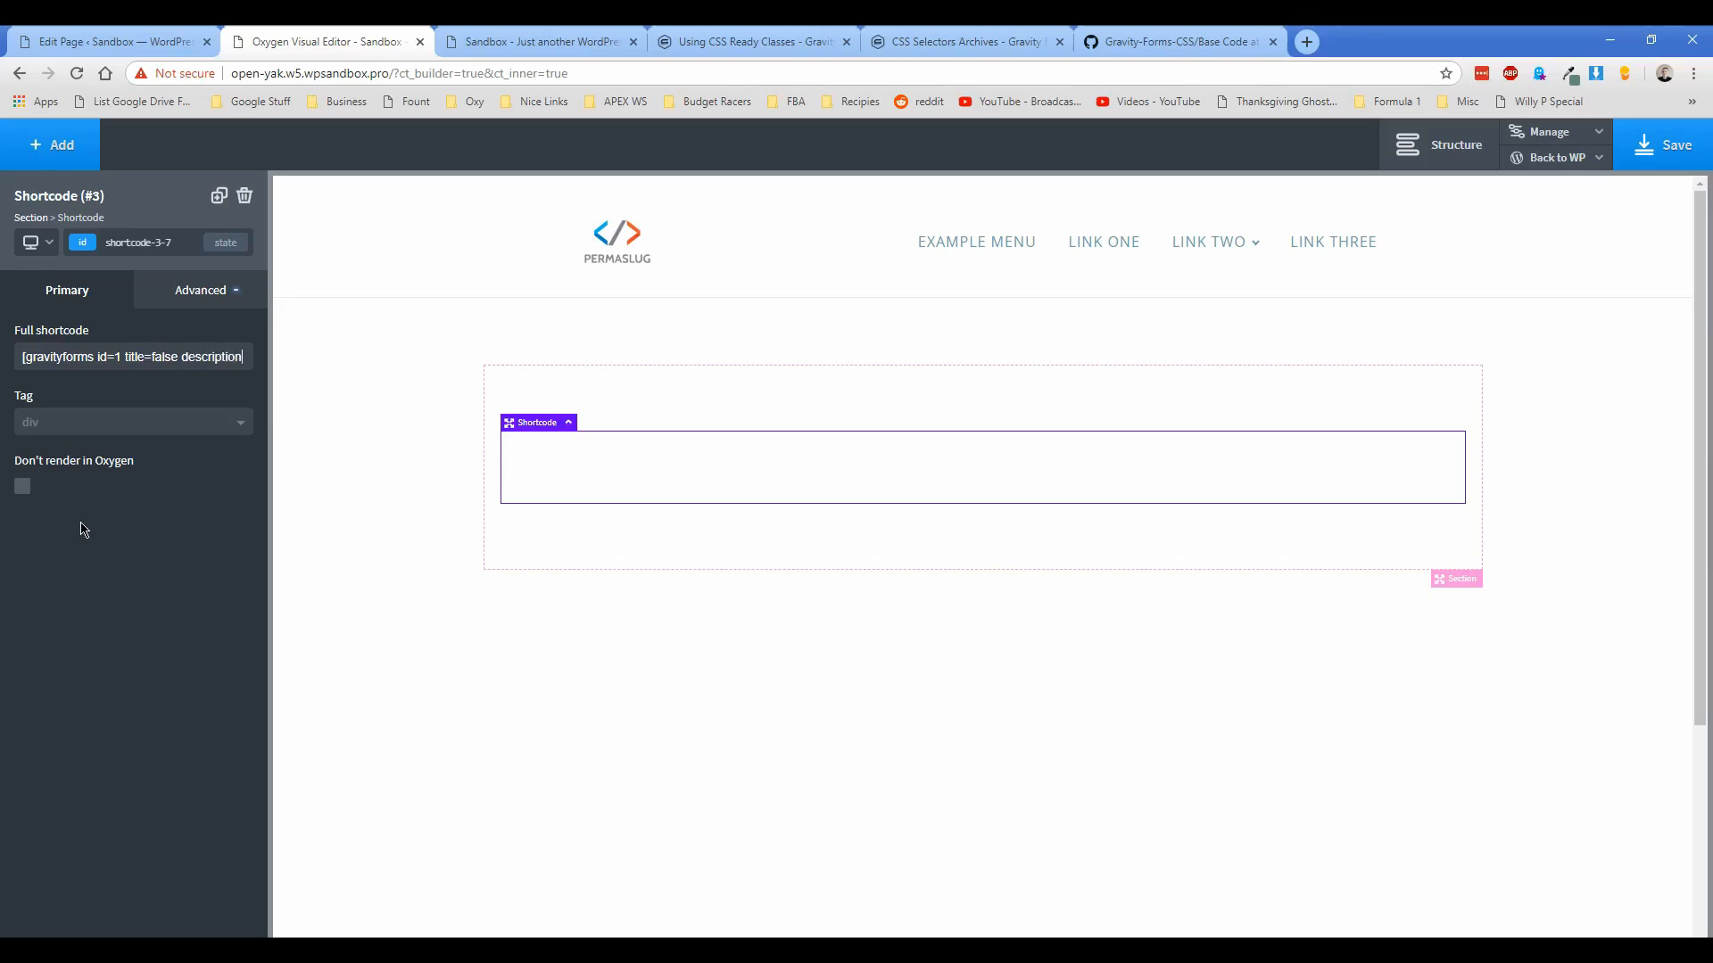
{"action": "type", "text": "description=false ajax="}
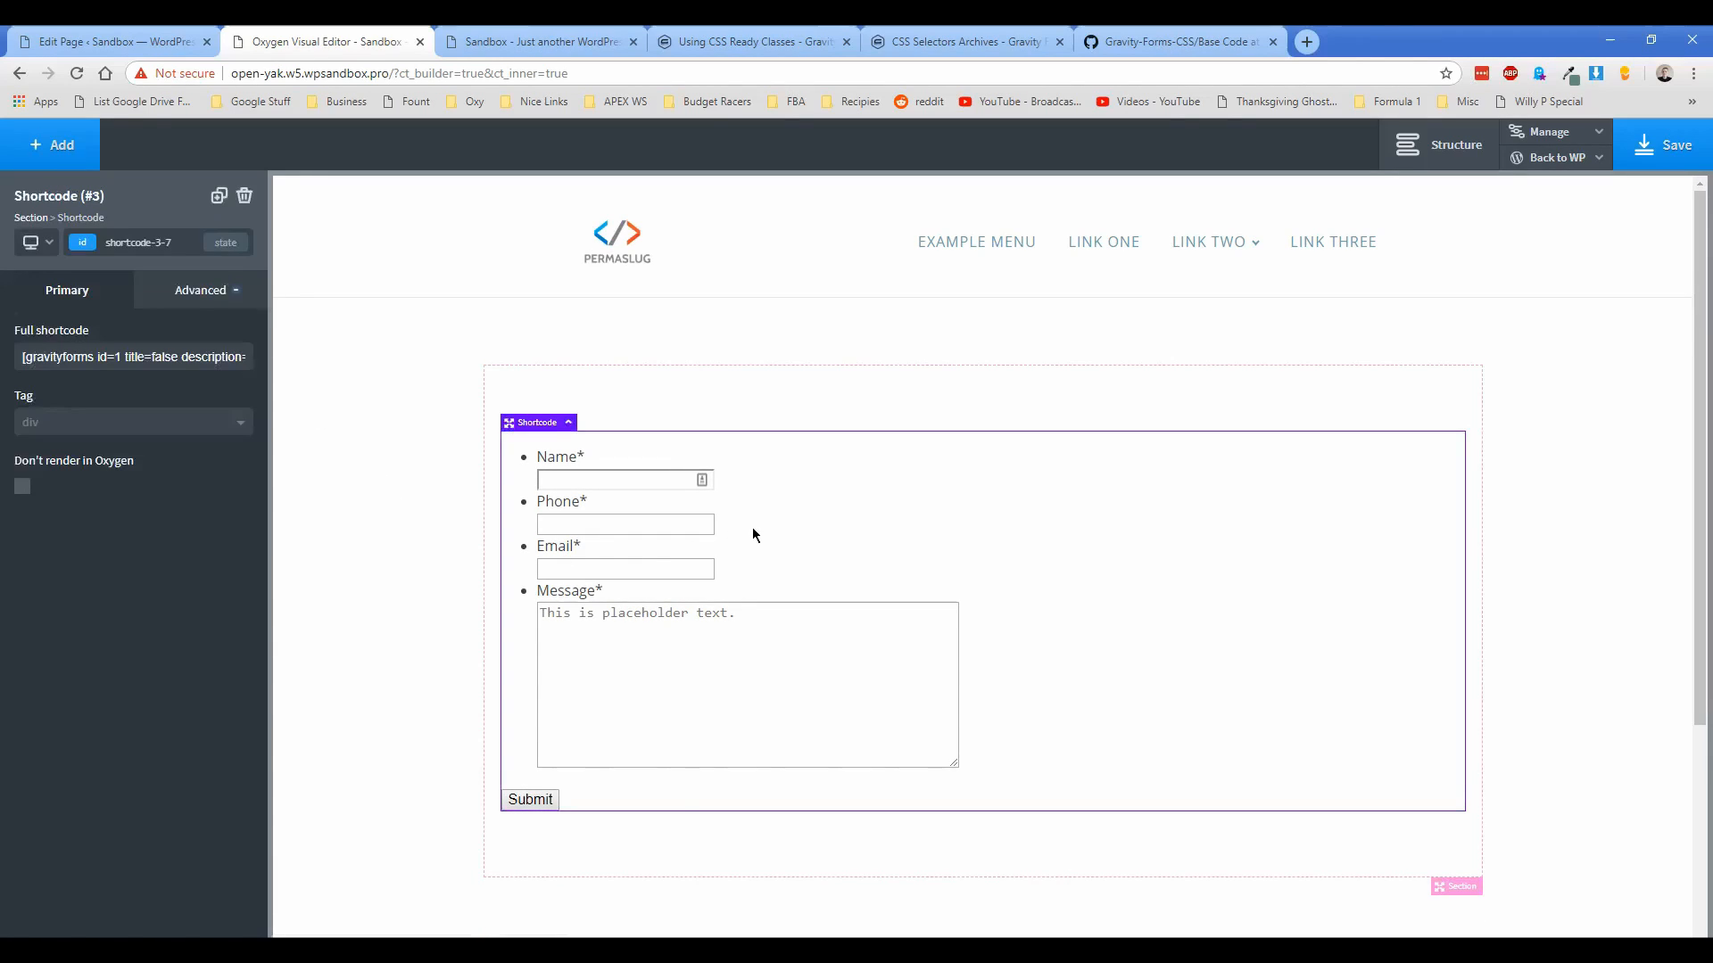
Step: Toggle Don't render in Oxygen off and on, then deselect to preview the form
{"action": "left_click", "coordinate": [21, 487]}
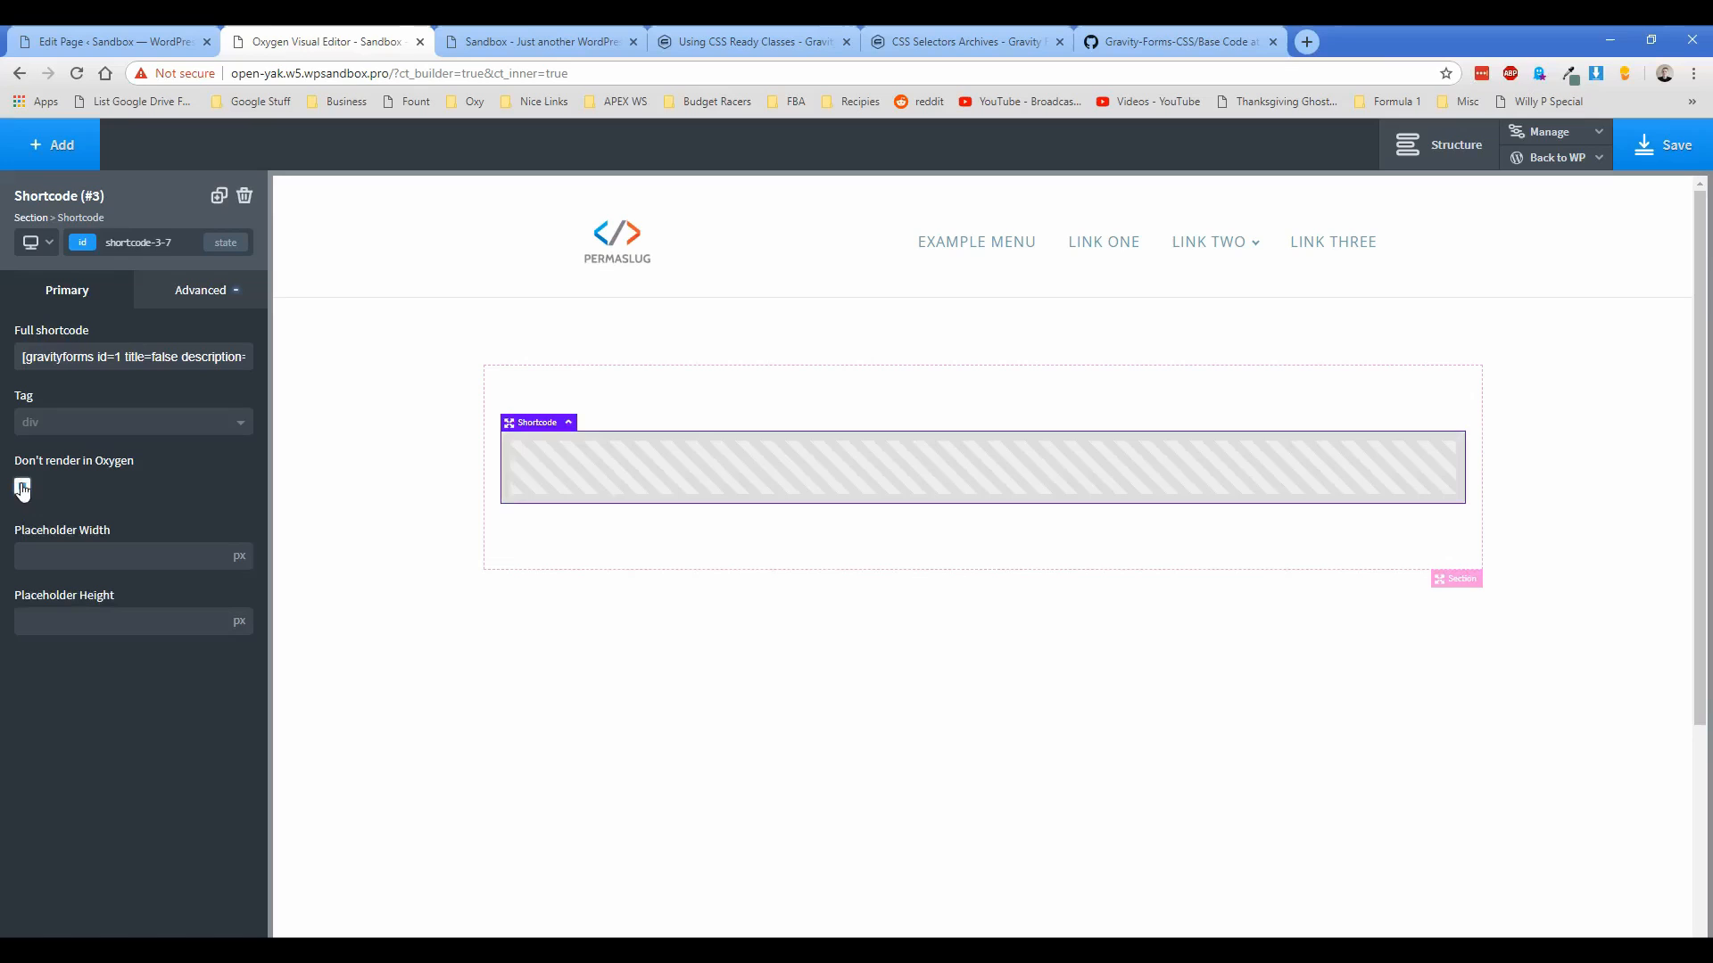
{"action": "left_click", "coordinate": [22, 488]}
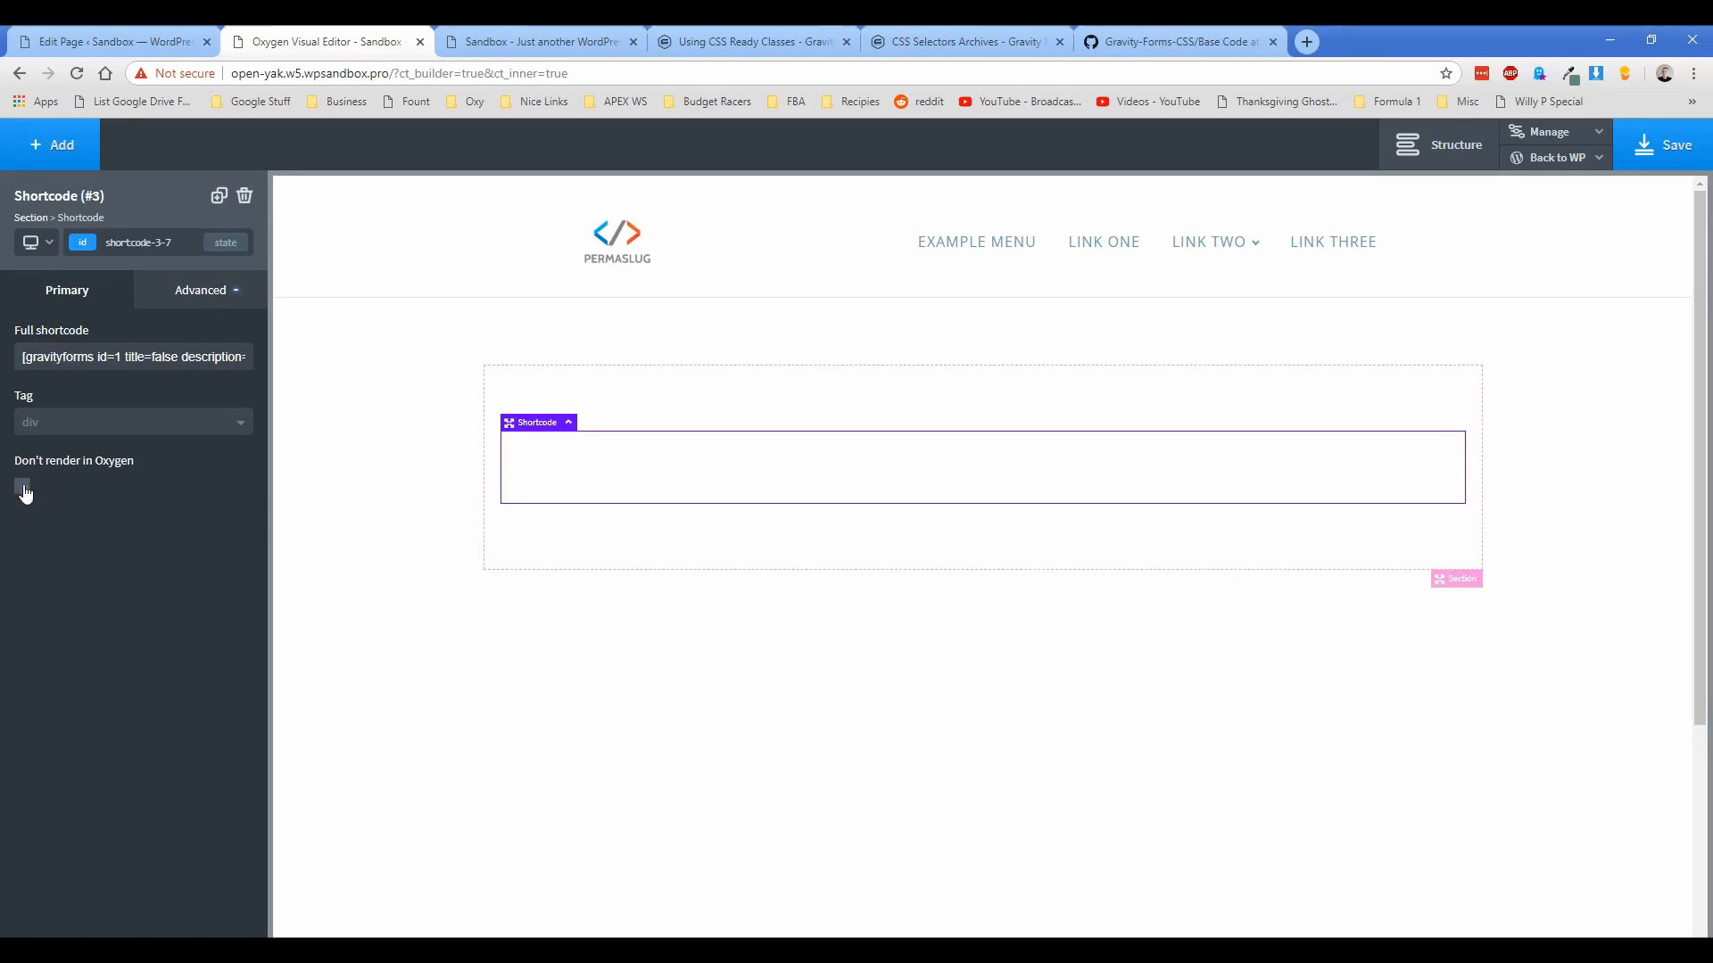
{"action": "left_click", "coordinate": [24, 486]}
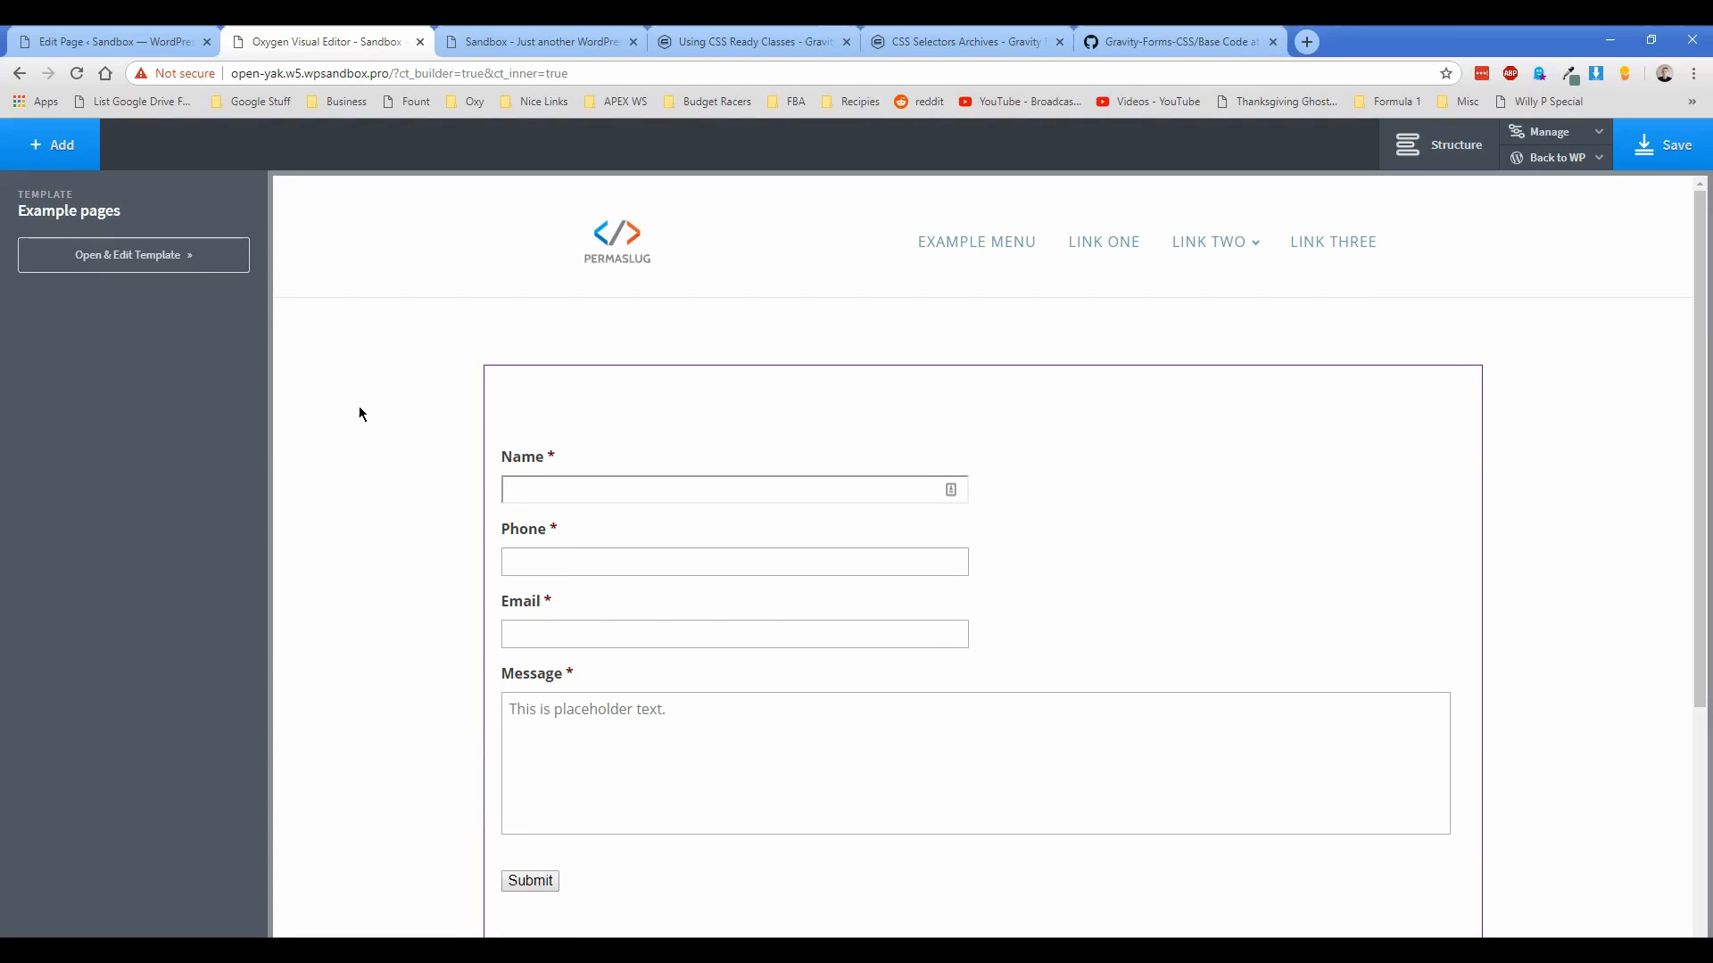
Step: Create a new Oxygen stylesheet named mycustomcss
{"action": "left_click", "coordinate": [1174, 42]}
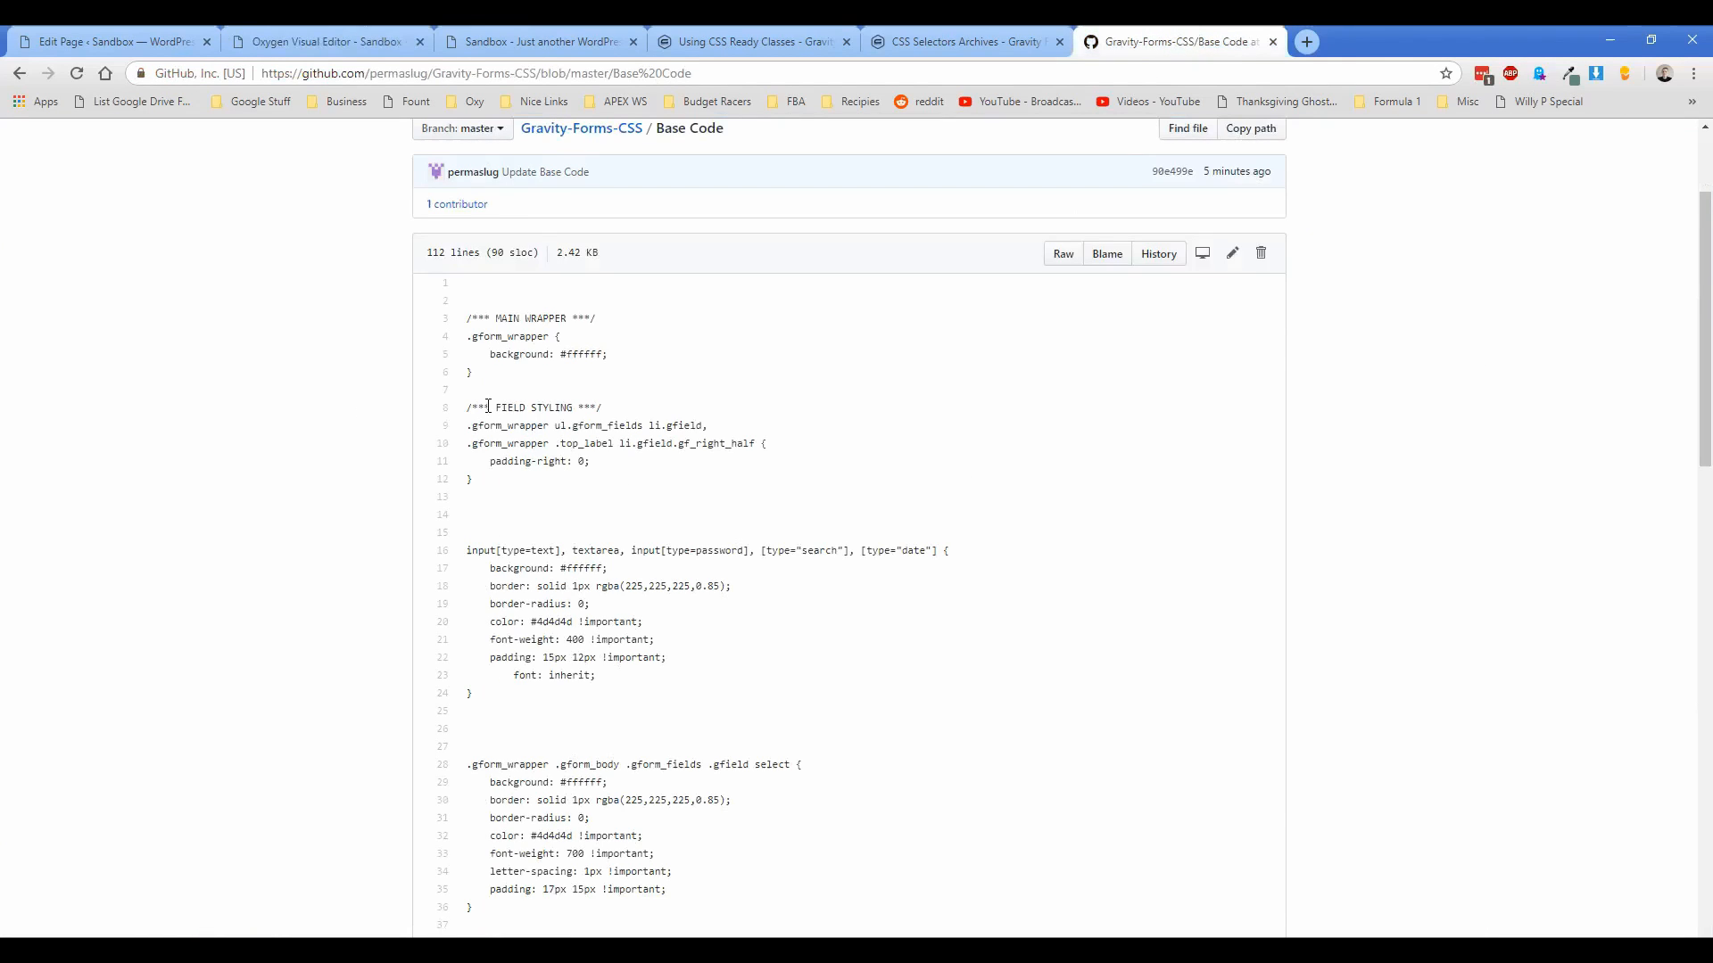
{"action": "left_click", "coordinate": [324, 42]}
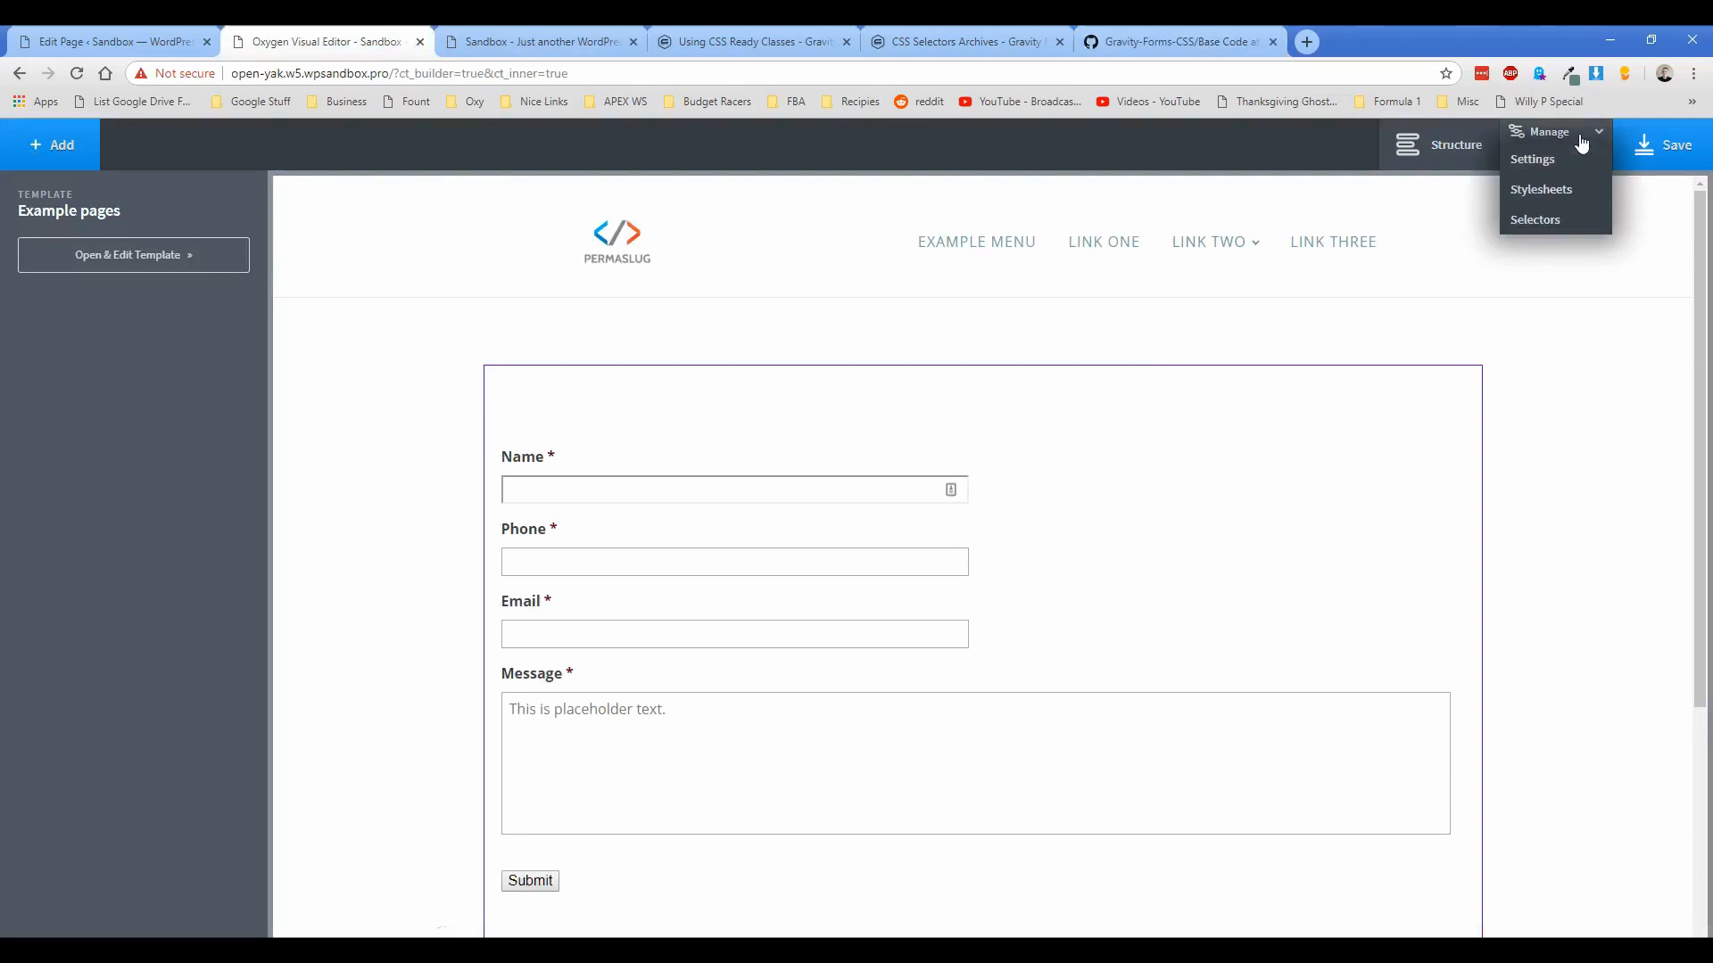
{"action": "left_click", "coordinate": [1541, 189]}
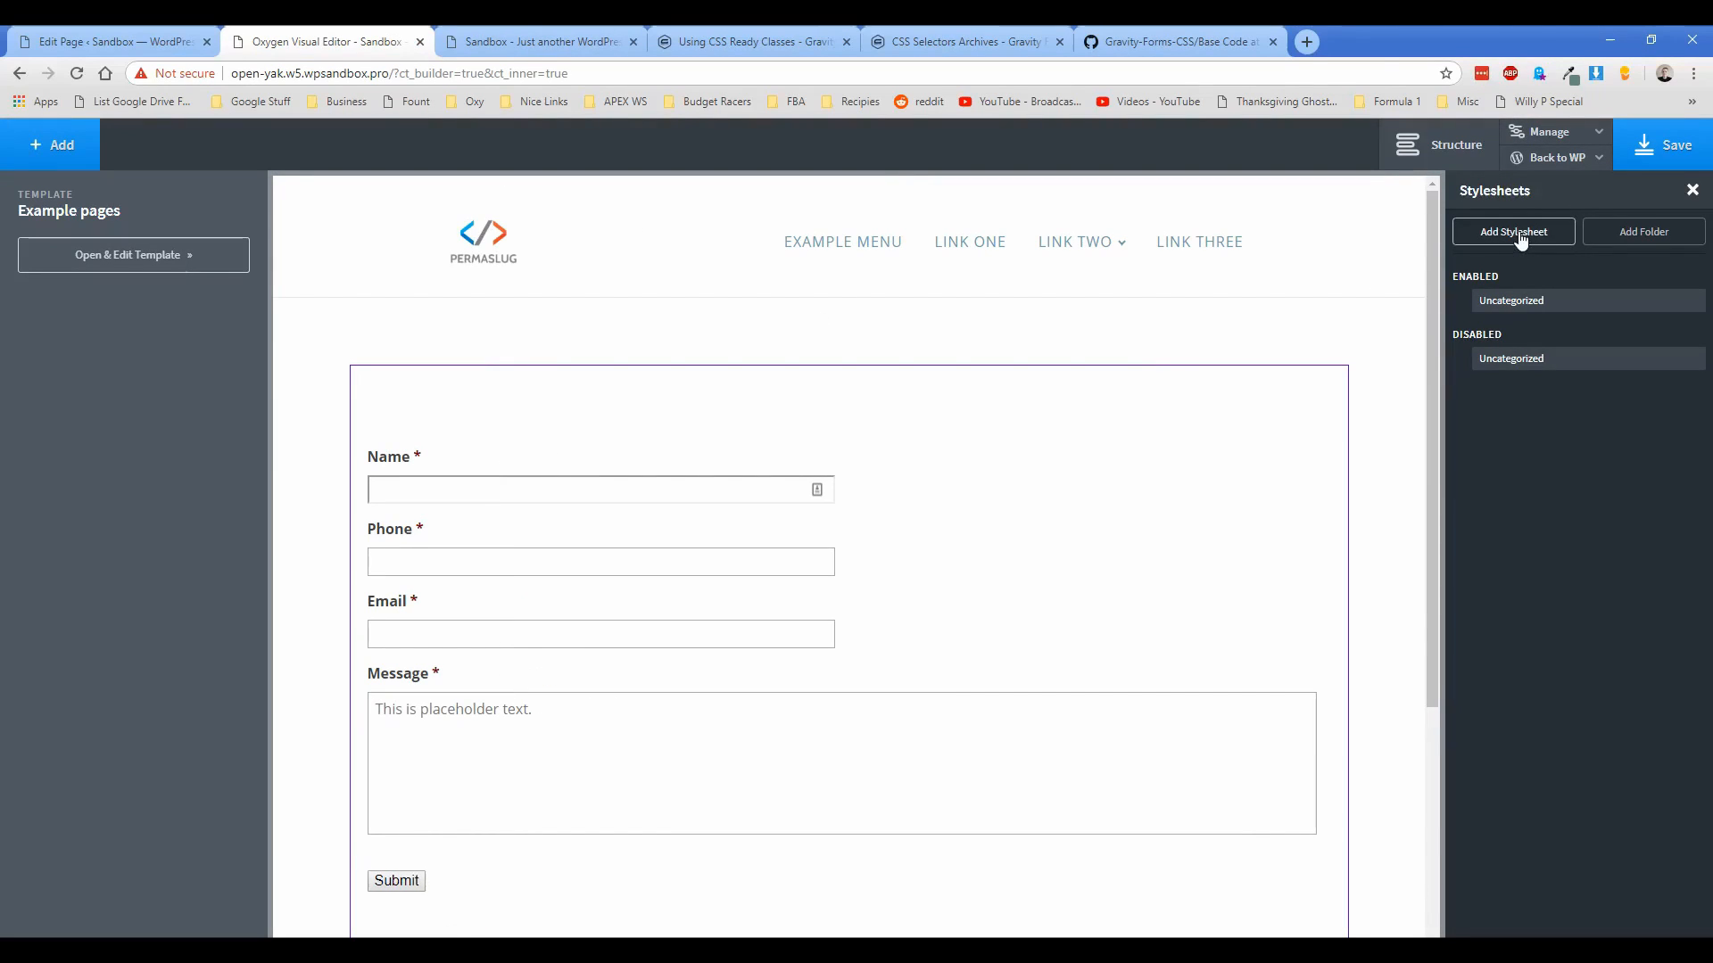
{"action": "left_click", "coordinate": [1512, 232]}
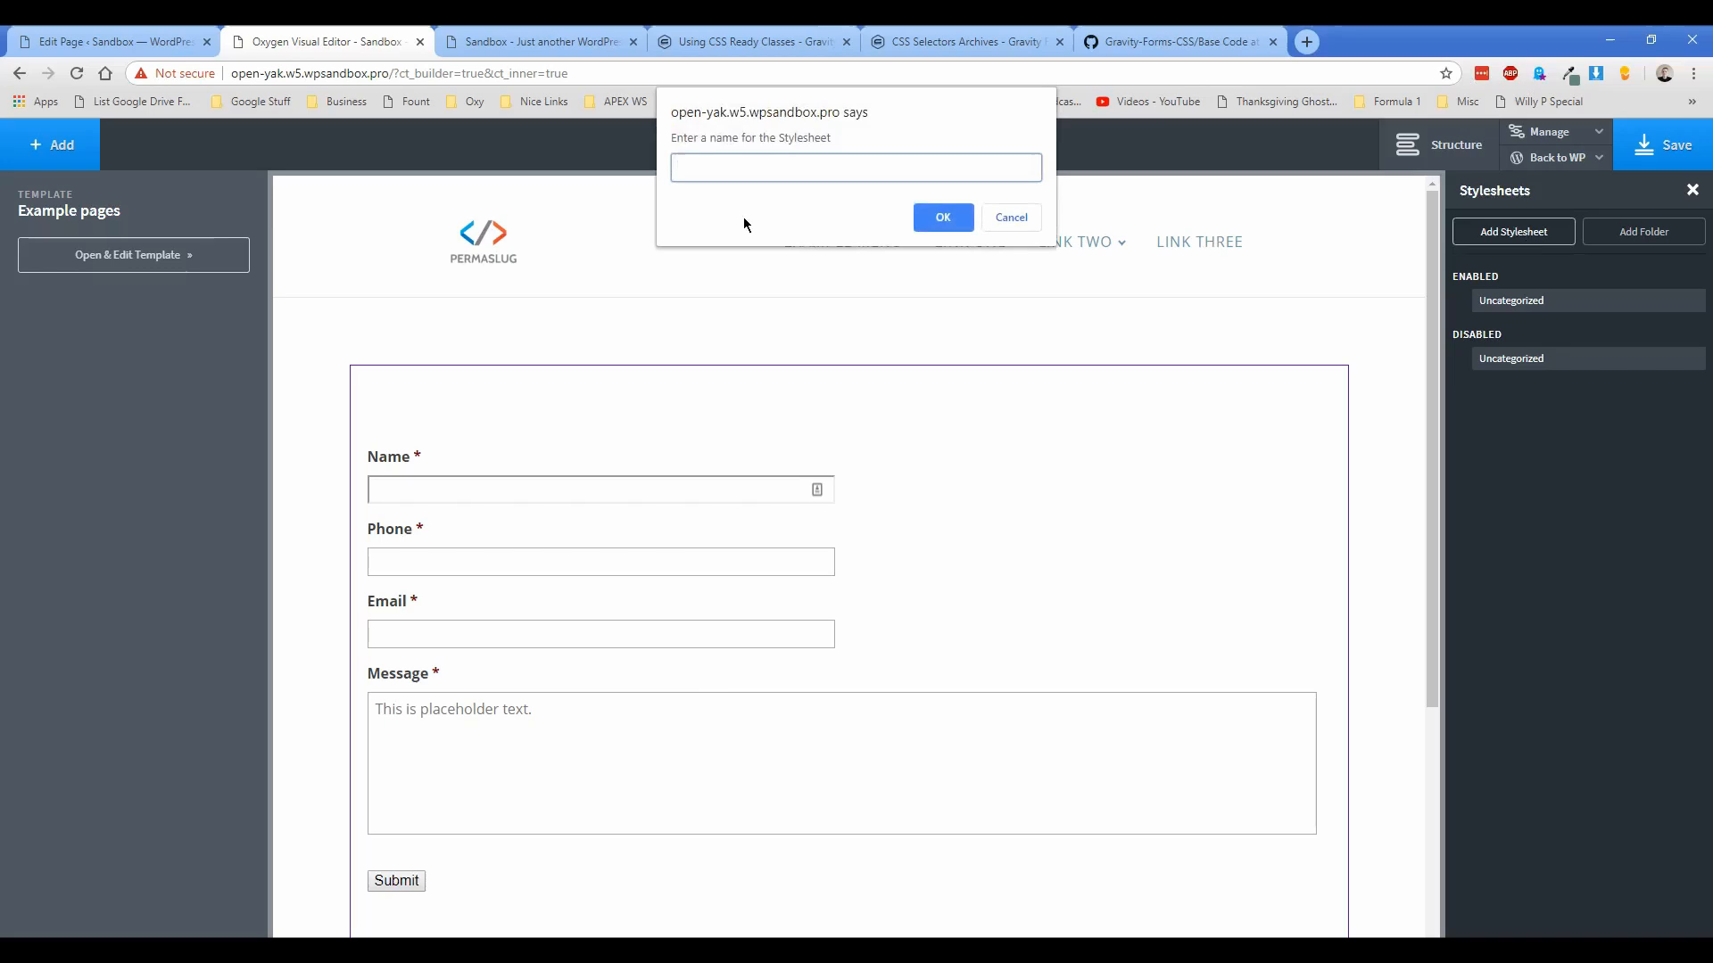
{"action": "type", "text": "mycustom"}
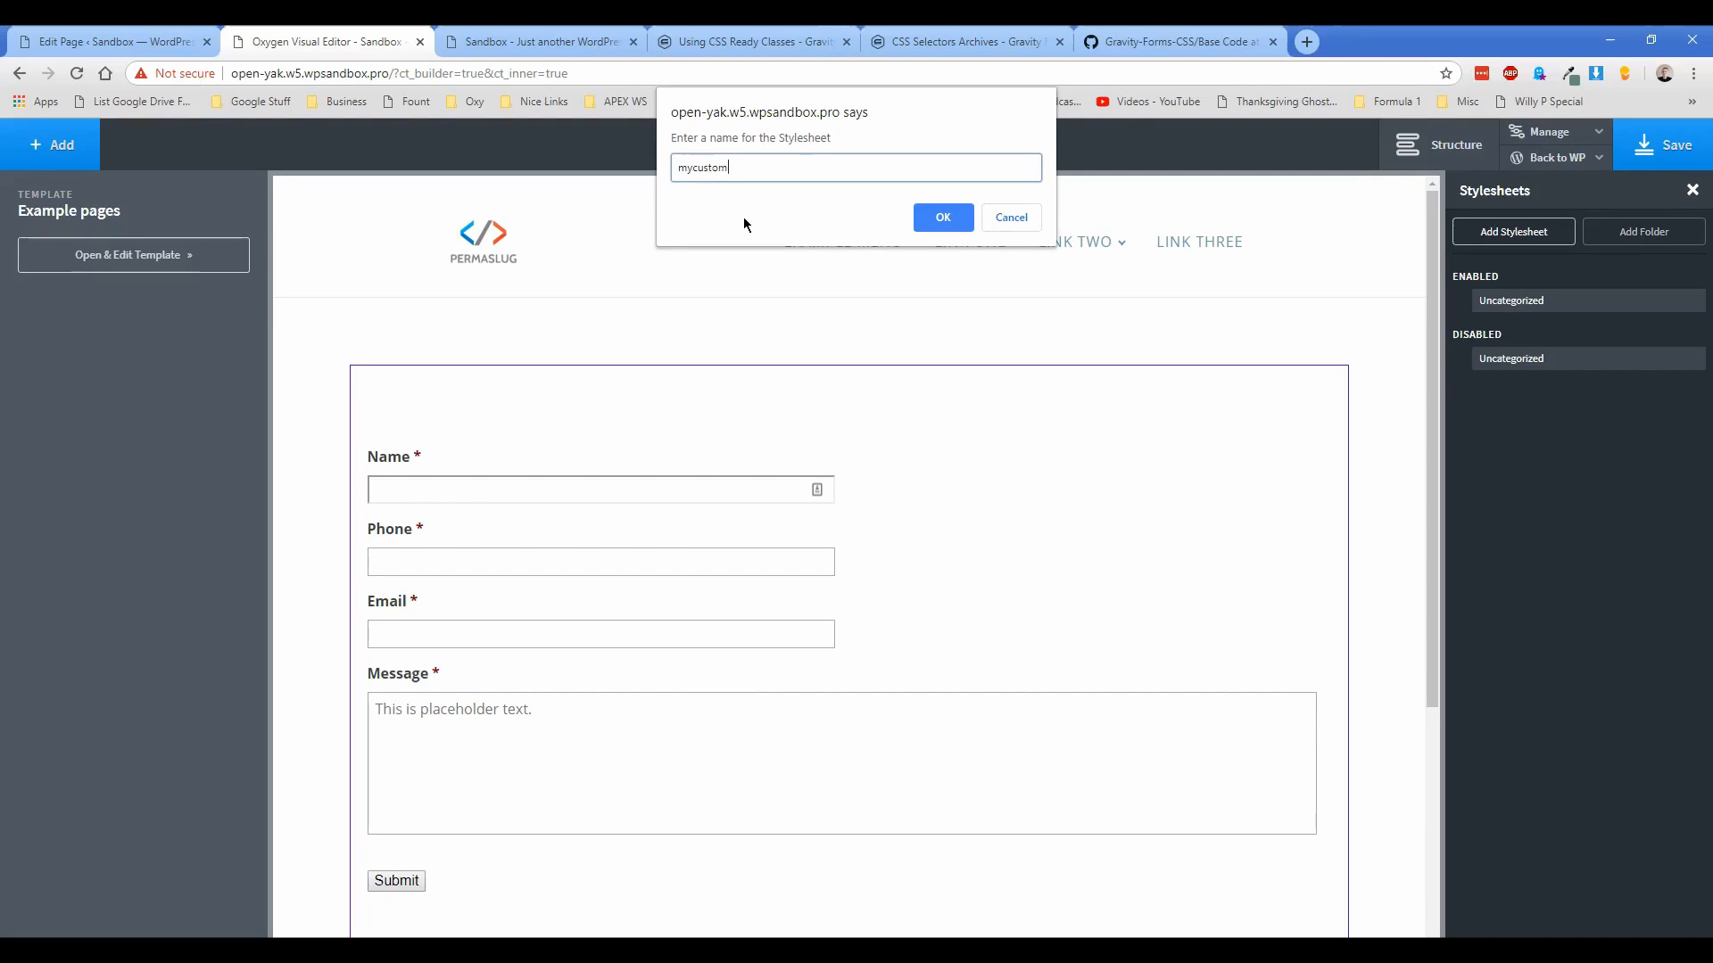
{"action": "left_click", "coordinate": [940, 217]}
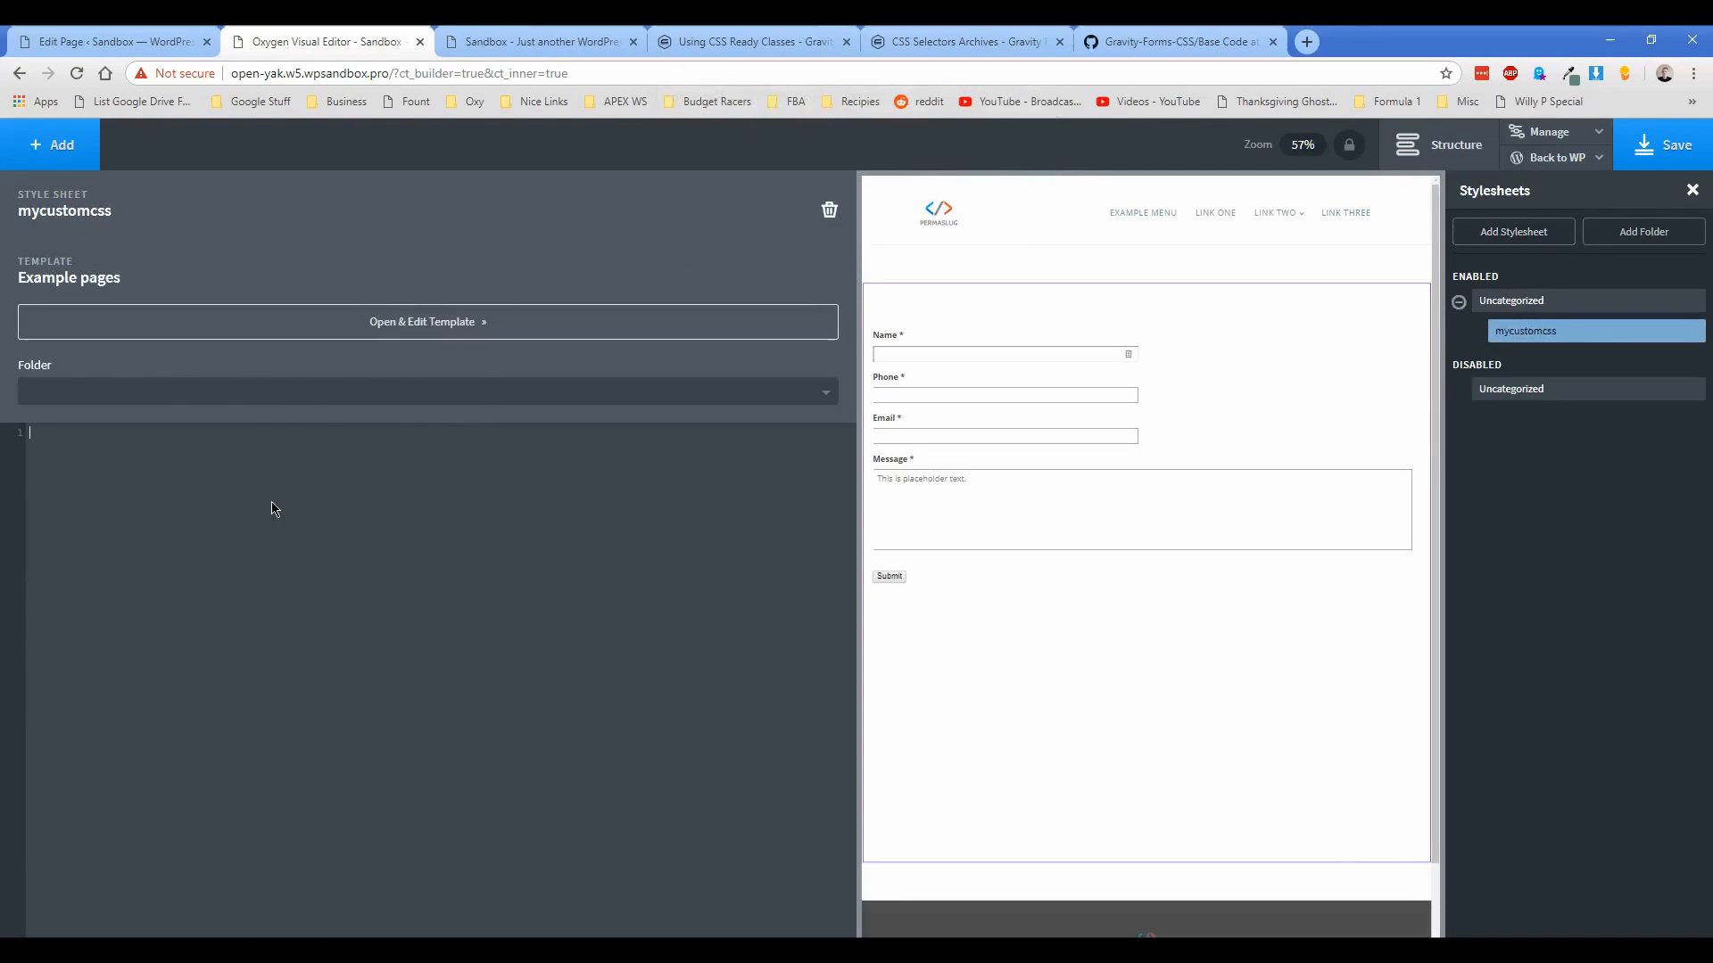
Step: Paste the GitHub base CSS into mycustomcss and close the stylesheet
{"action": "left_click", "coordinate": [1174, 42]}
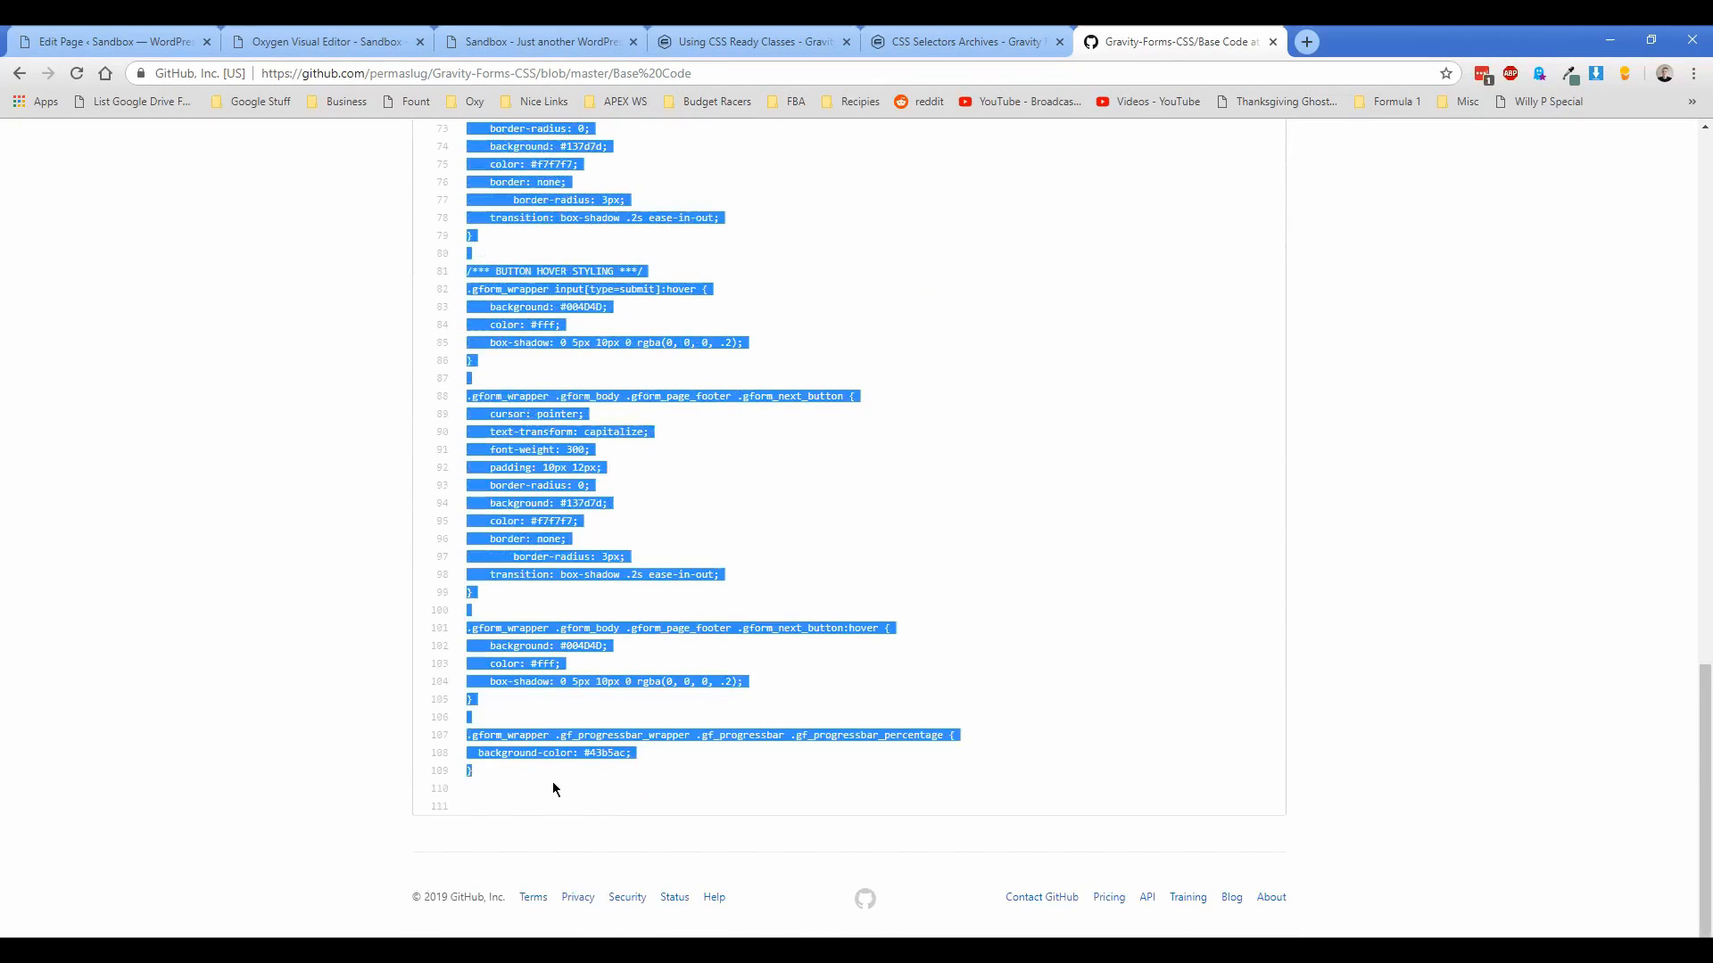
{"action": "left_click", "coordinate": [322, 42]}
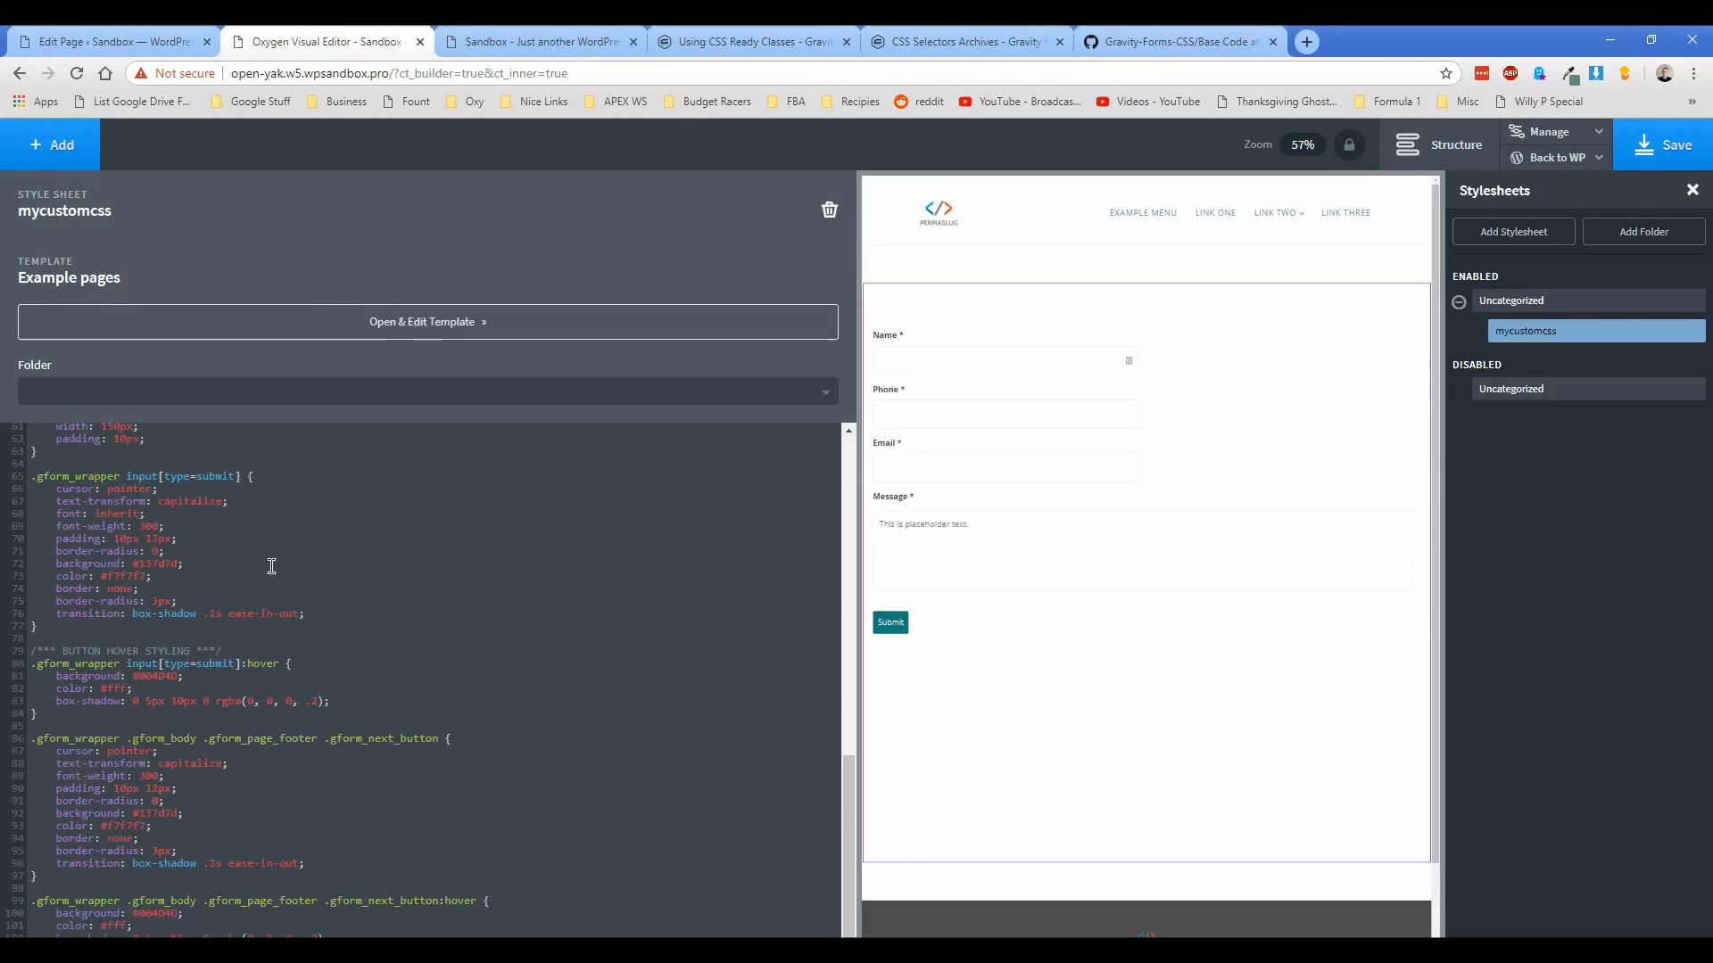
{"action": "mouse_move", "coordinate": [1043, 794]}
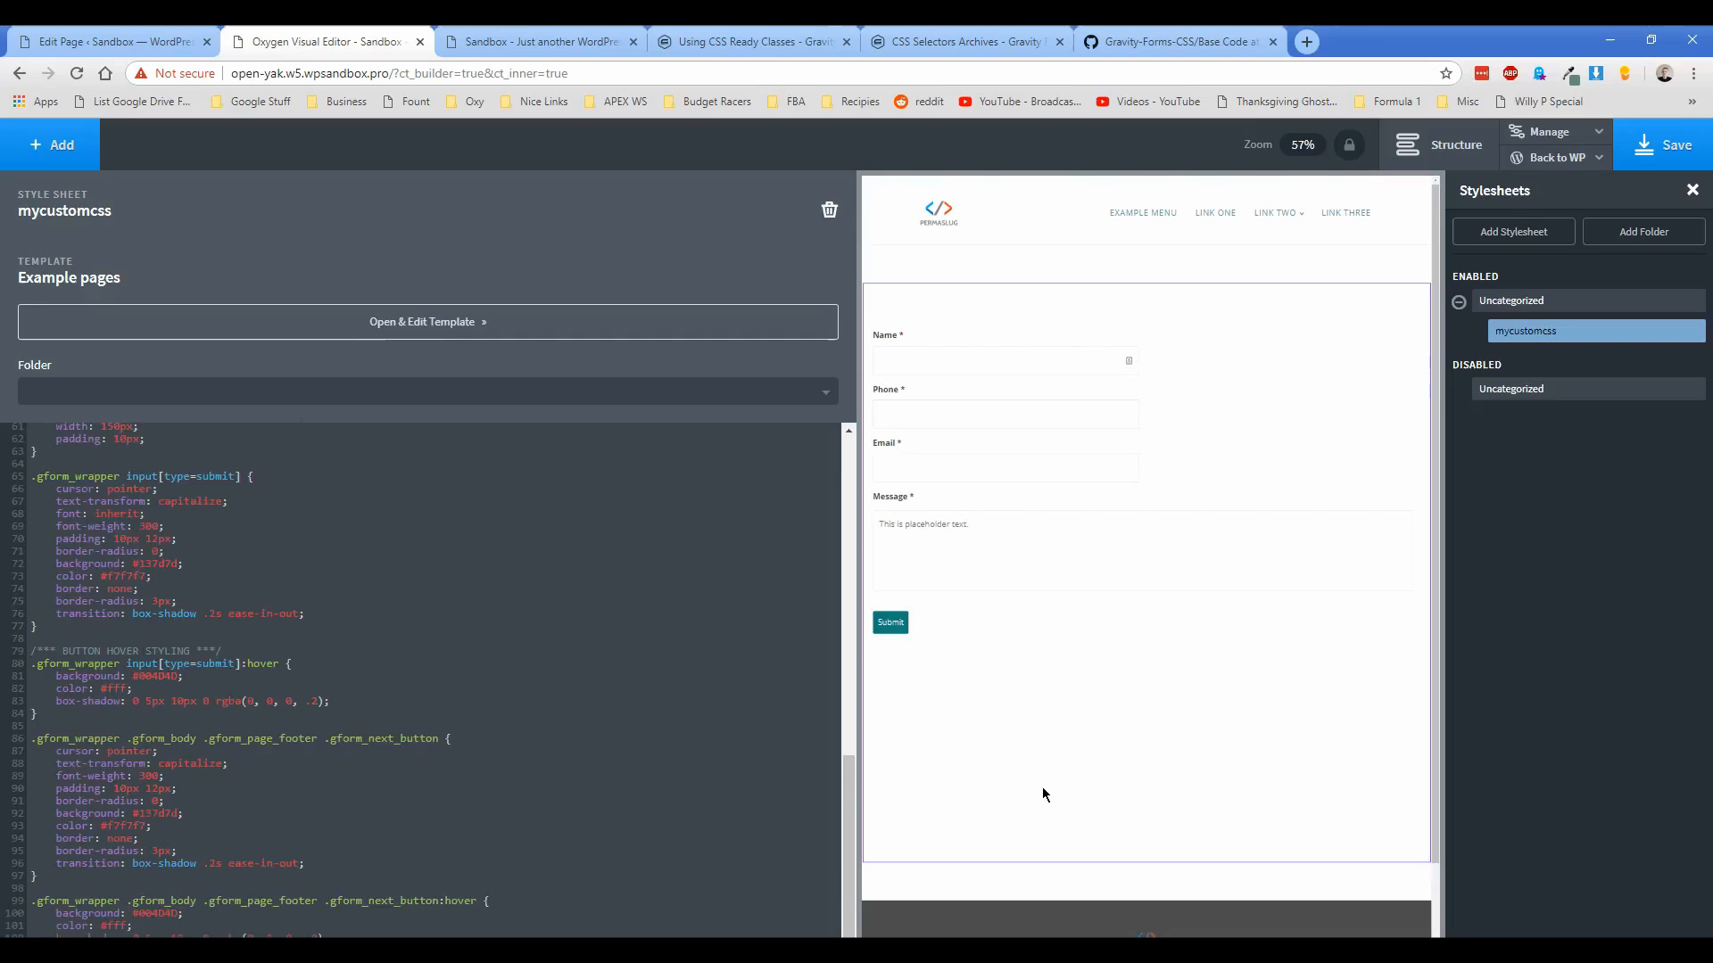
{"action": "left_click", "coordinate": [1456, 144]}
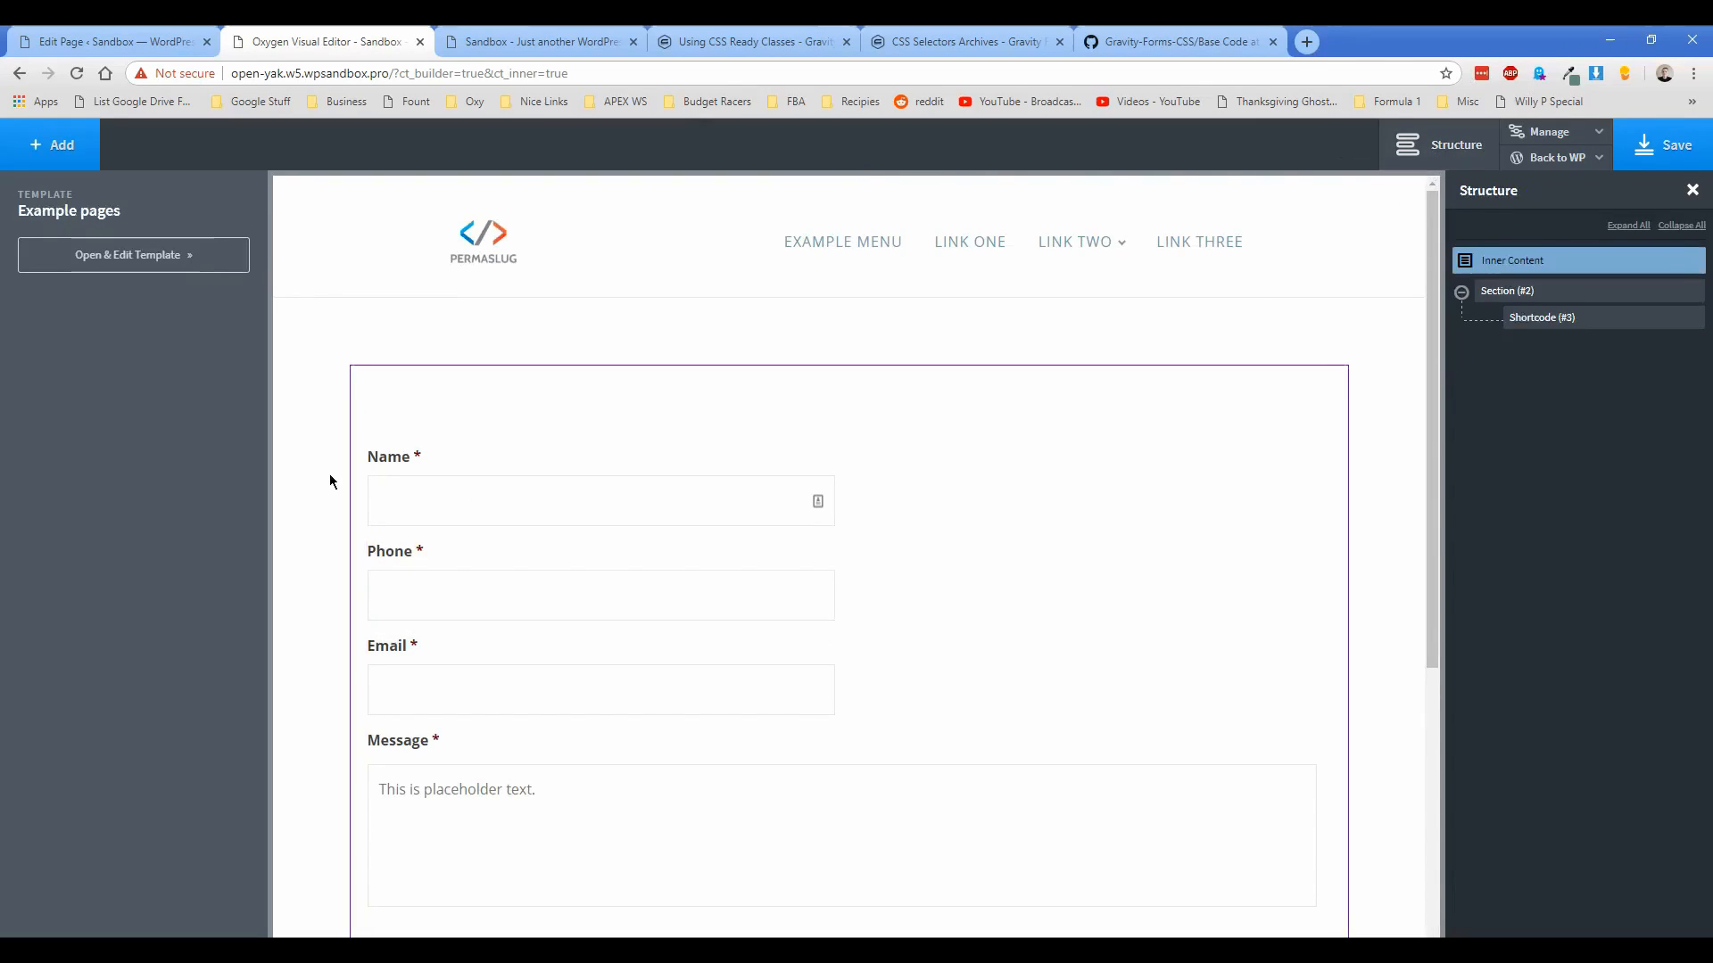
{"action": "mouse_move", "coordinate": [336, 341]}
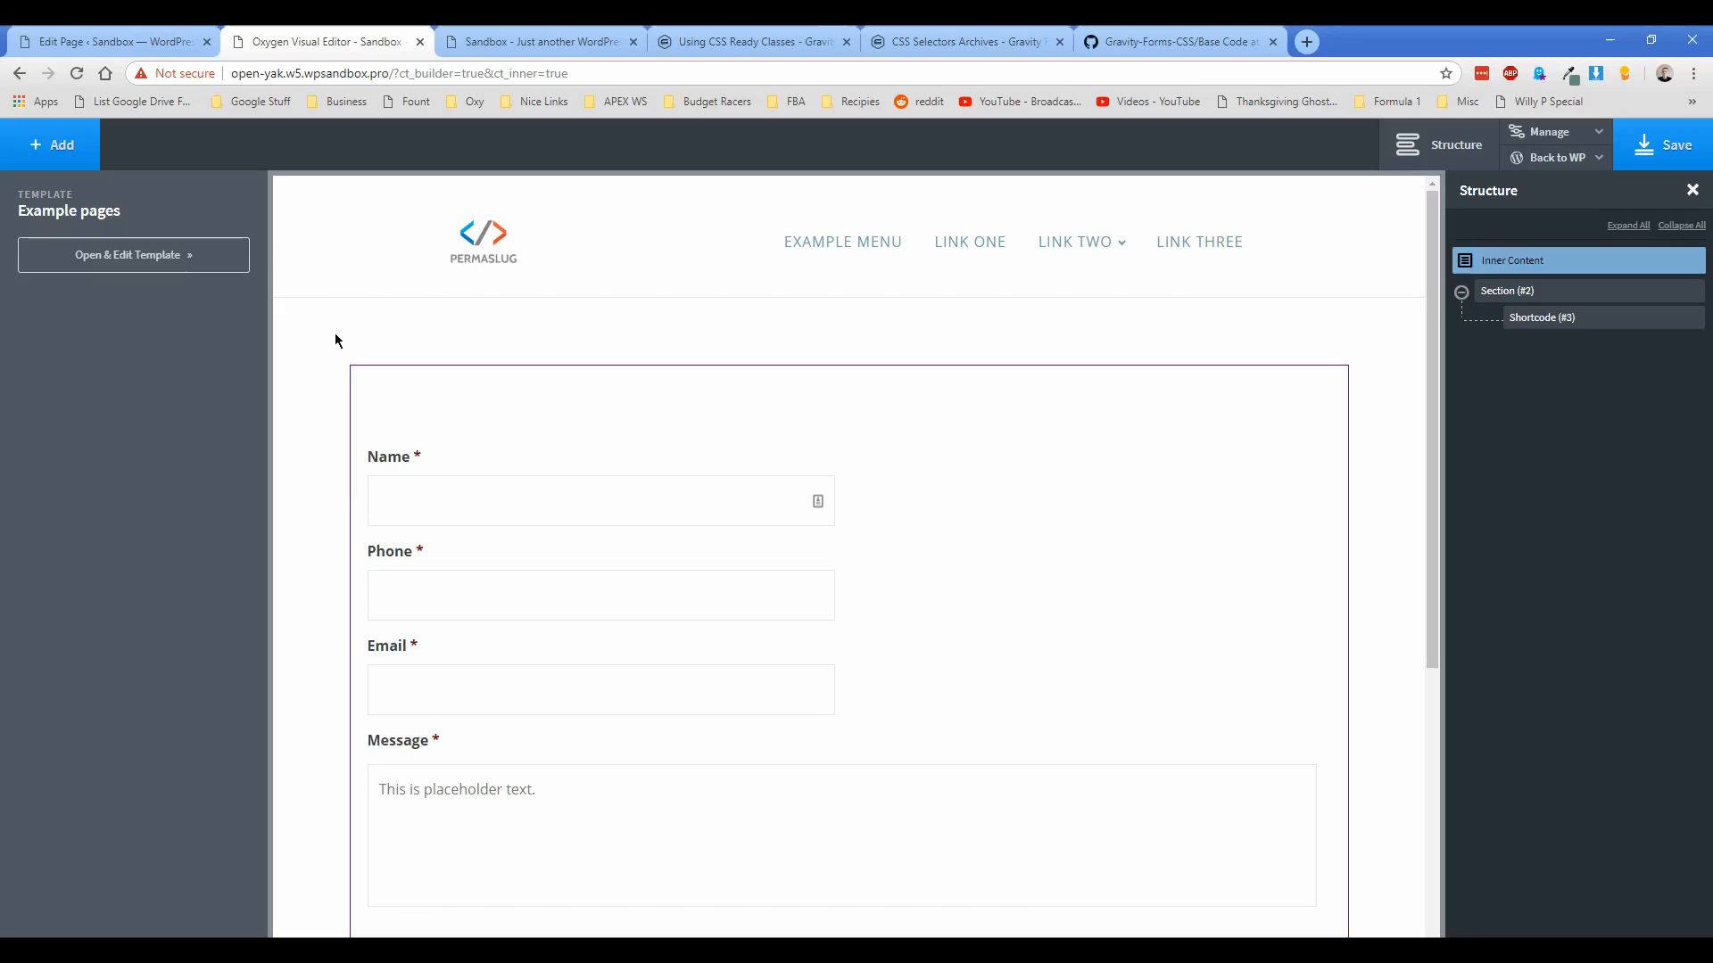
Step: Save the Oxygen page, test the styled form on the live site, and return to the editor
{"action": "left_click", "coordinate": [1542, 316]}
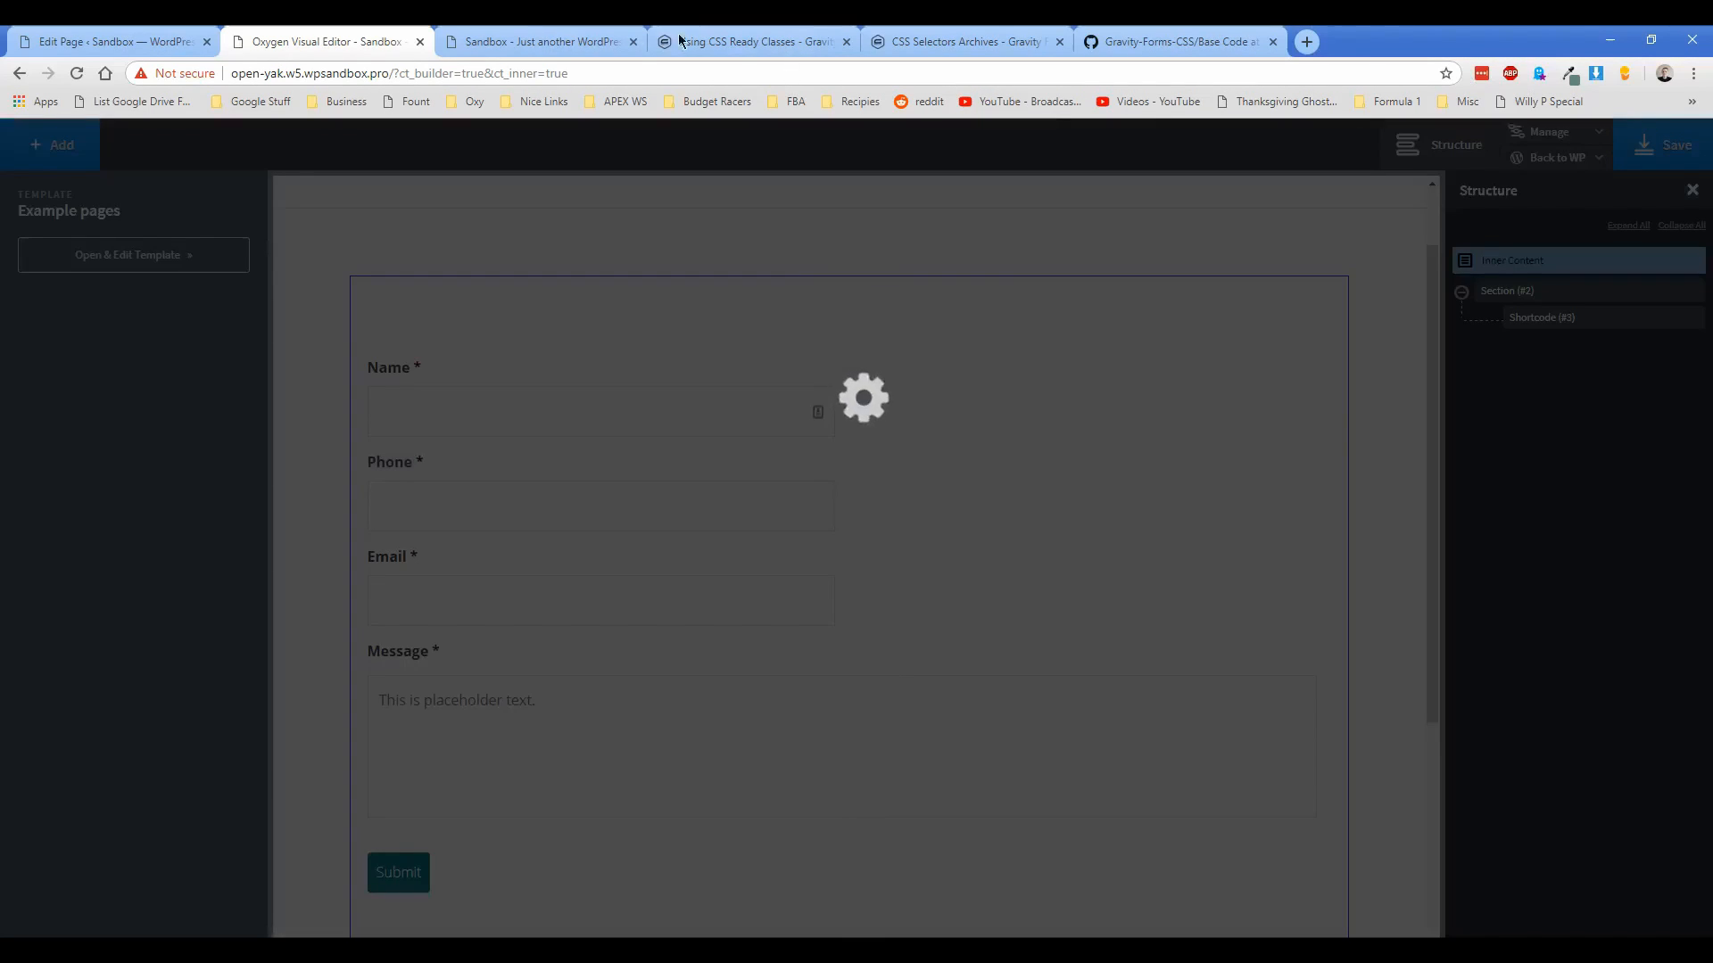
{"action": "left_click", "coordinate": [535, 40]}
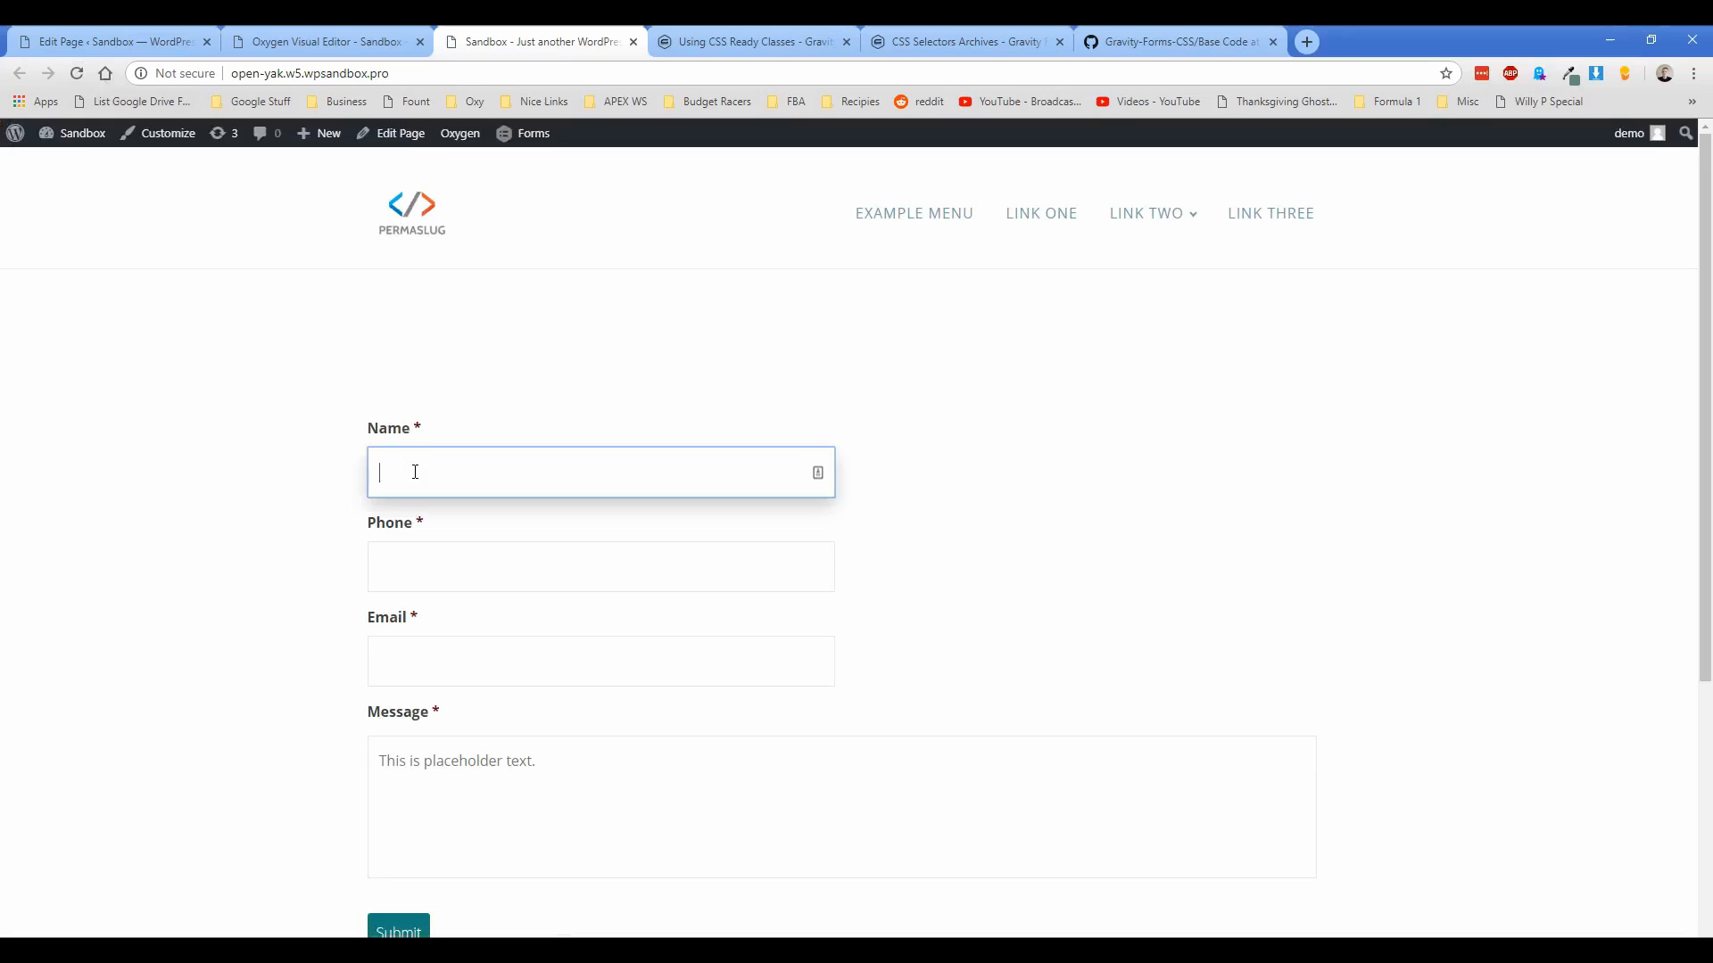
{"action": "scroll", "scroll_direction": "down", "scroll_amount": 3}
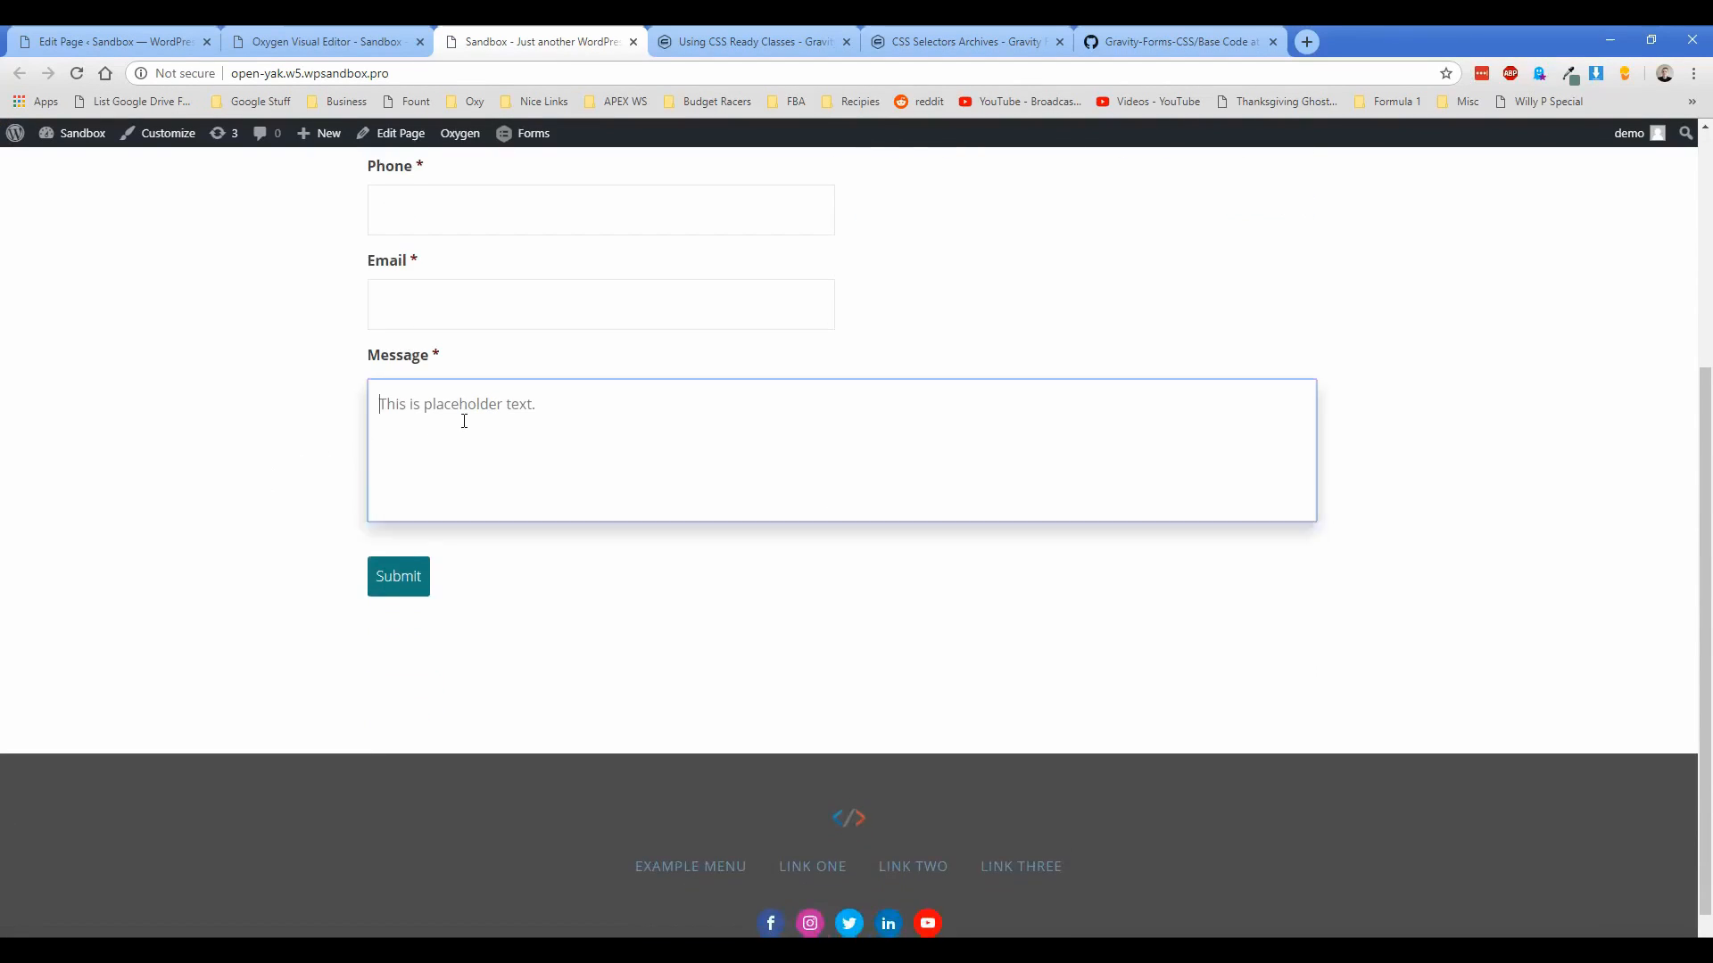
{"action": "mouse_move", "coordinate": [412, 590]}
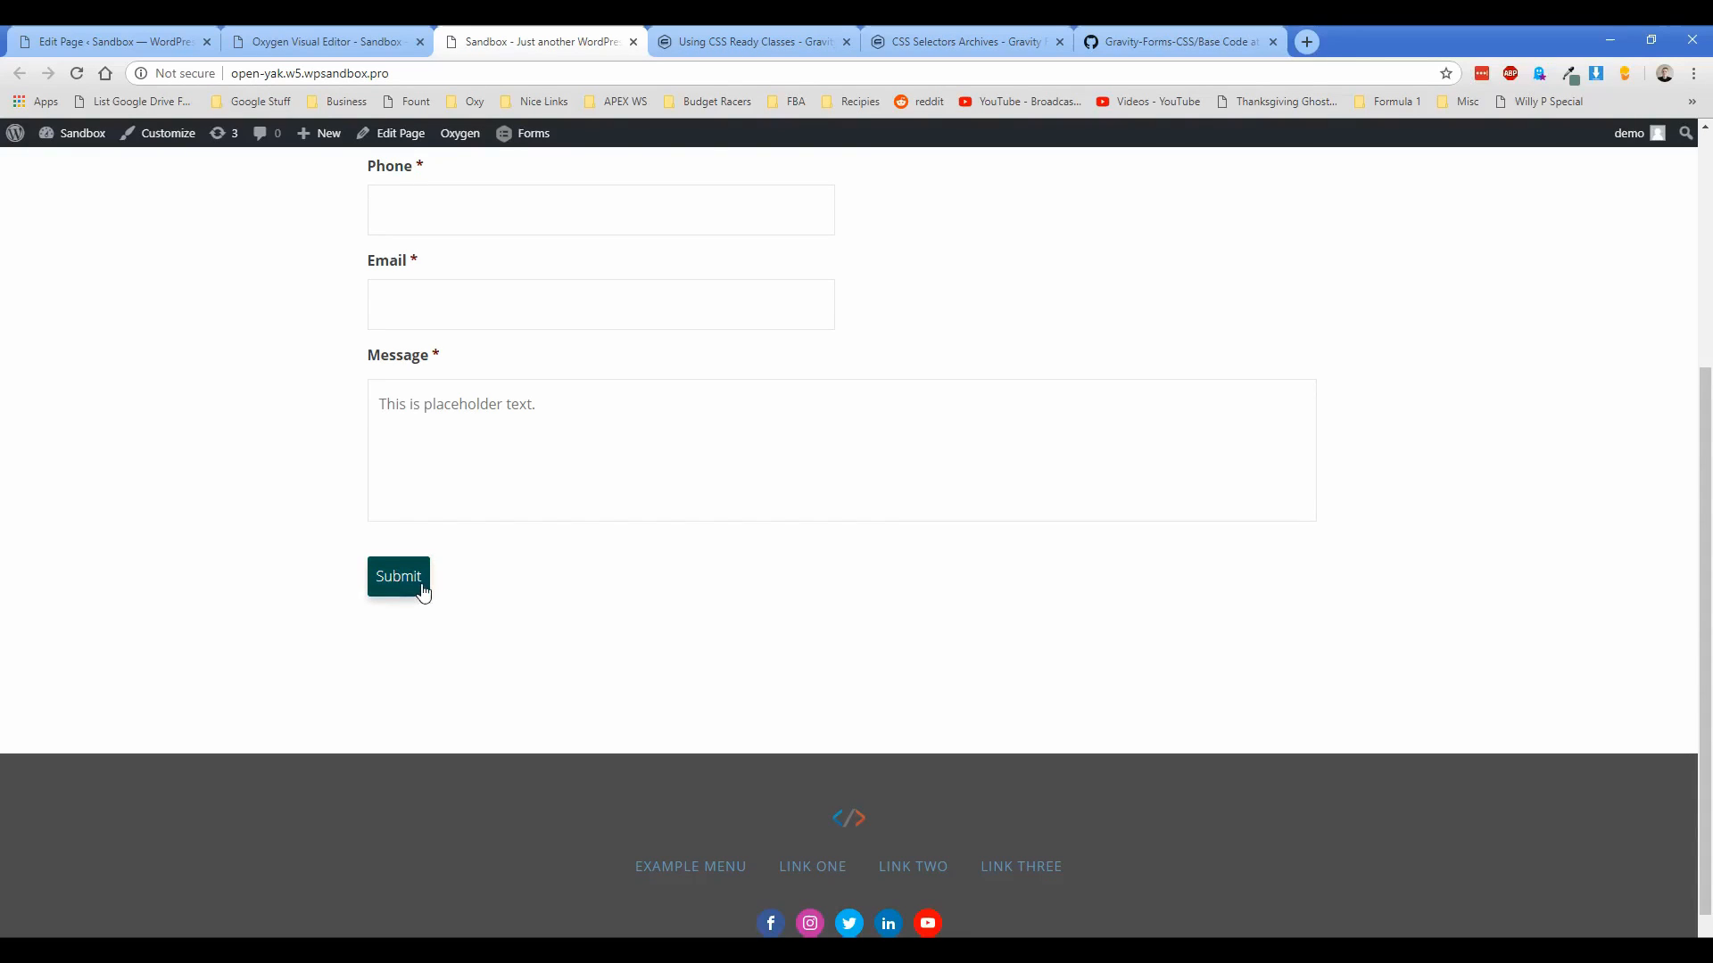
{"action": "left_click", "coordinate": [325, 42]}
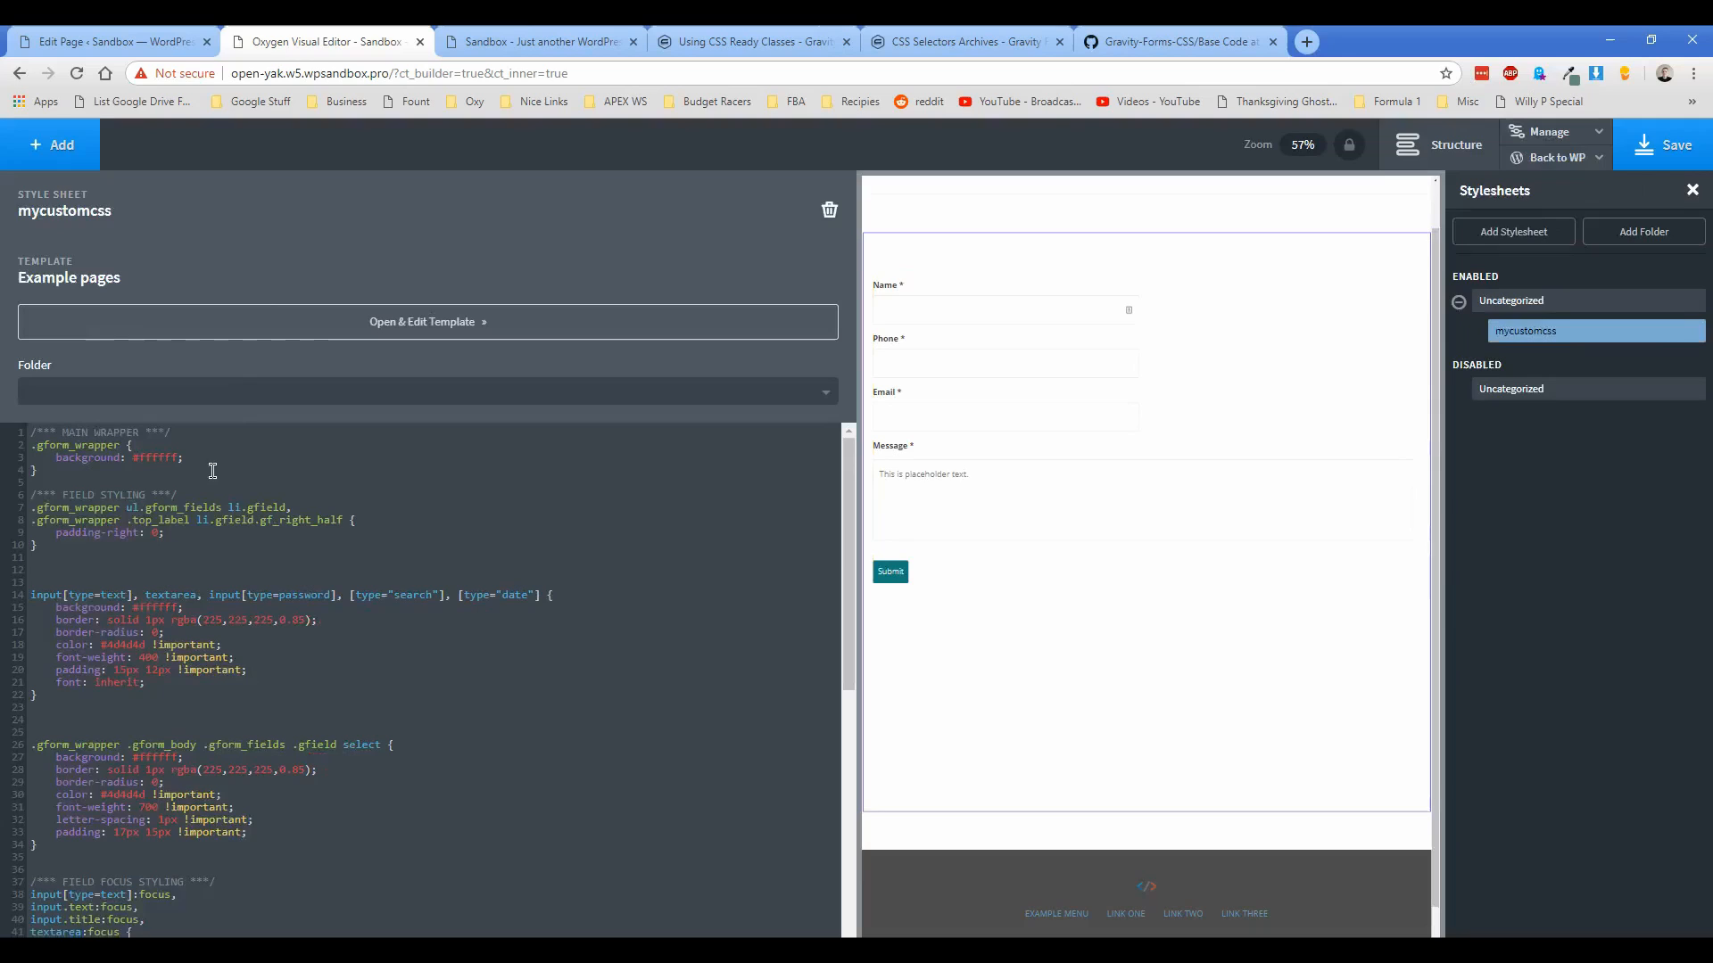
Step: Scroll through the mycustomcss stylesheet rules down to the button styles
{"action": "scroll", "scroll_direction": "down", "scroll_amount": 3}
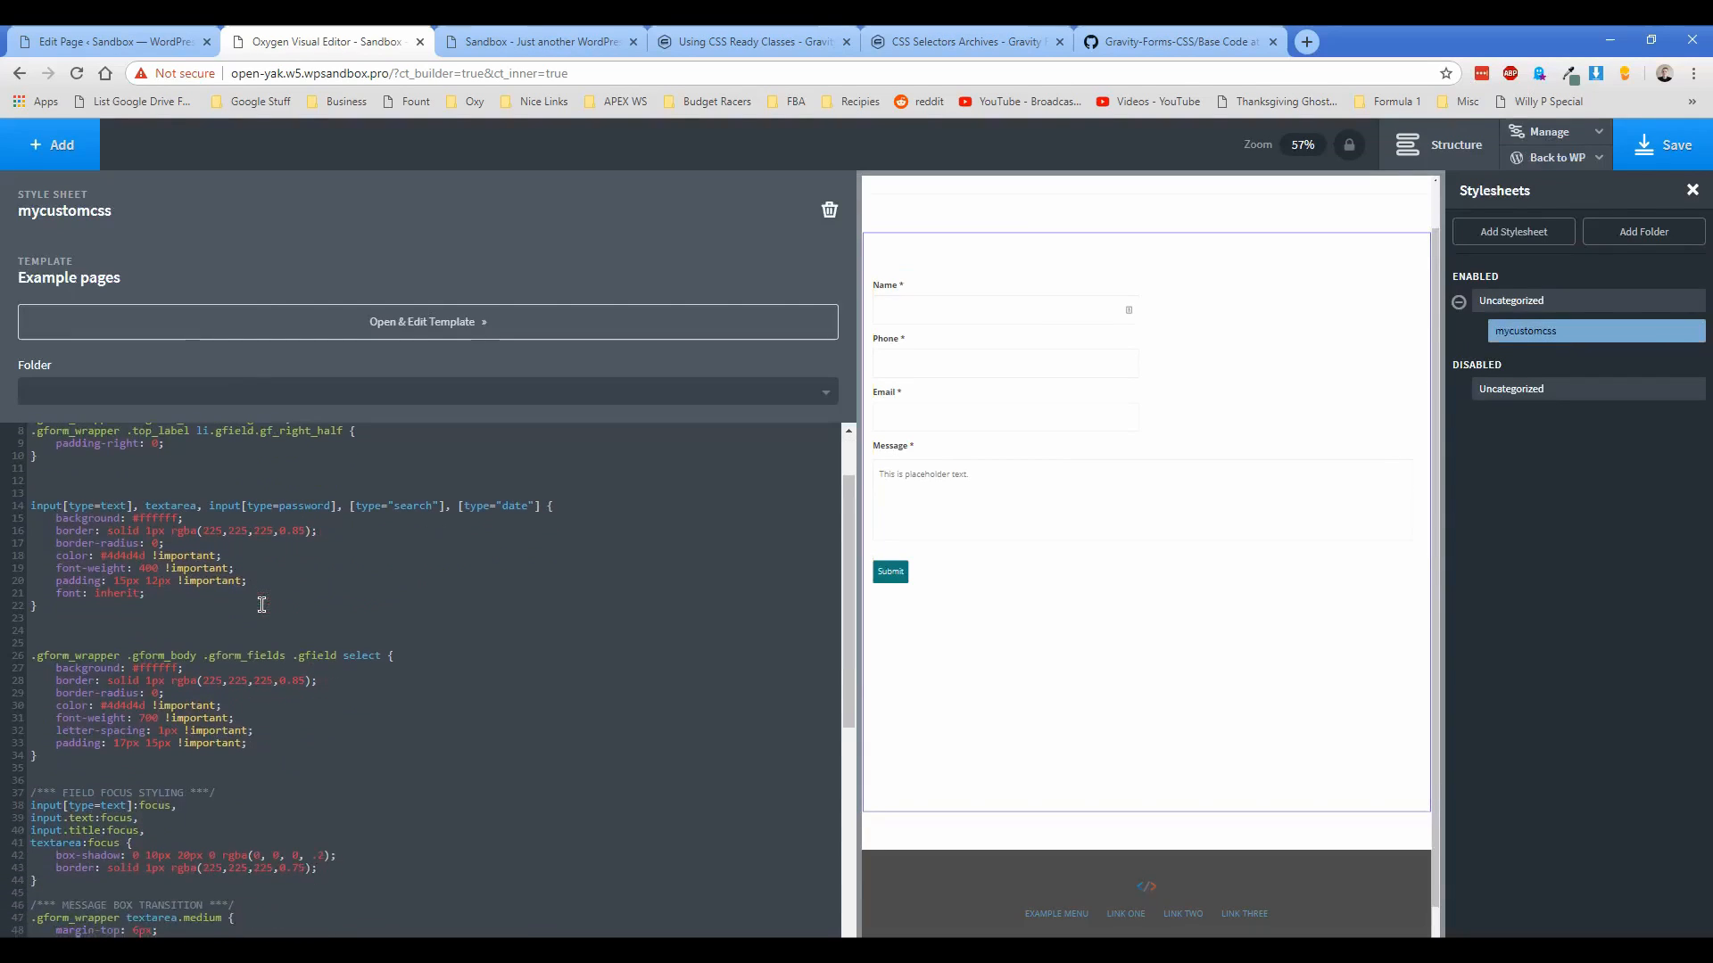
{"action": "scroll", "scroll_direction": "up", "scroll_amount": 3}
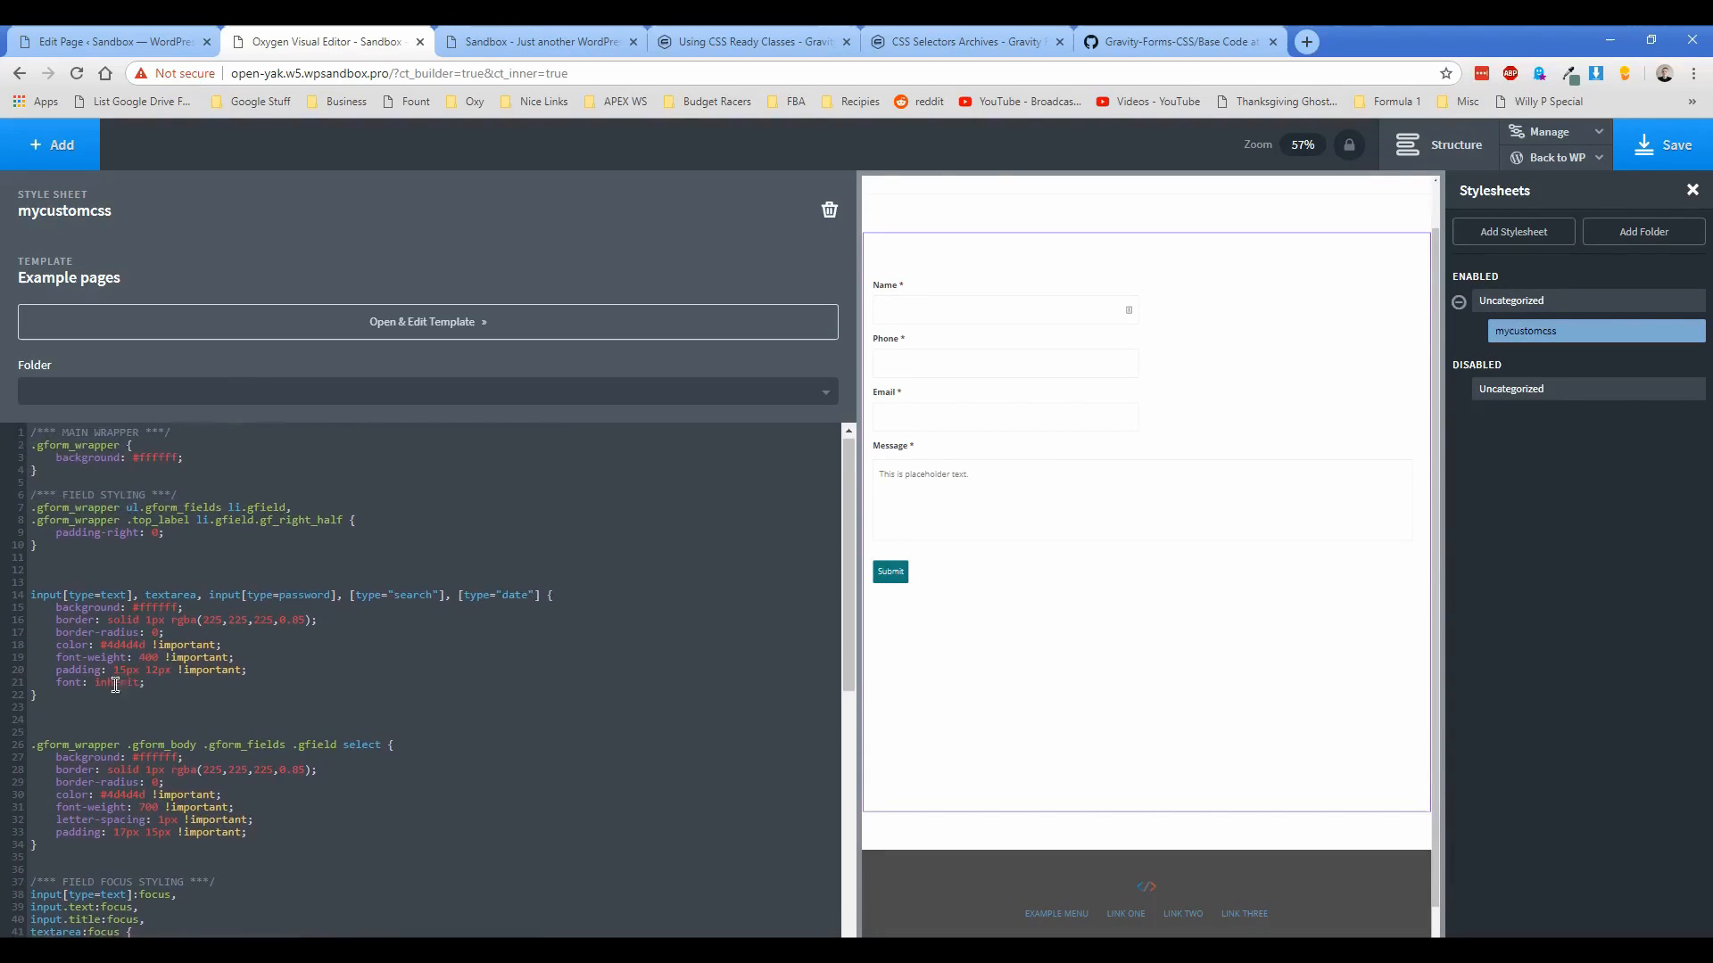
{"action": "scroll", "scroll_direction": "down", "scroll_amount": 3}
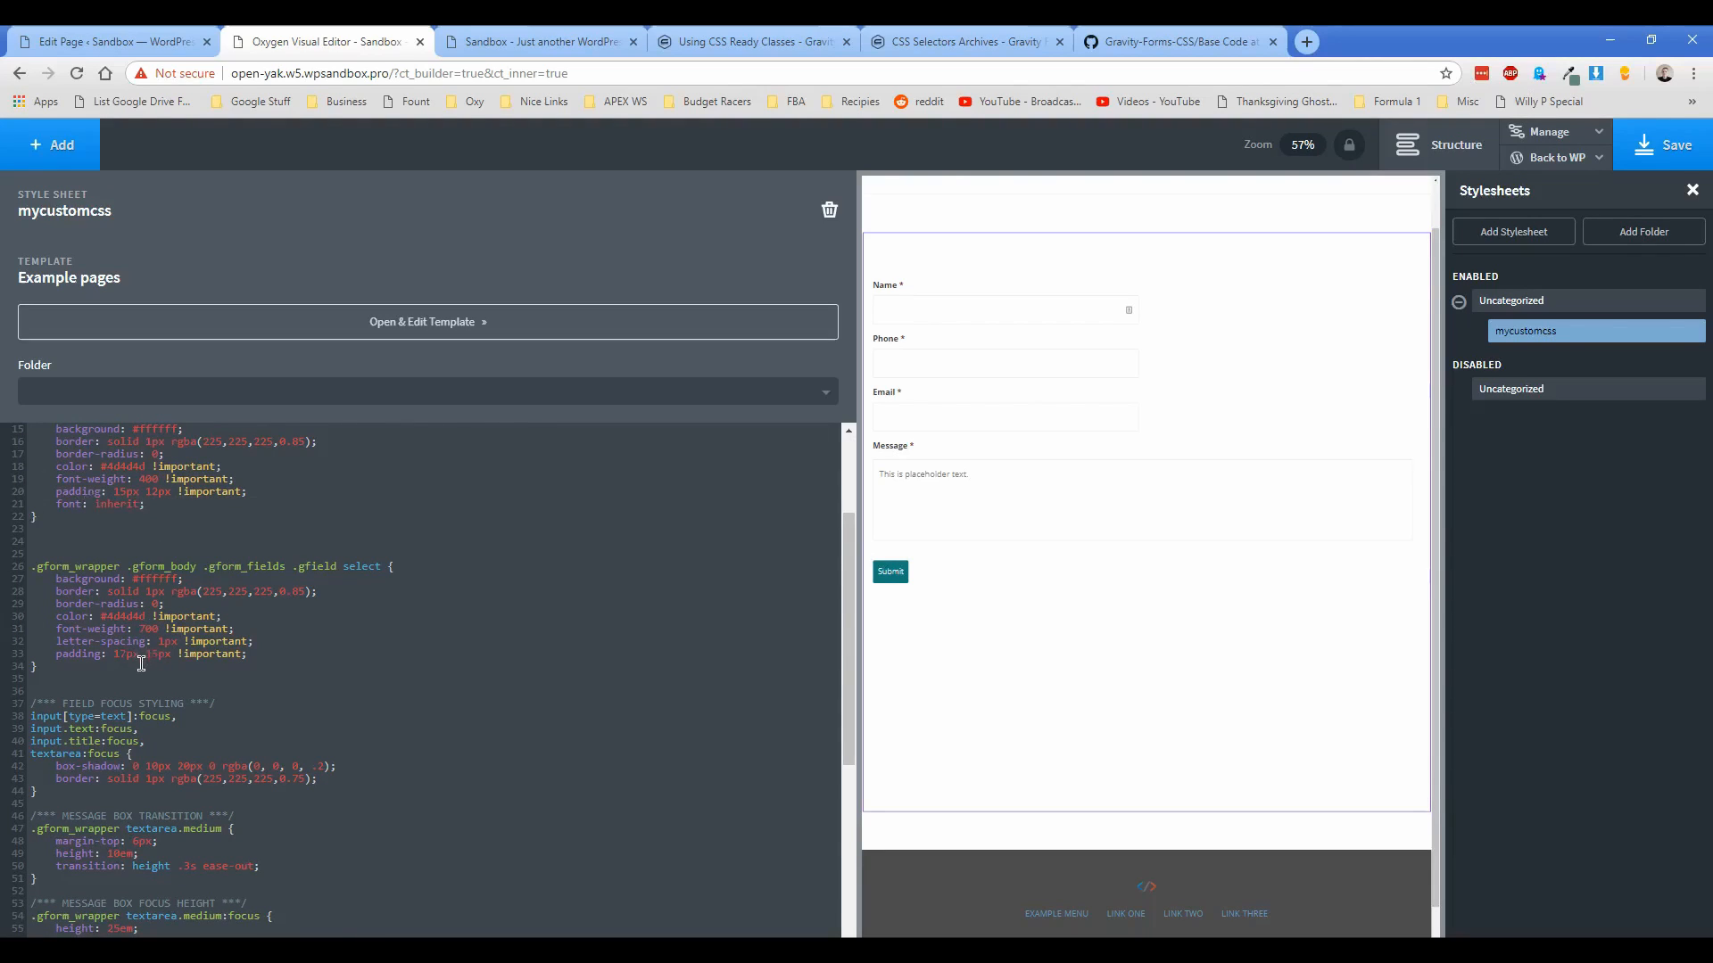
{"action": "scroll", "scroll_direction": "down", "scroll_amount": 3}
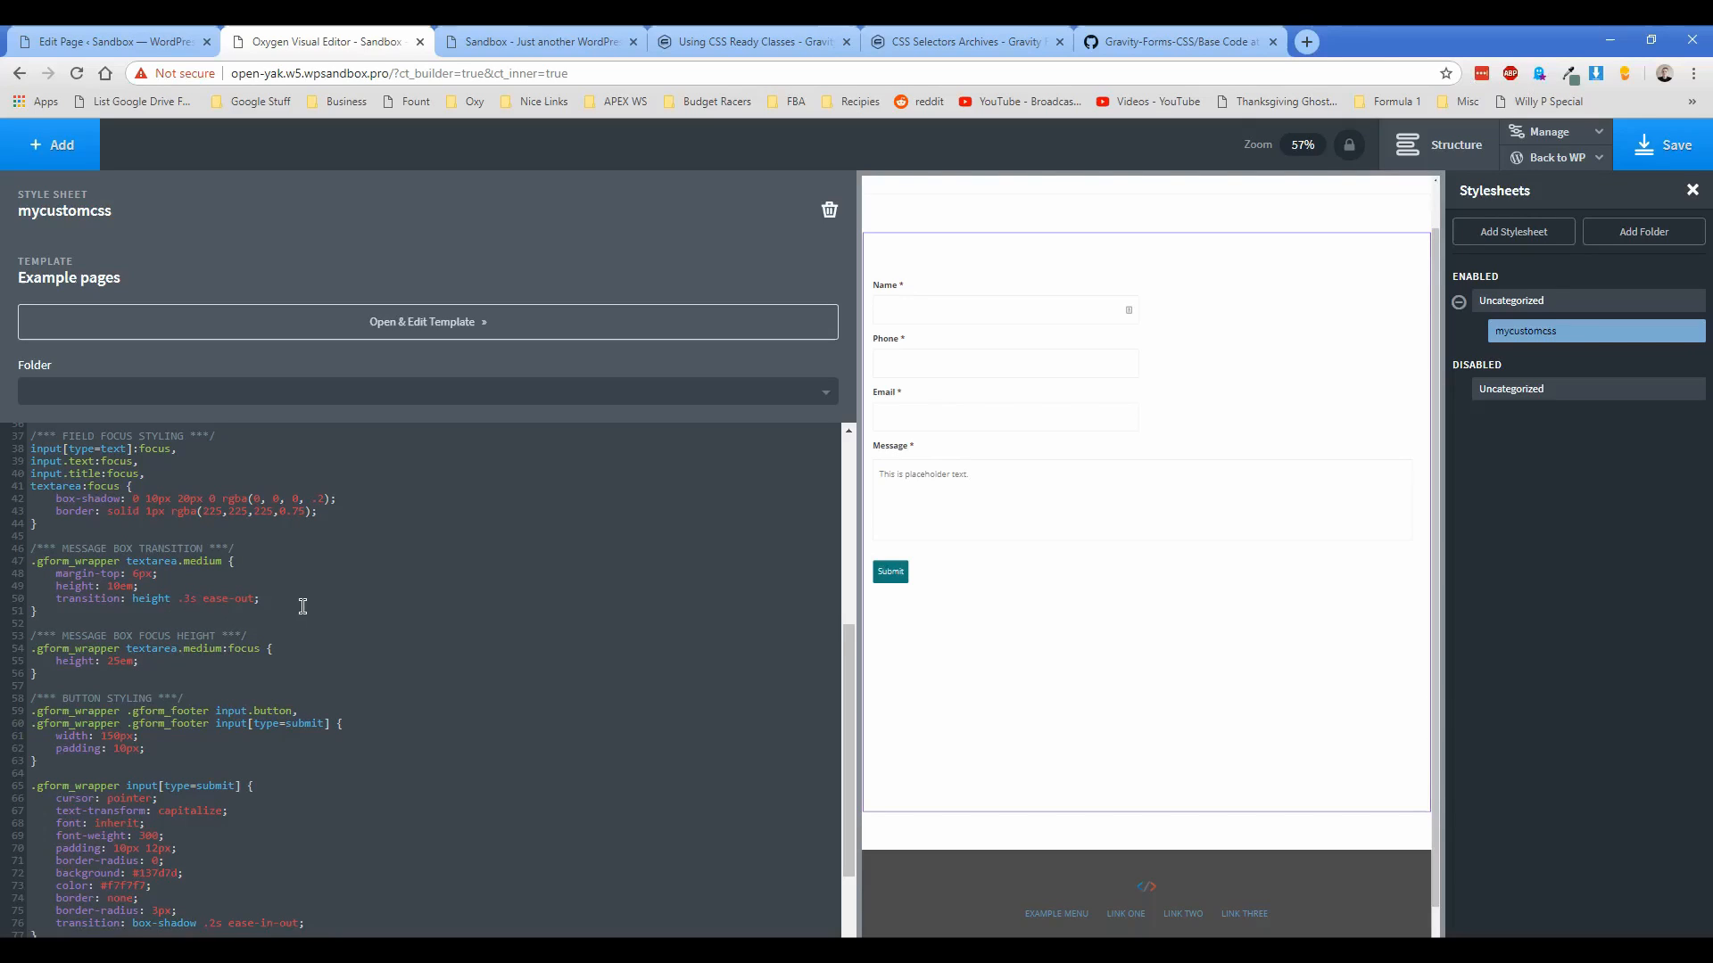
{"action": "mouse_move", "coordinate": [209, 590]}
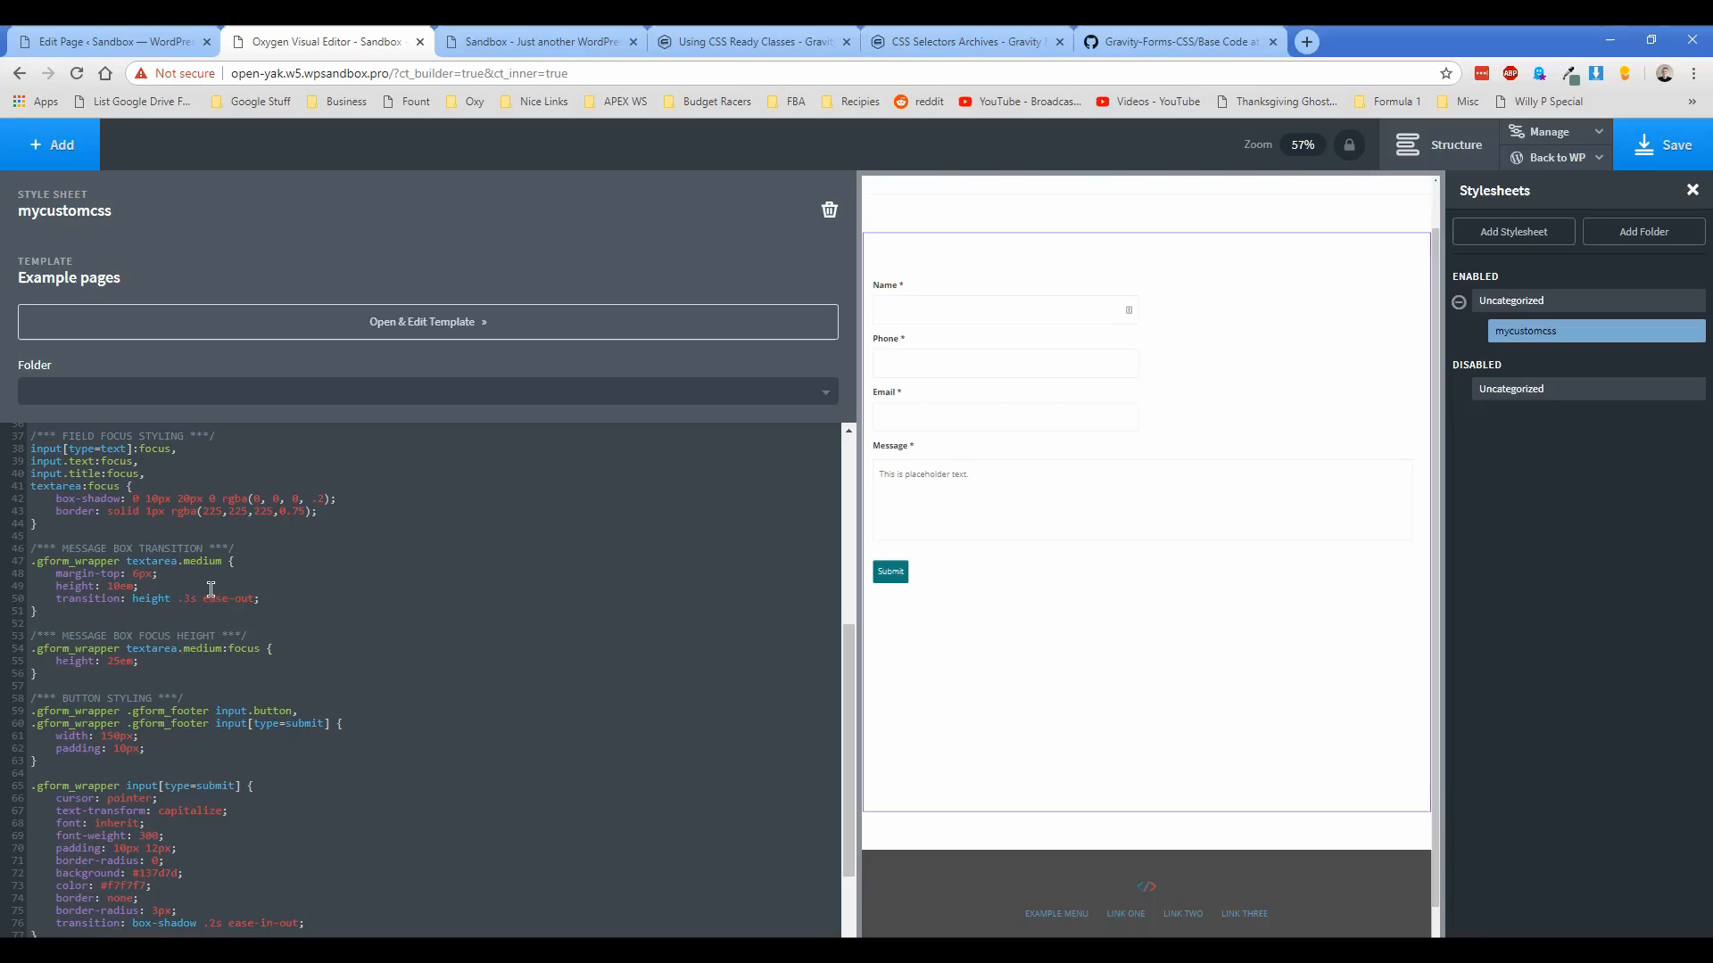
{"action": "scroll", "scroll_direction": "down", "scroll_amount": 3}
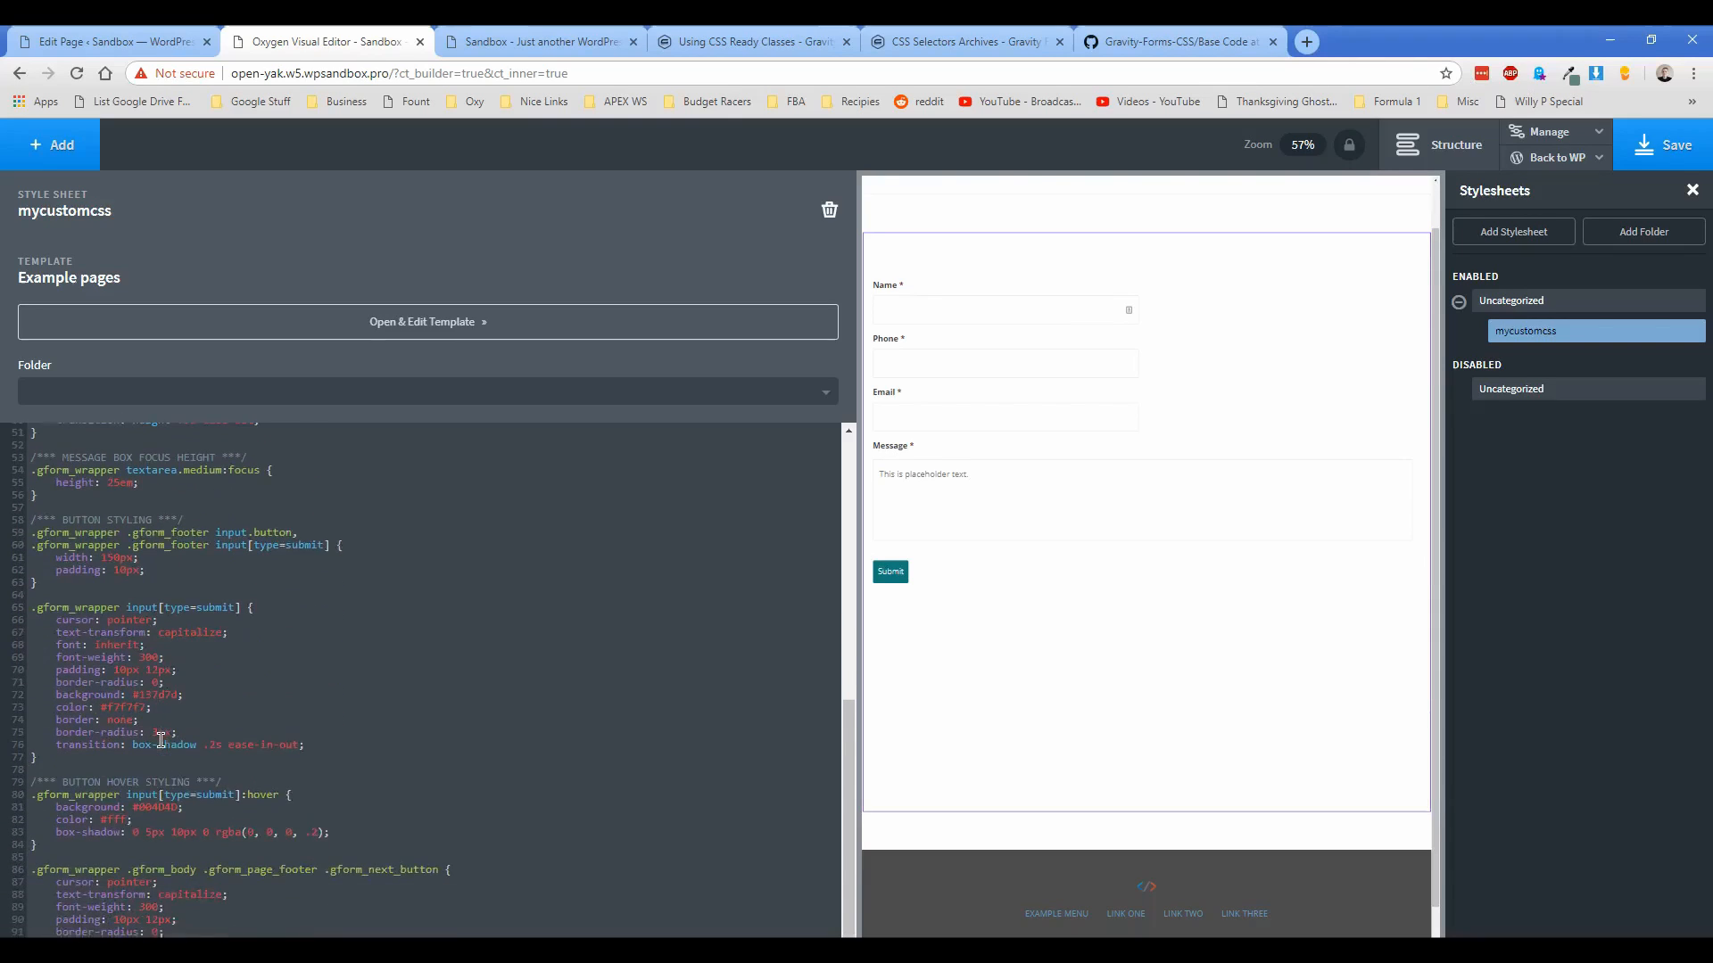
{"action": "scroll", "scroll_direction": "down", "scroll_amount": 3}
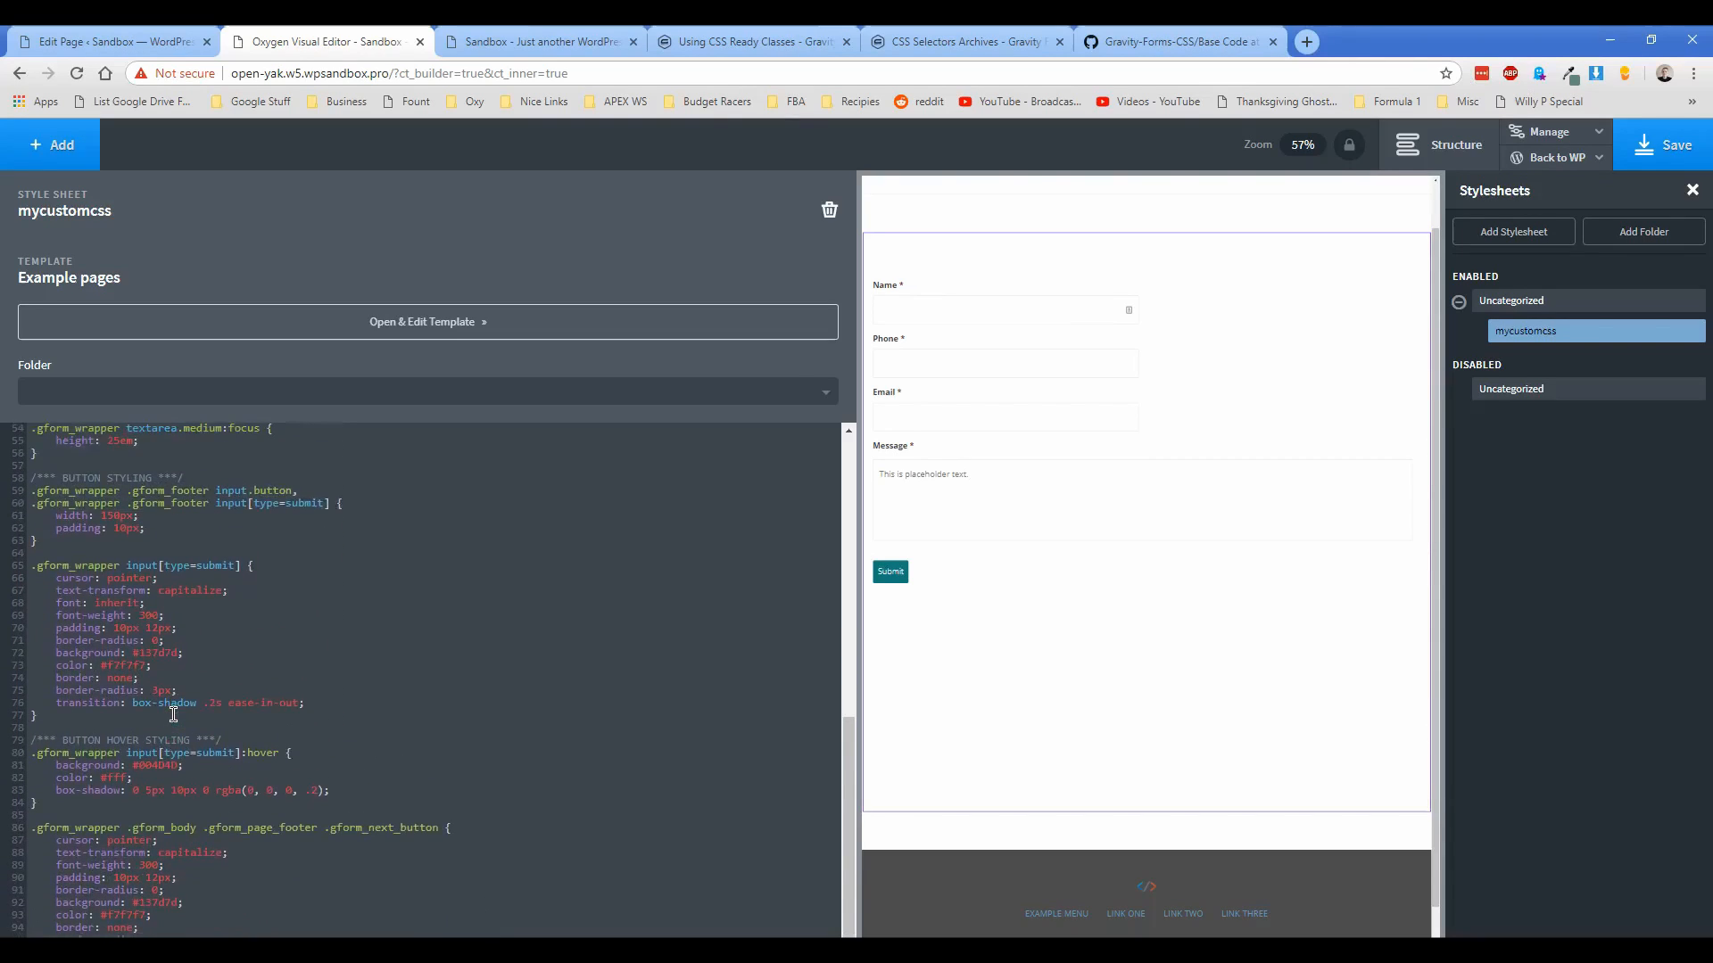
{"action": "scroll", "scroll_direction": "down", "scroll_amount": 3}
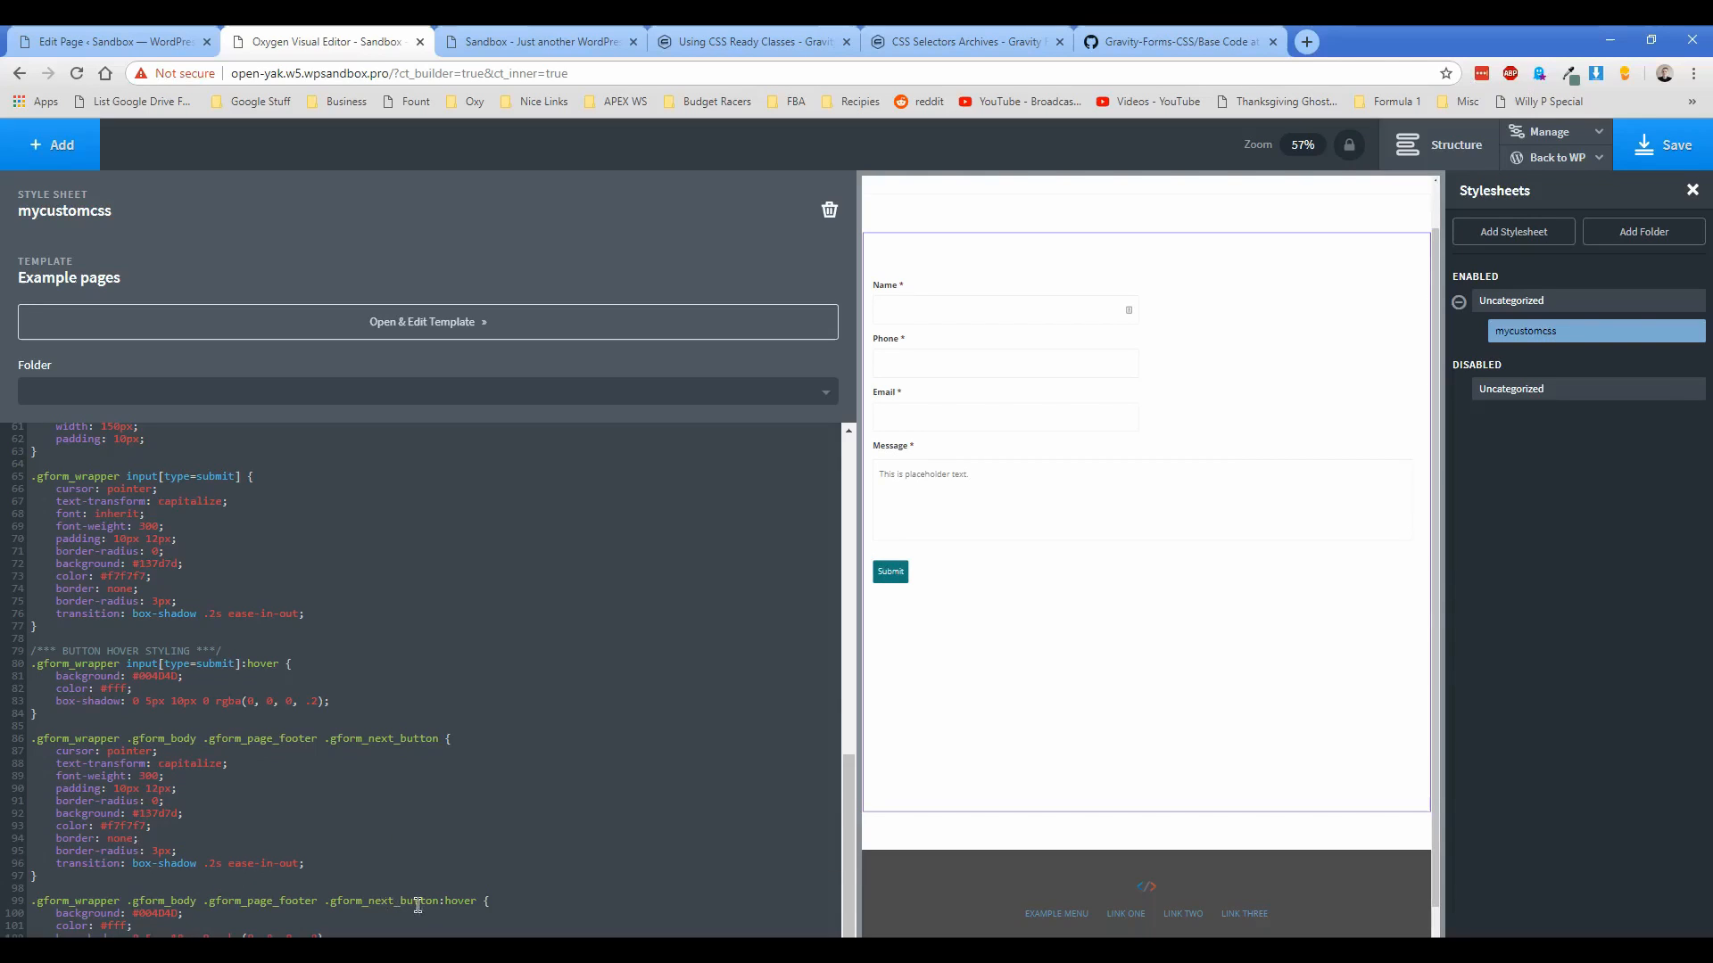
{"action": "scroll", "scroll_direction": "up", "scroll_amount": 3}
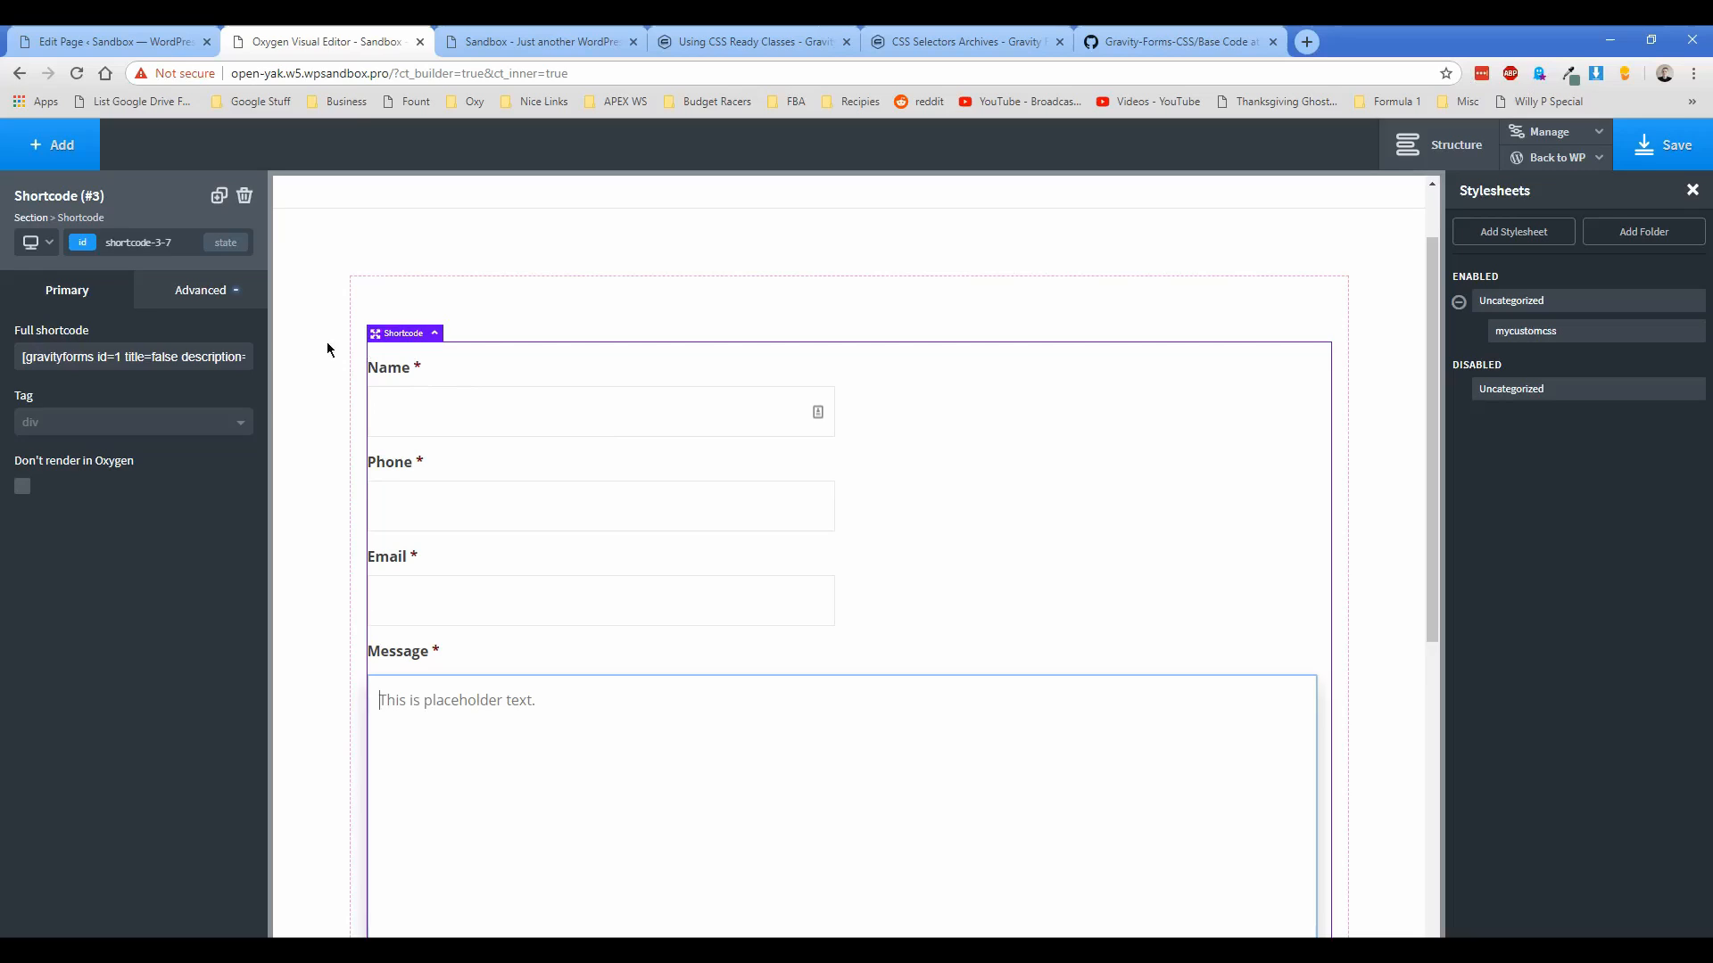
Step: Deselect the contact form Shortcode element on the canvas
{"action": "left_click", "coordinate": [317, 345]}
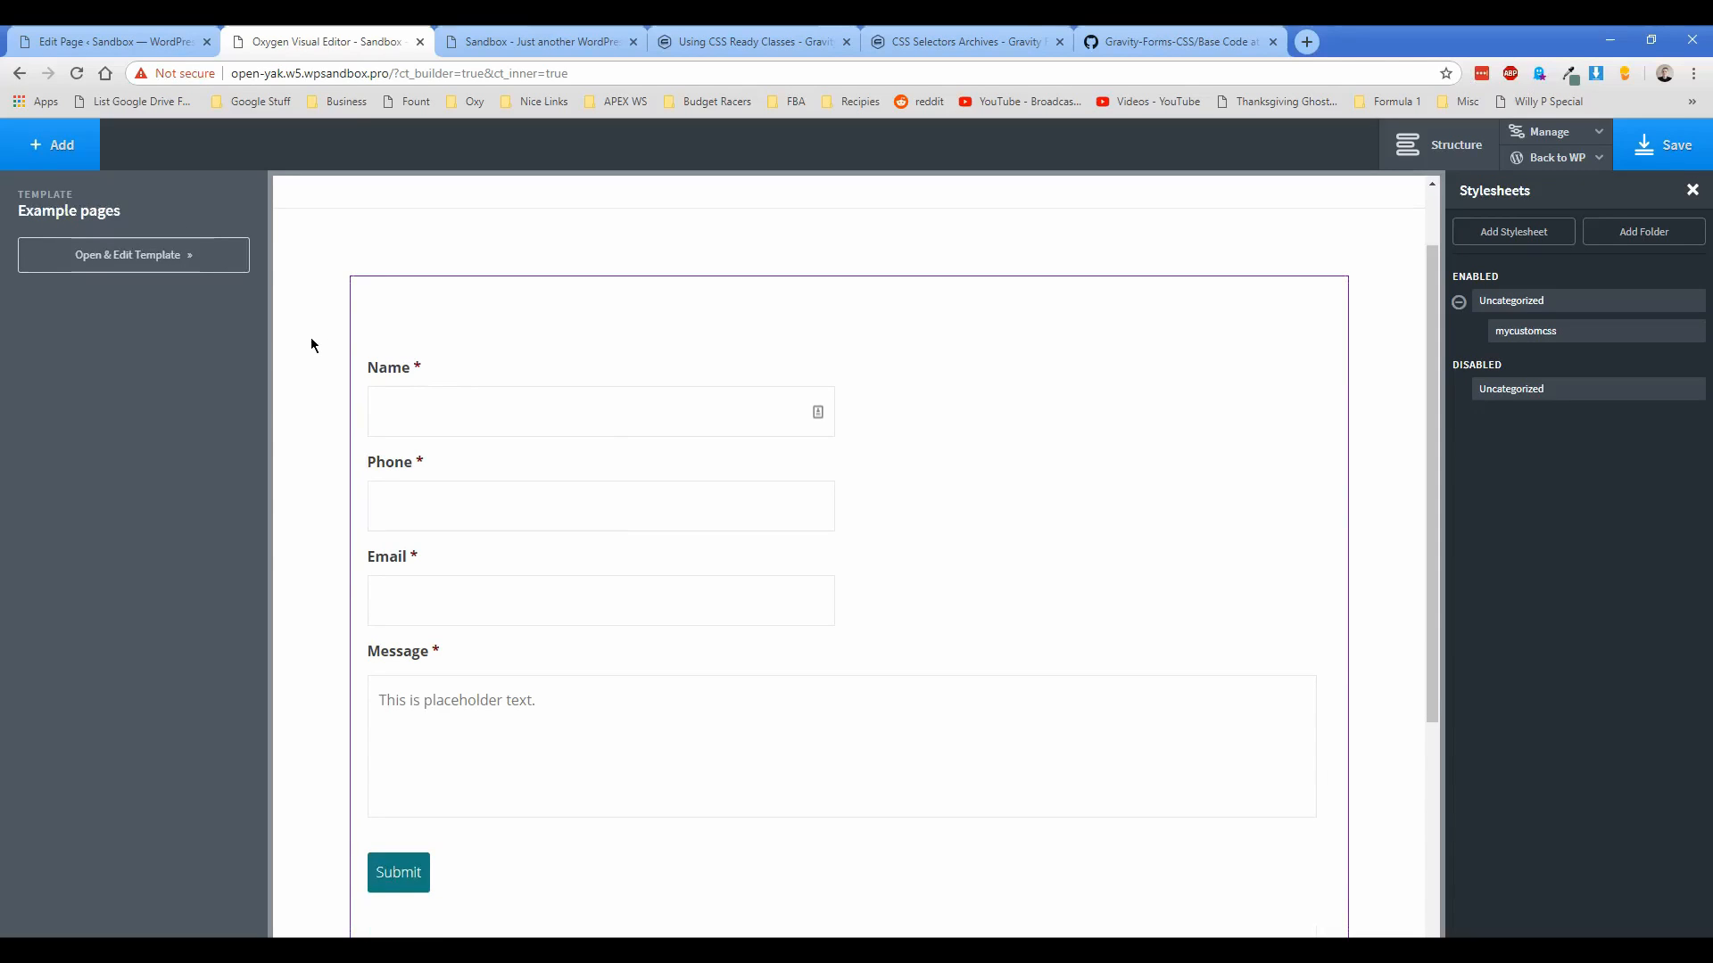
{"action": "left_click", "coordinate": [918, 422]}
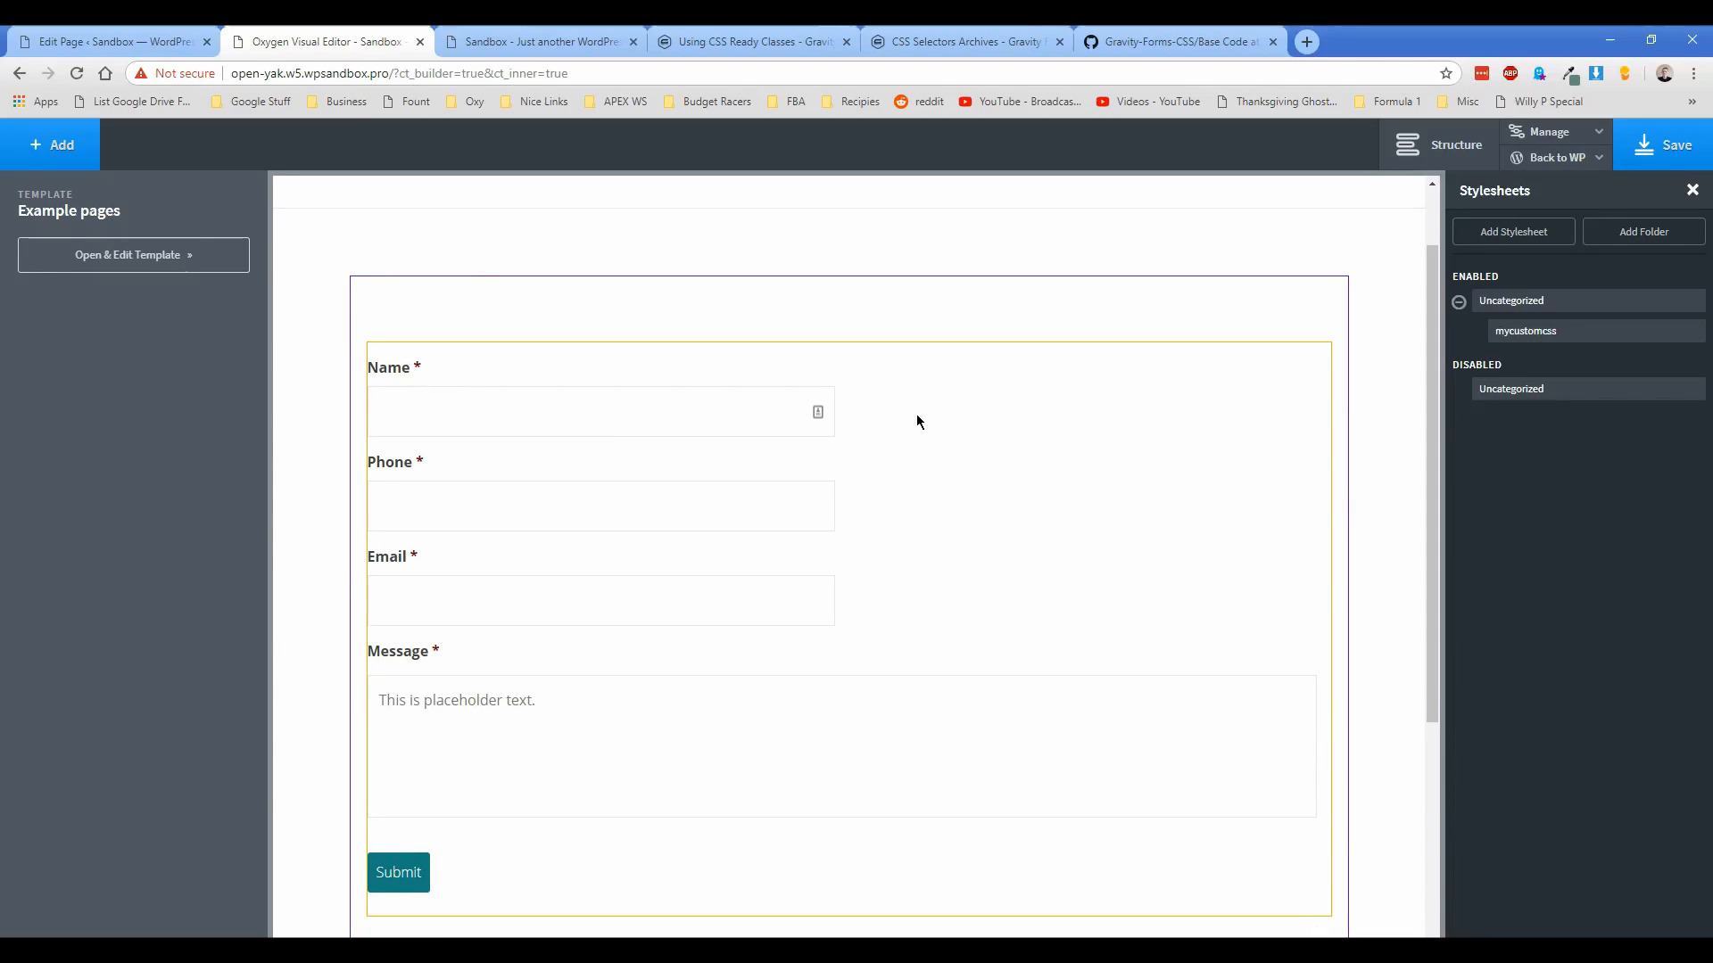
{"action": "mouse_move", "coordinate": [902, 474]}
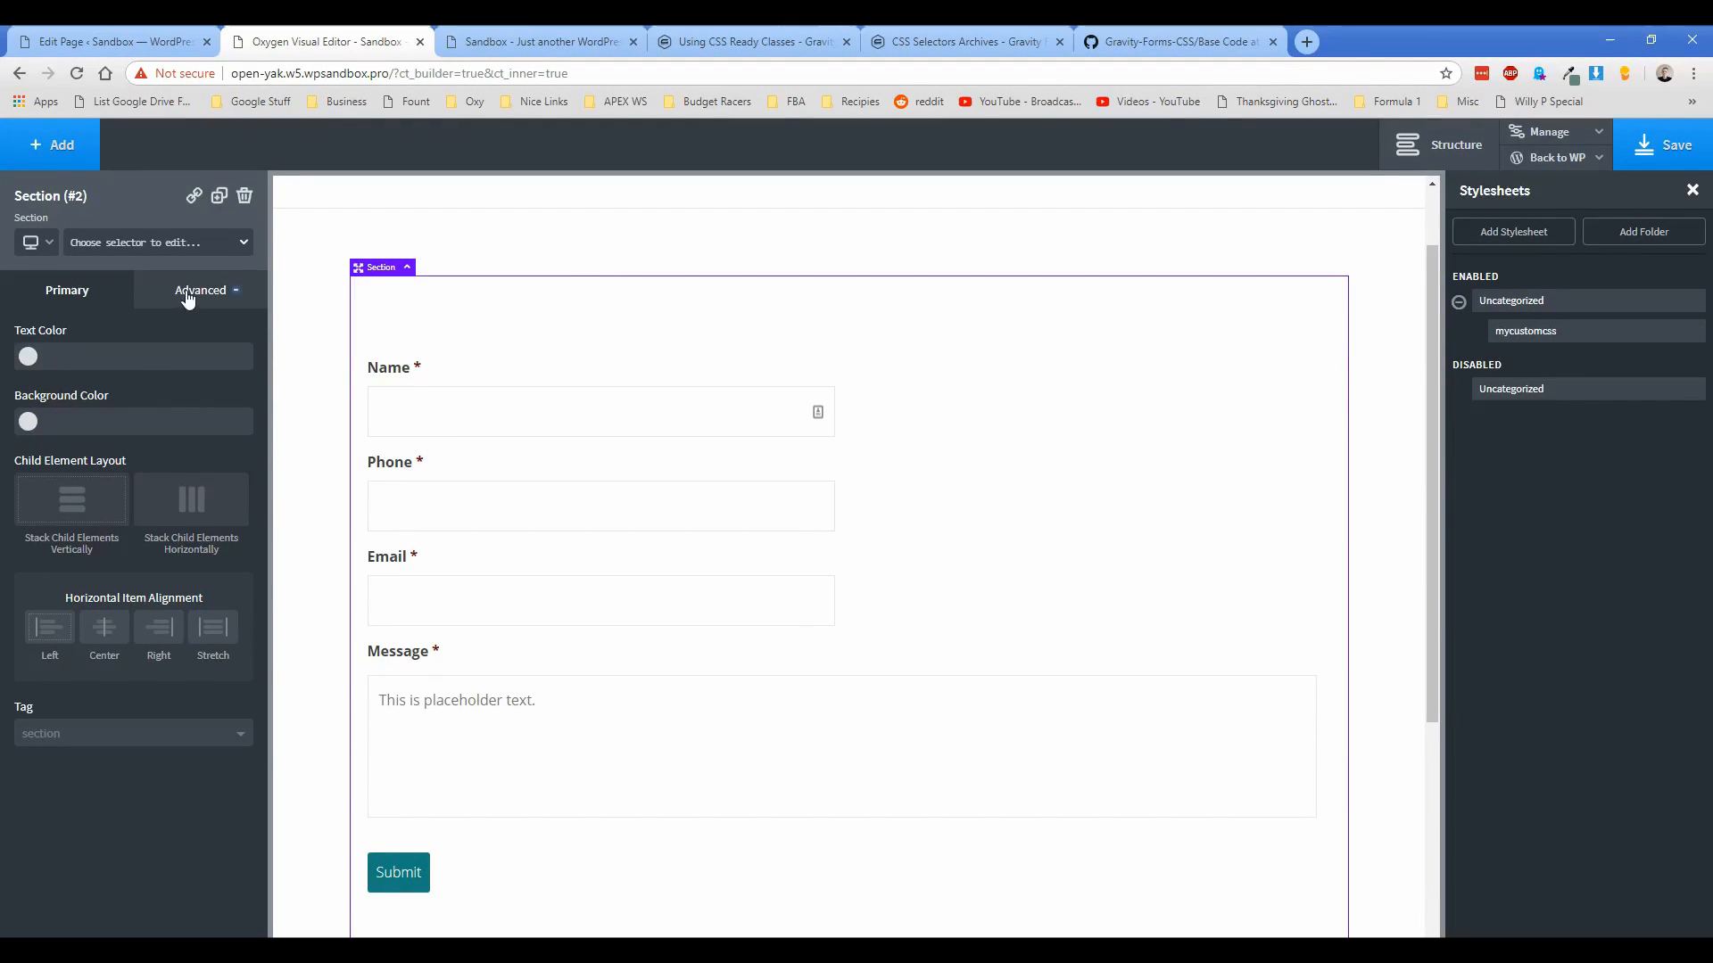
Step: Deselect the Section and return to the WordPress Home page editor tab
{"action": "left_click", "coordinate": [200, 291]}
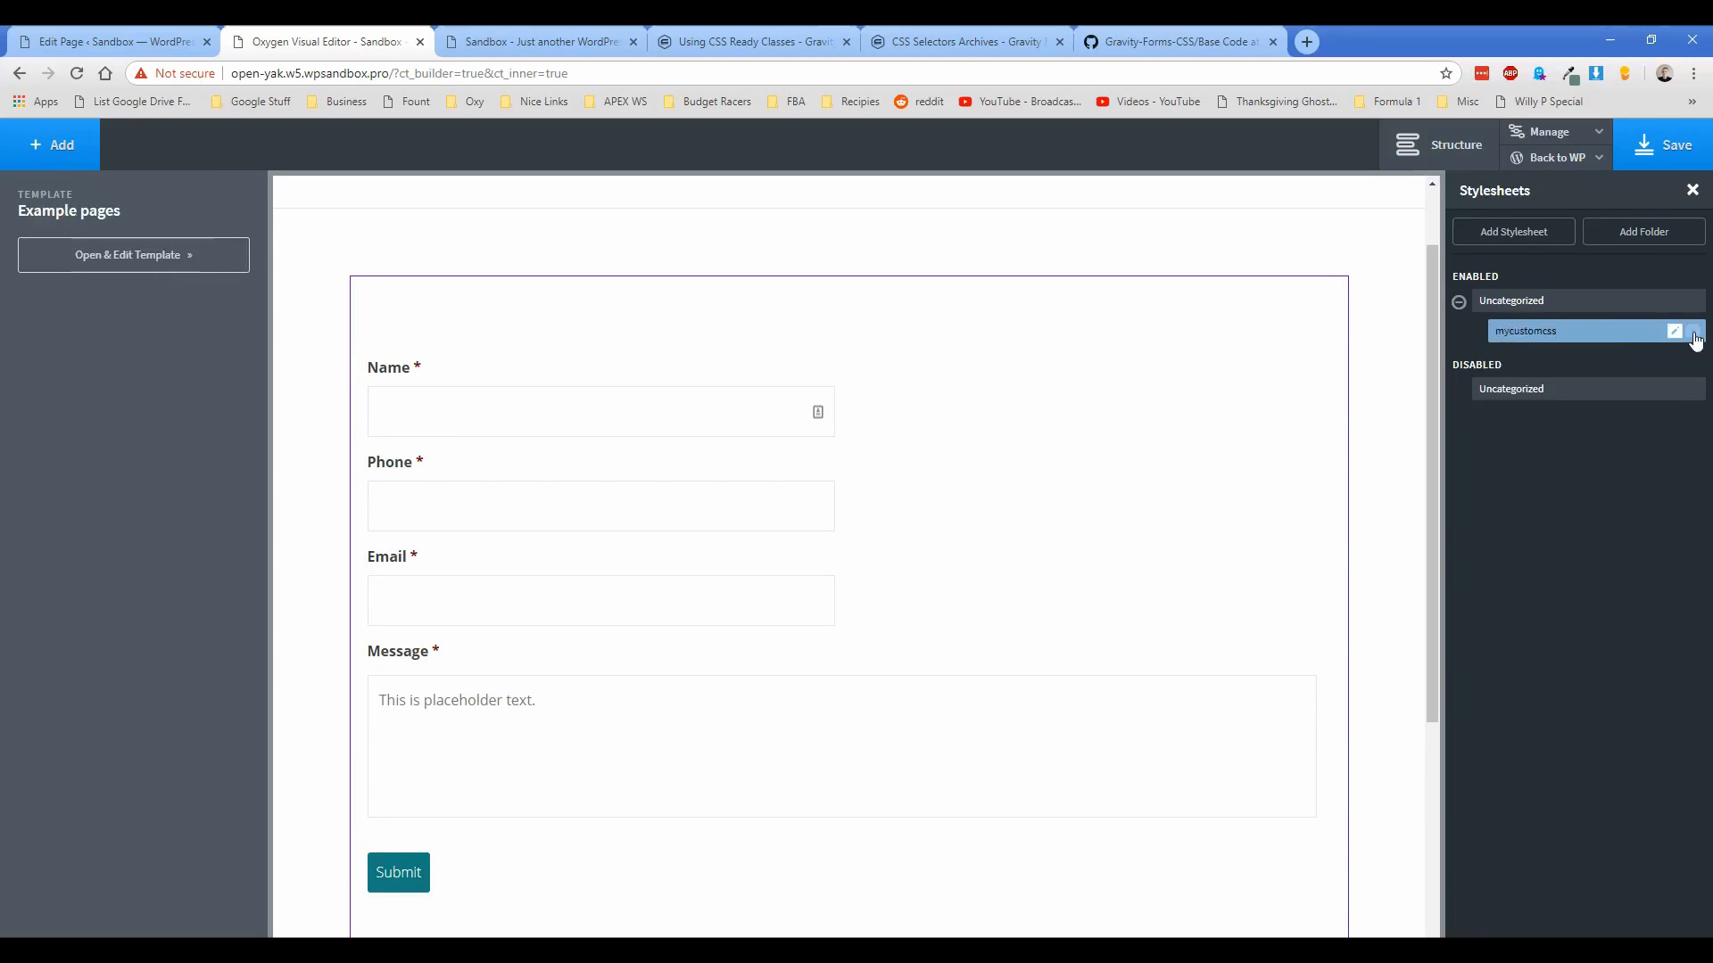
{"action": "left_click", "coordinate": [1671, 331]}
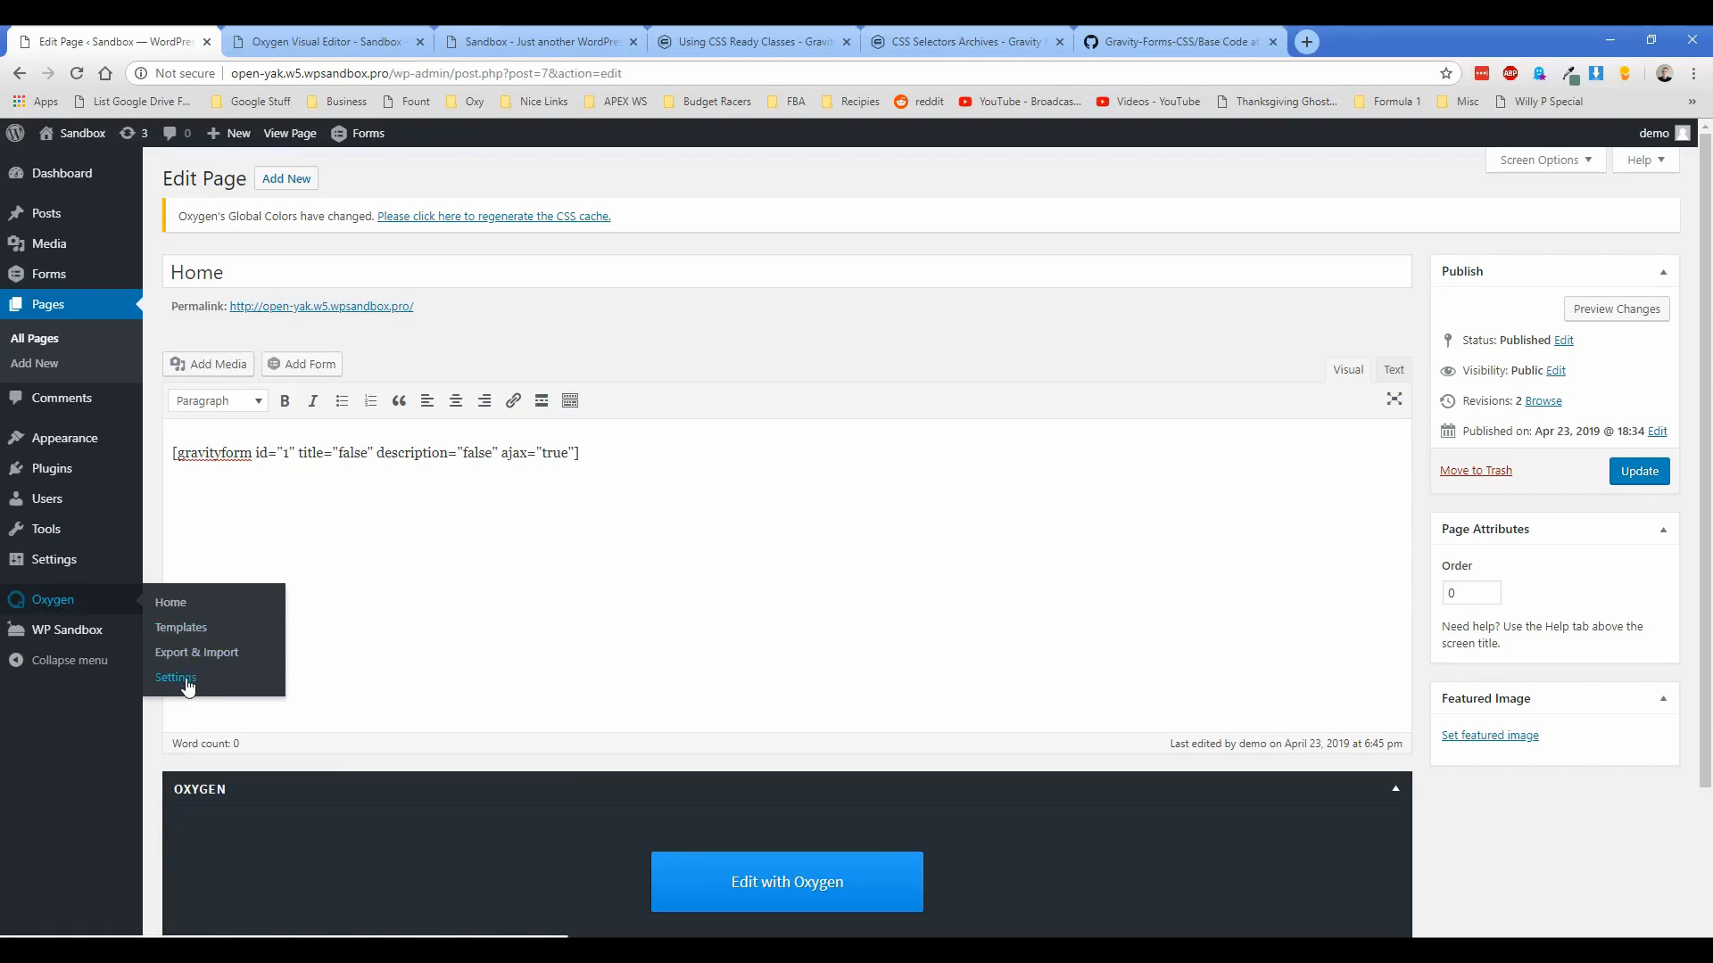
Step: Enable and save Selector Detector in Oxygen Settings, then return to the visual editor
{"action": "left_click", "coordinate": [176, 678]}
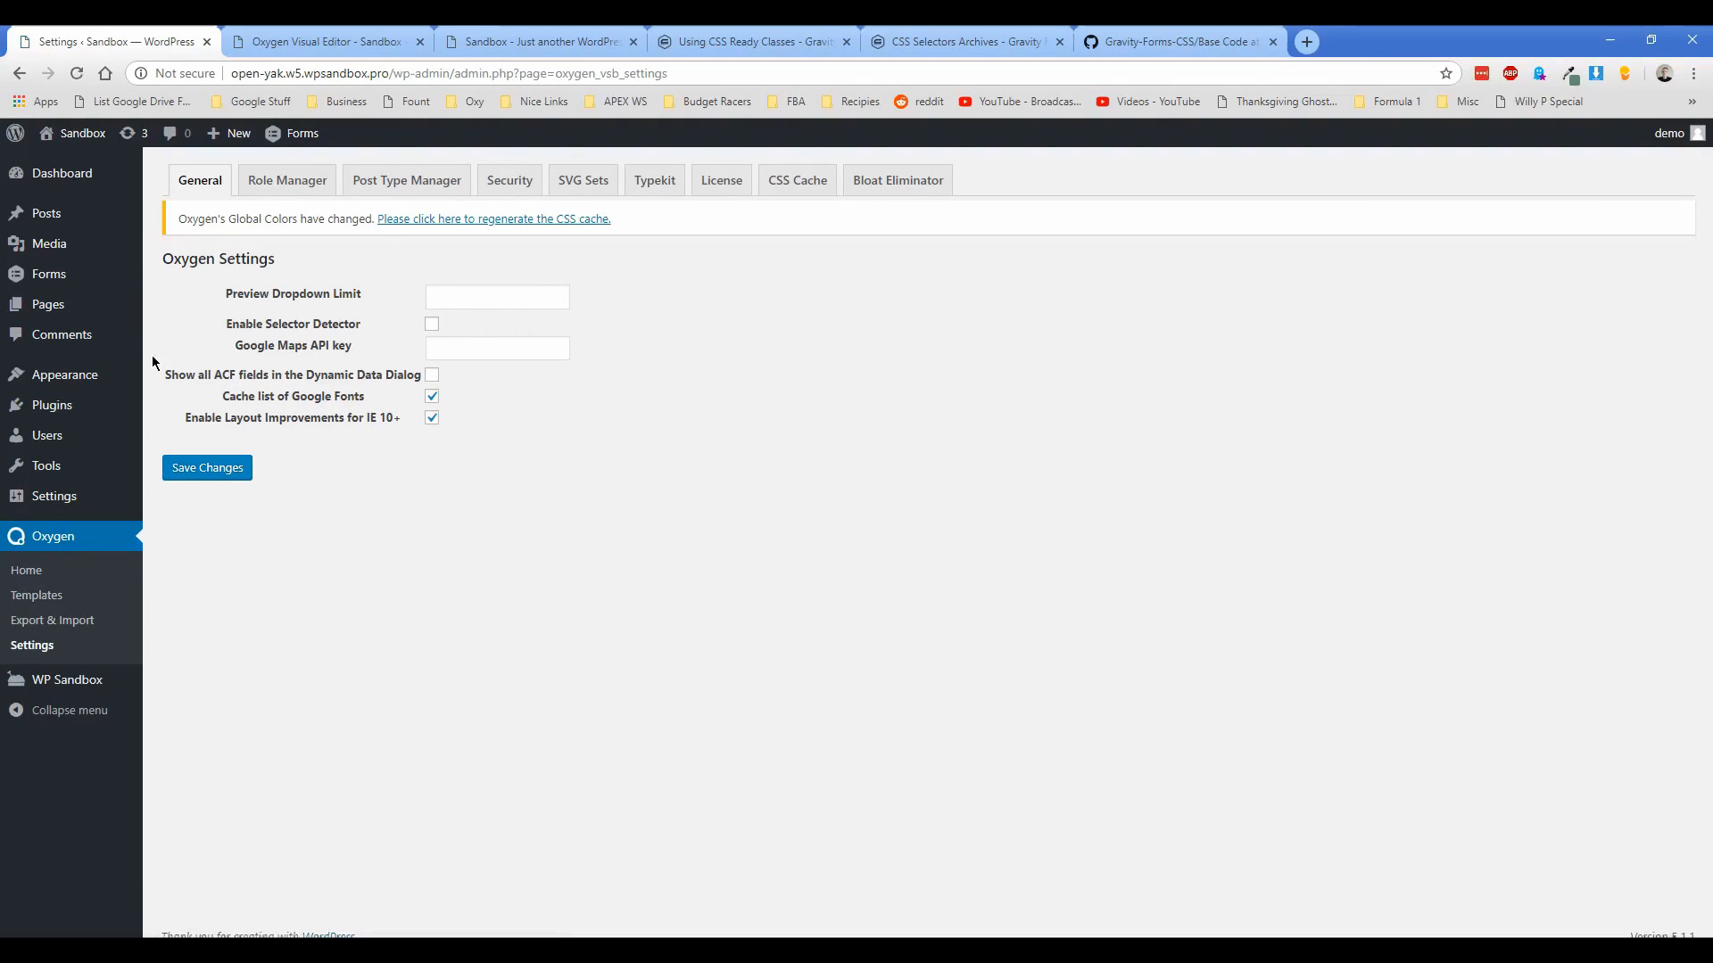
{"action": "left_click", "coordinate": [430, 323]}
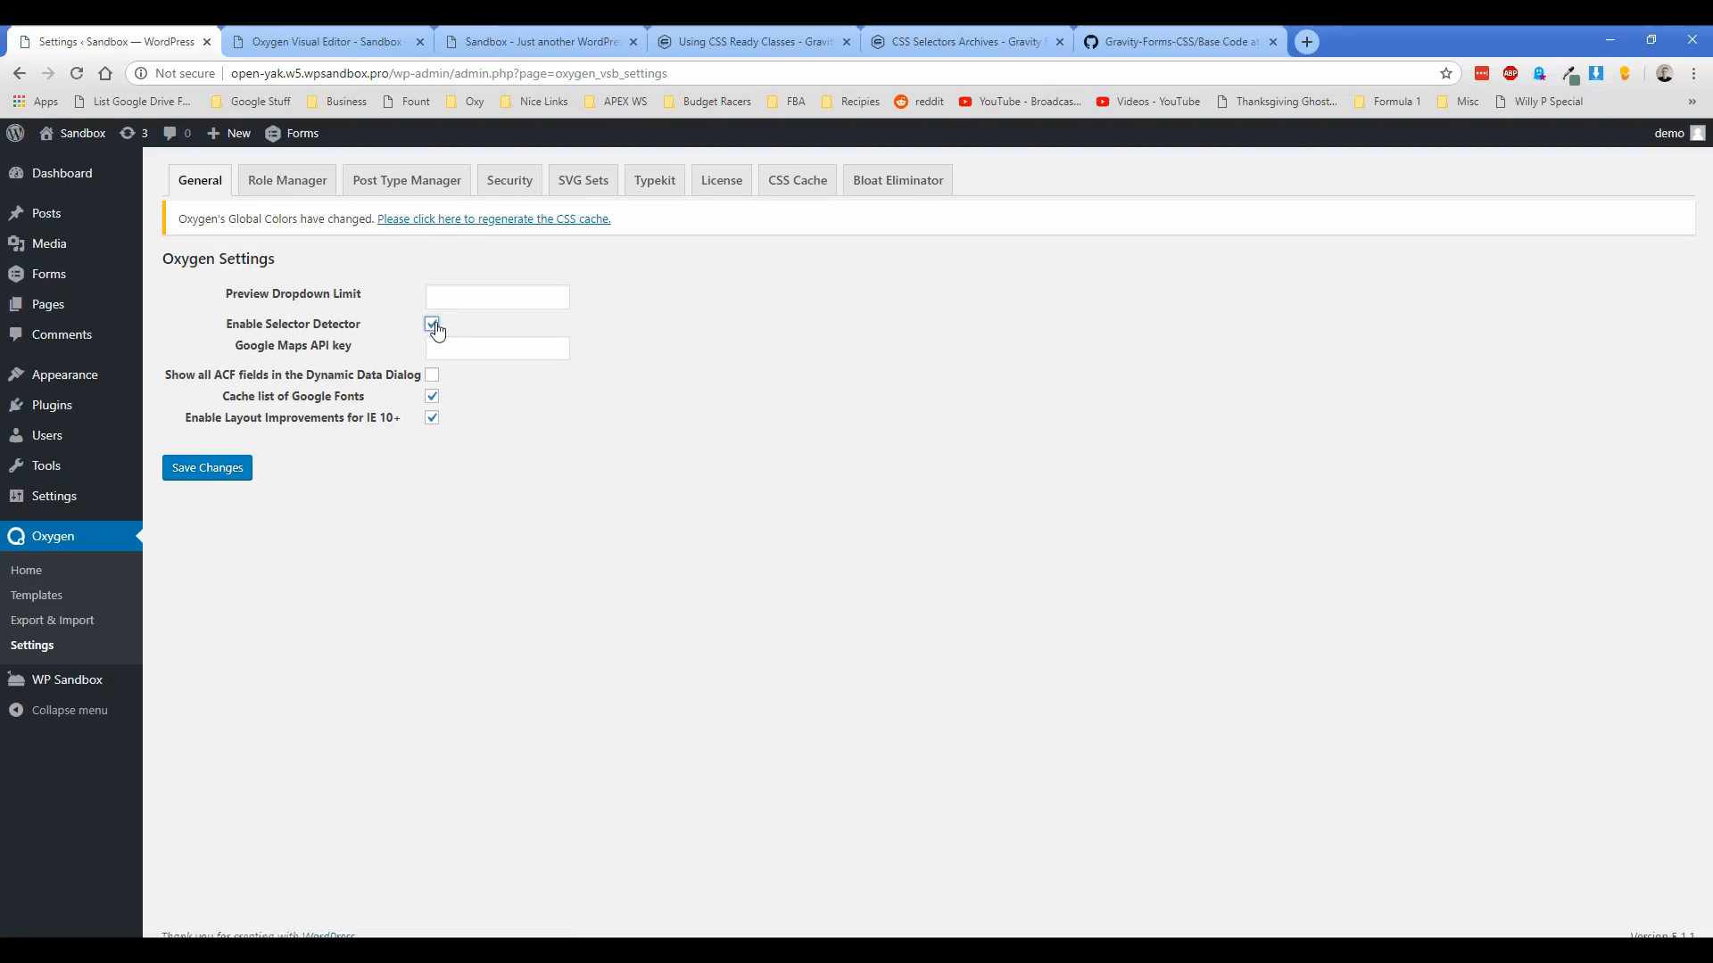
{"action": "left_click", "coordinate": [206, 467]}
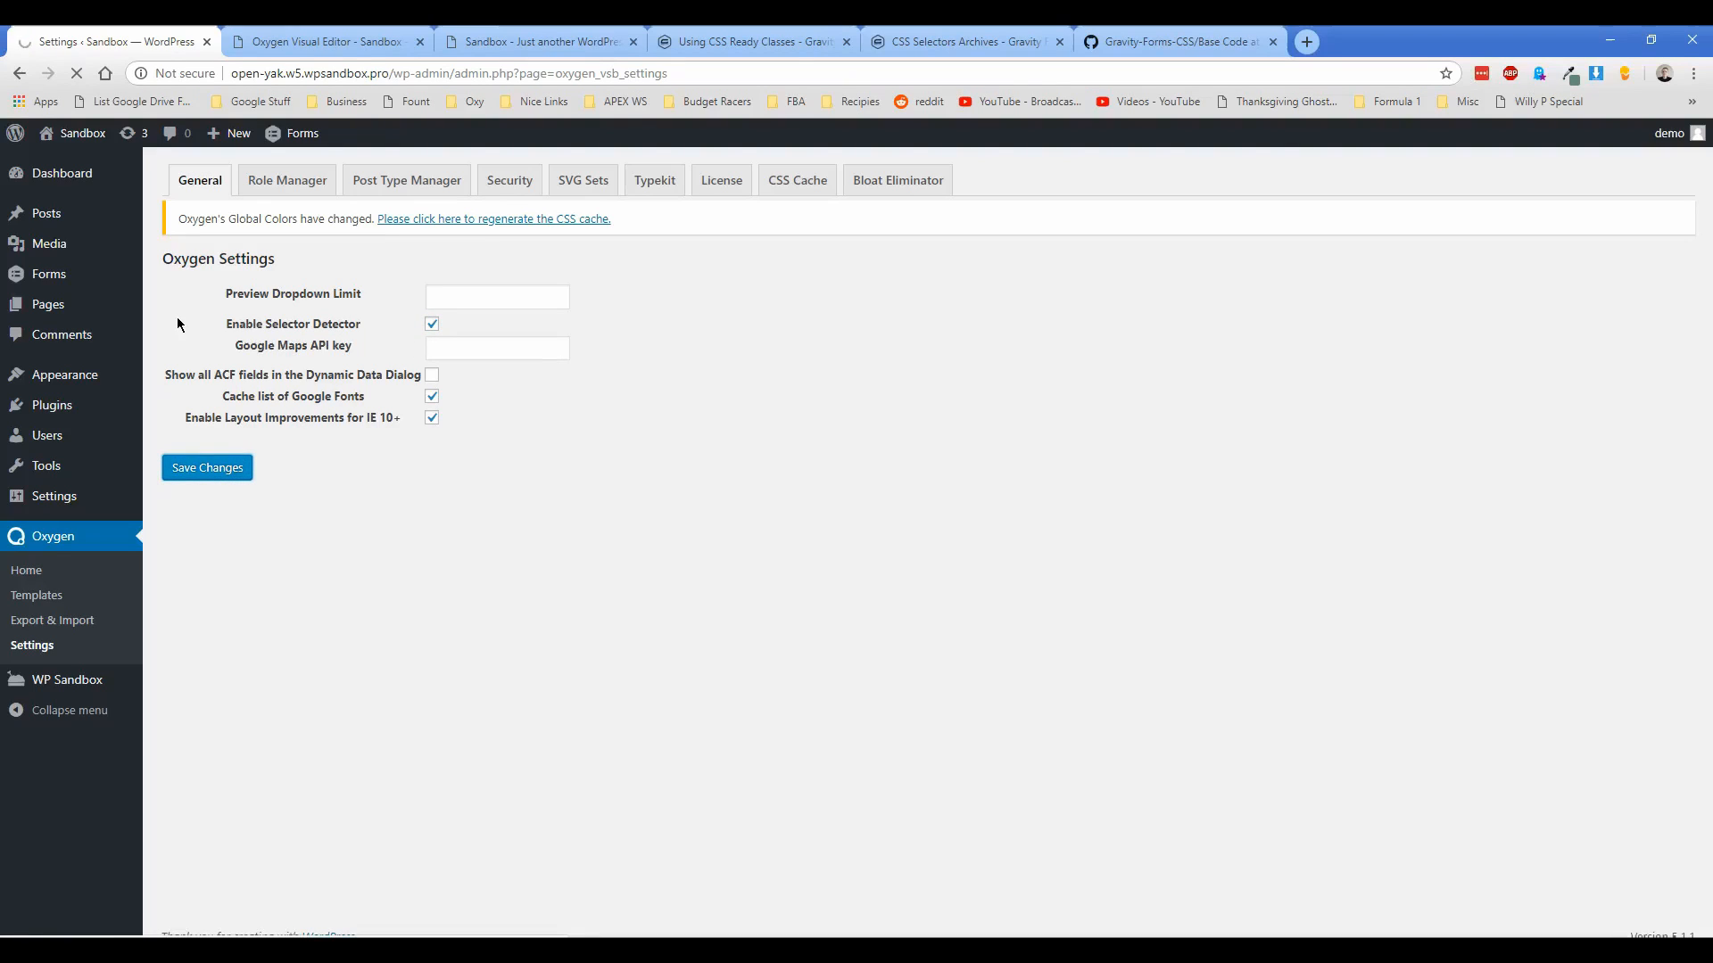
{"action": "left_click", "coordinate": [325, 42]}
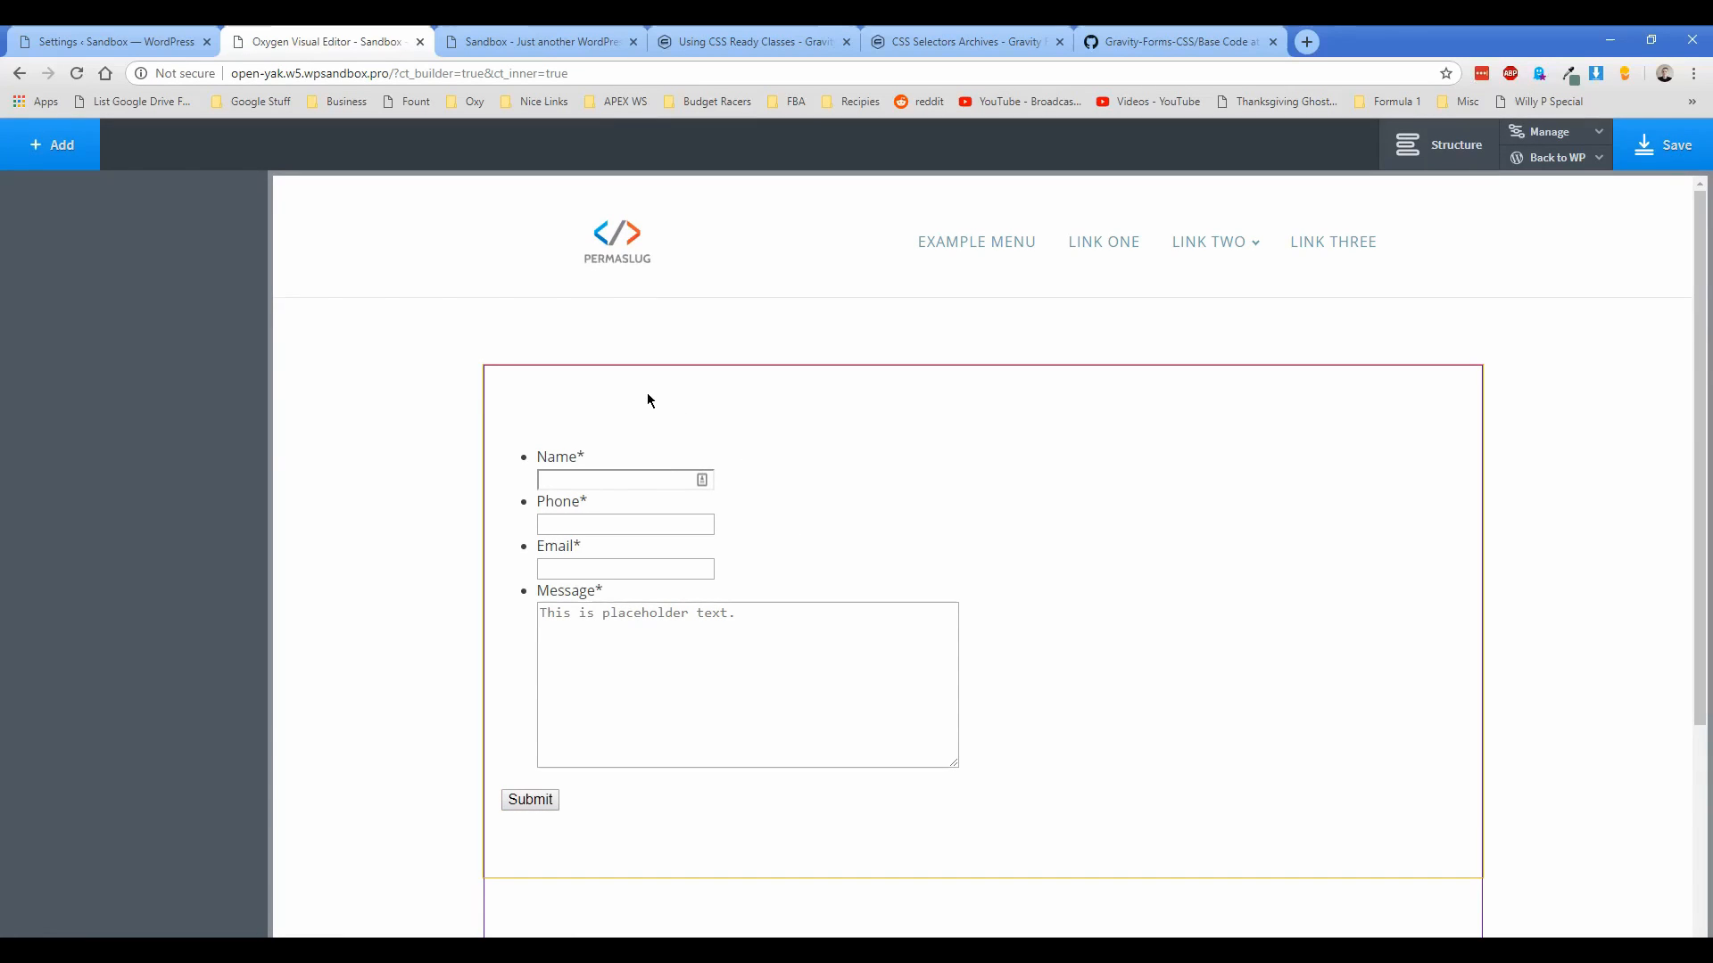
Step: Detect the Name field's selectors, create a .gform_body selector and enter 25 in Size & Spacing
{"action": "left_click", "coordinate": [746, 683]}
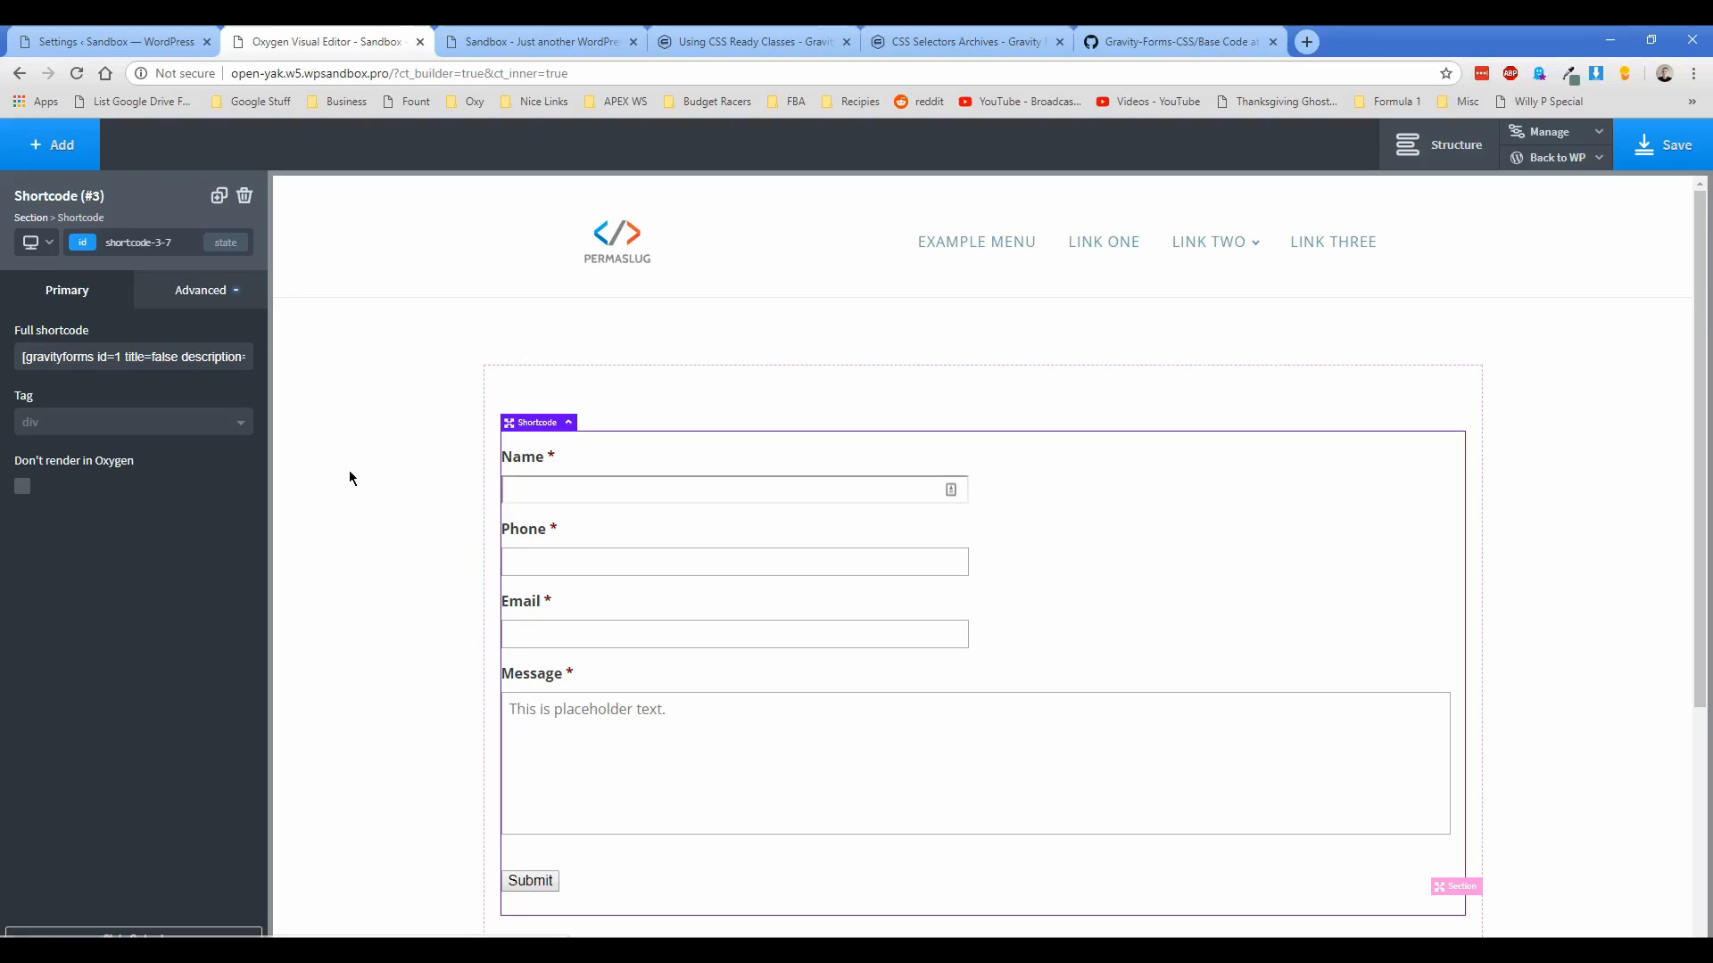
{"action": "mouse_move", "coordinate": [1021, 538]}
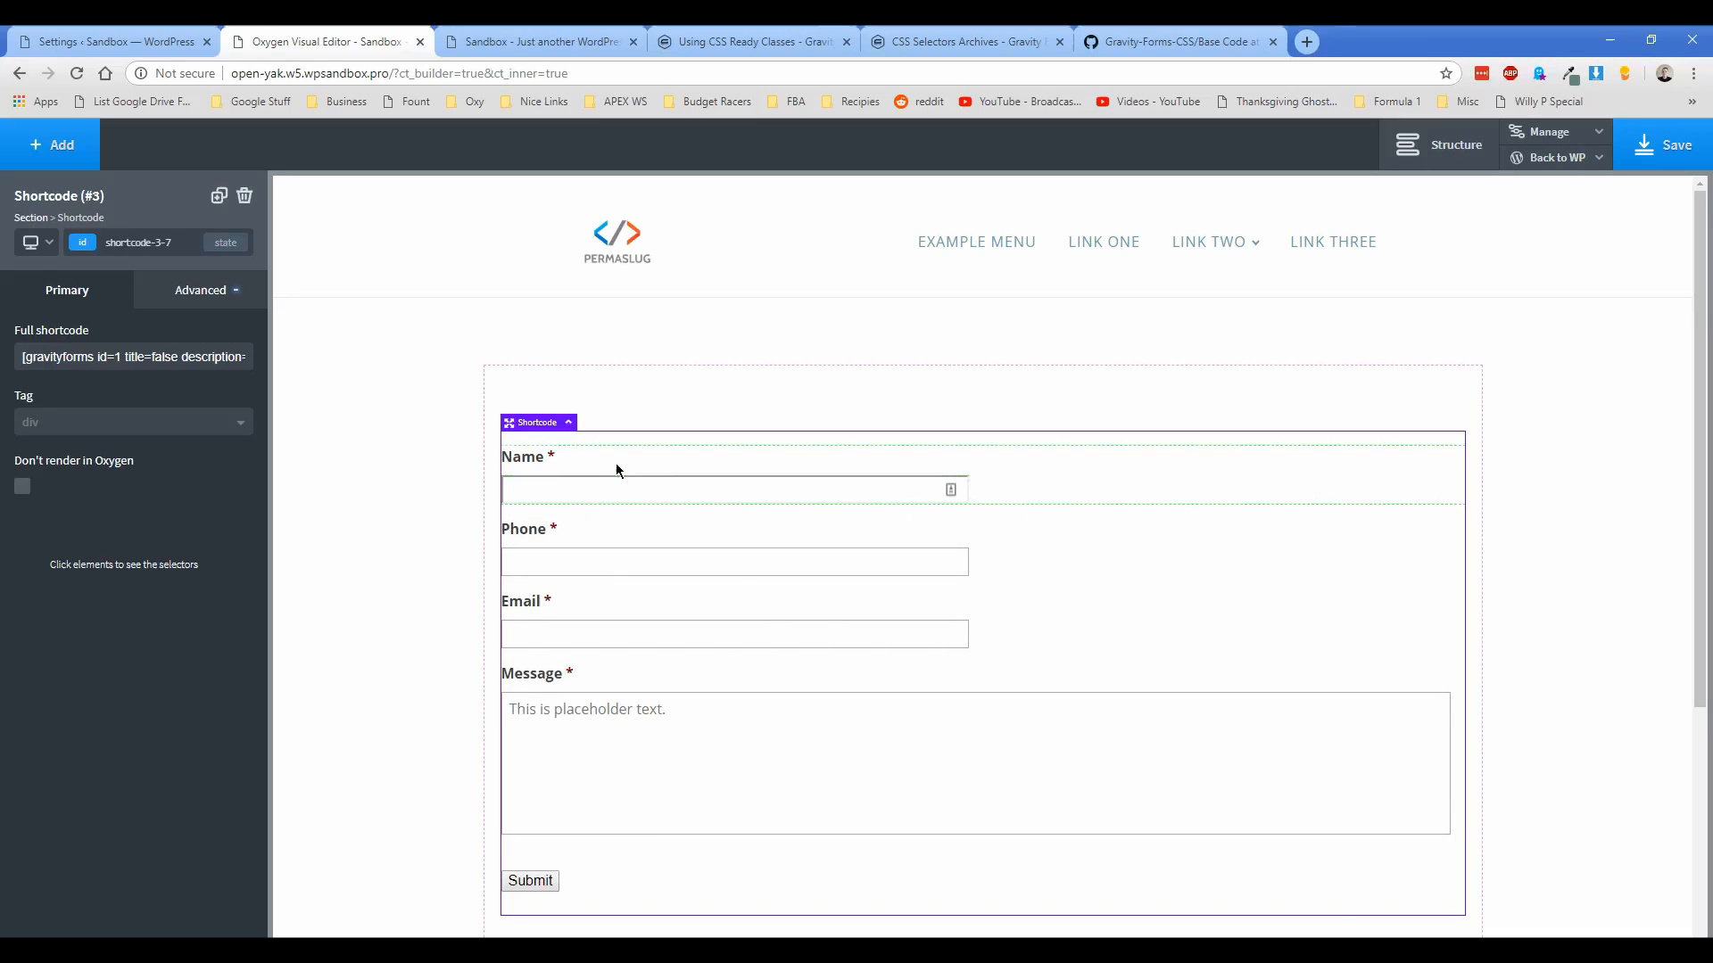
{"action": "left_click", "coordinate": [732, 475]}
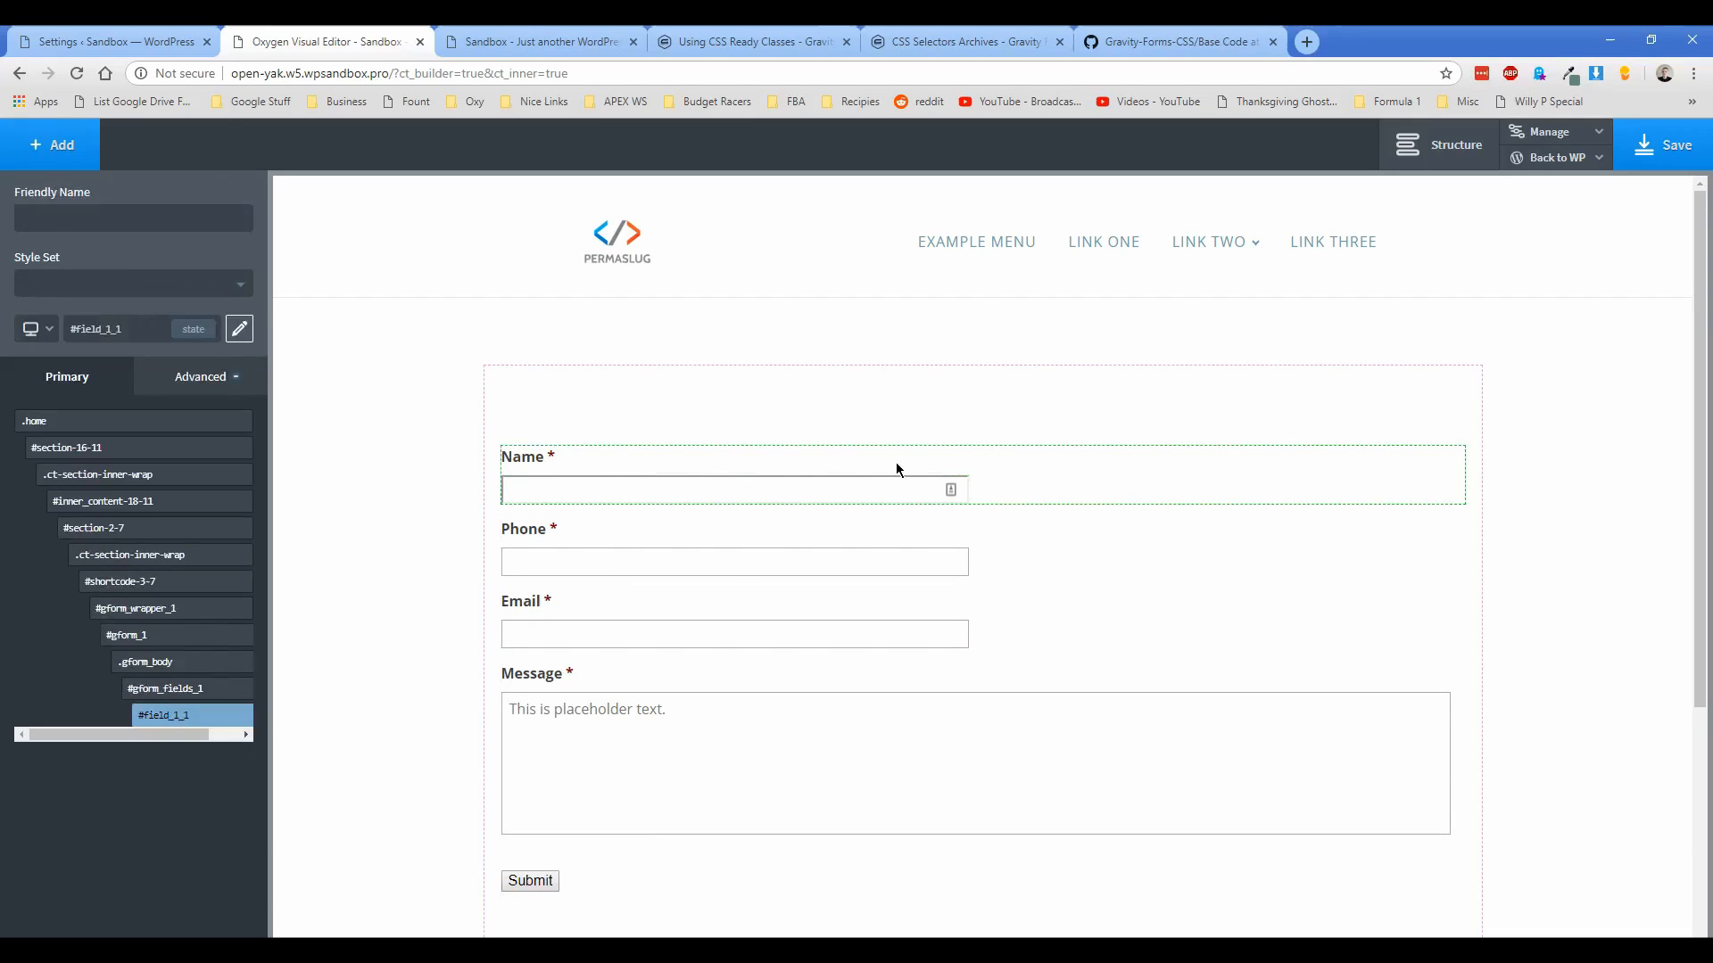
{"action": "left_click", "coordinate": [164, 716]}
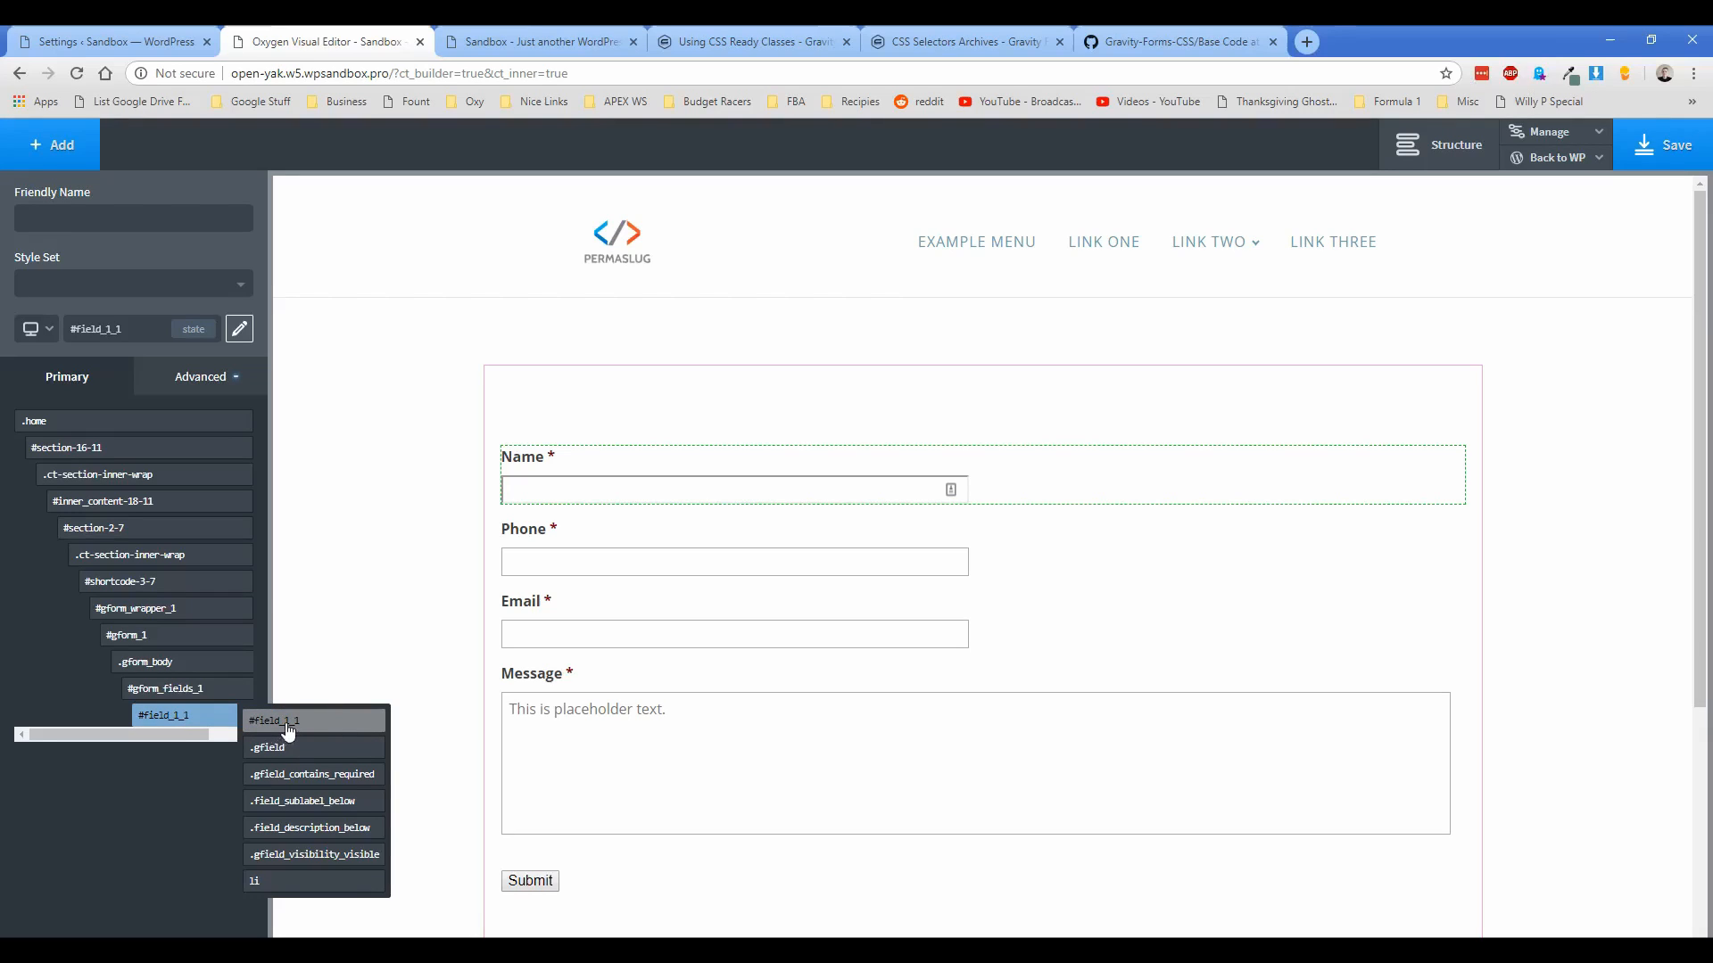
{"action": "mouse_move", "coordinate": [297, 730]}
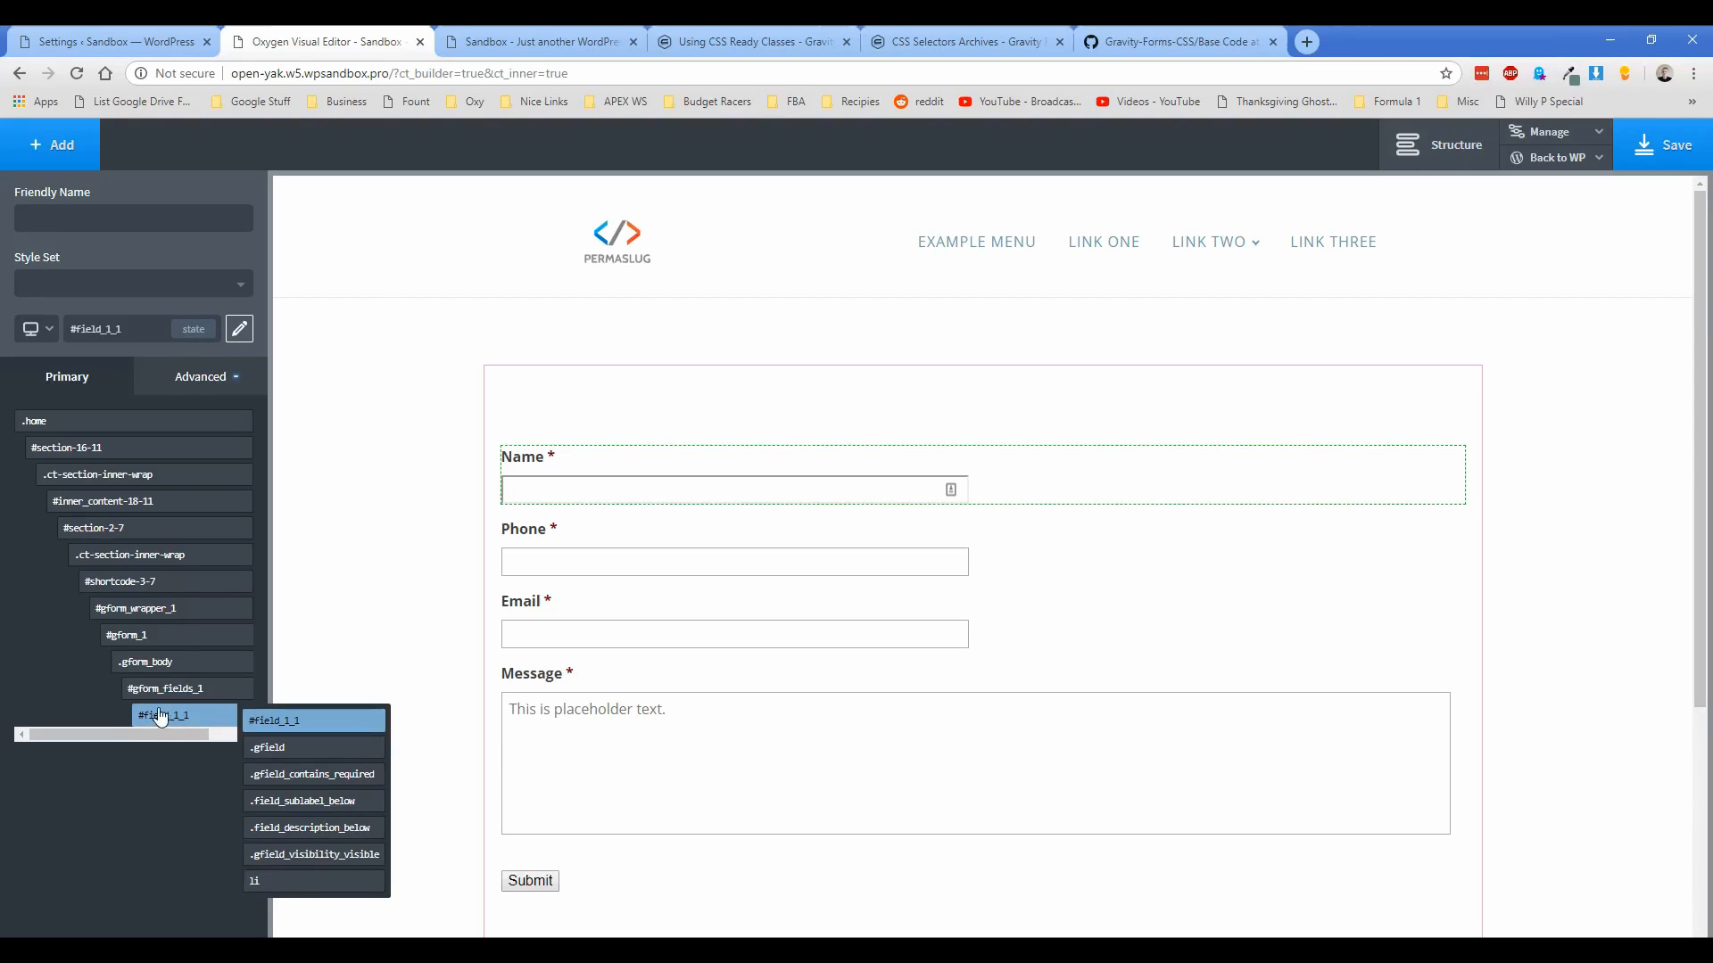
{"action": "left_click", "coordinate": [143, 662]}
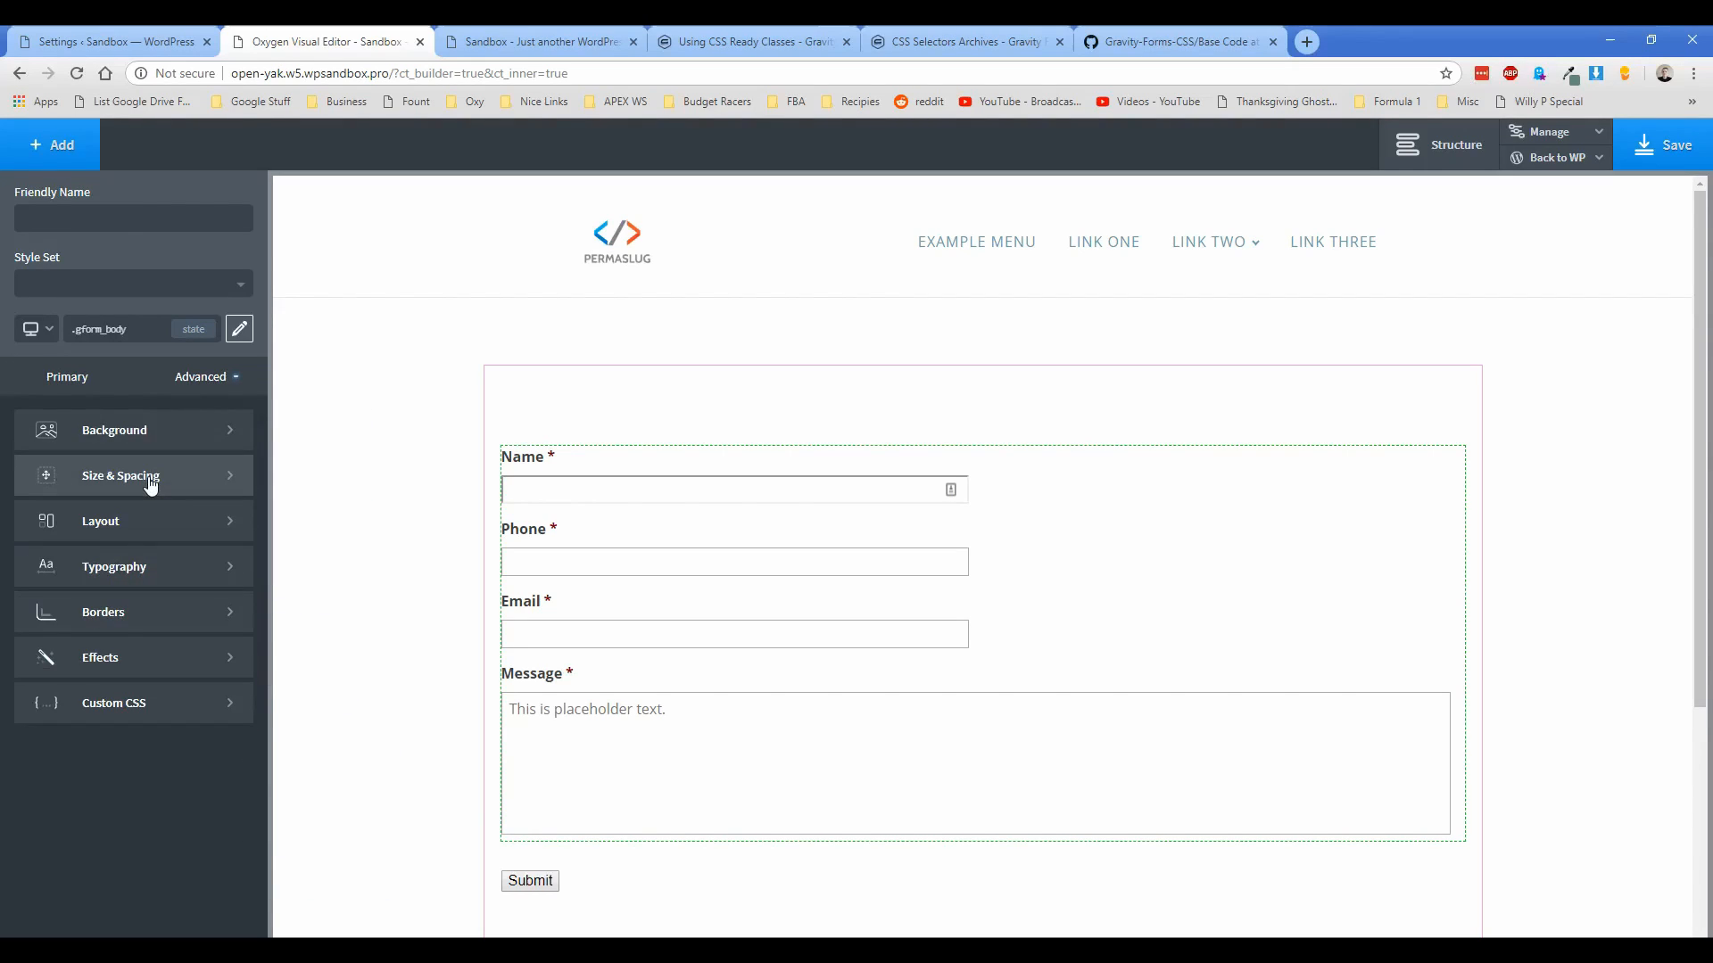
{"action": "left_click", "coordinate": [121, 476]}
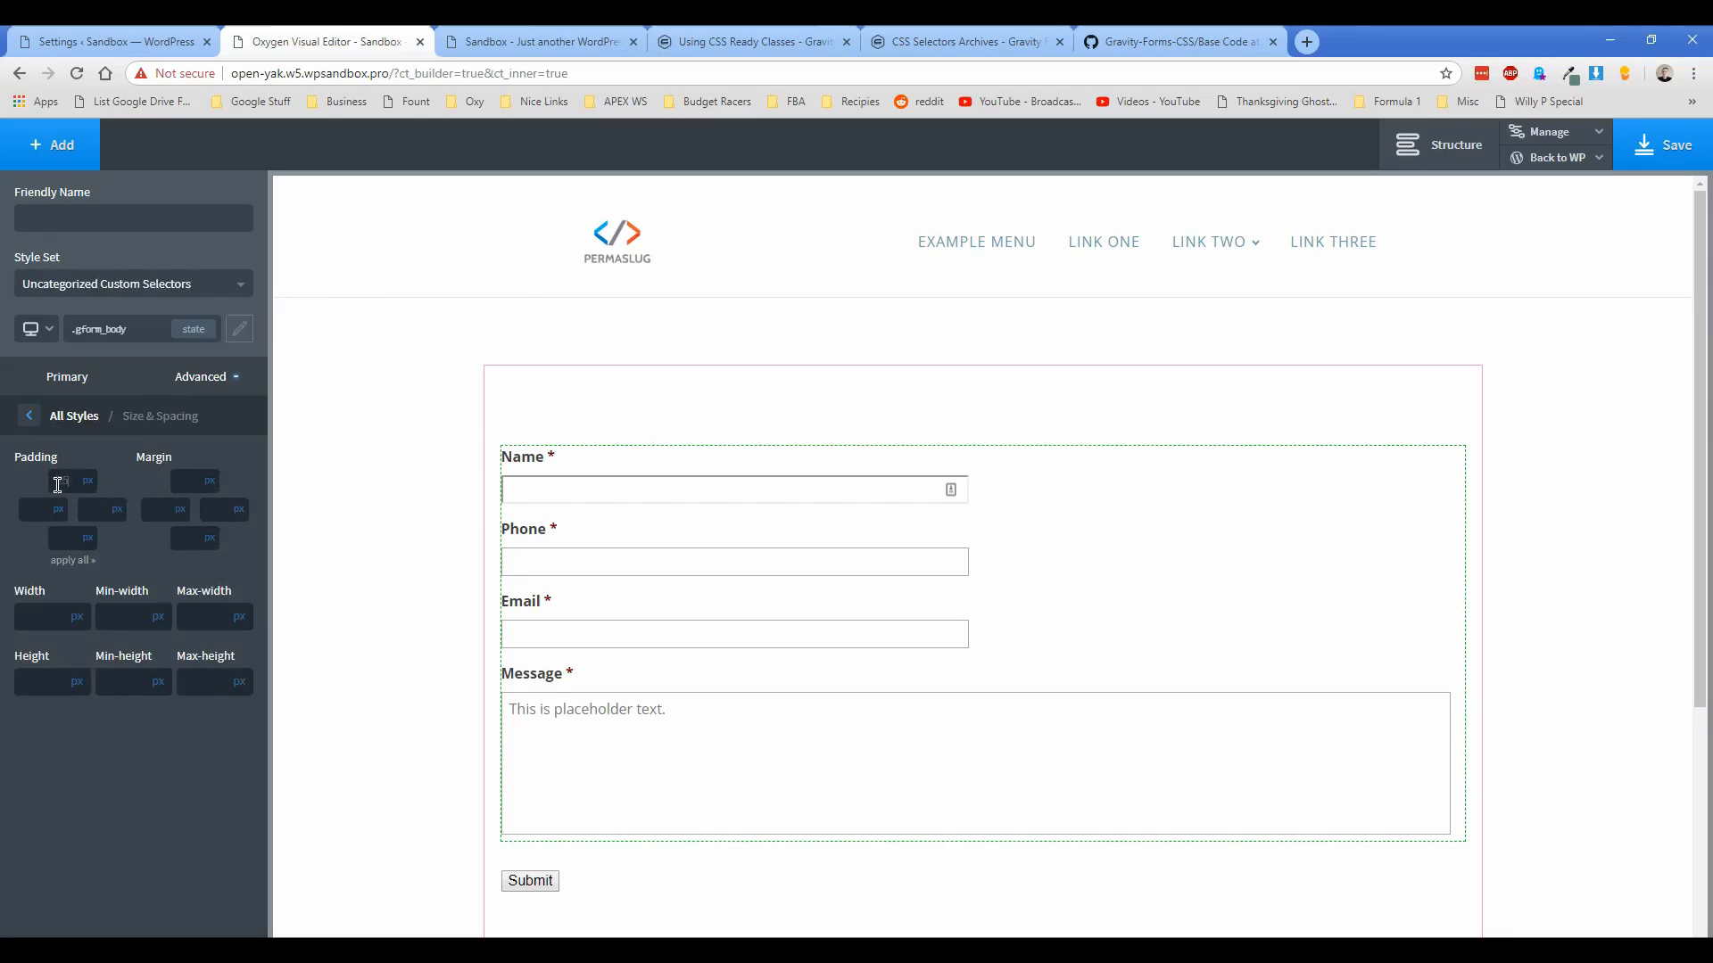
{"action": "type", "text": "25"}
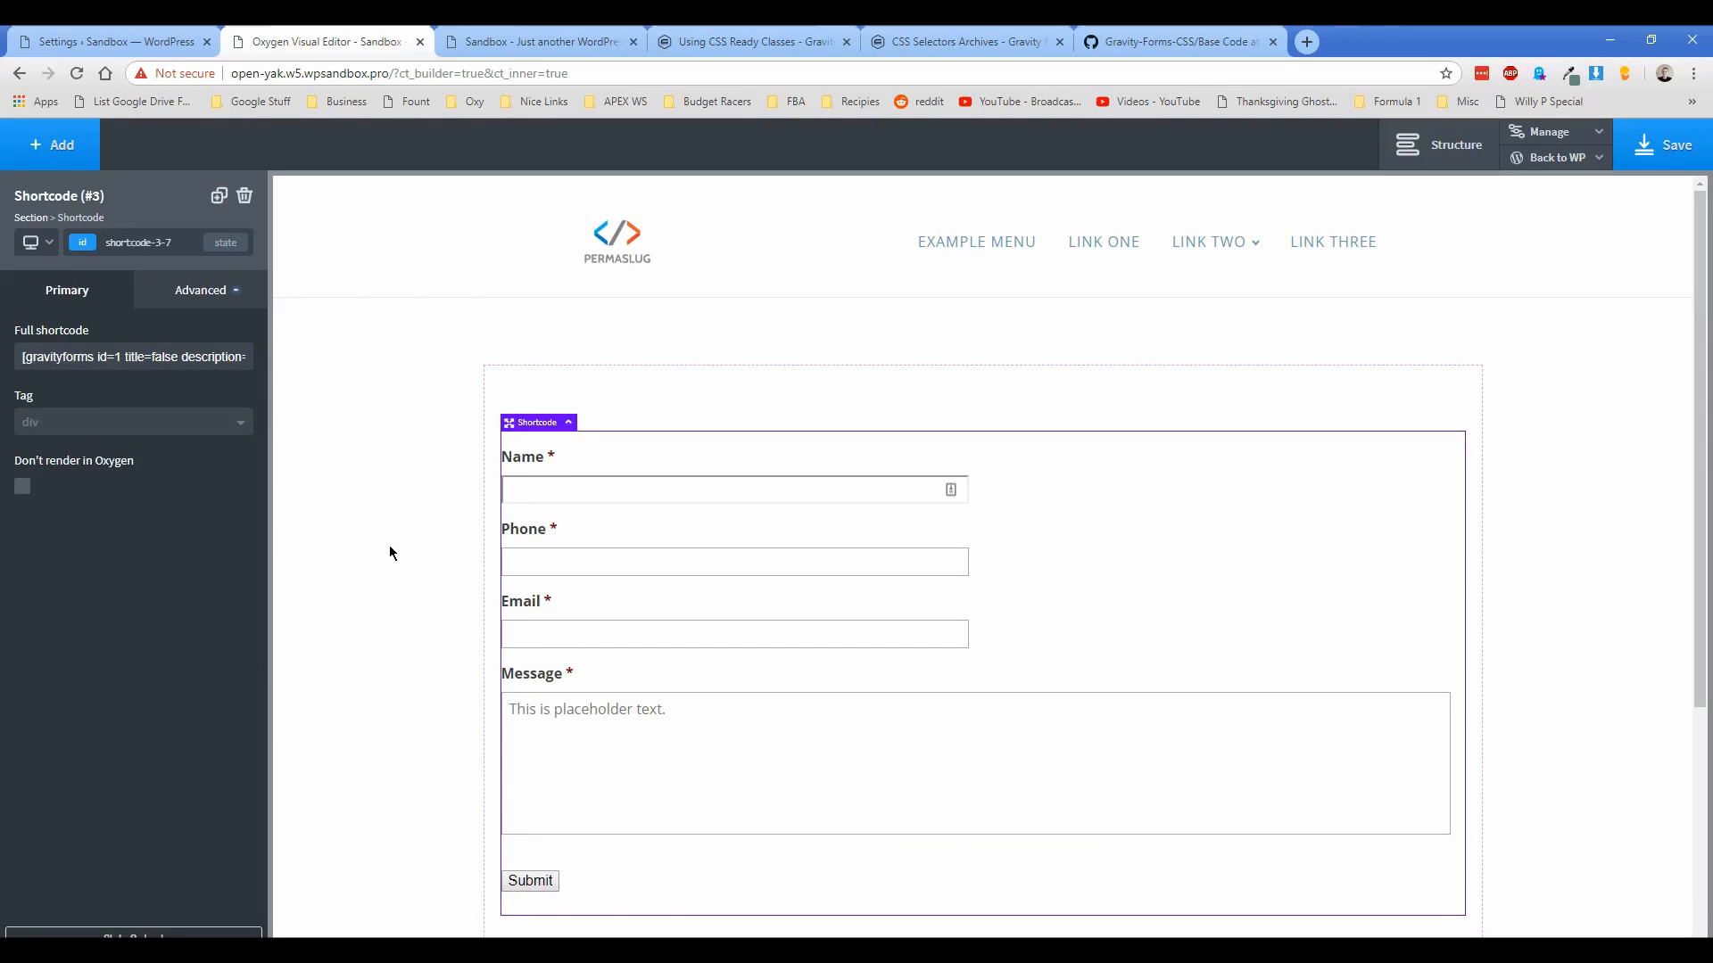
{"action": "mouse_move", "coordinate": [317, 712]}
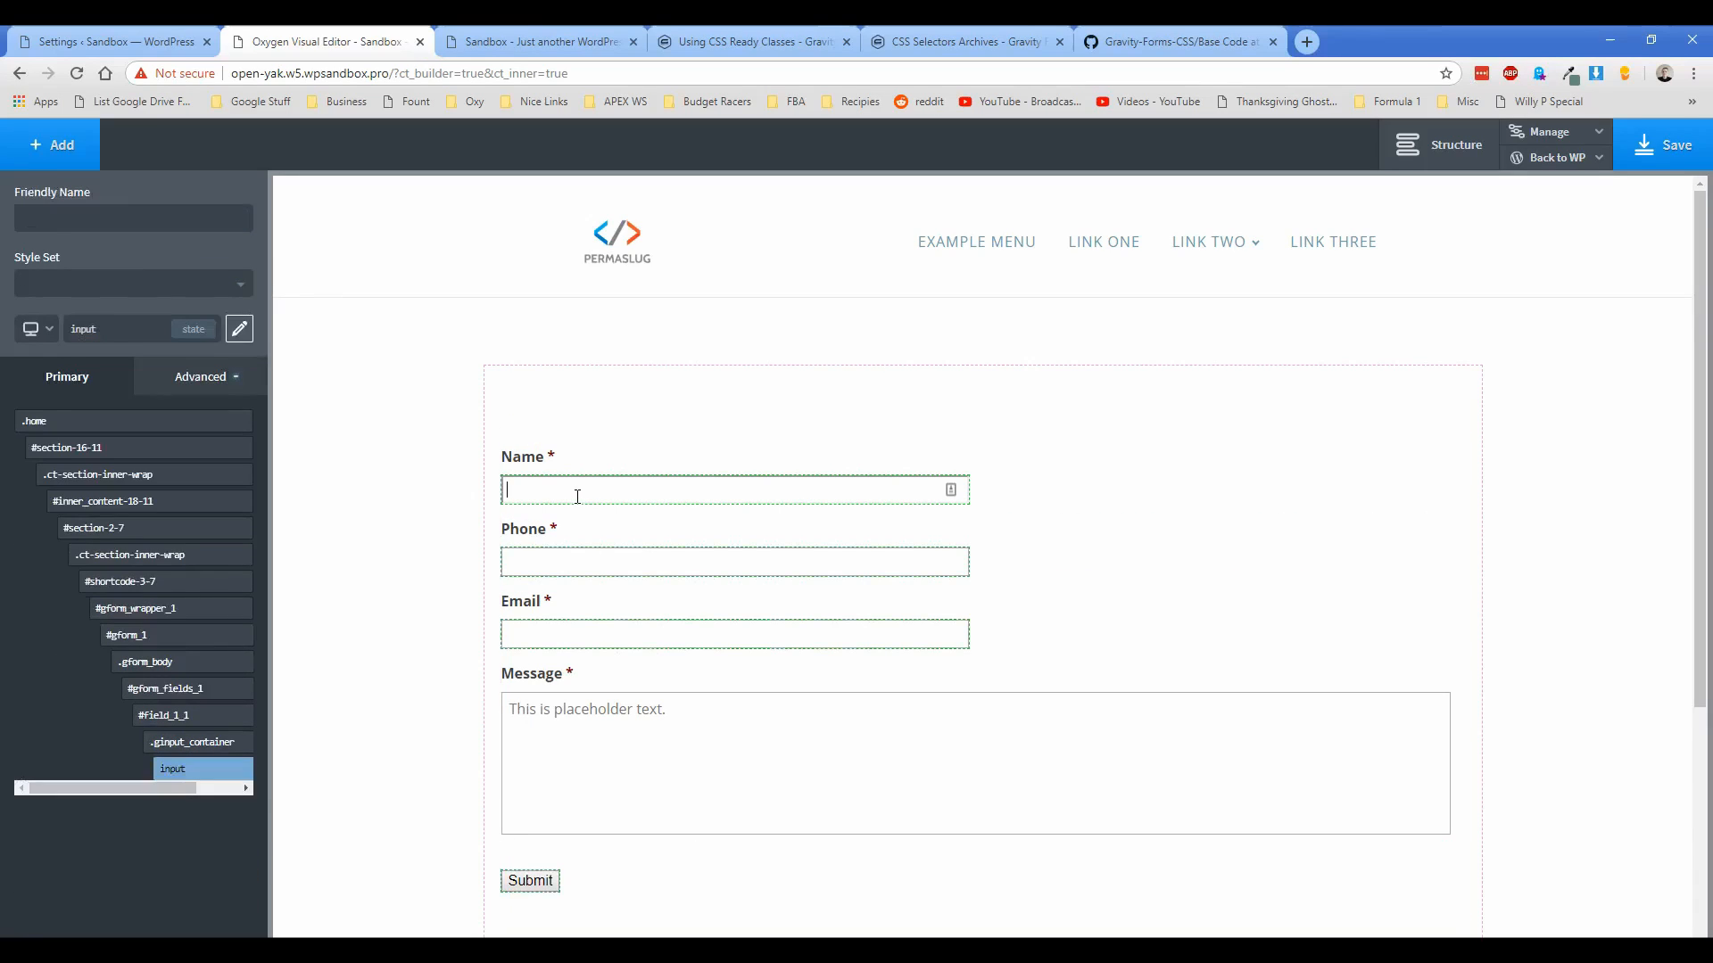
Step: Build a .gform_body input custom selector from the Name input's Selector Detector breadcrumb
{"action": "left_click", "coordinate": [172, 769]}
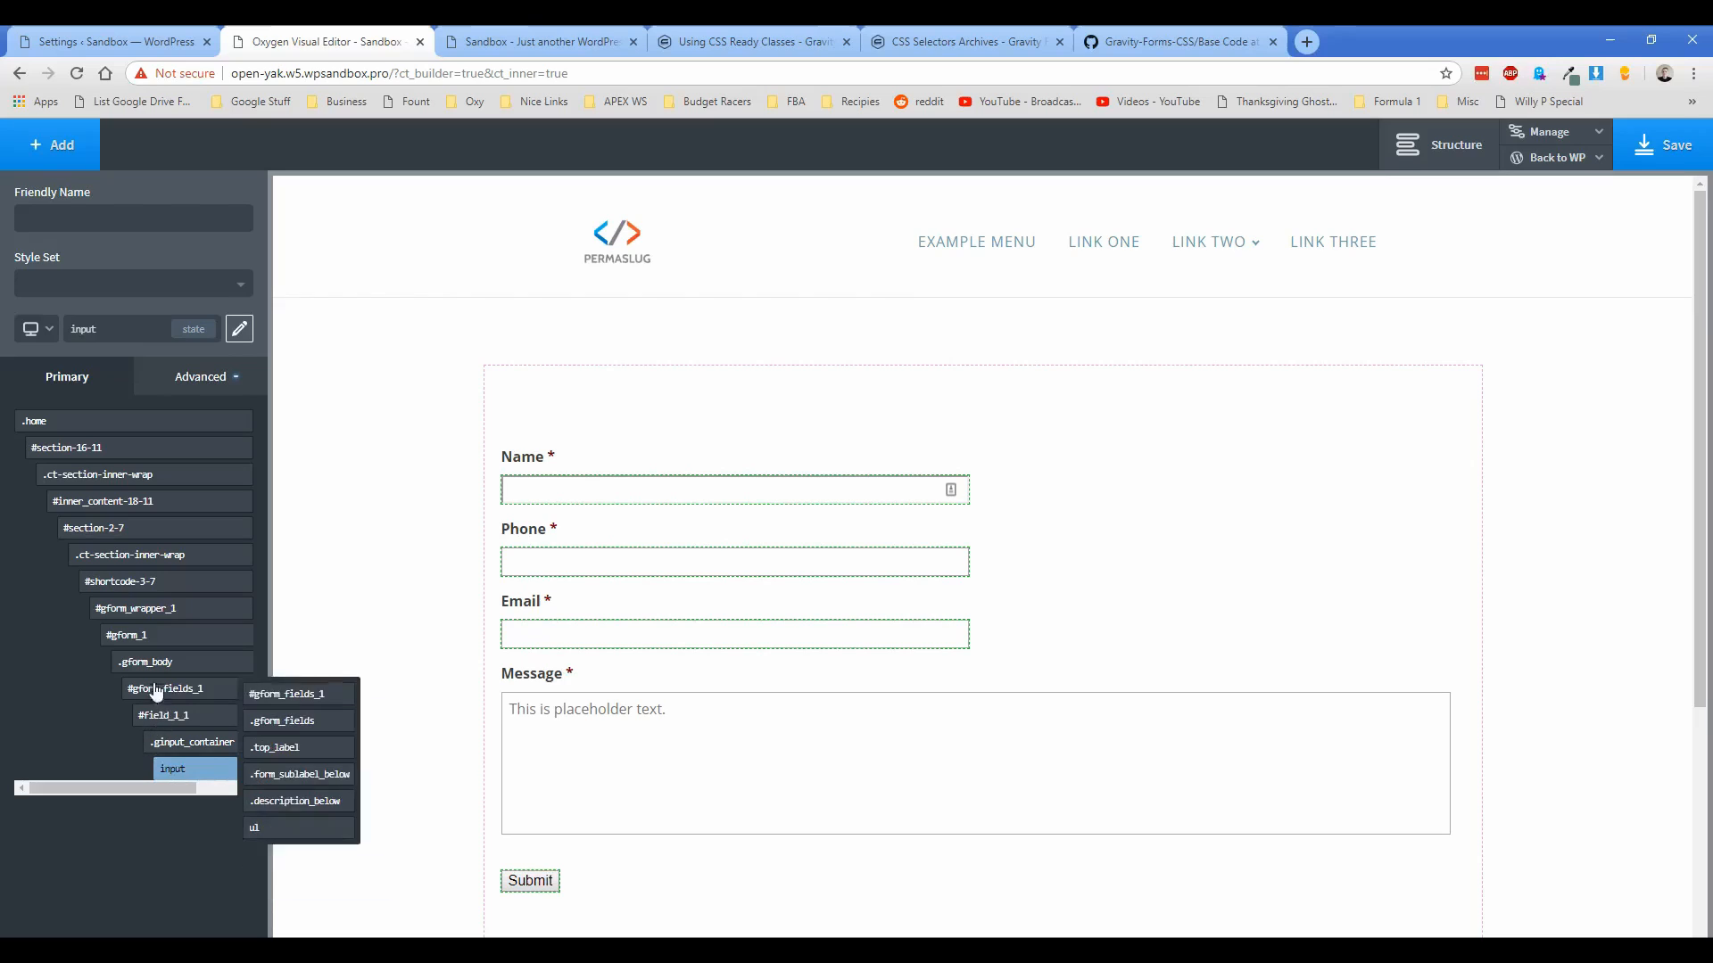
{"action": "left_click", "coordinate": [147, 668]}
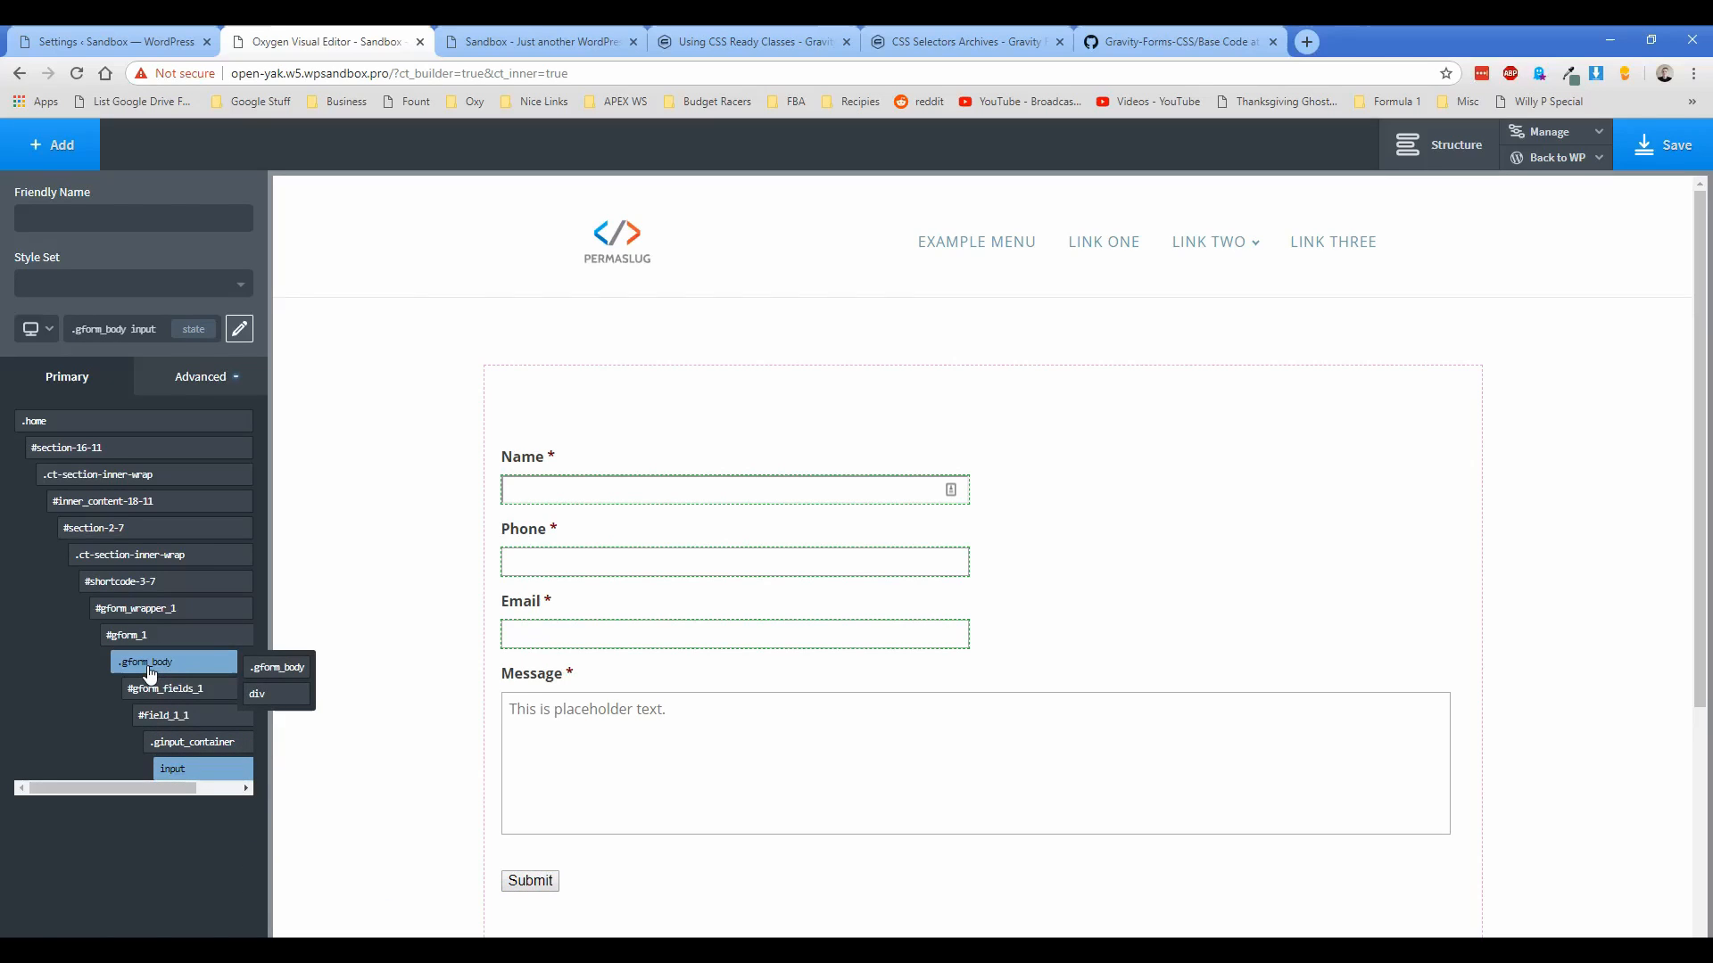
{"action": "left_click", "coordinate": [147, 662]}
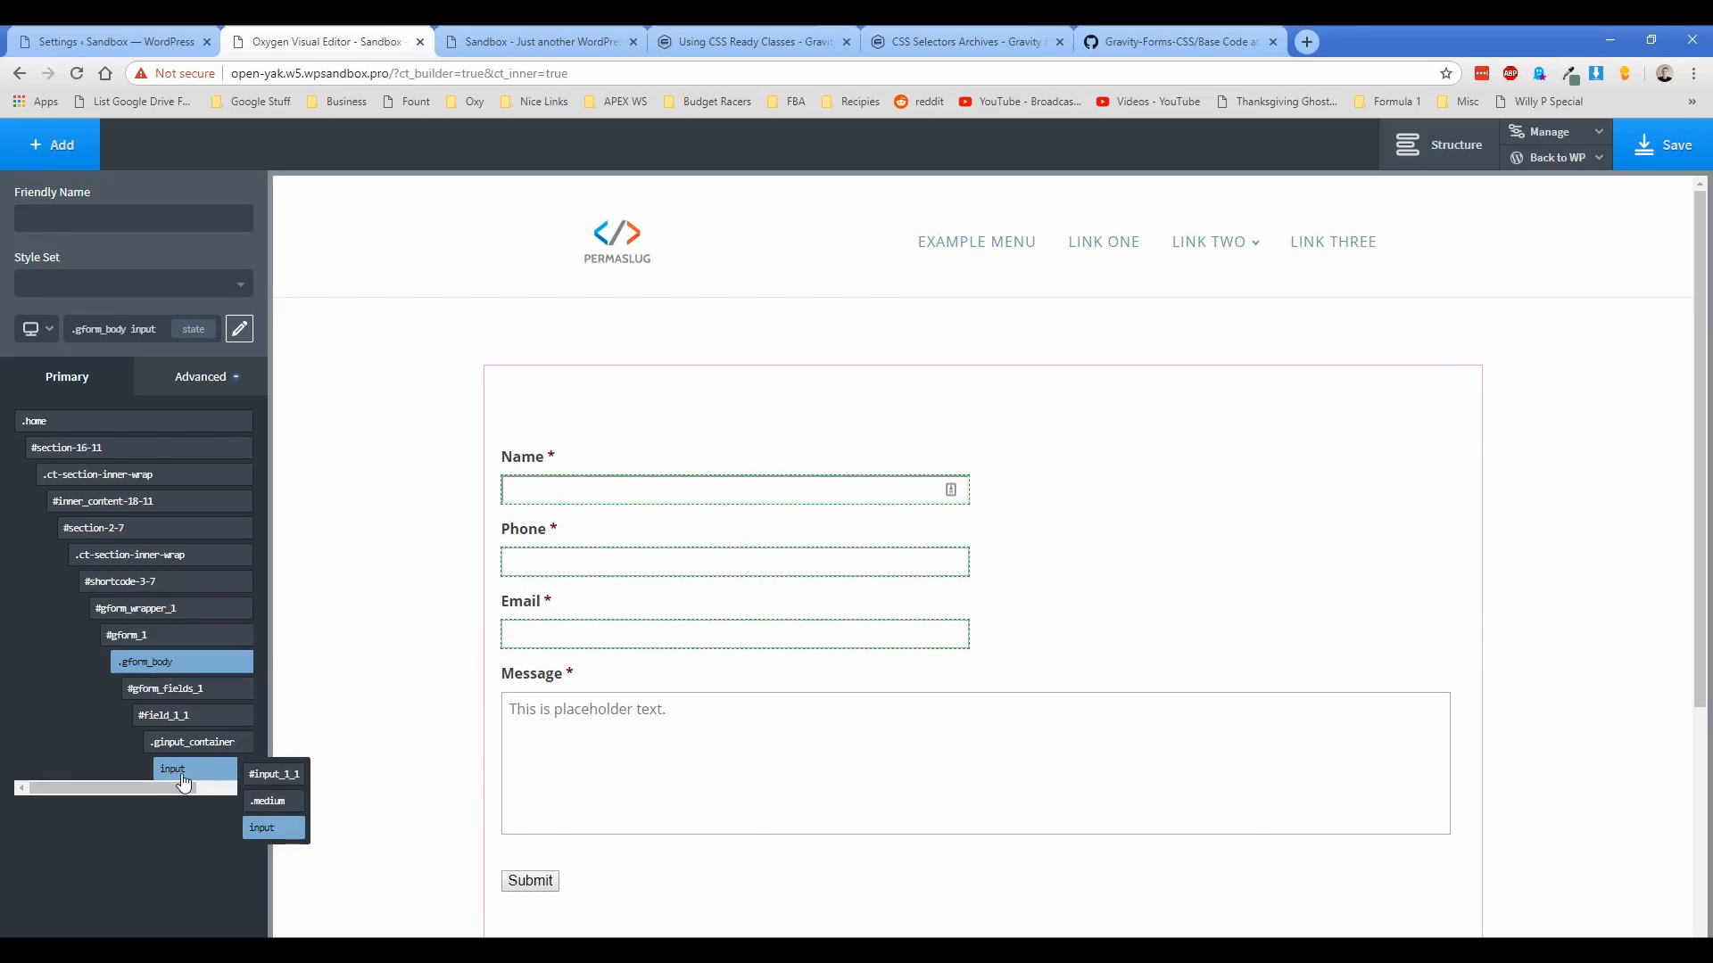
{"action": "left_click", "coordinate": [261, 828]}
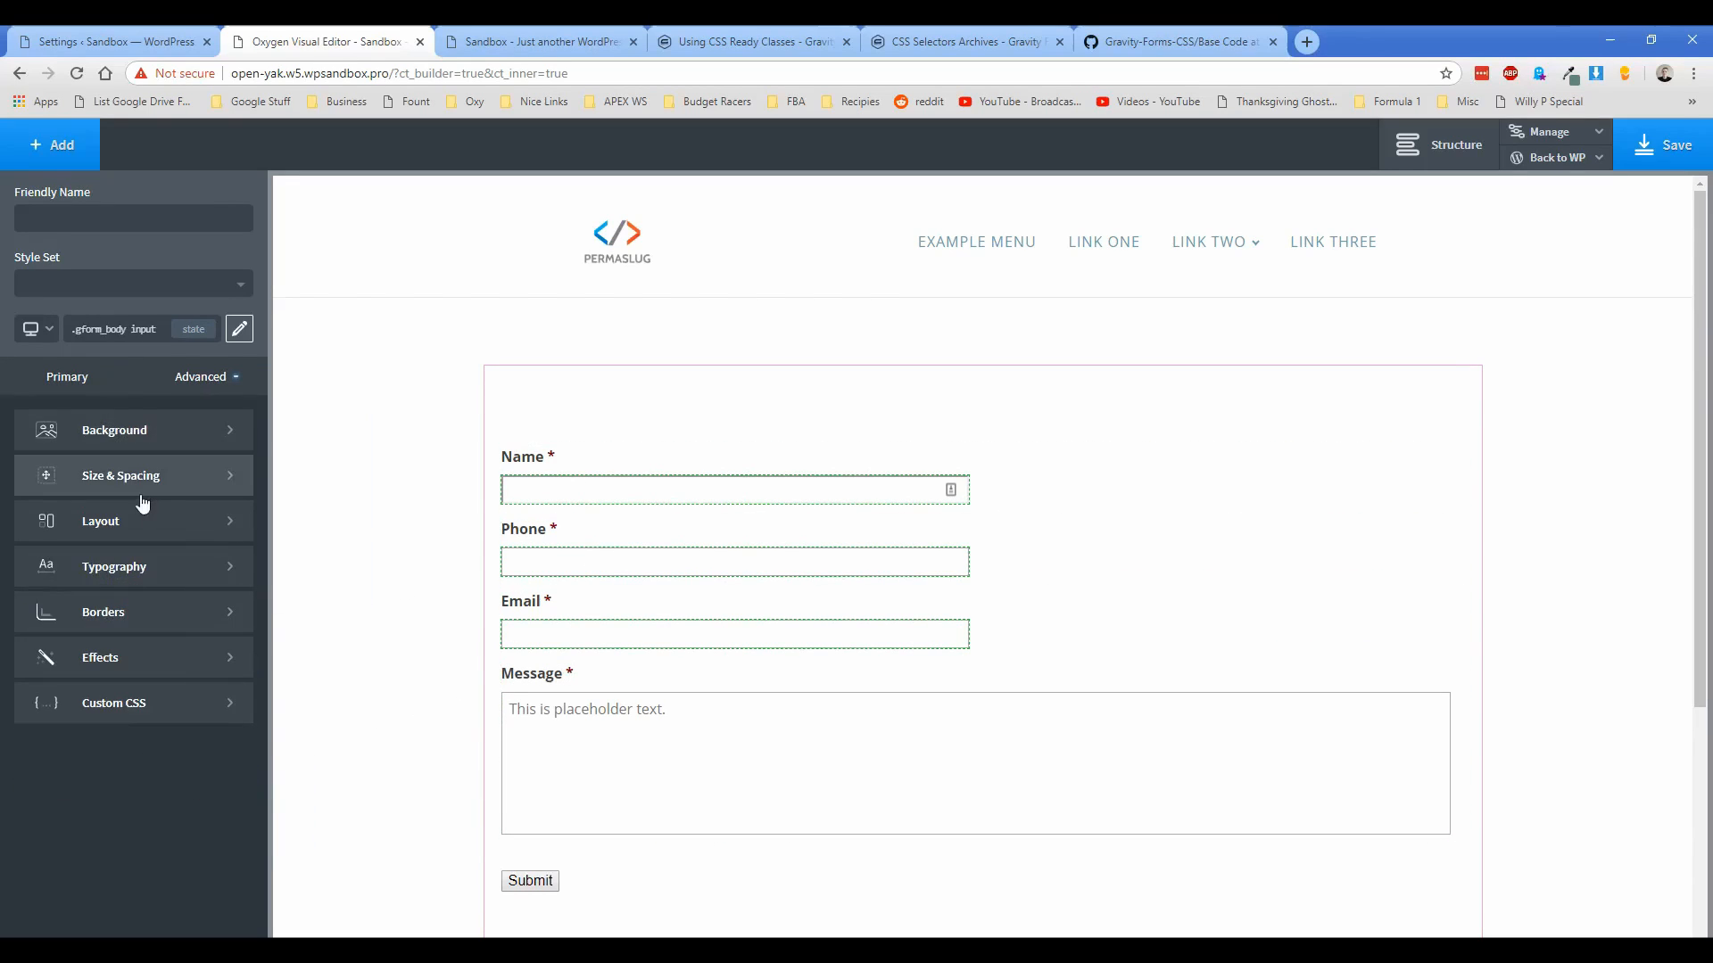
{"action": "left_click", "coordinate": [121, 476]}
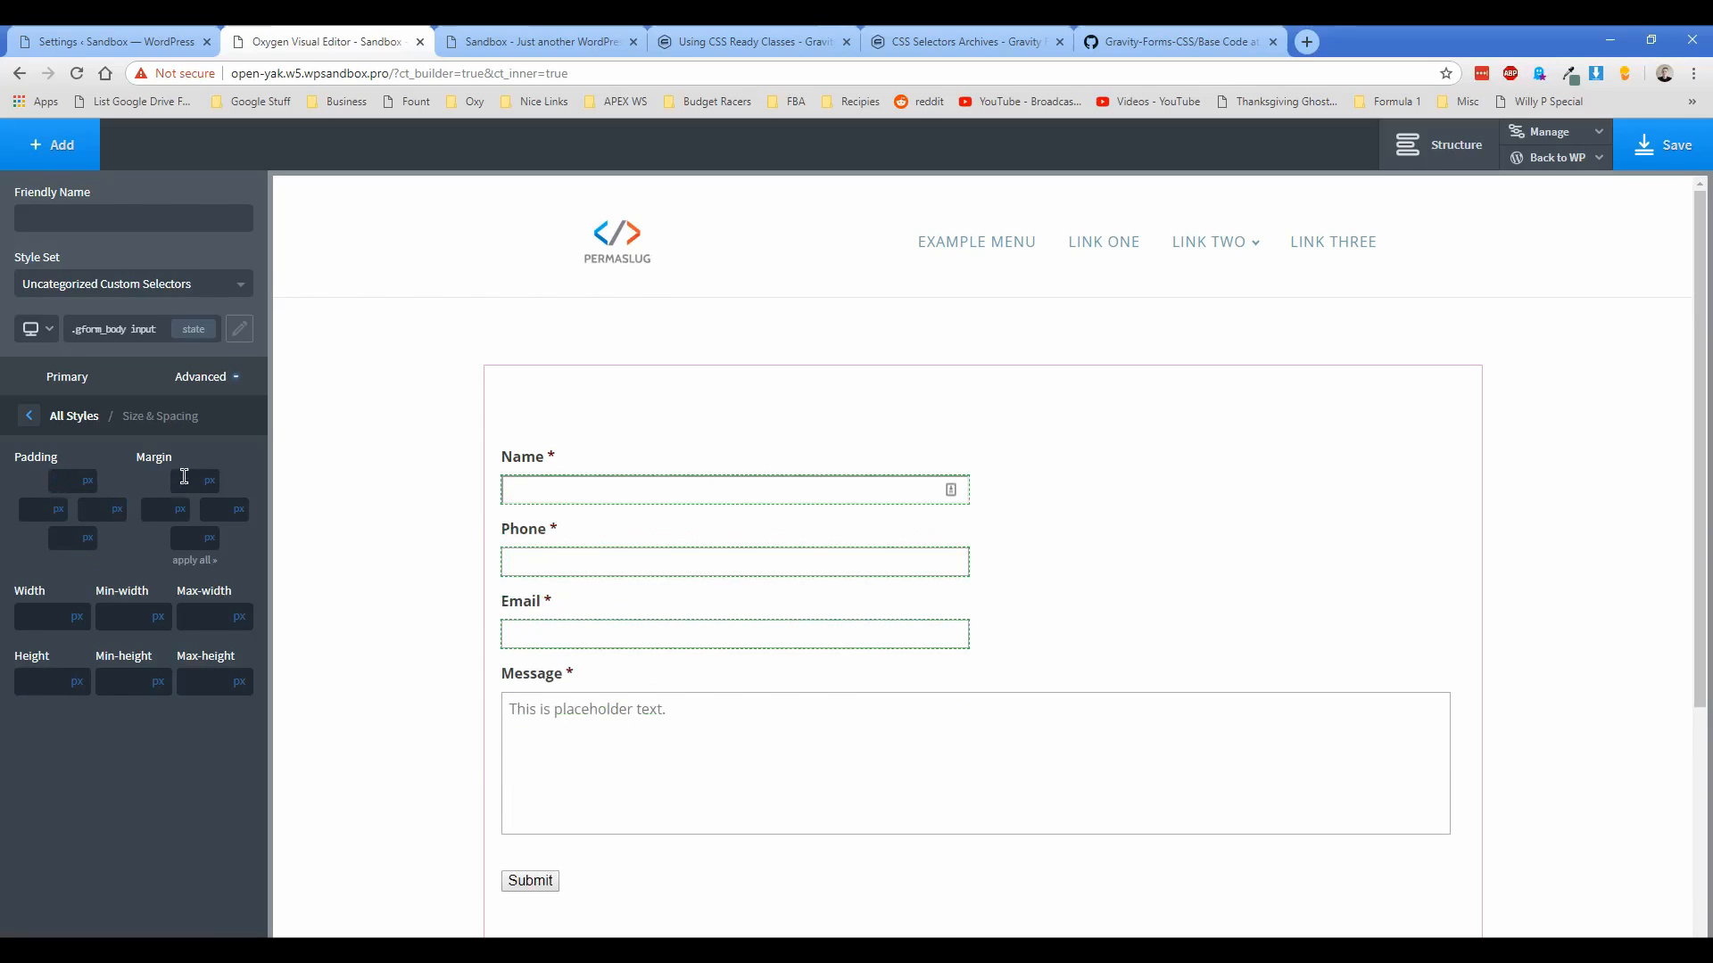
{"action": "left_click", "coordinate": [29, 415]}
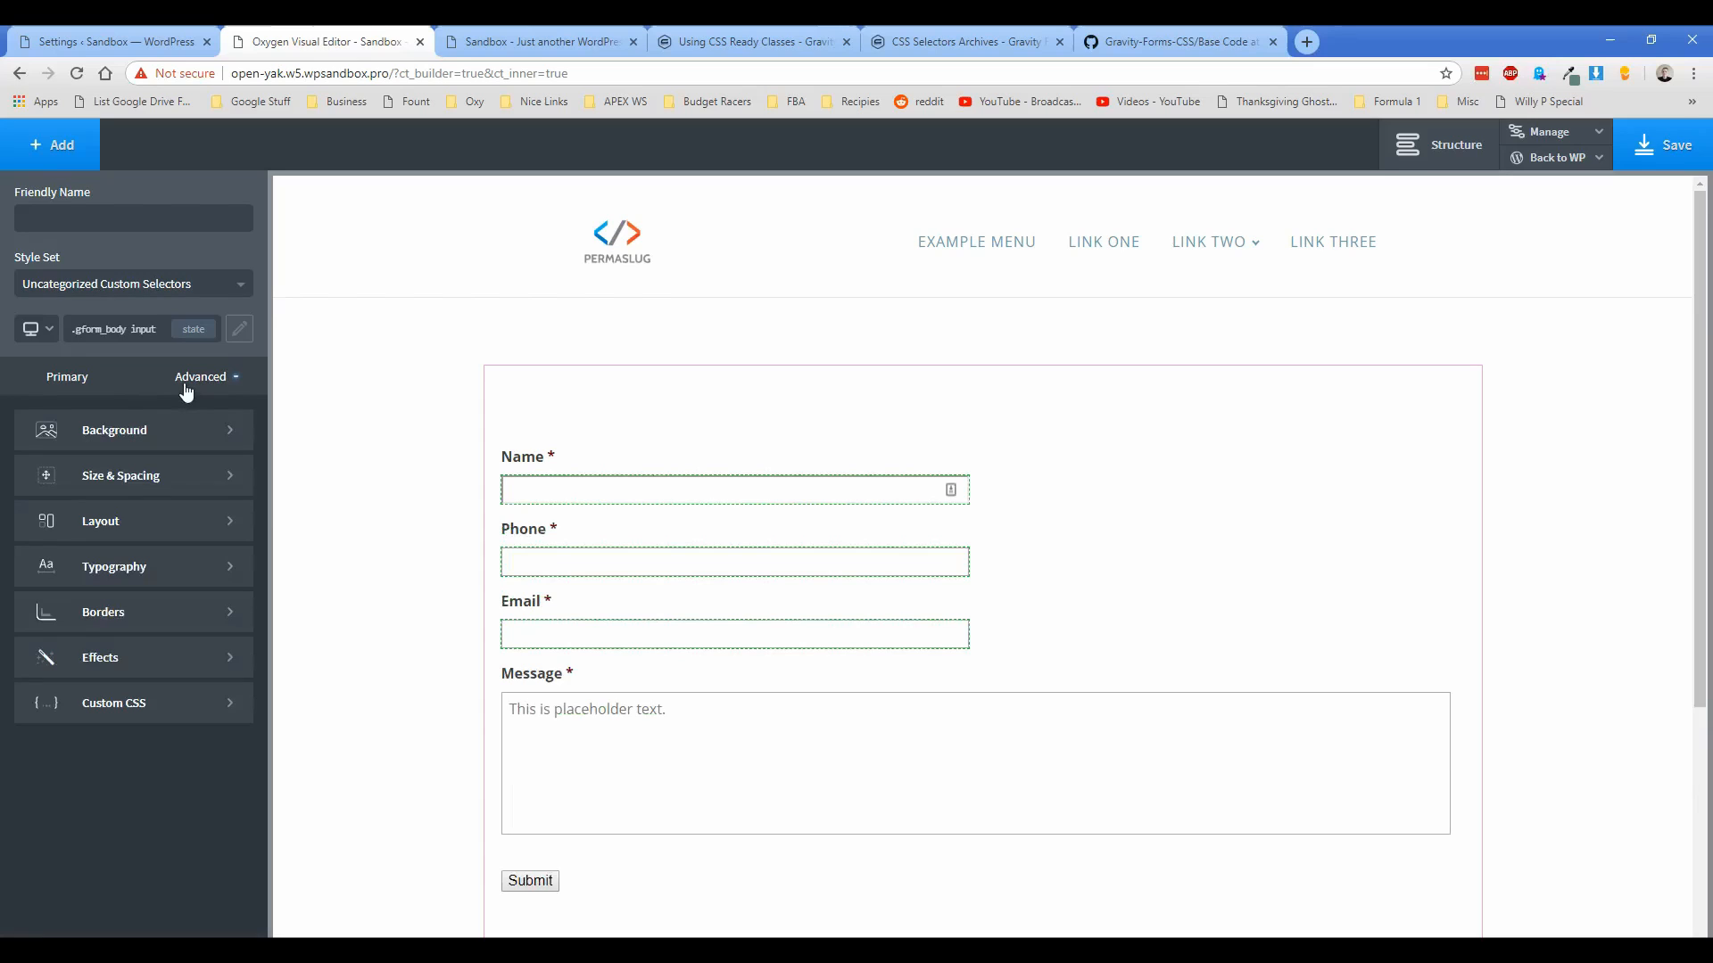
{"action": "left_click", "coordinate": [103, 612]}
{"action": "type", "text": "15"}
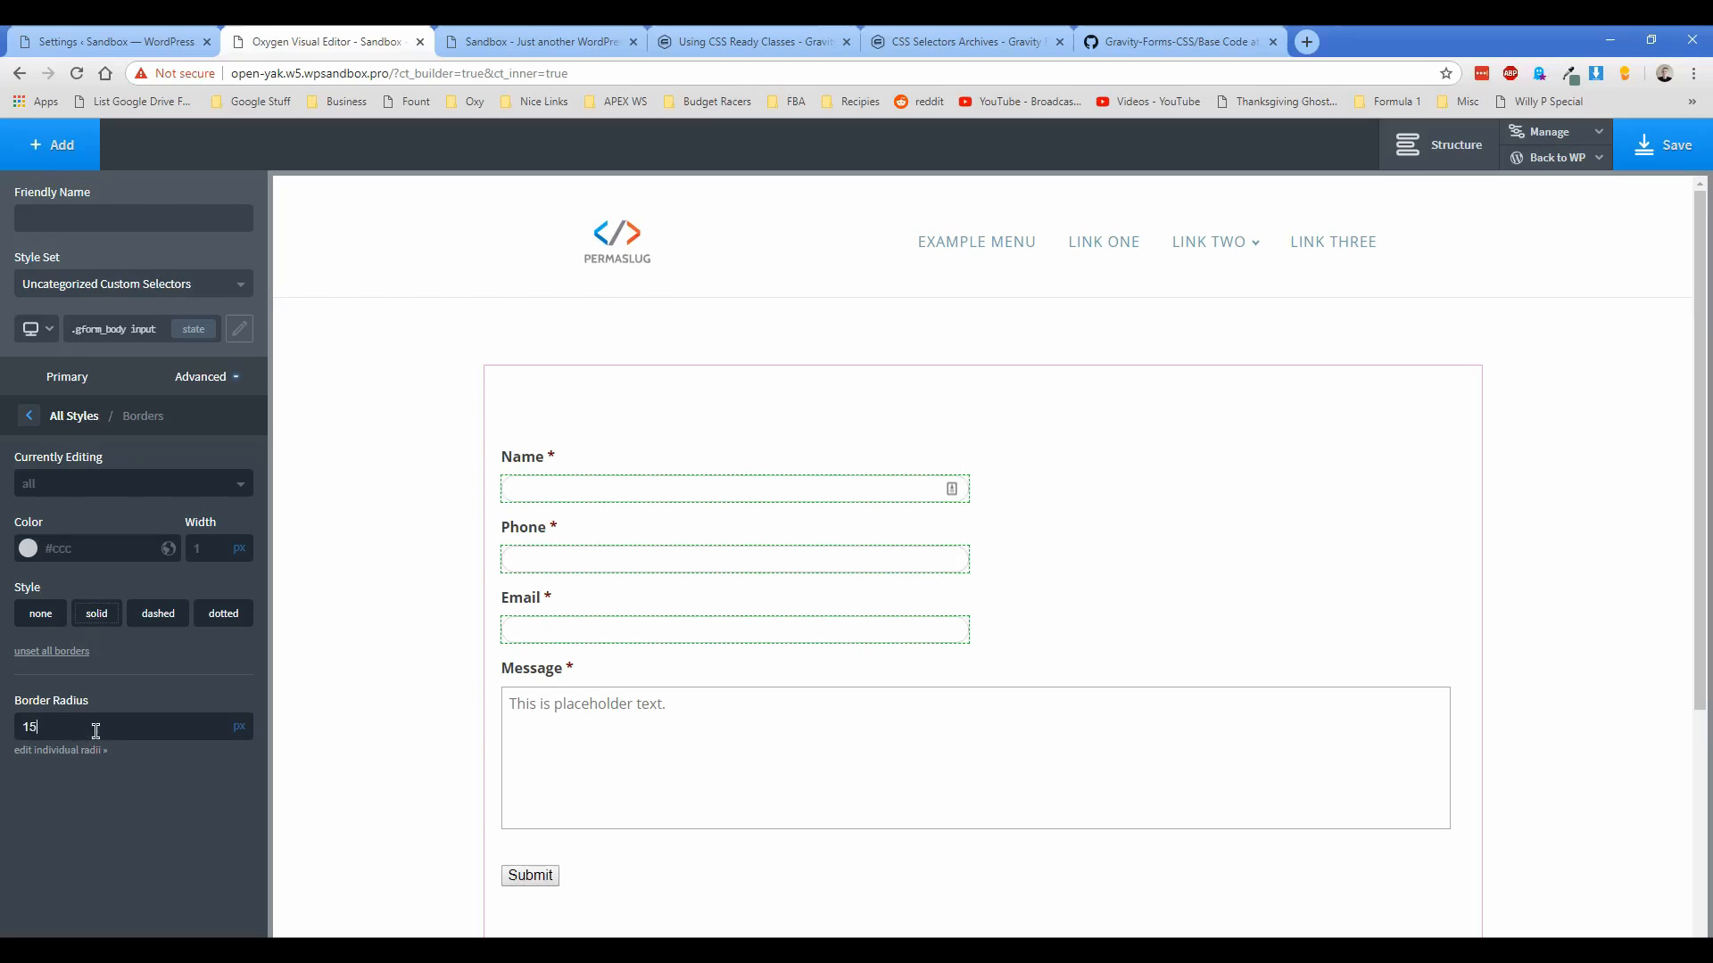
{"action": "mouse_move", "coordinate": [203, 416]}
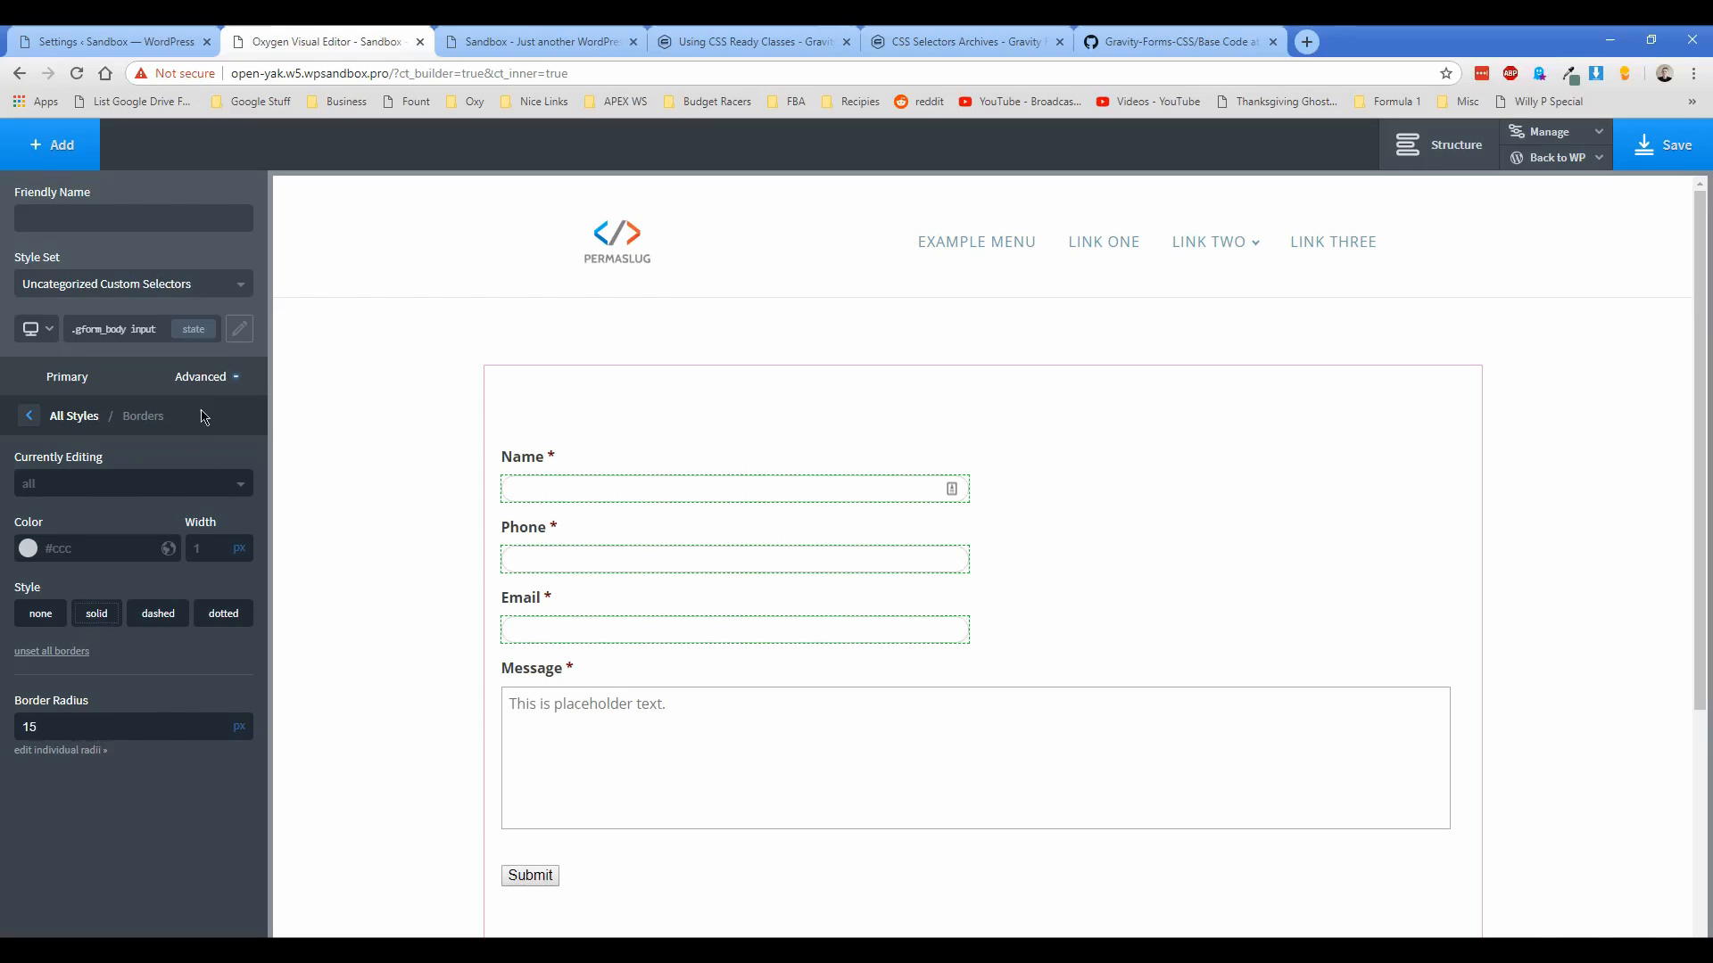
Step: Give the inputs a #ff6 hover background, then add a box shadow in the normal state
{"action": "left_click", "coordinate": [29, 415]}
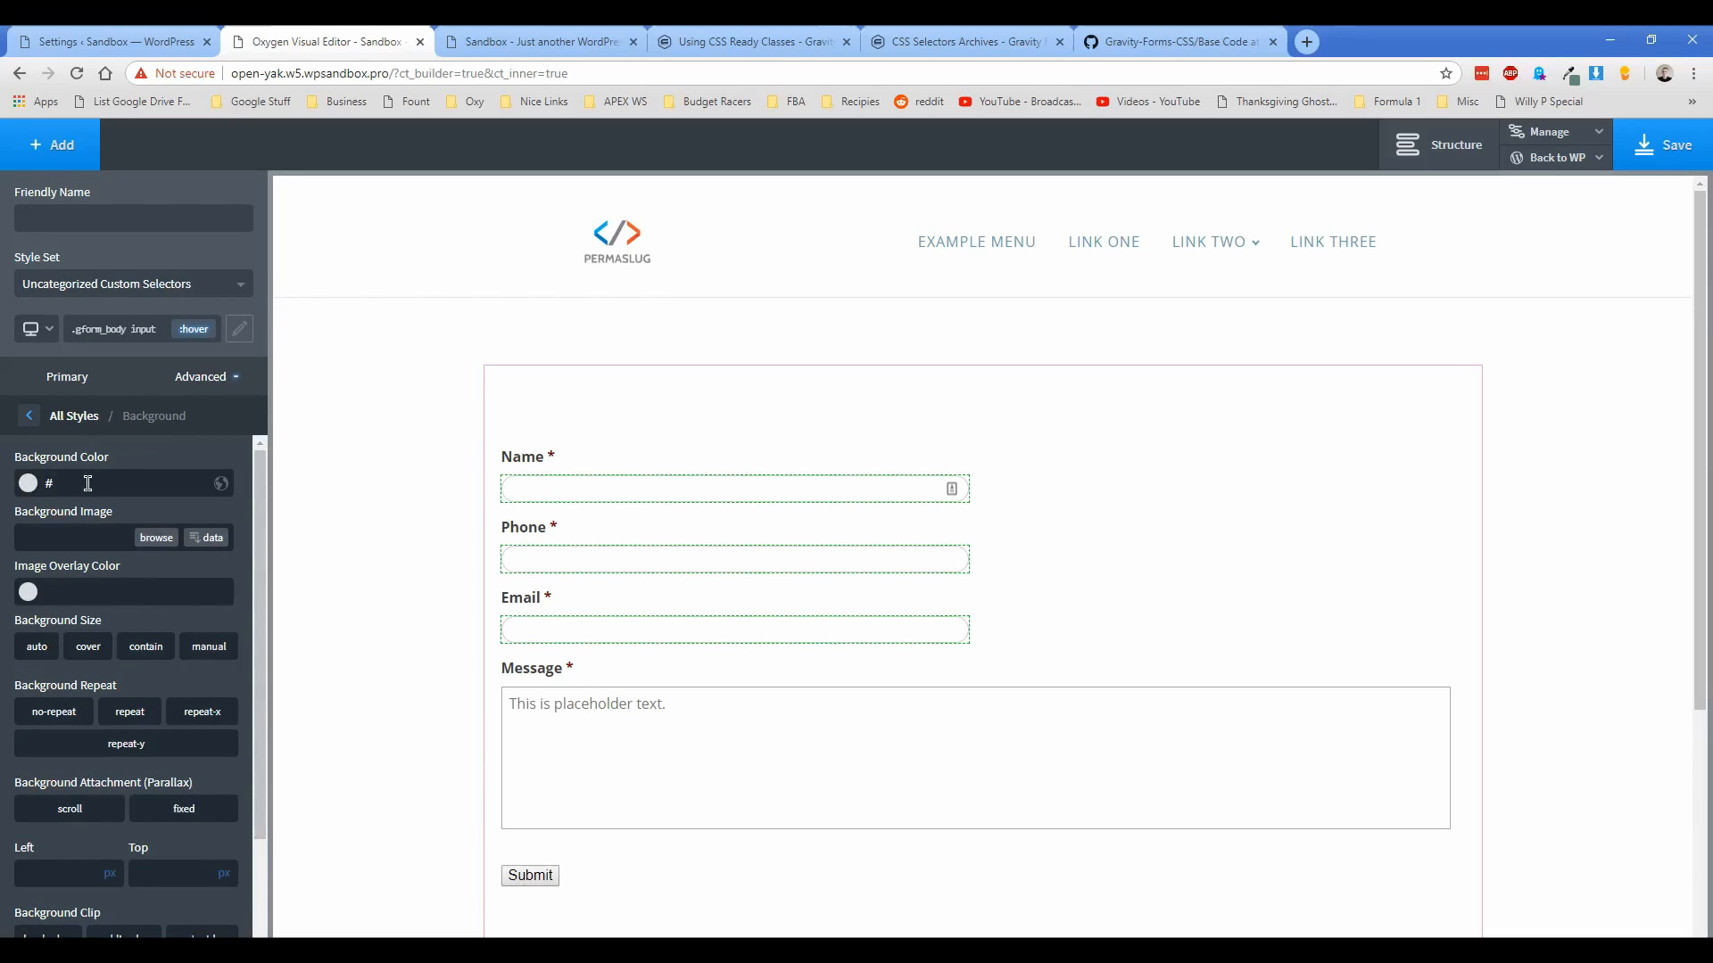
{"action": "type", "text": "#ff6"}
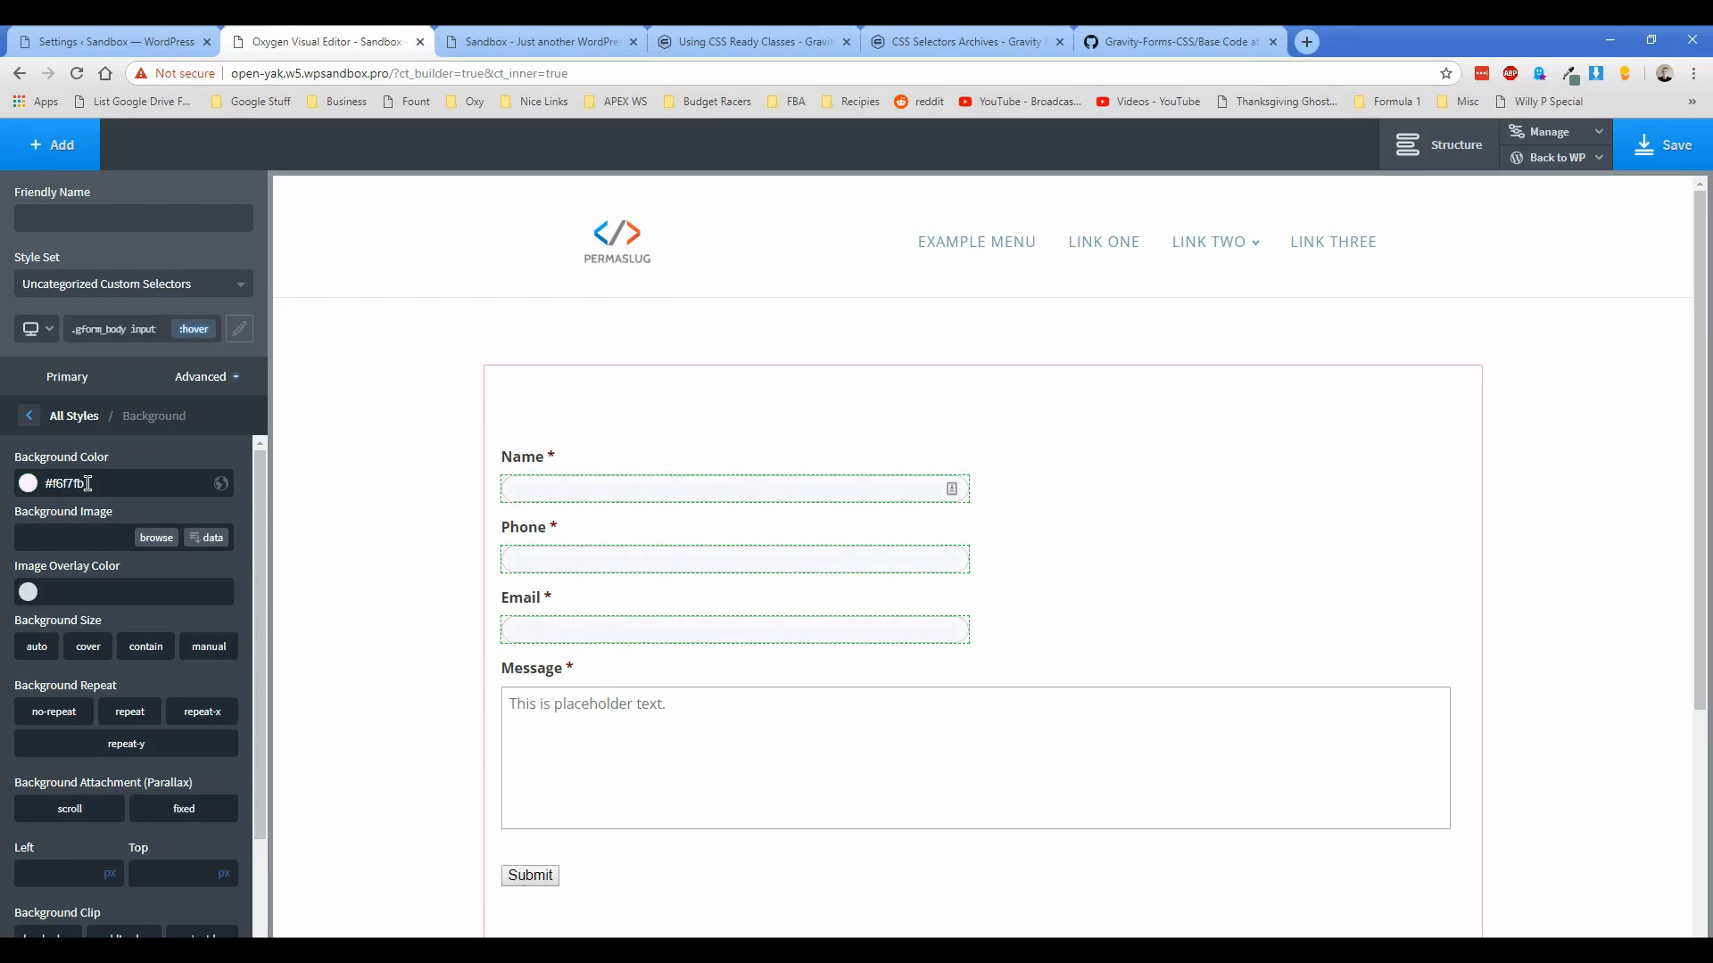
{"action": "left_click", "coordinate": [194, 329]}
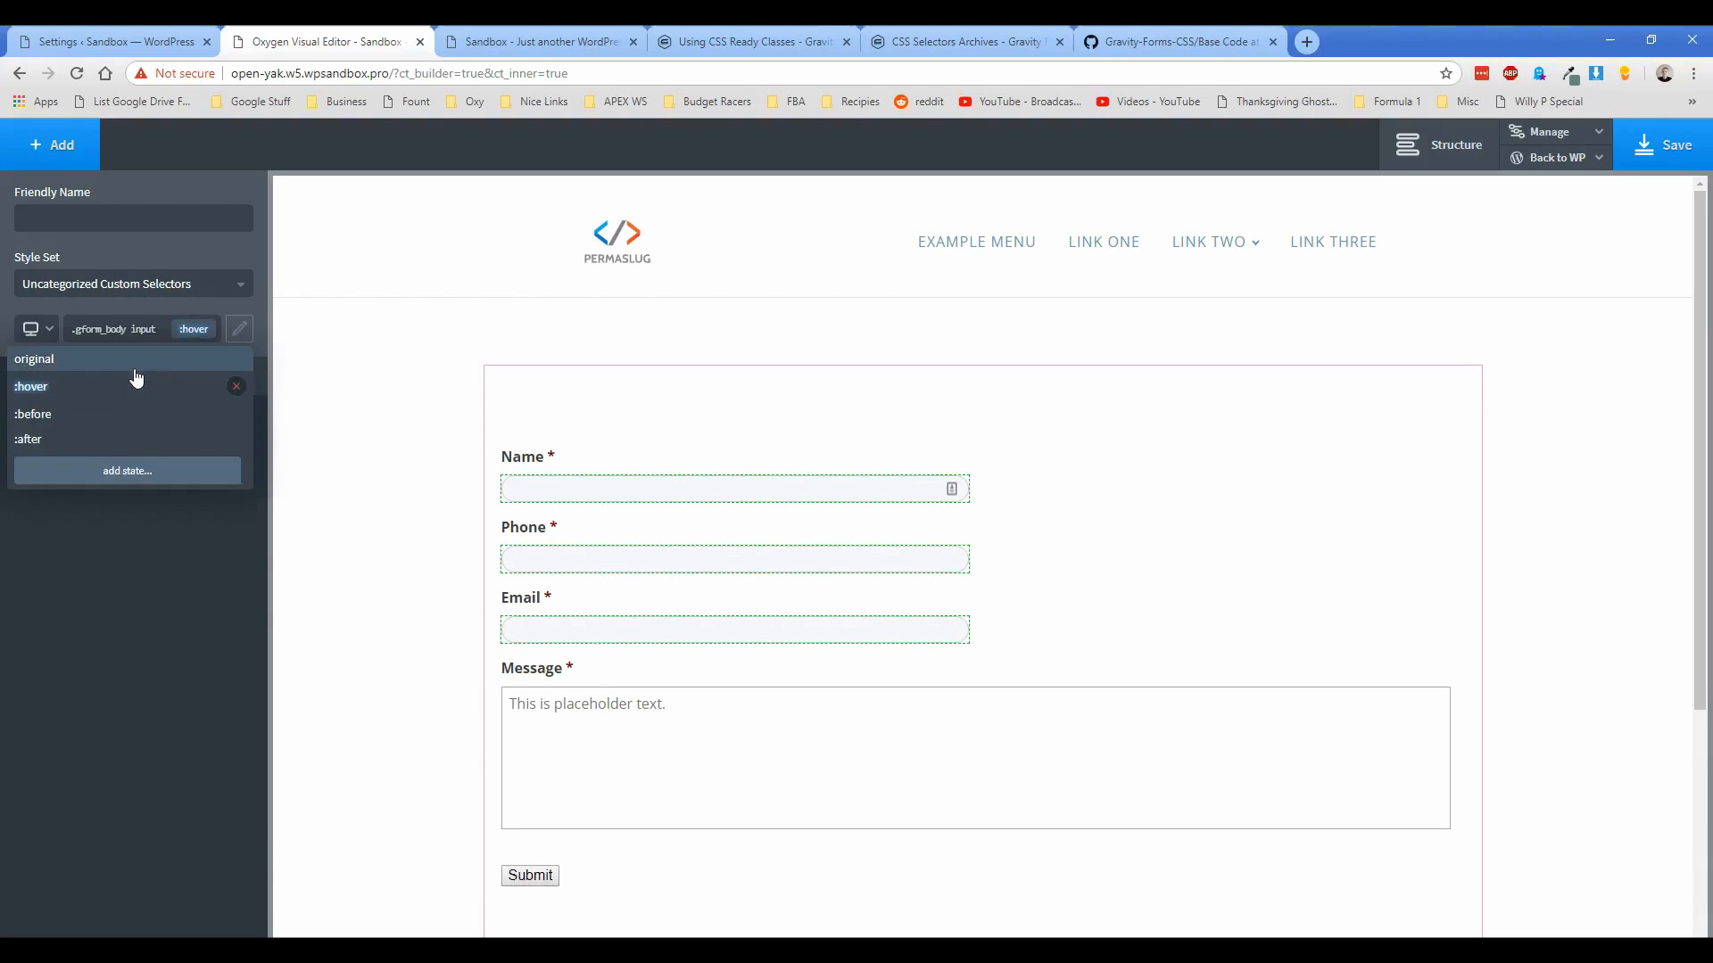
{"action": "left_click", "coordinate": [194, 328]}
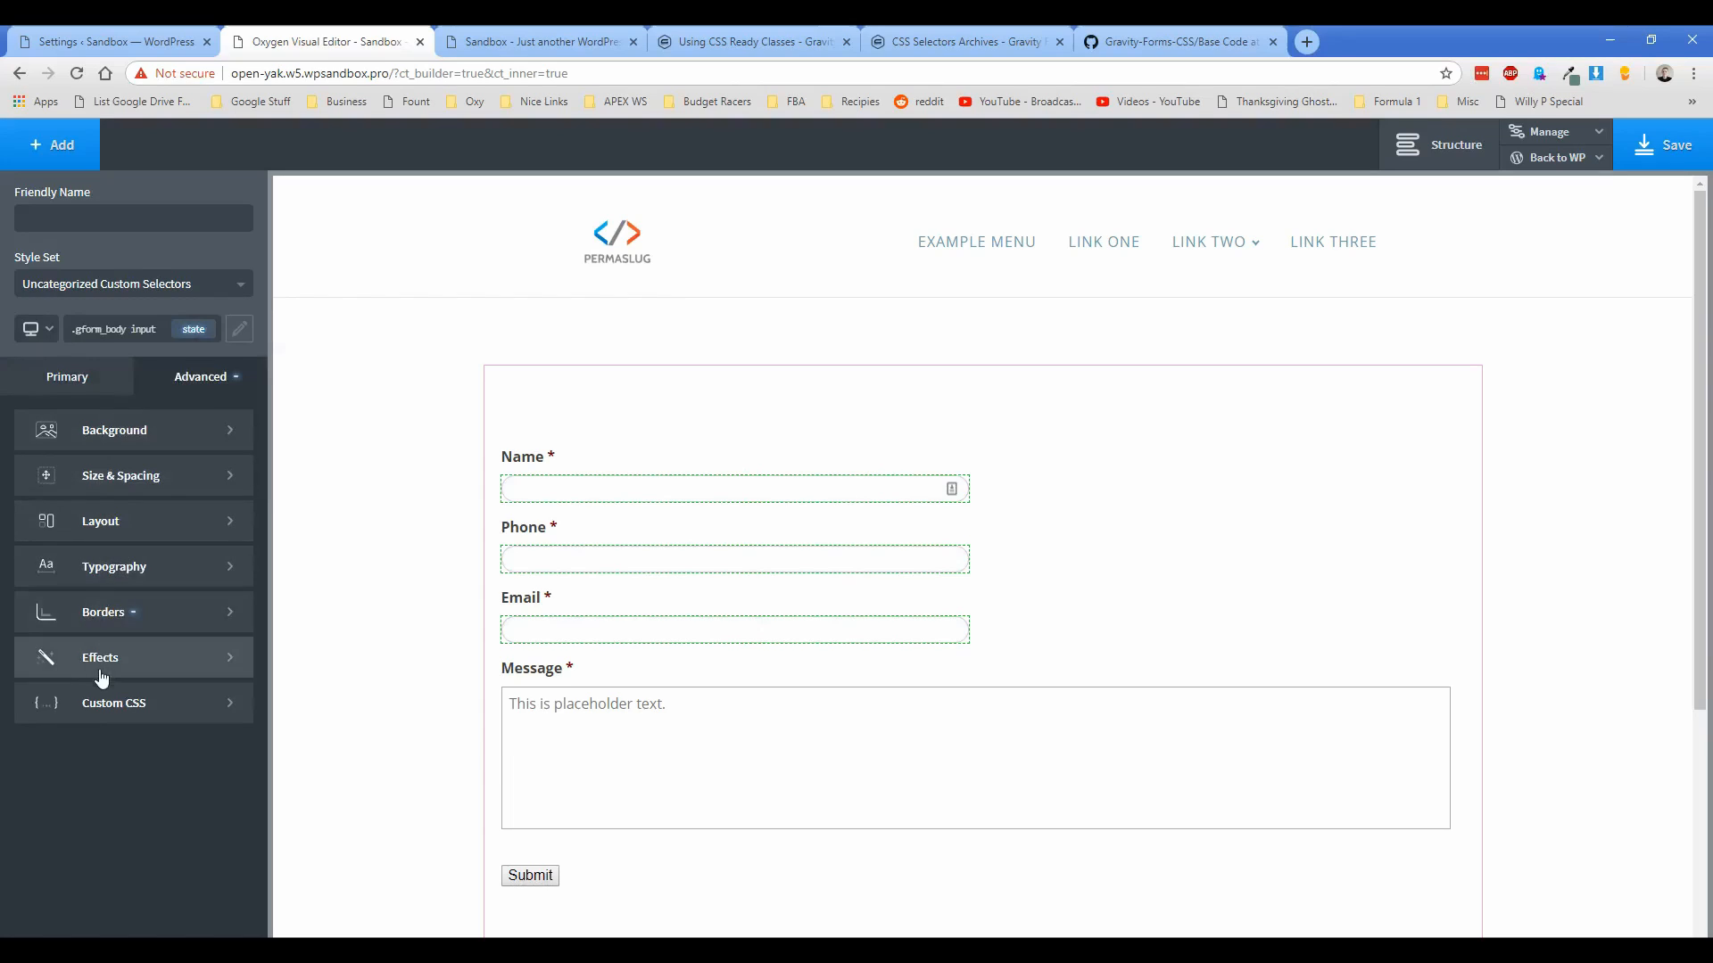
{"action": "left_click", "coordinate": [99, 656]}
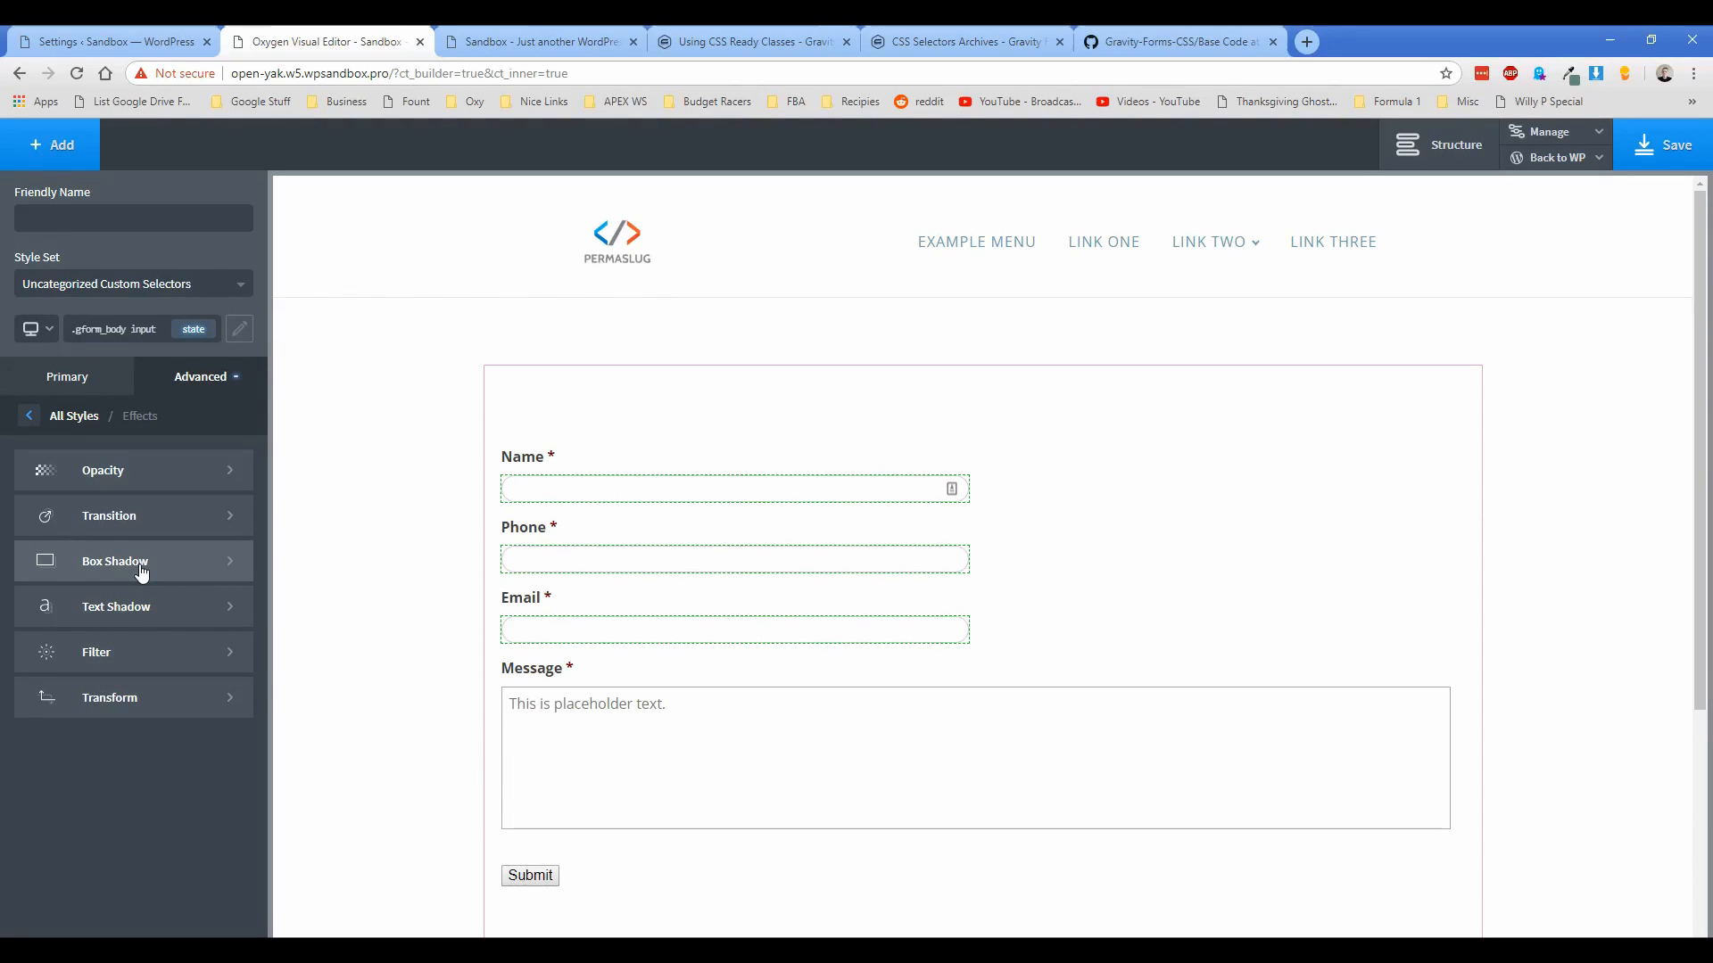
{"action": "left_click", "coordinate": [113, 561]}
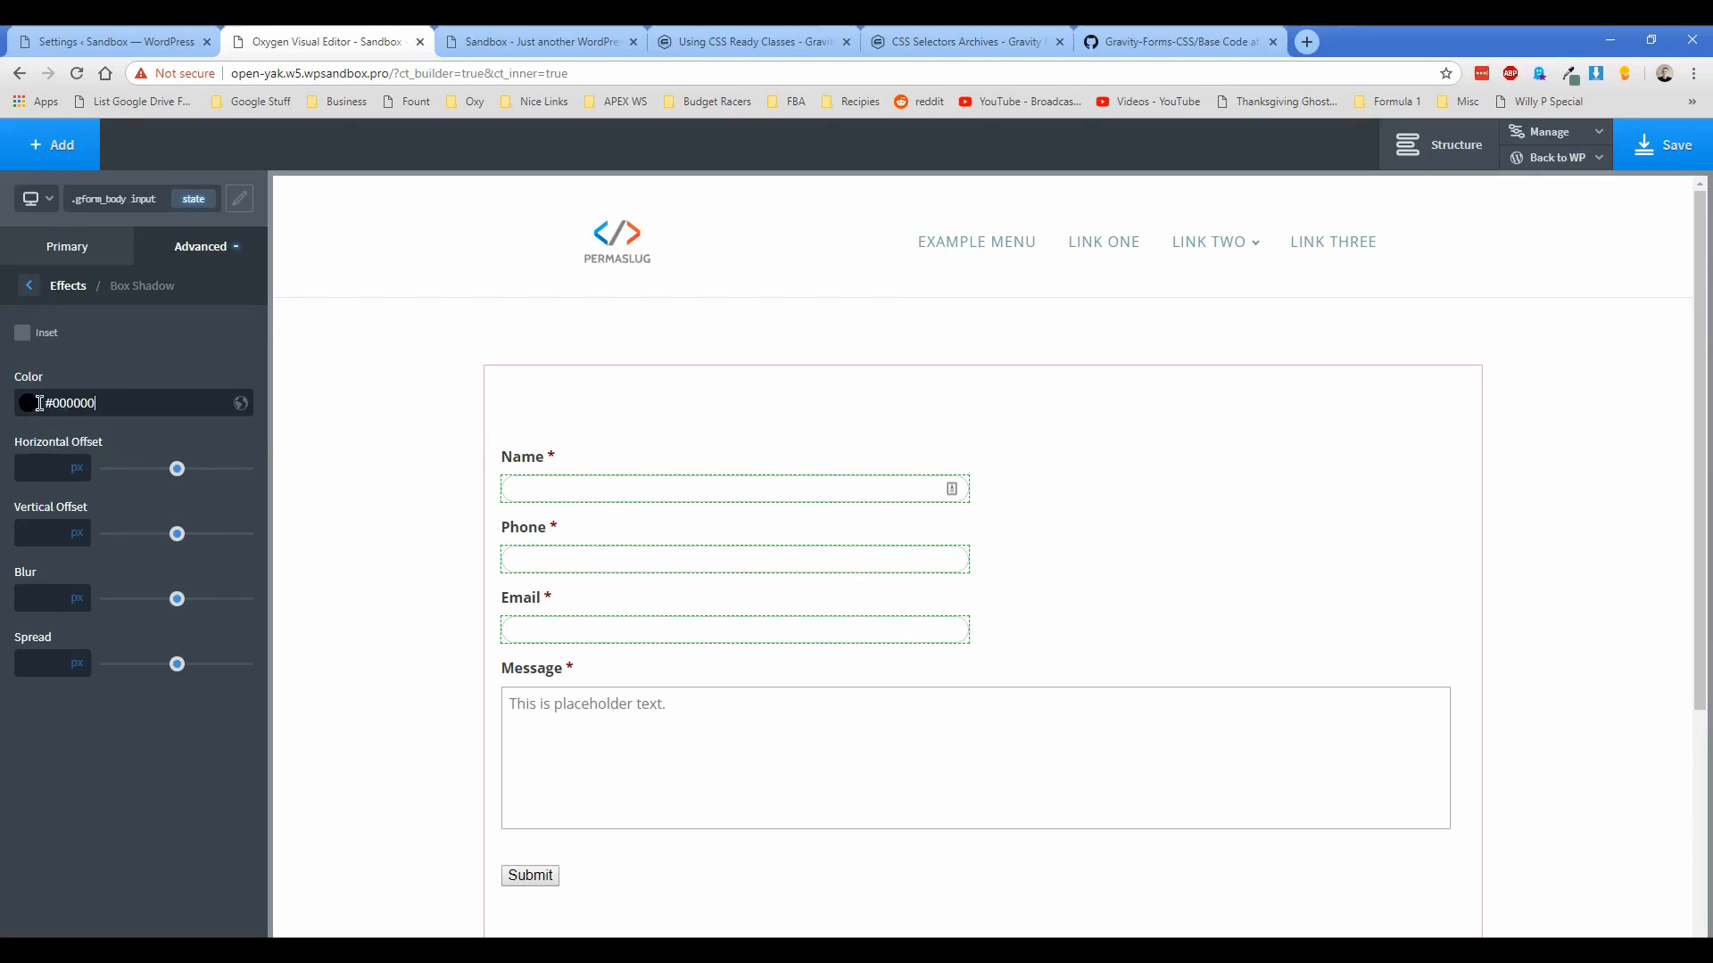
{"action": "left_click", "coordinate": [29, 403]}
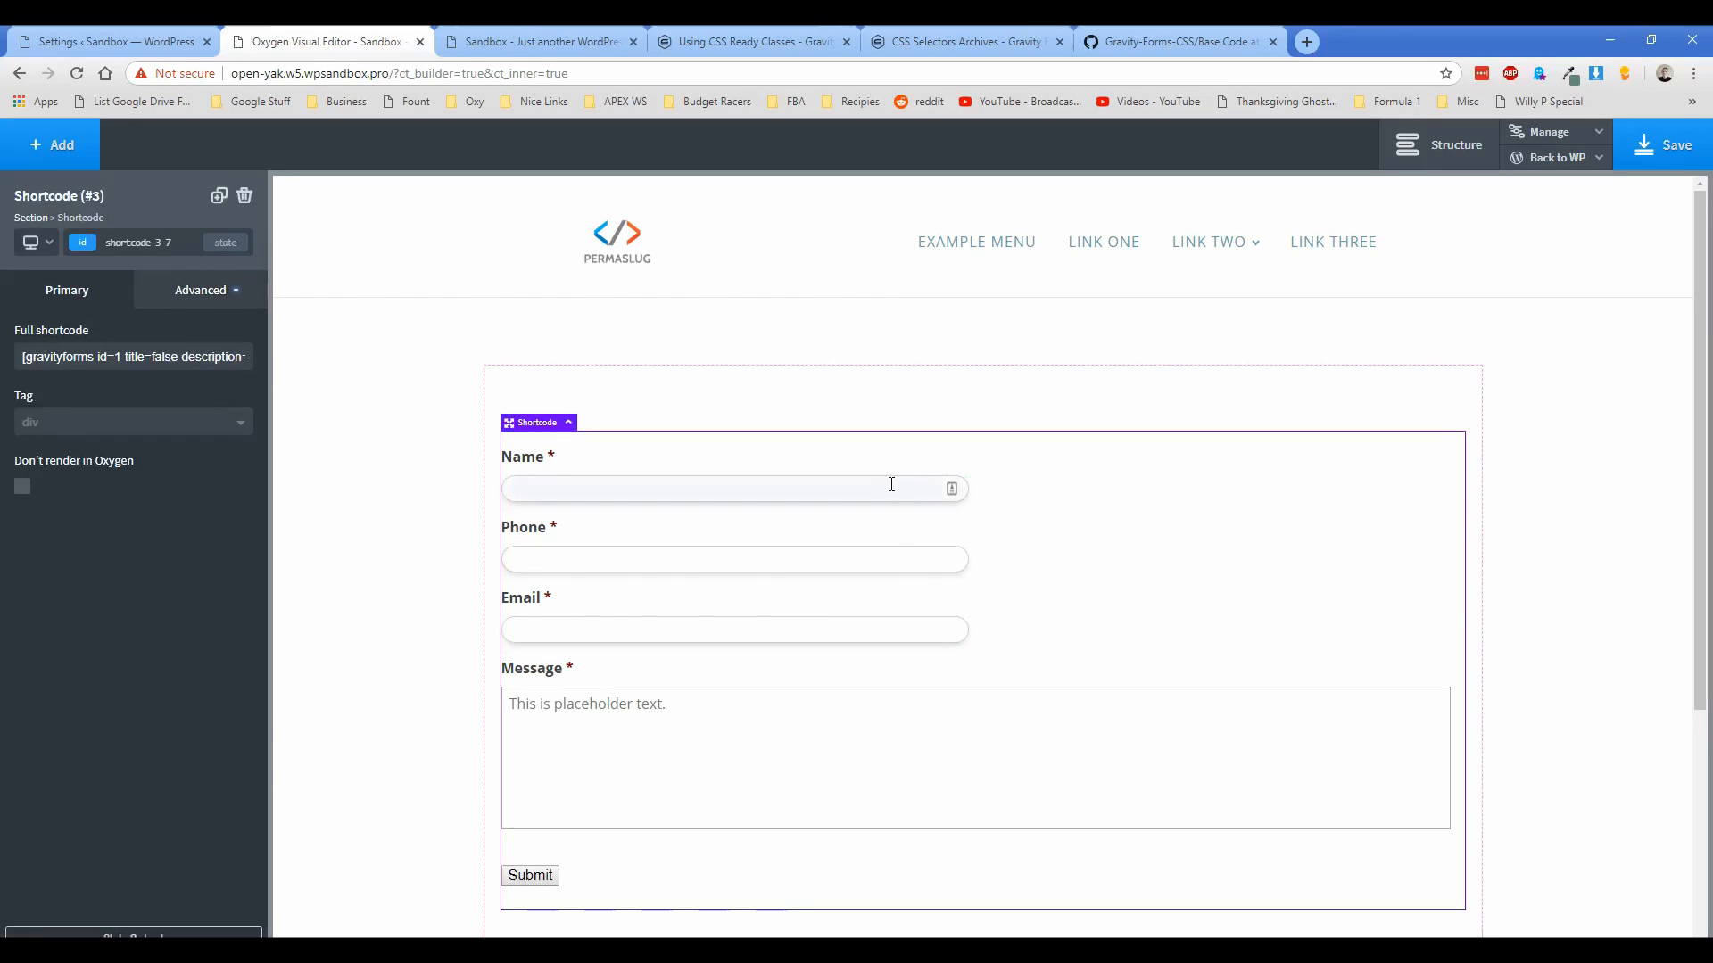
{"action": "mouse_move", "coordinate": [644, 483]}
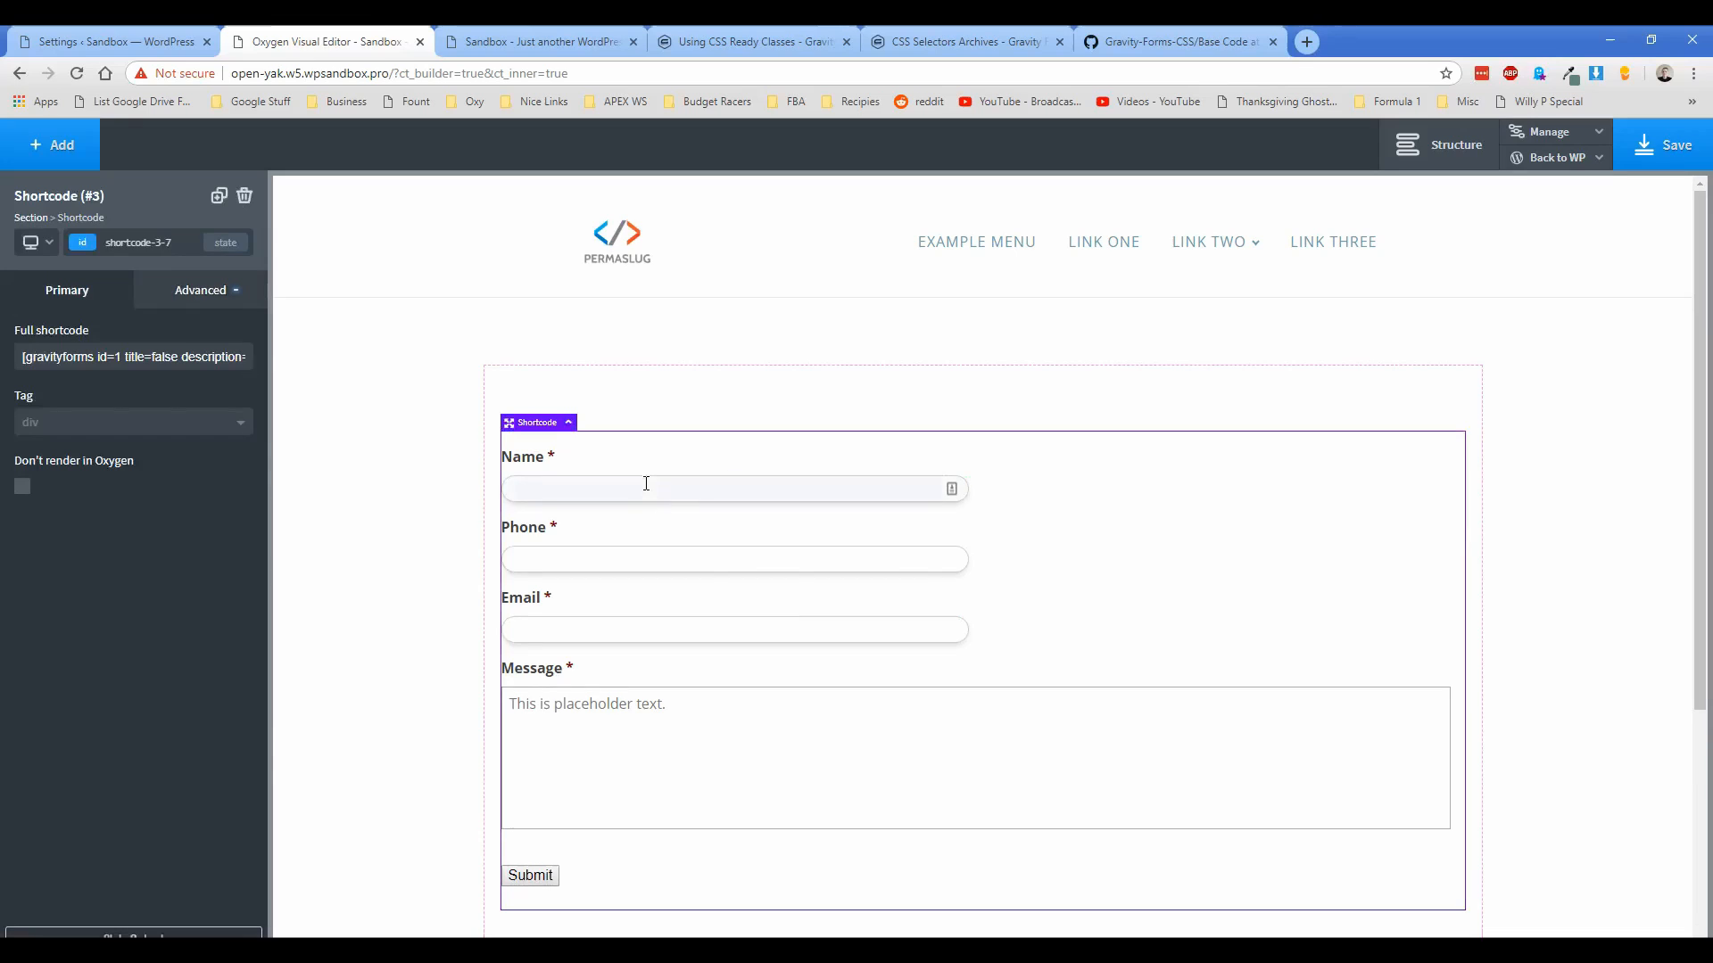
{"action": "mouse_move", "coordinate": [688, 492]}
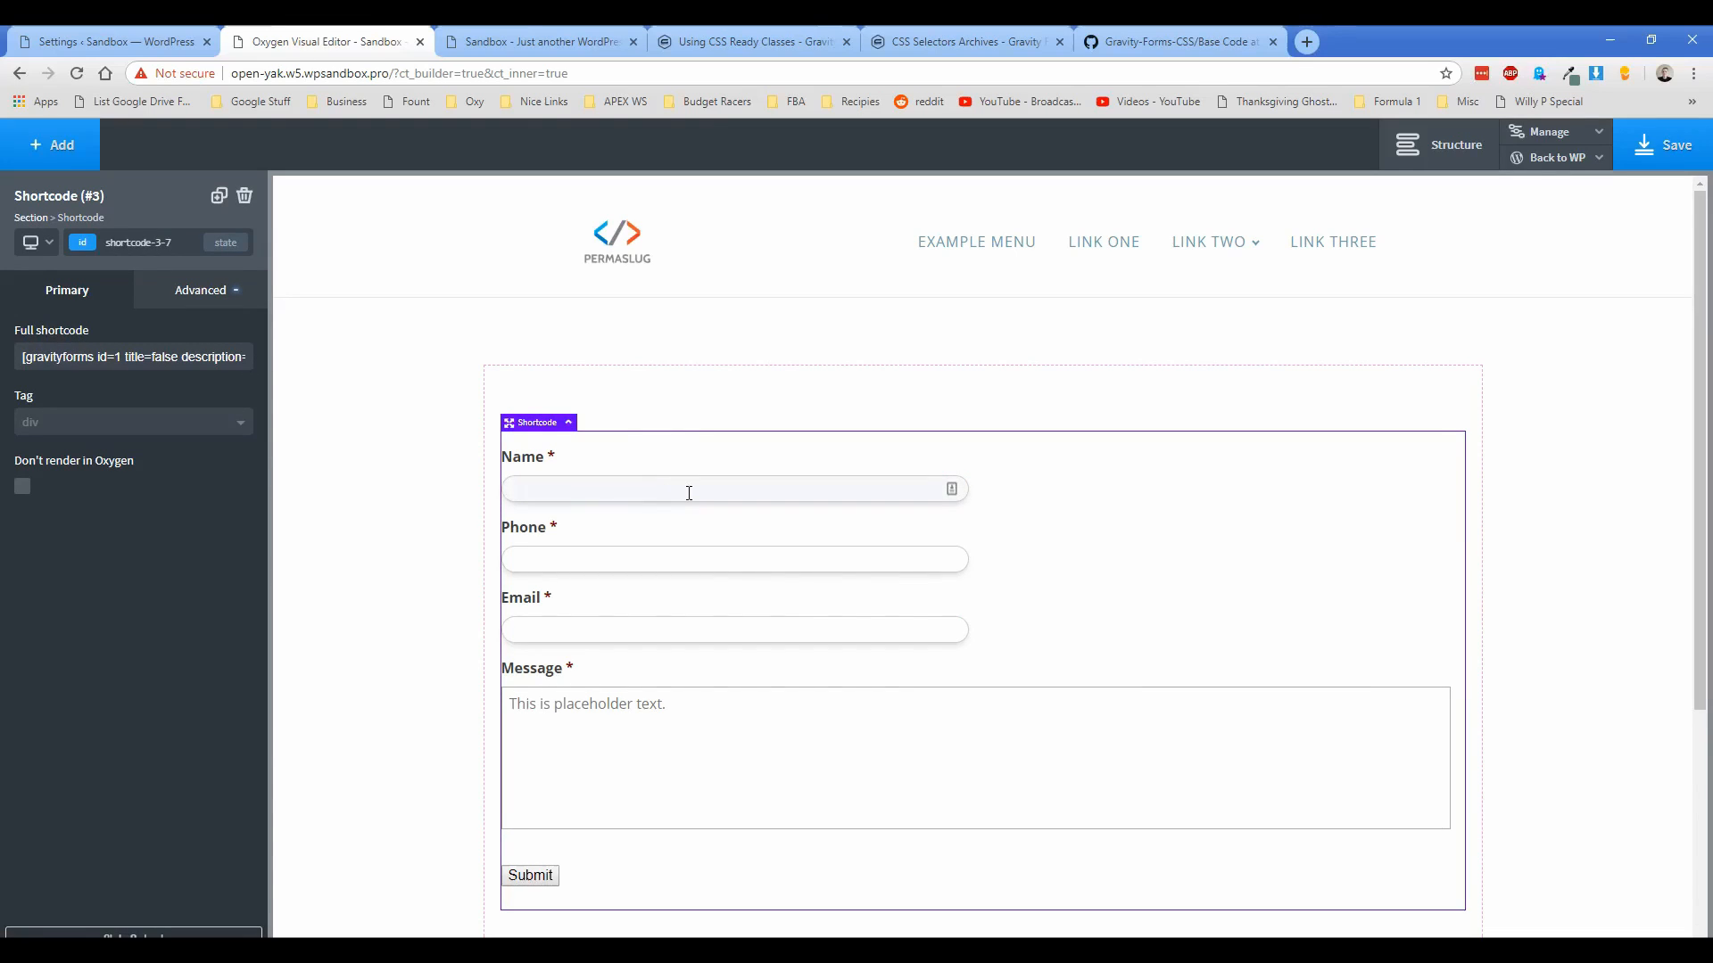
{"action": "mouse_move", "coordinate": [604, 515]}
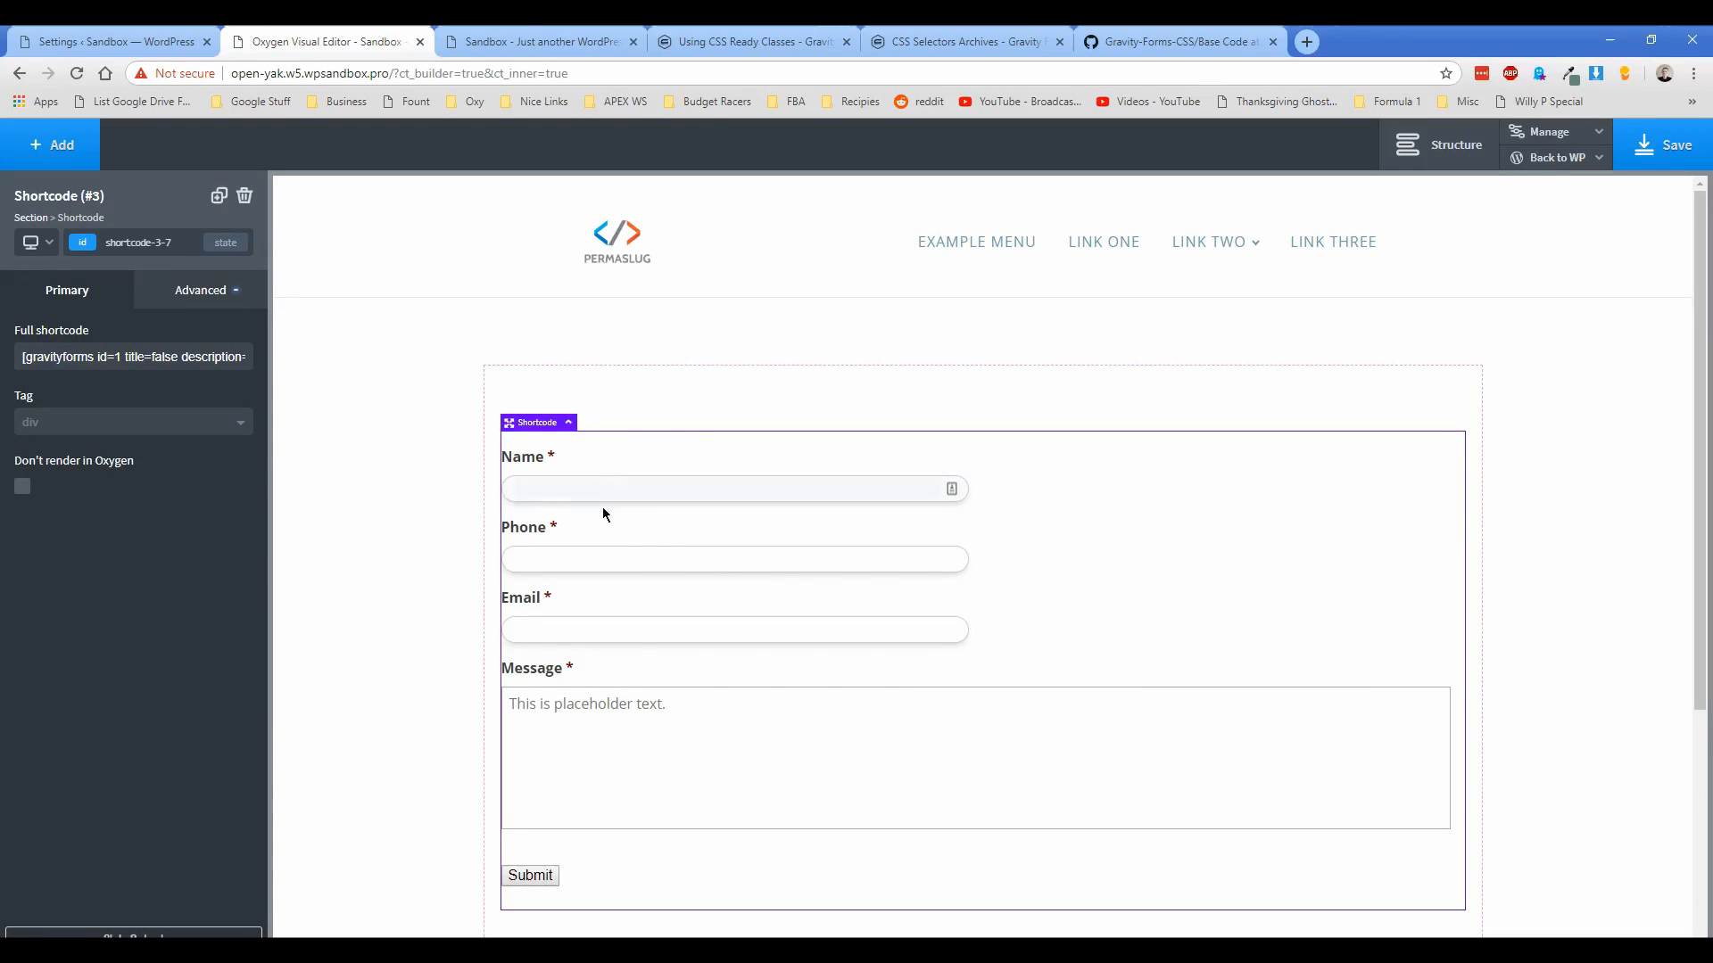
{"action": "mouse_move", "coordinate": [396, 793]}
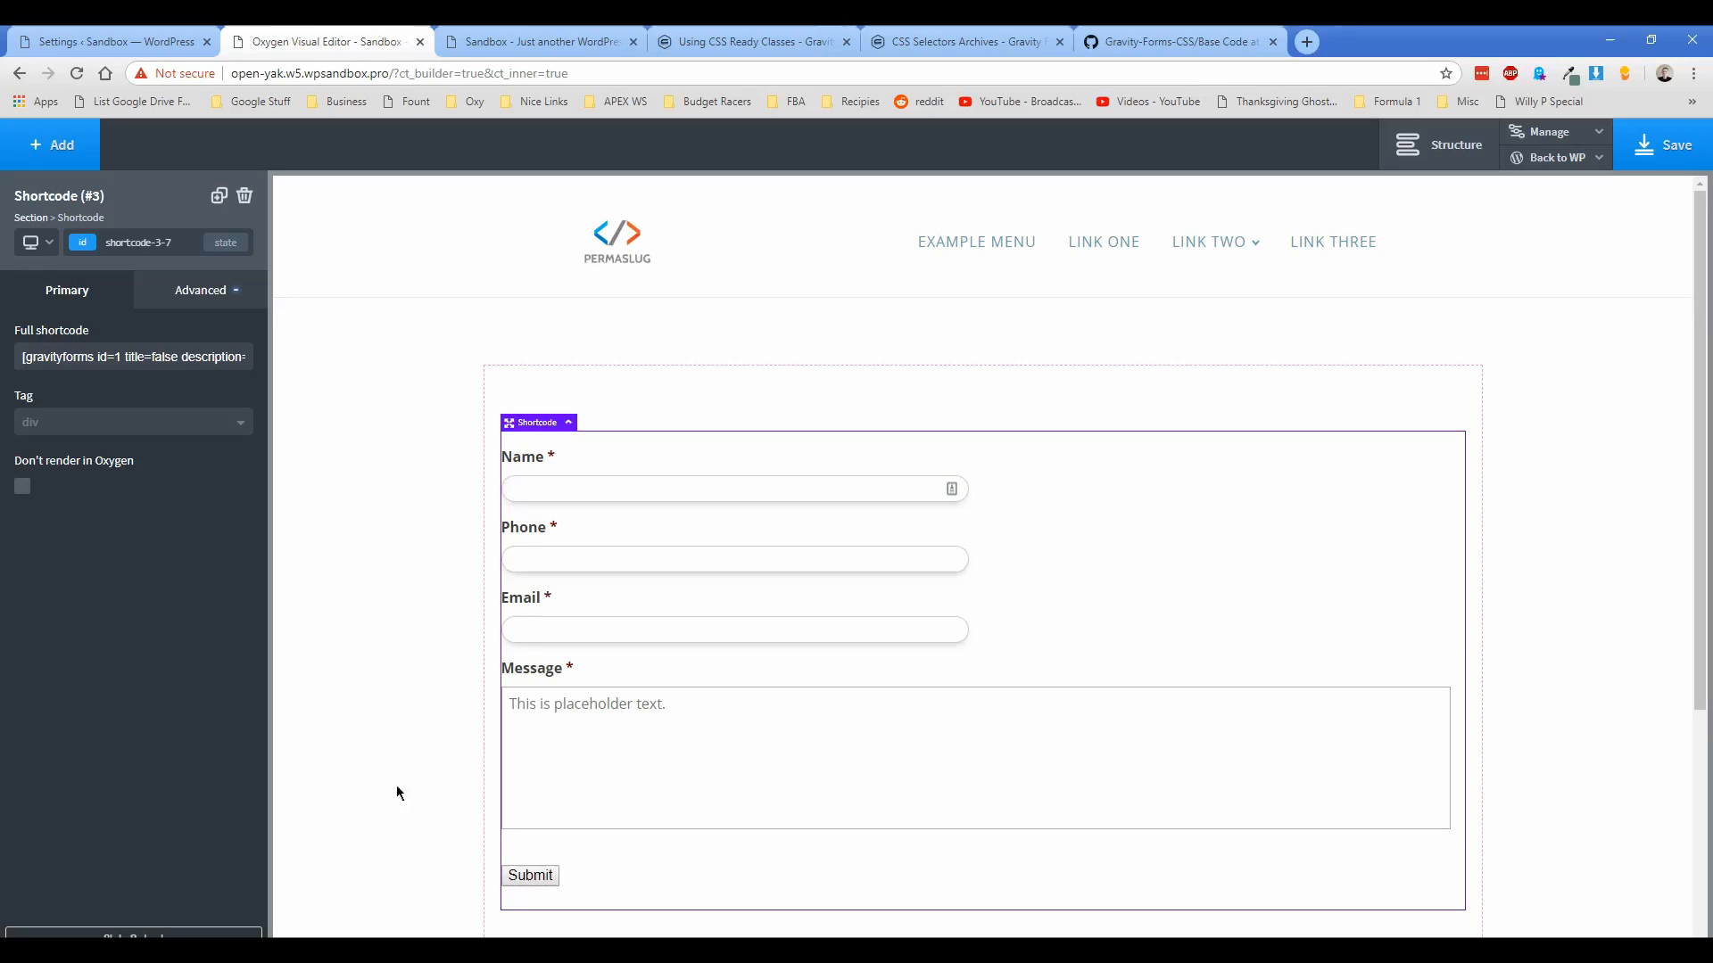
Step: Reopen the .gform_body input styles and set a 0.1 s ease-in-out transition under Effects
{"action": "left_click", "coordinate": [732, 487]}
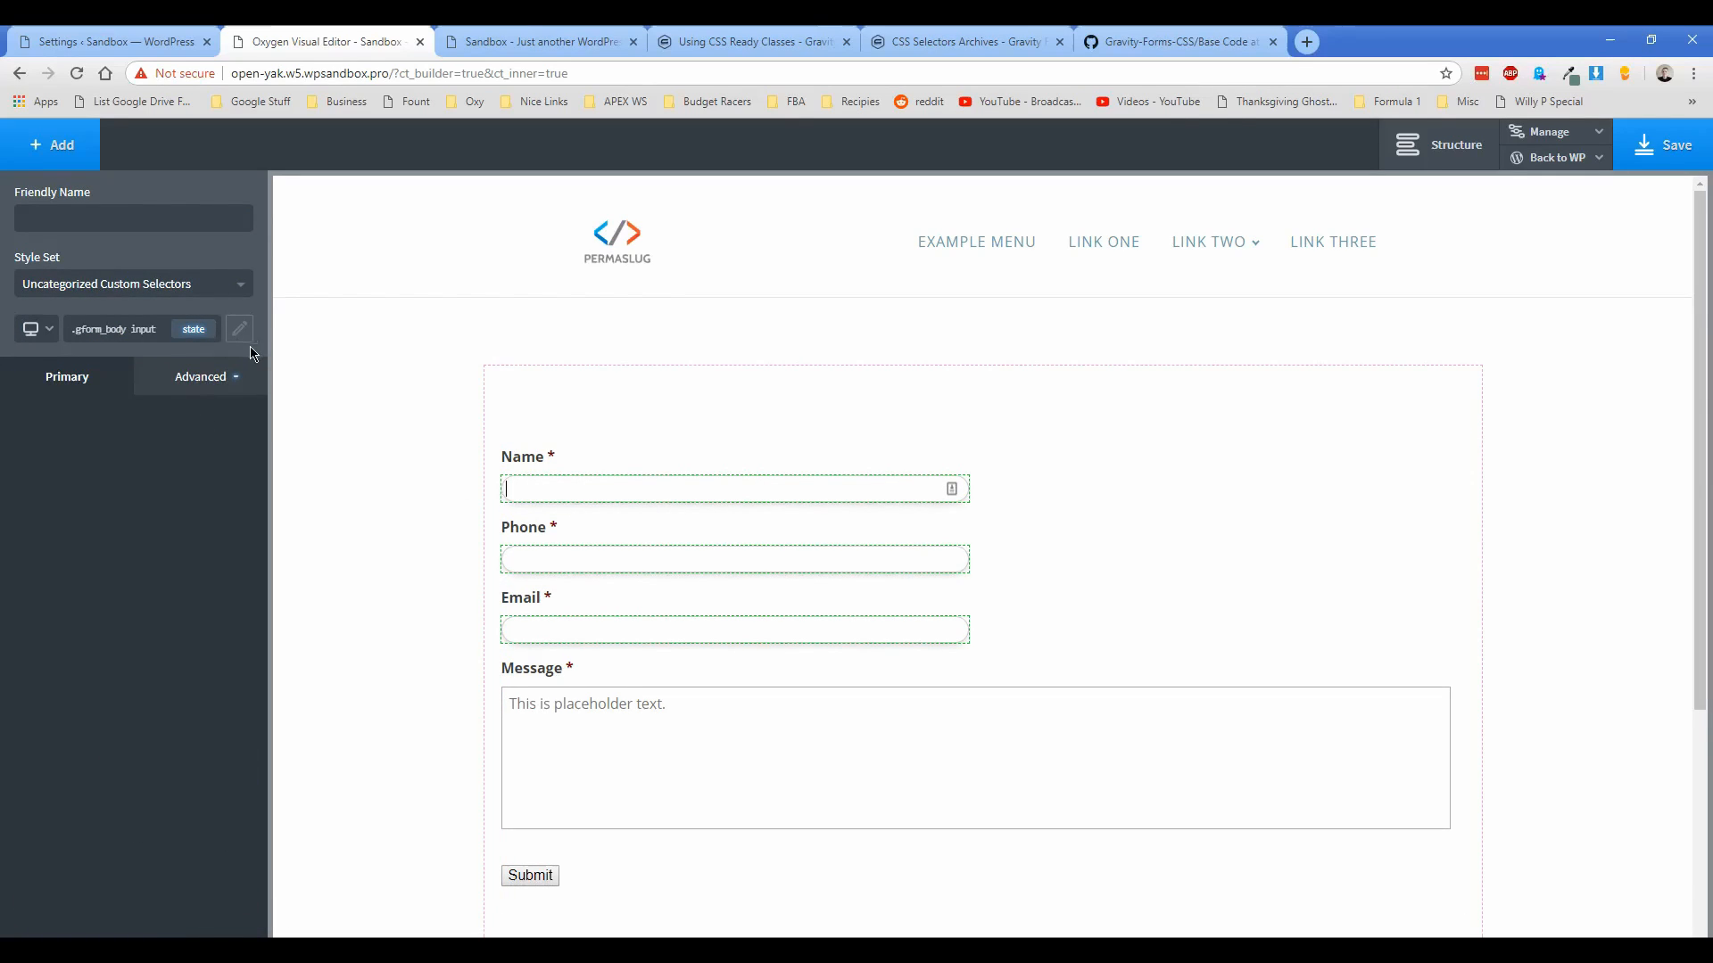
{"action": "left_click", "coordinate": [200, 377]}
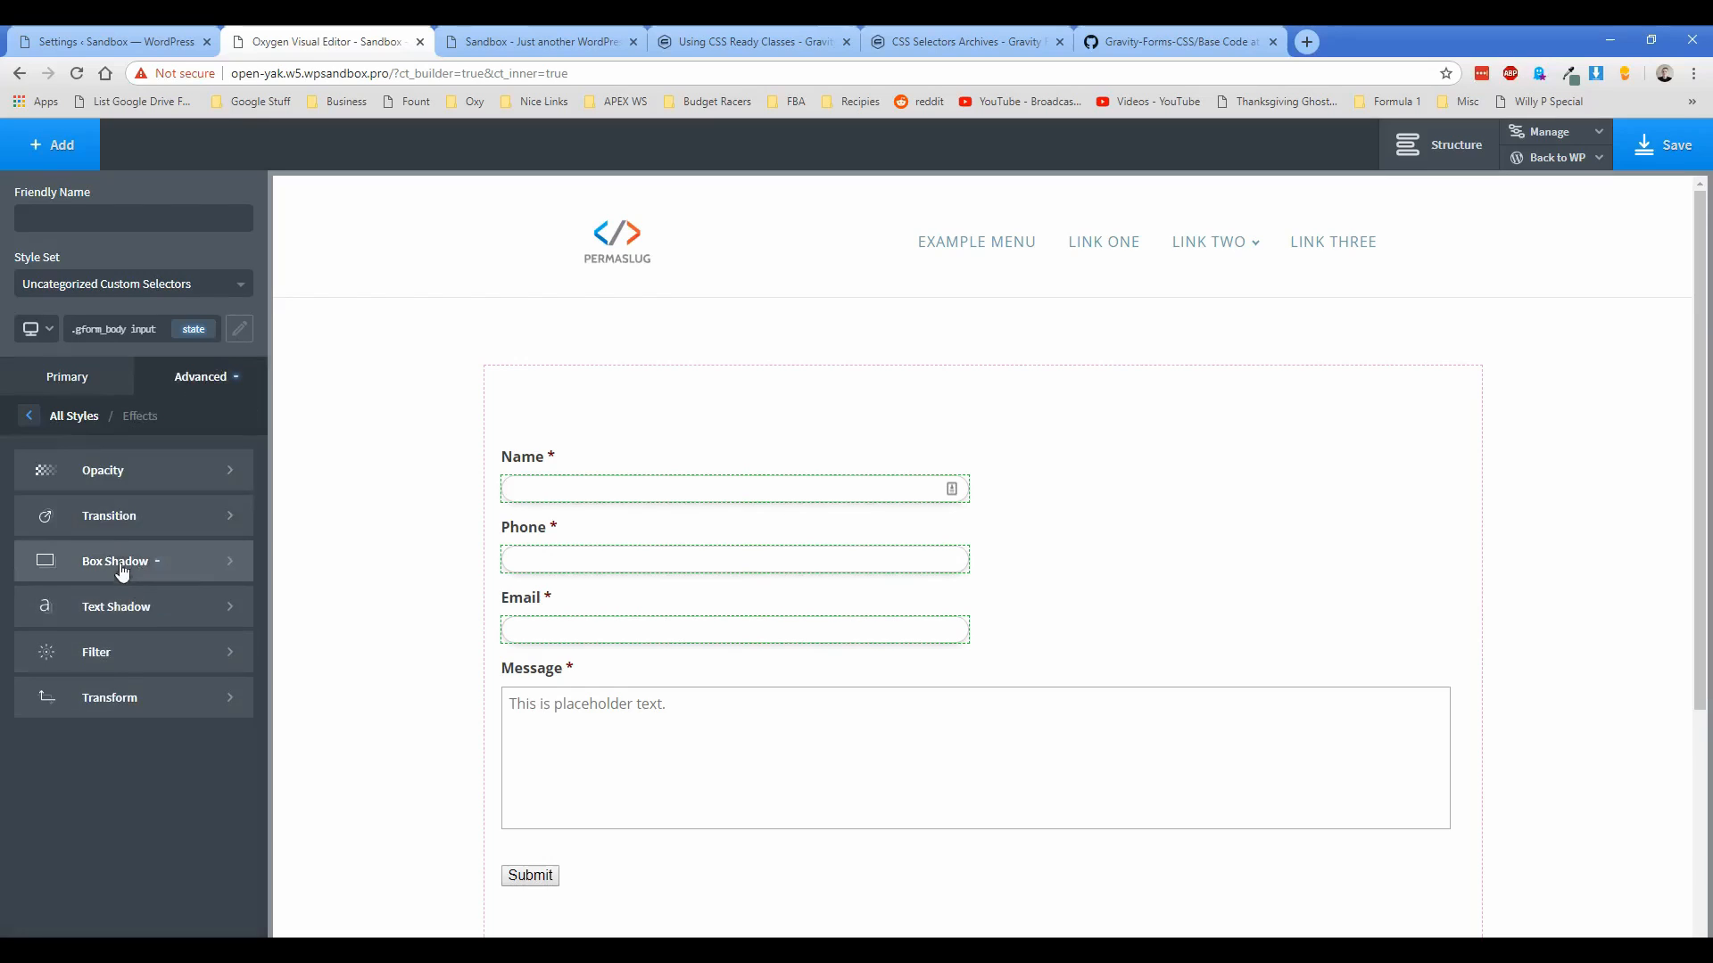
{"action": "left_click", "coordinate": [108, 516]}
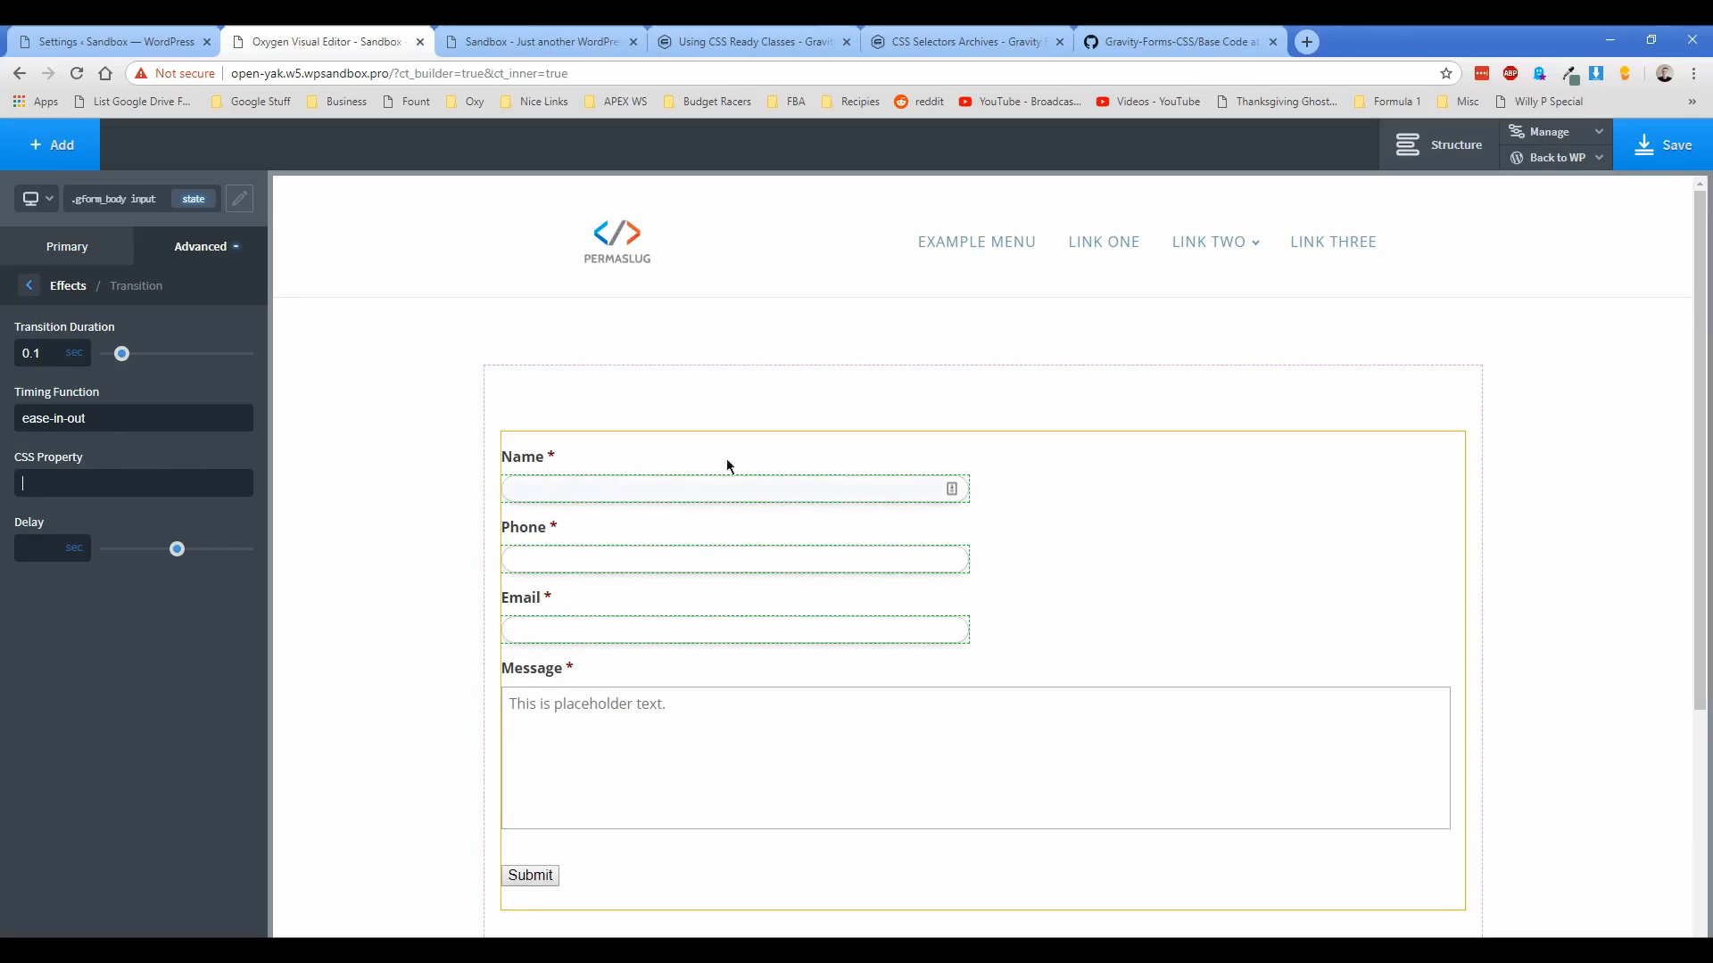
{"action": "mouse_move", "coordinate": [842, 628]}
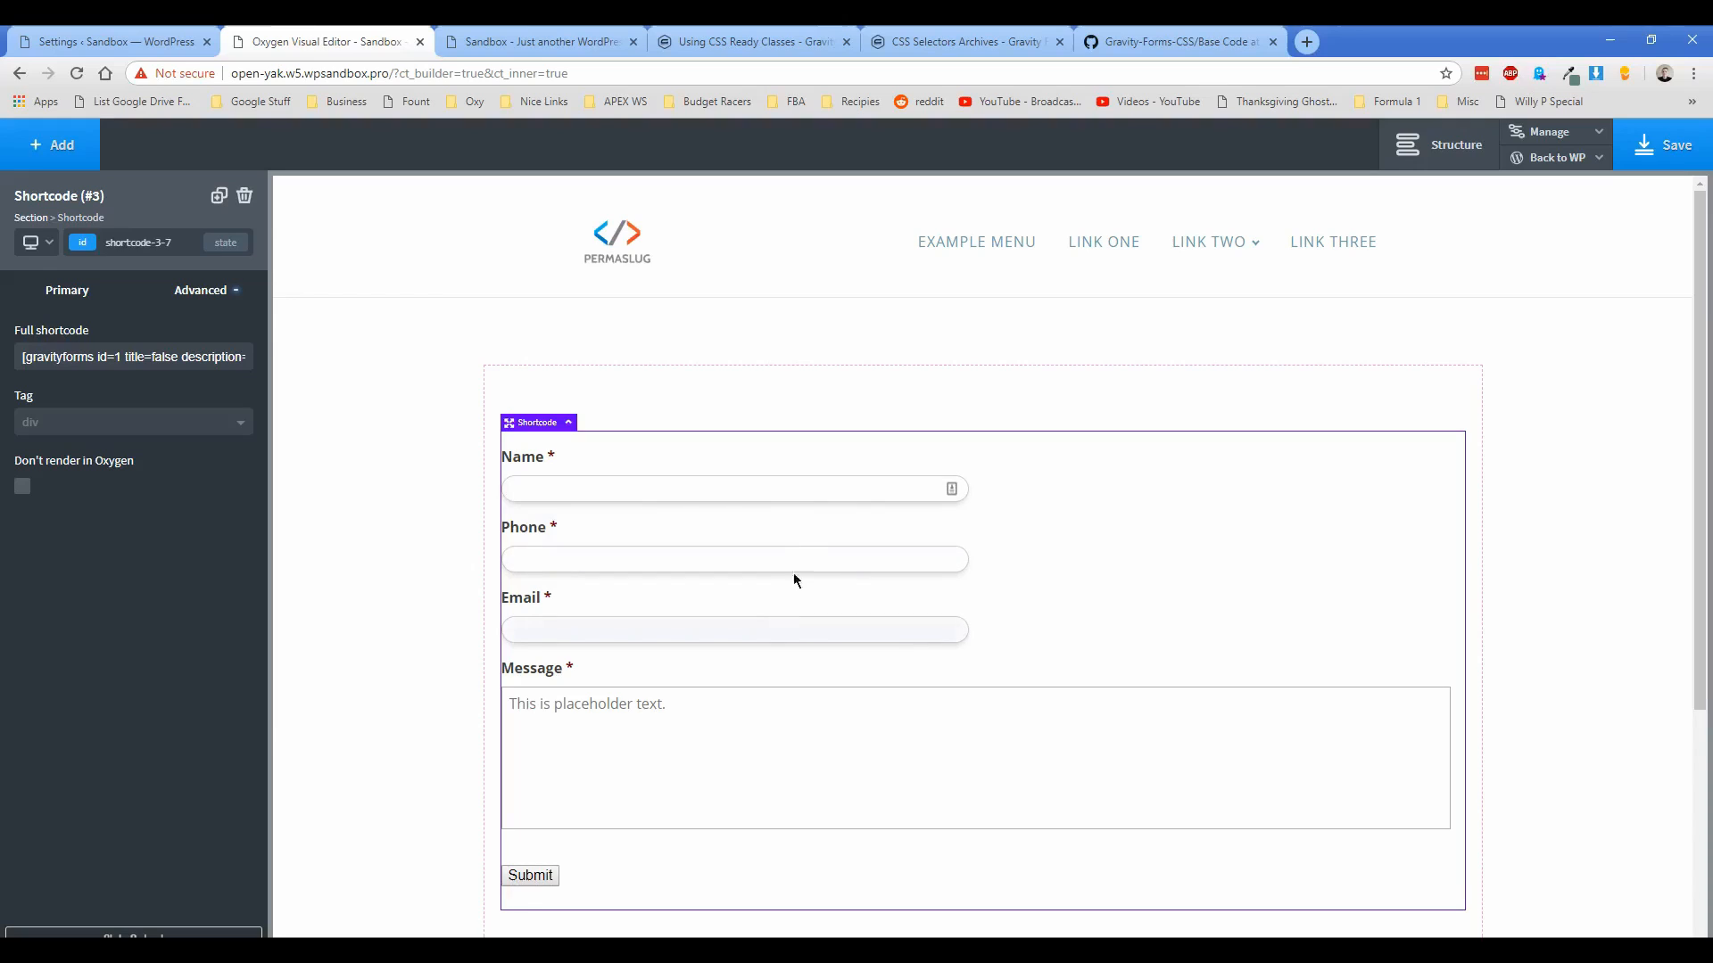
{"action": "mouse_move", "coordinate": [1132, 611]}
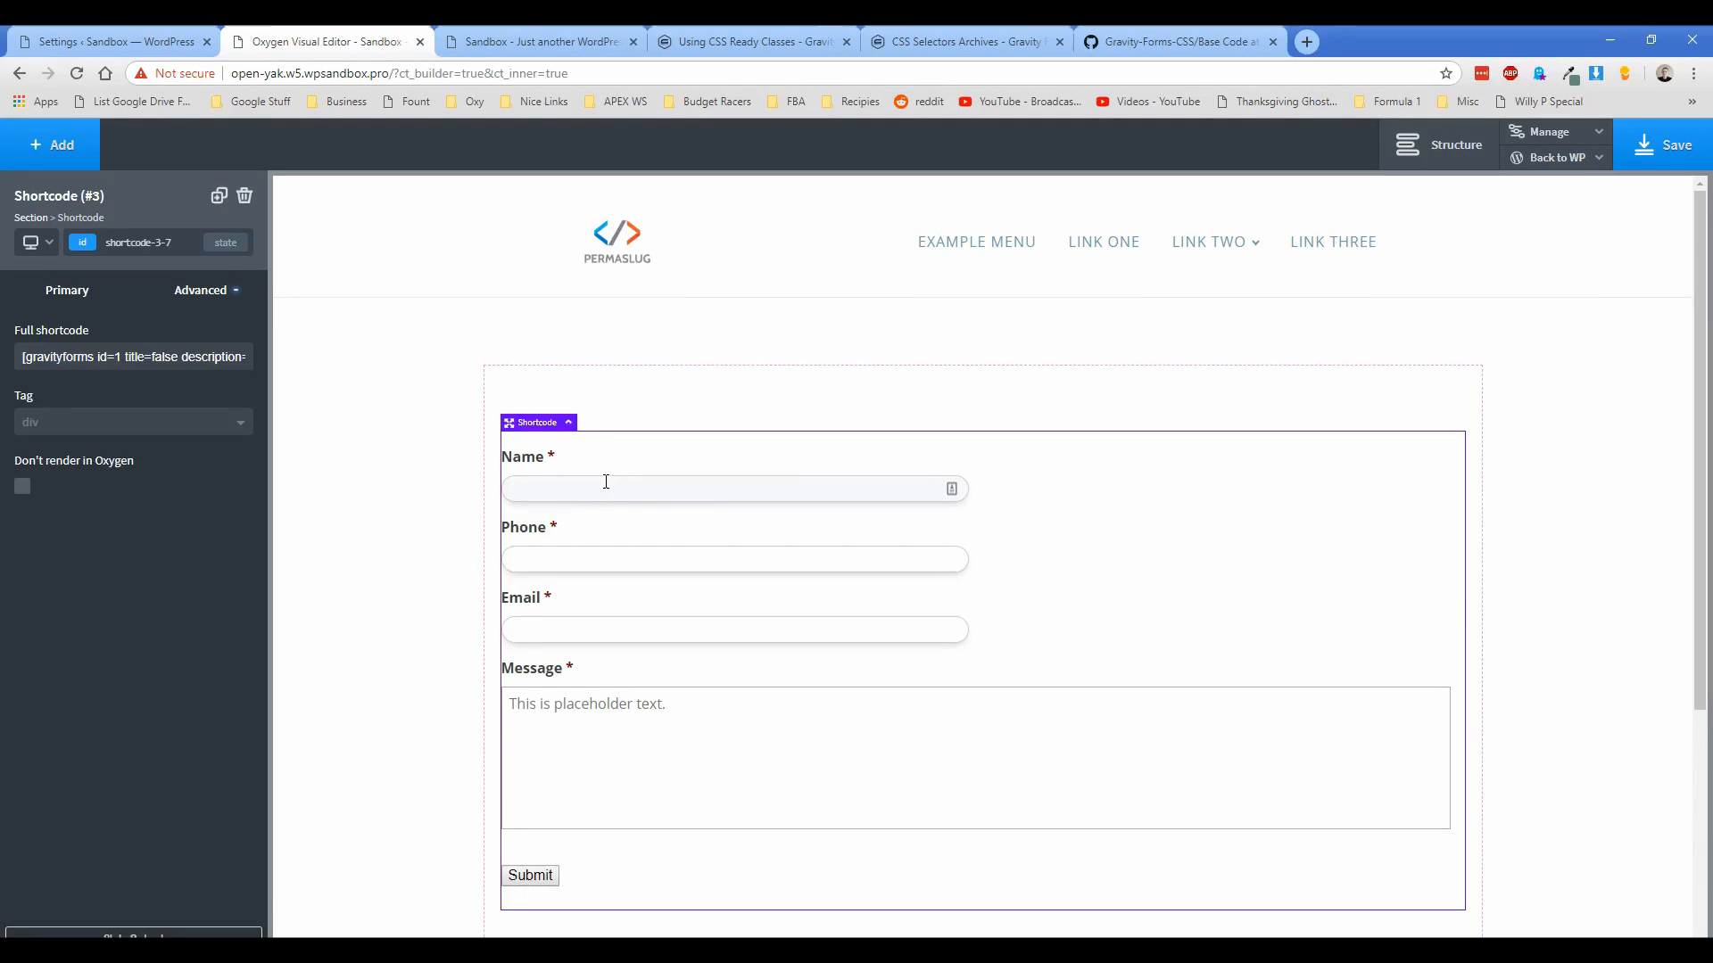
{"action": "mouse_move", "coordinate": [597, 485]}
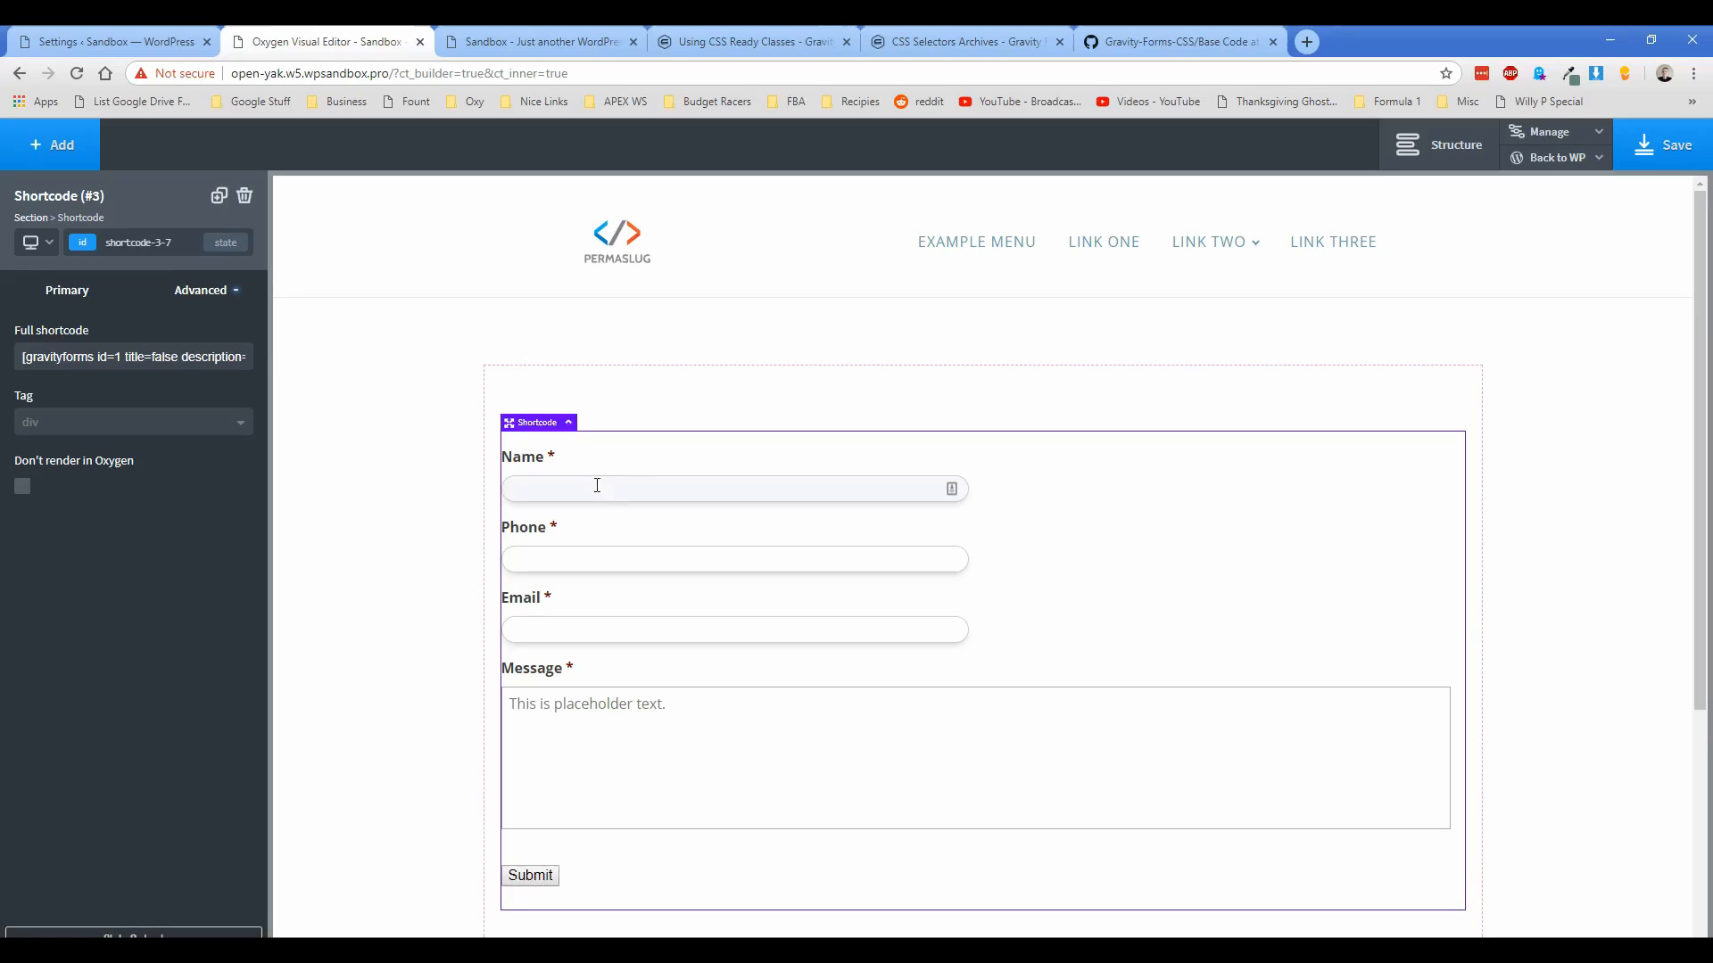
{"action": "mouse_move", "coordinate": [672, 417]}
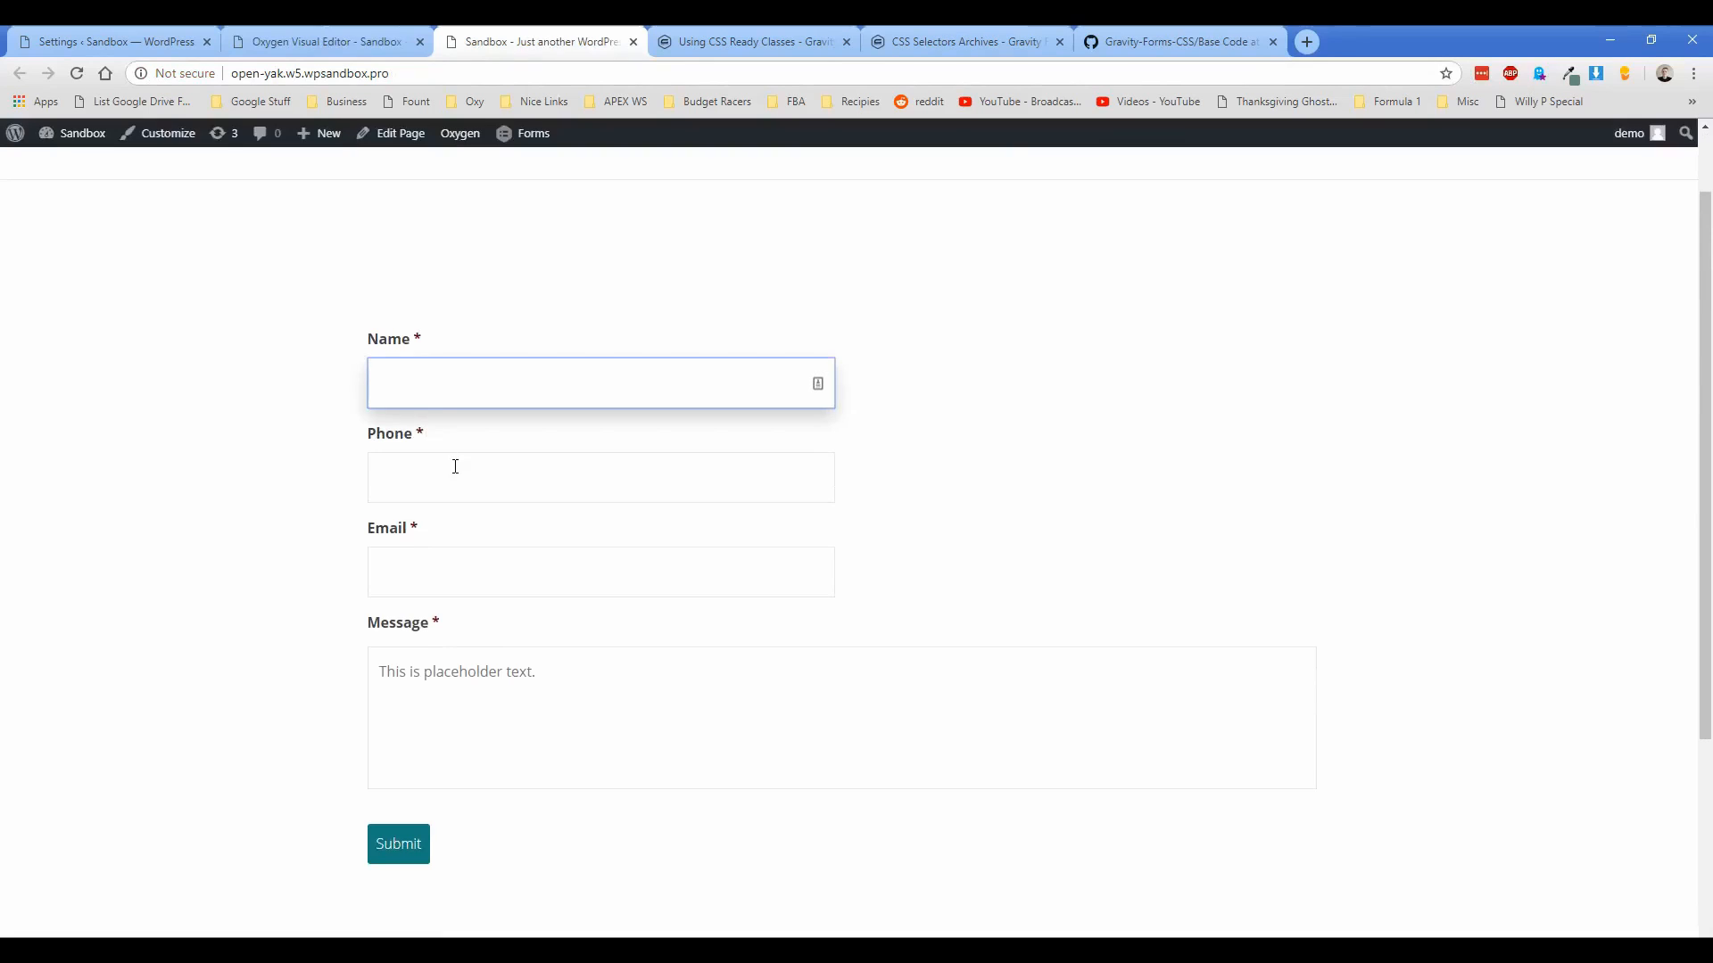
Step: Check the GitHub CSS tab, view the rounded inputs on the live page, then return to Oxygen
{"action": "left_click", "coordinate": [1174, 41]}
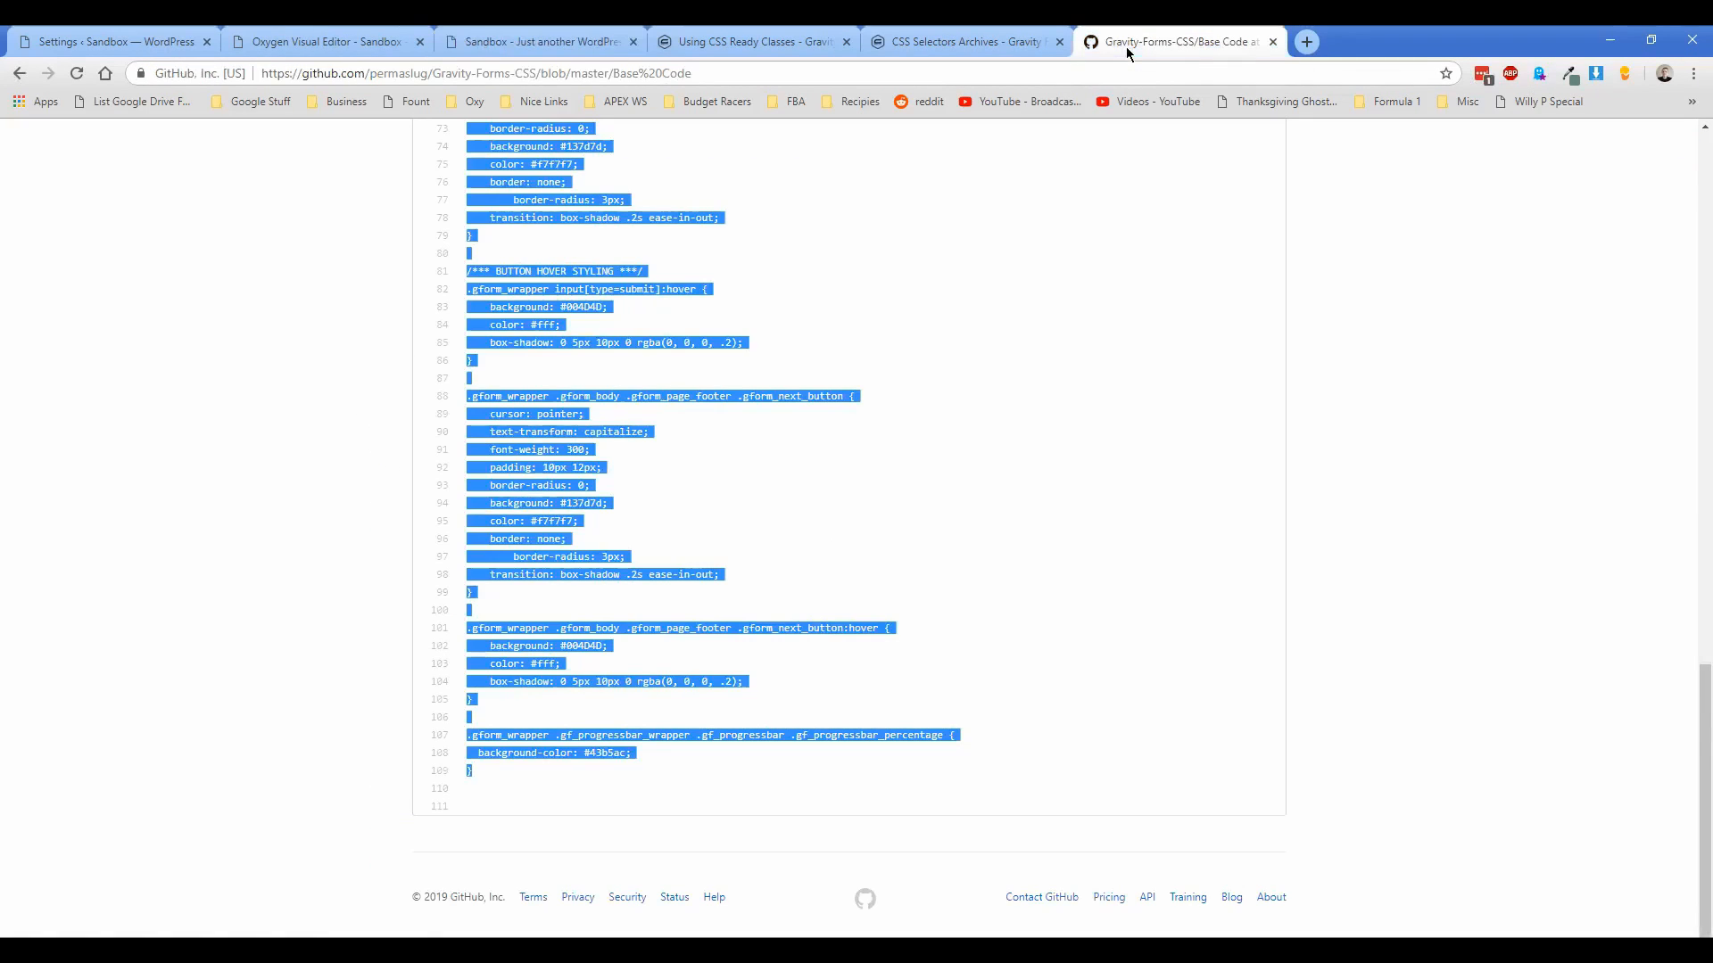
{"action": "left_click", "coordinate": [539, 42]}
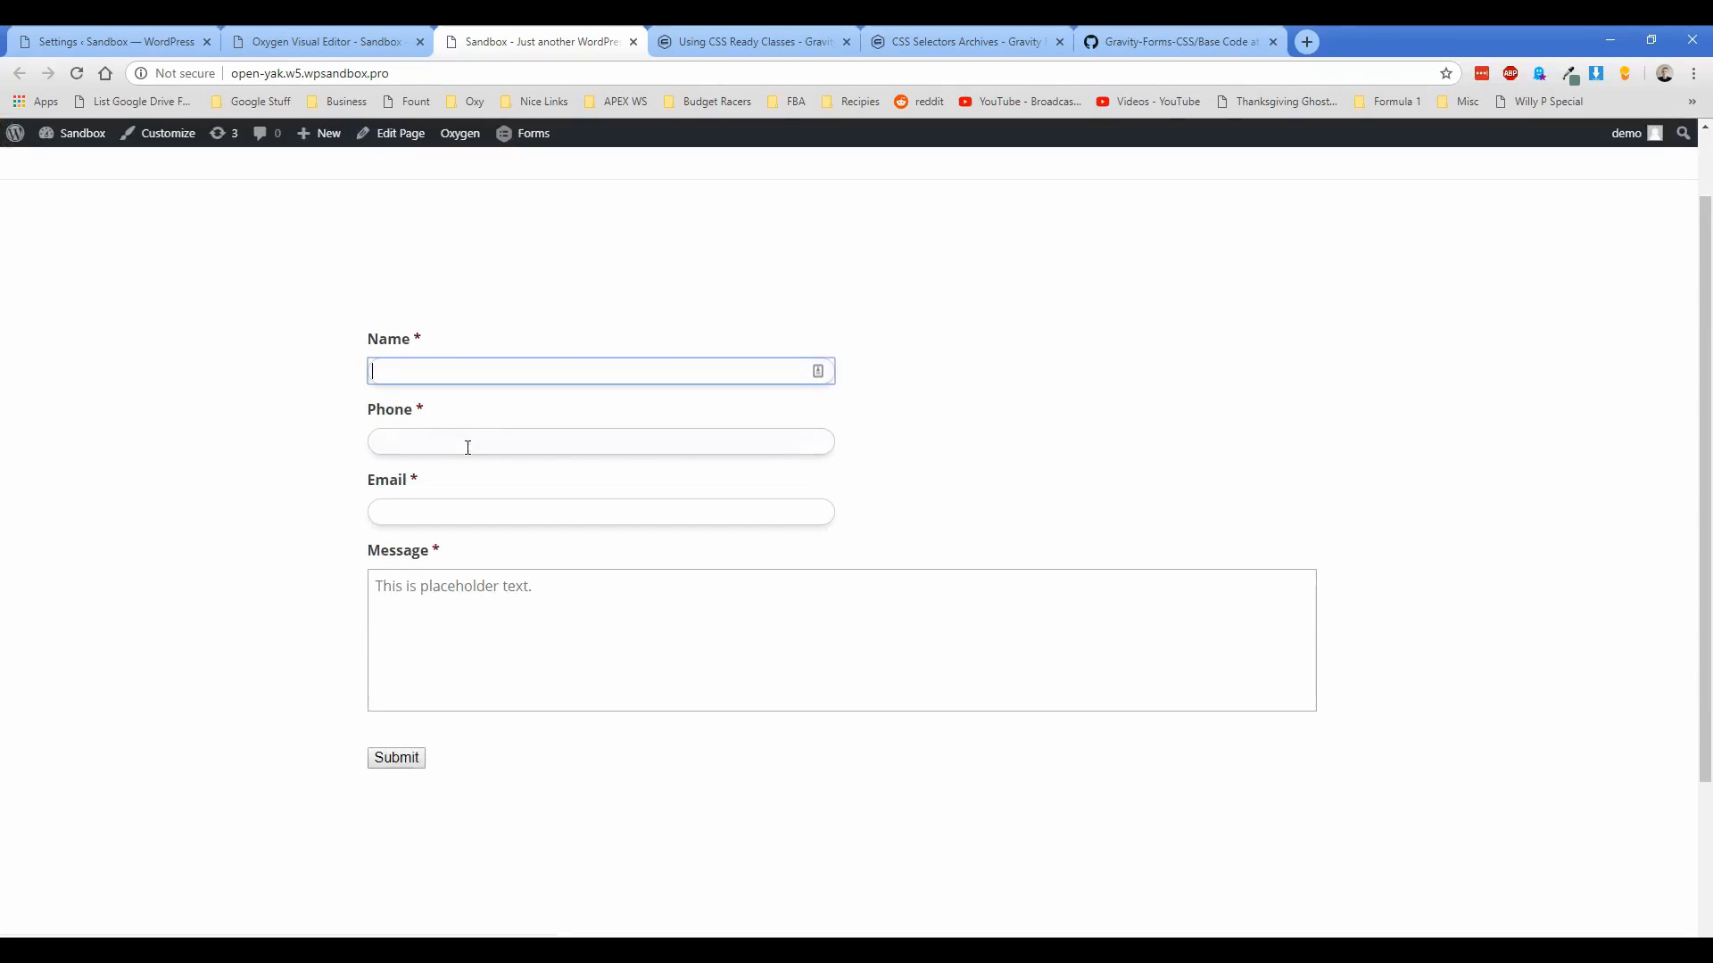
{"action": "left_click", "coordinate": [599, 511]}
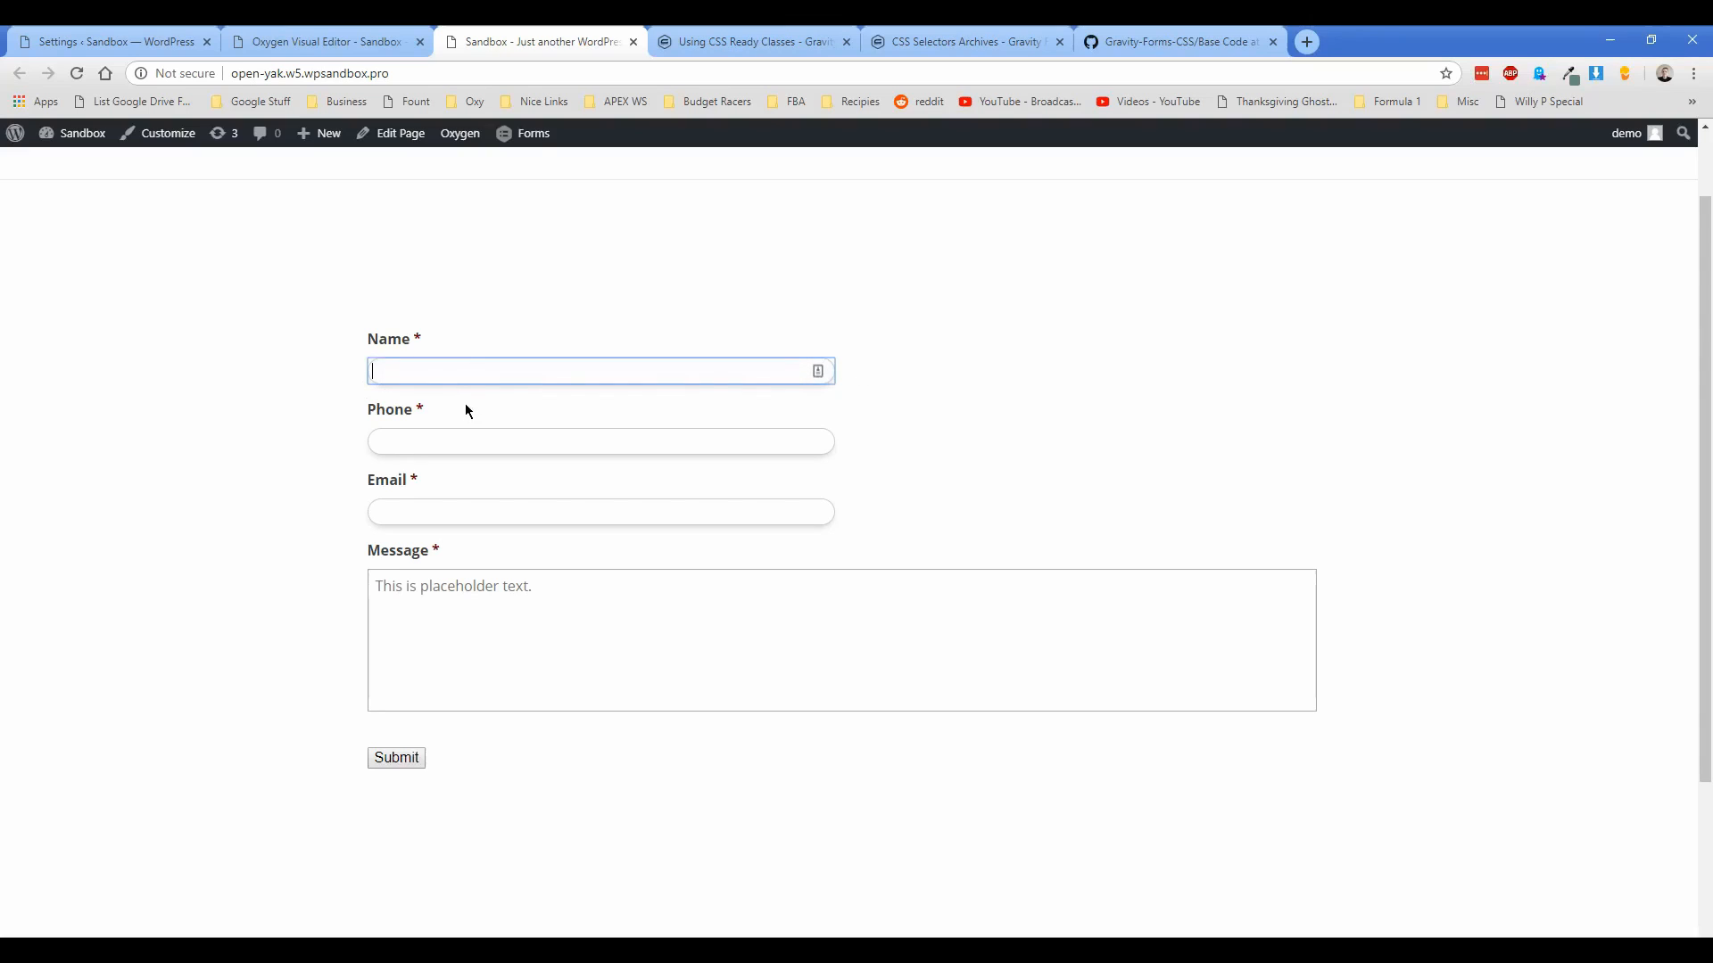
{"action": "left_click", "coordinate": [599, 442]}
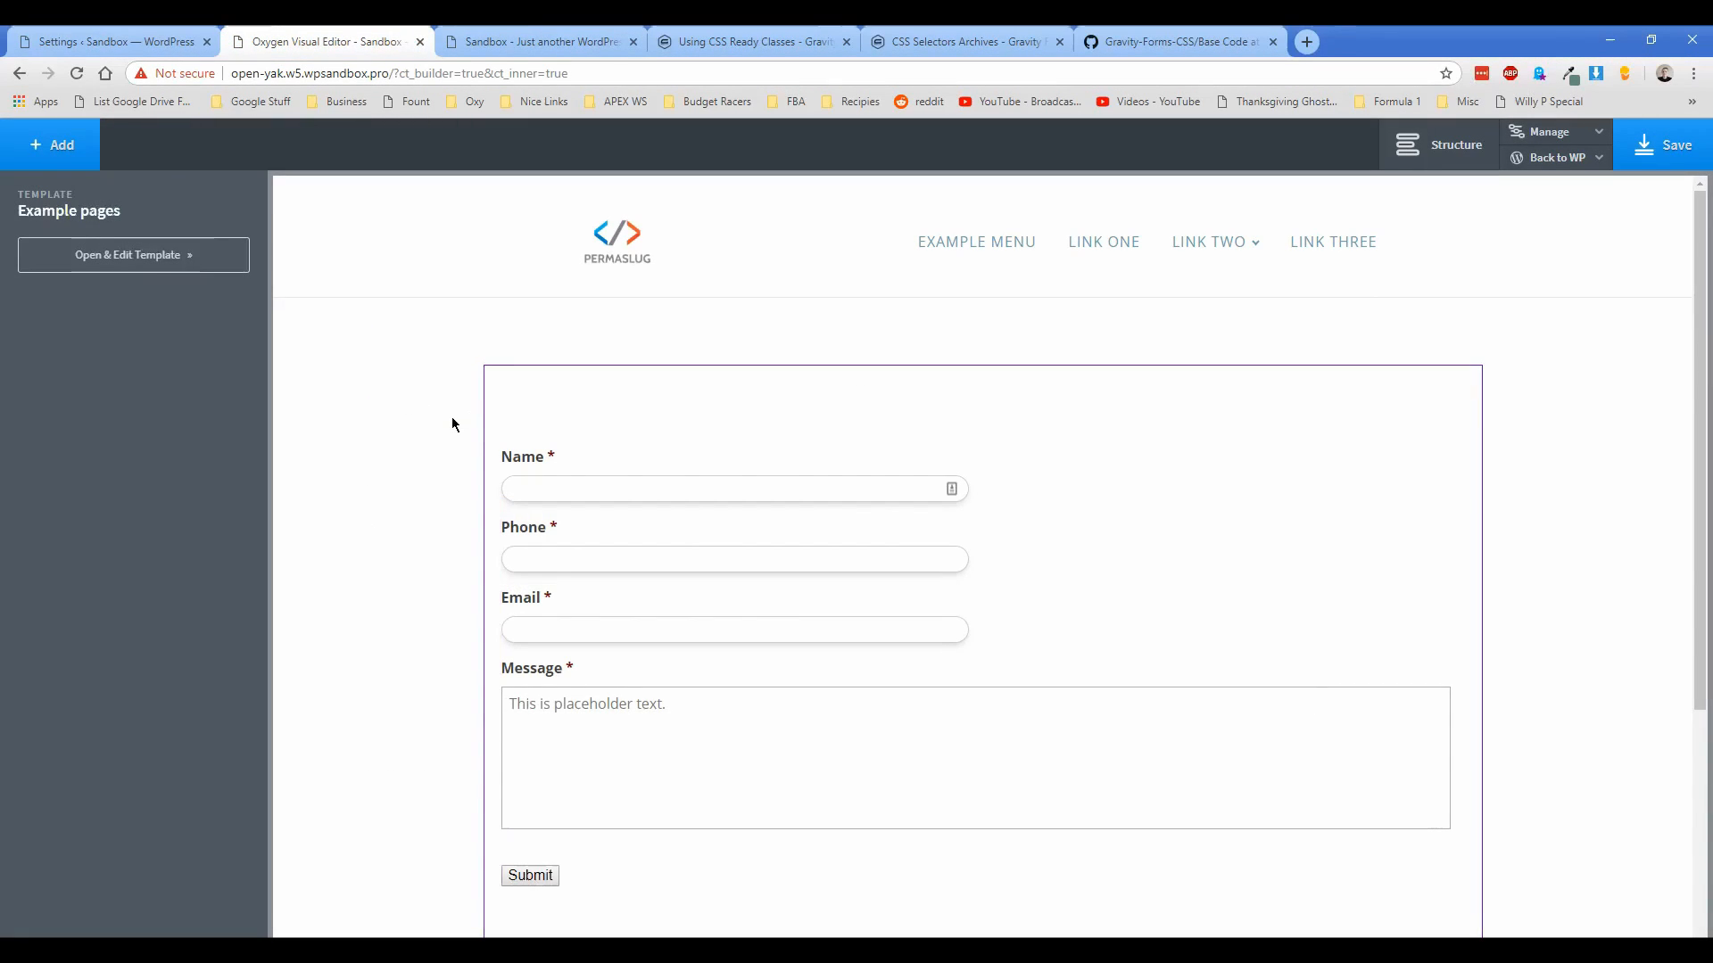
{"action": "left_click", "coordinate": [594, 482]}
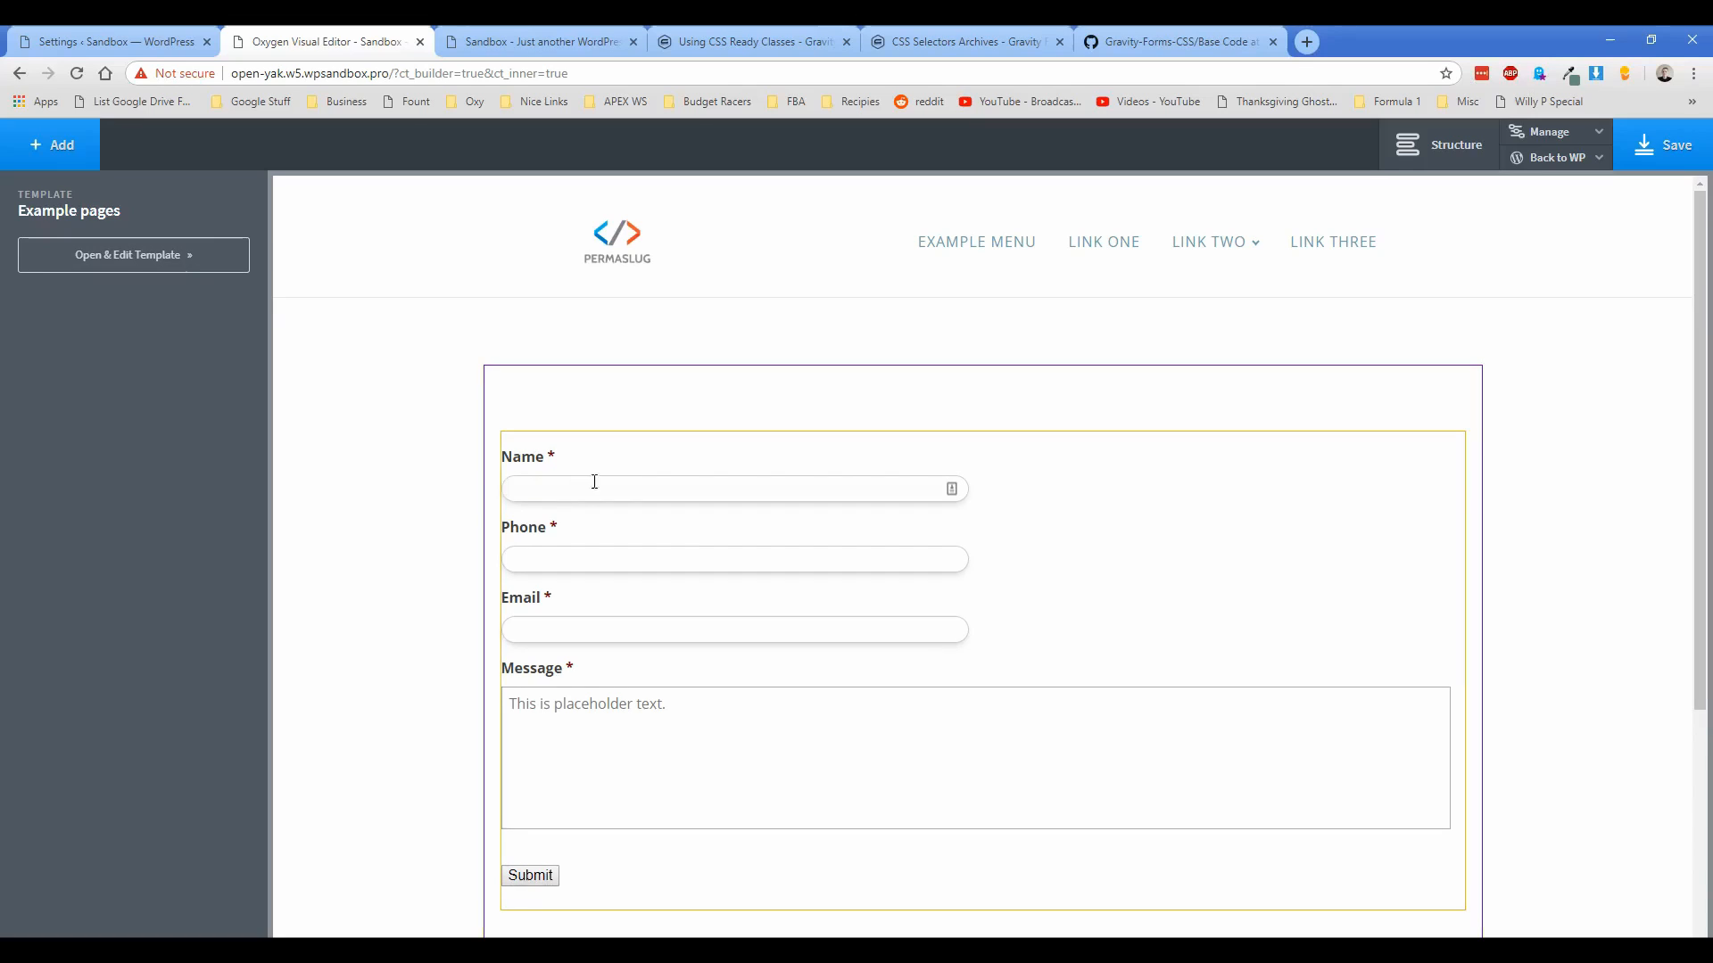